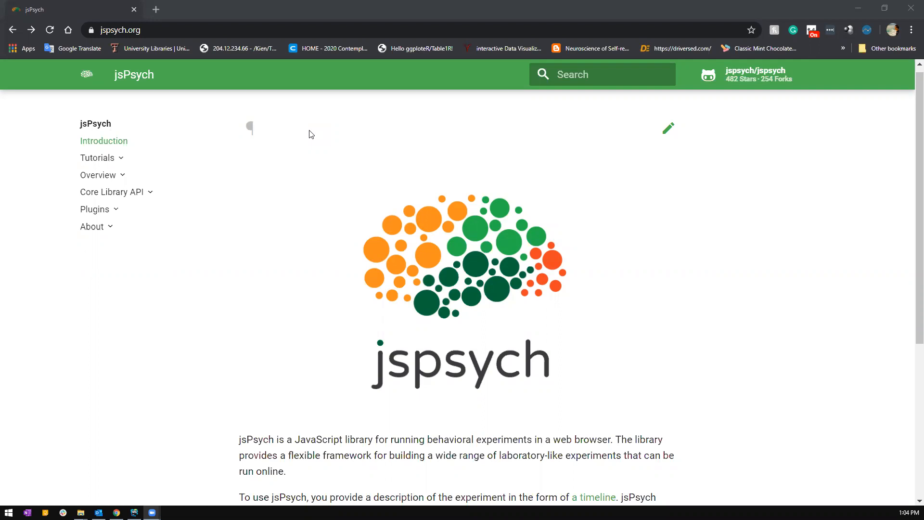
mouse_move(689, 419)
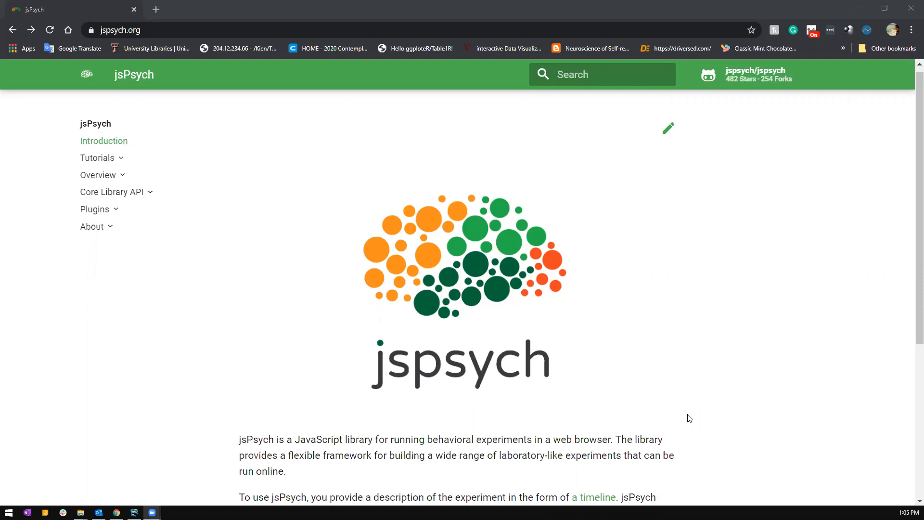
mouse_move(254, 20)
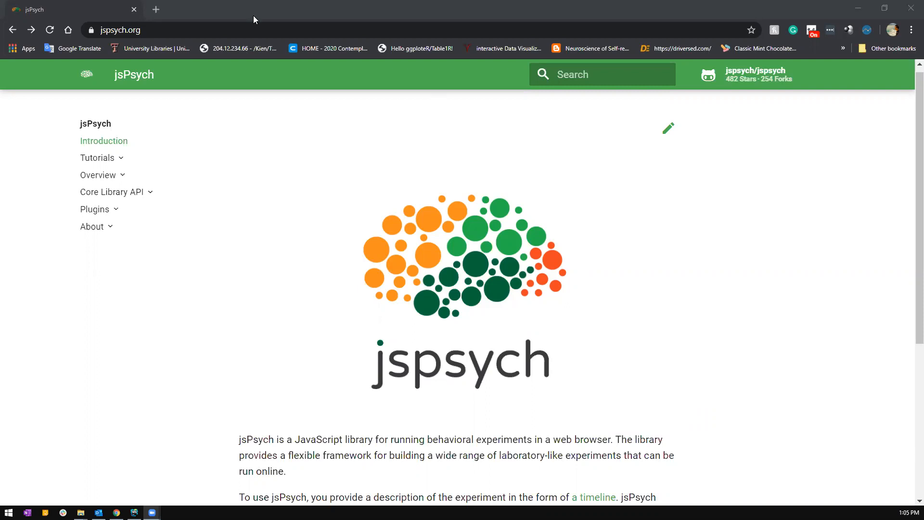
mouse_move(165, 40)
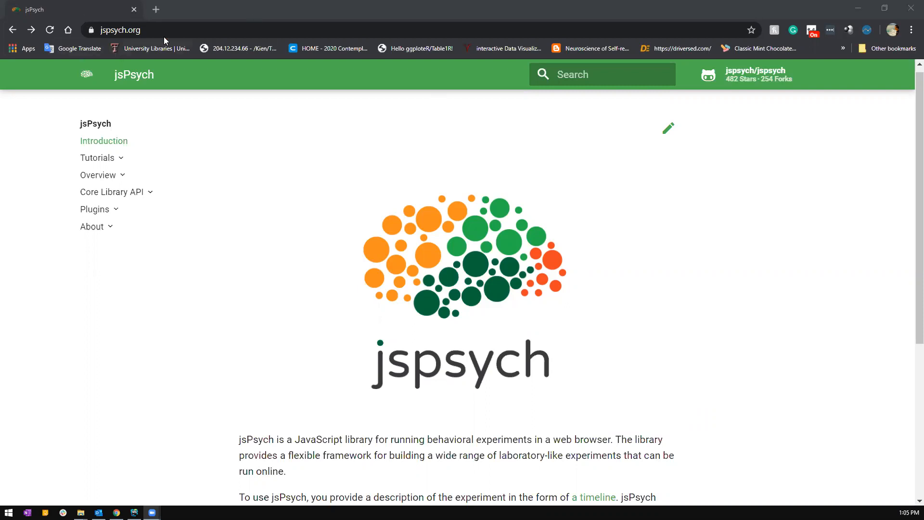
mouse_move(94, 208)
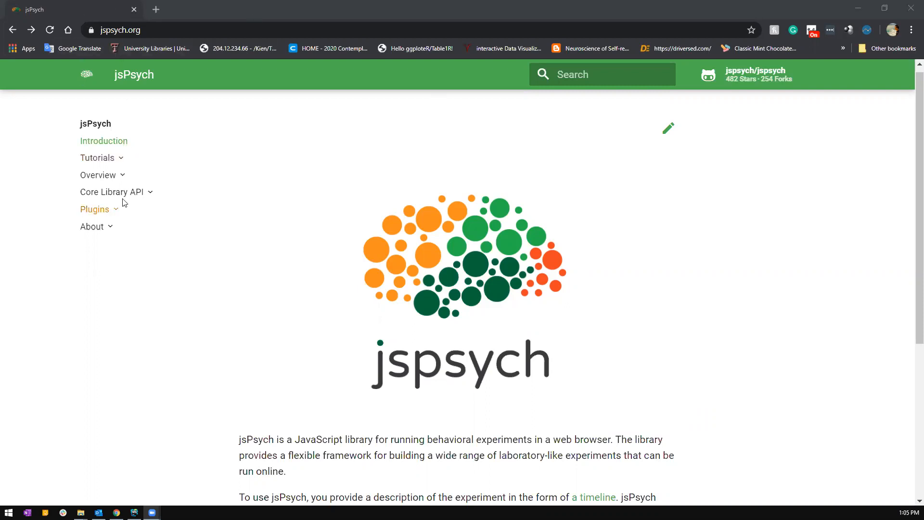
Expand the Tutorials section to list the Hello World and reaction-time tutorials
left_click(98, 157)
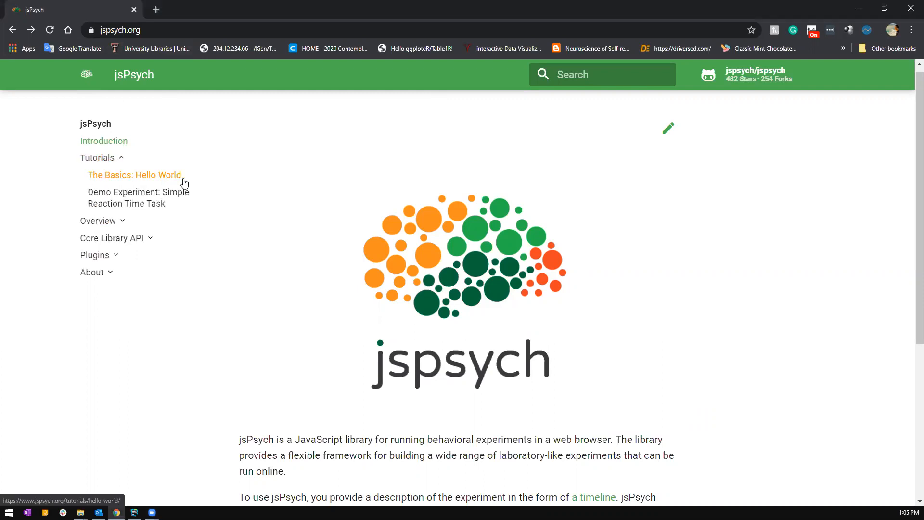
mouse_move(138, 198)
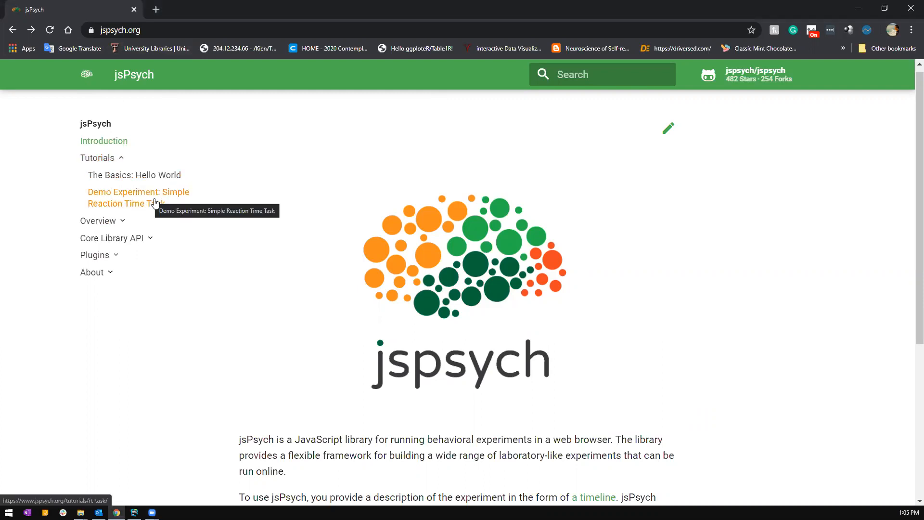
mouse_move(172, 199)
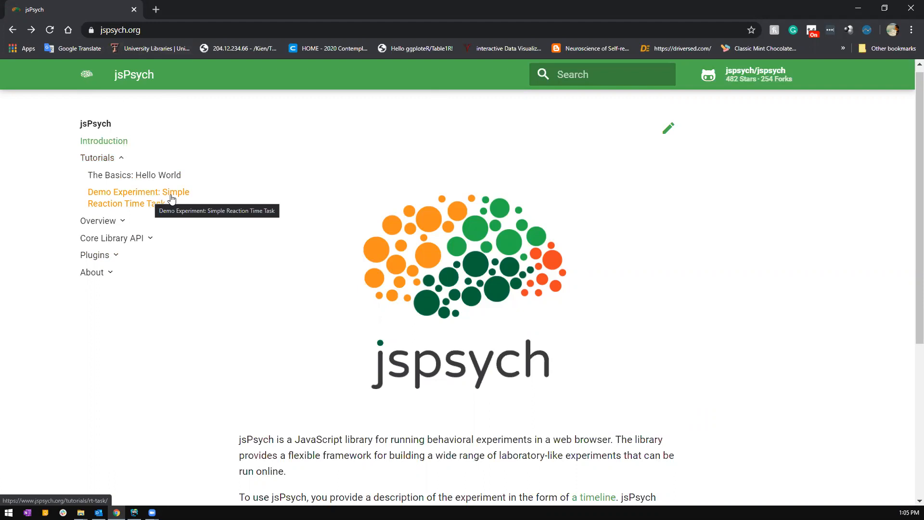
mouse_move(239, 206)
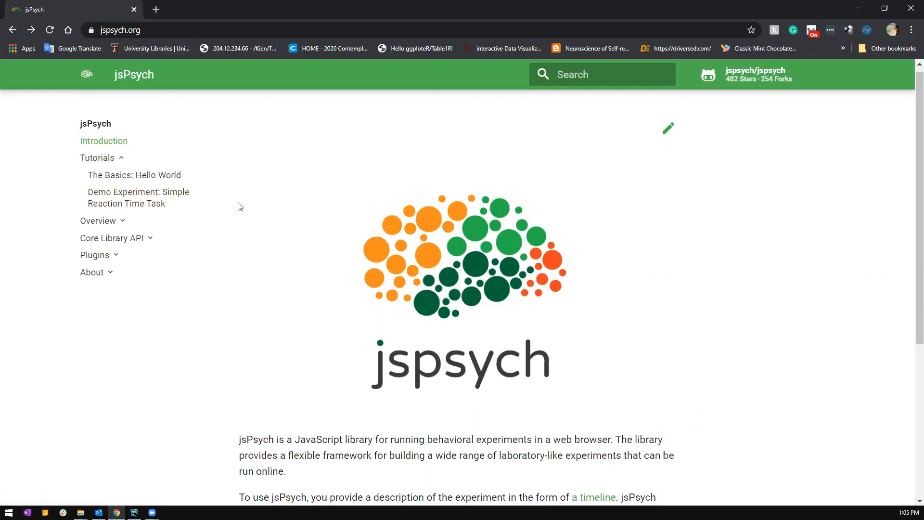
mouse_move(227, 205)
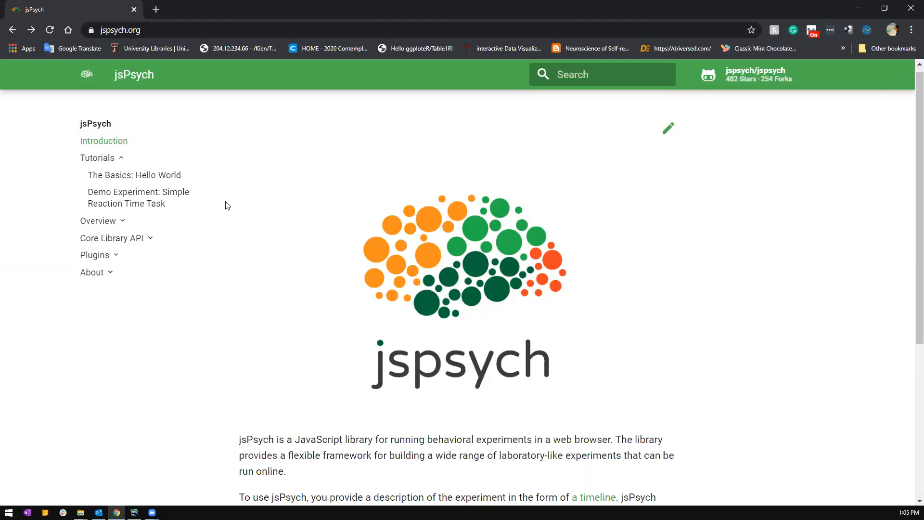
mouse_move(230, 206)
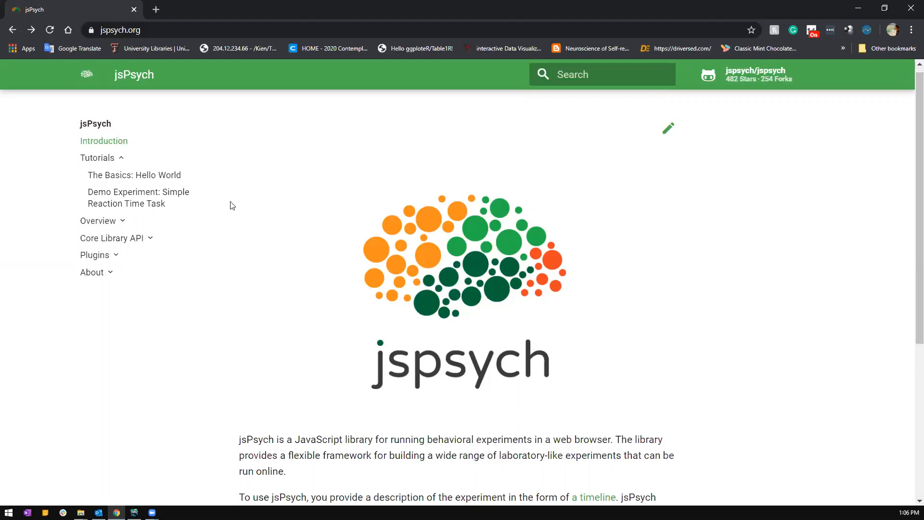
mouse_move(99, 220)
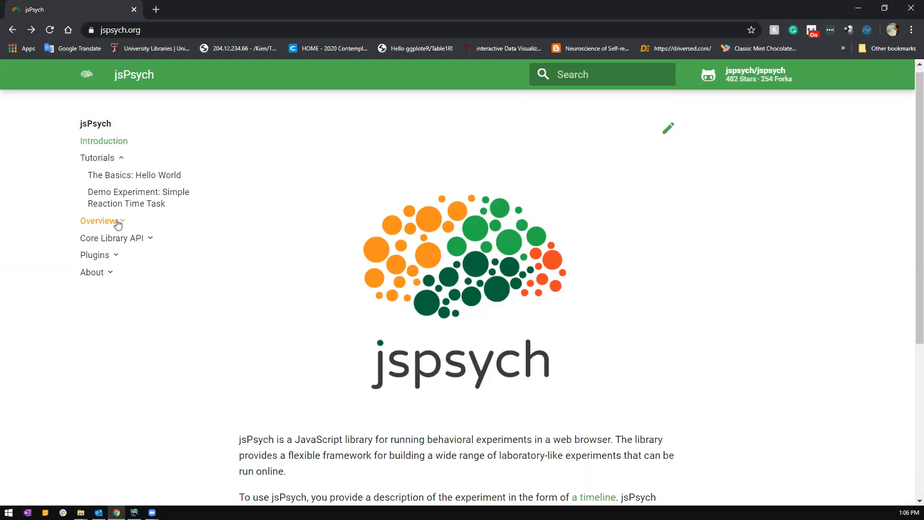
Expand the Overview section to list its topics from timelines to Mechanical Turk
left_click(98, 221)
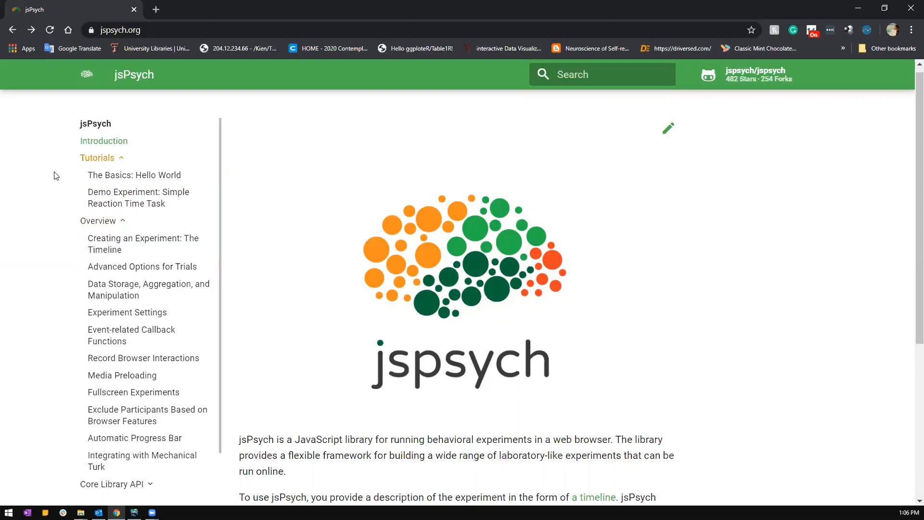
mouse_move(130, 258)
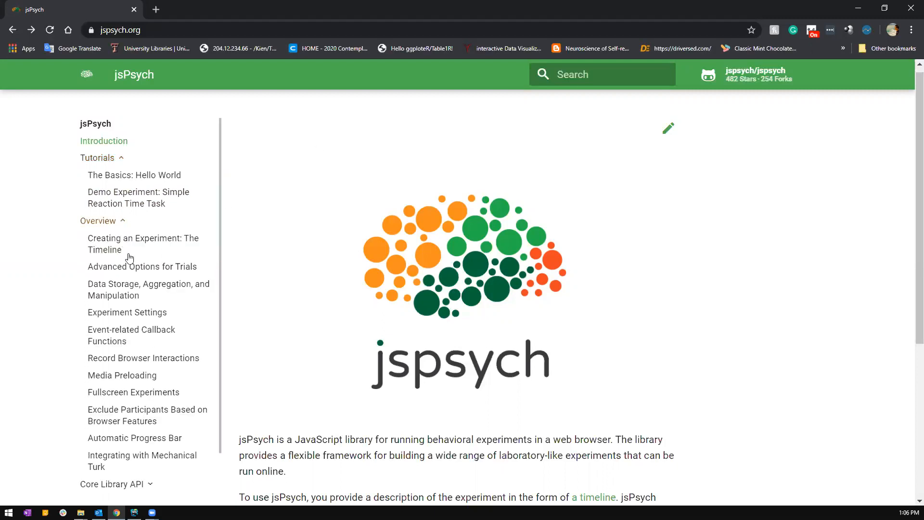
mouse_move(127, 312)
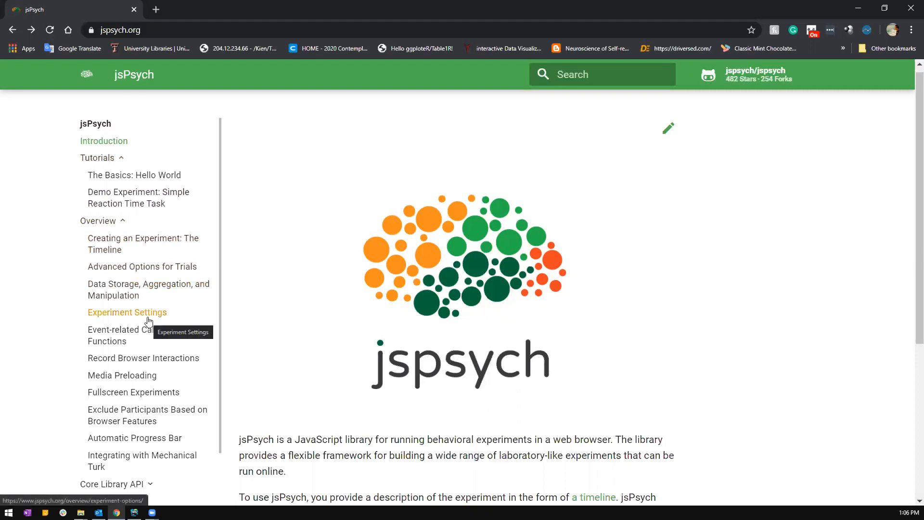
mouse_move(122, 375)
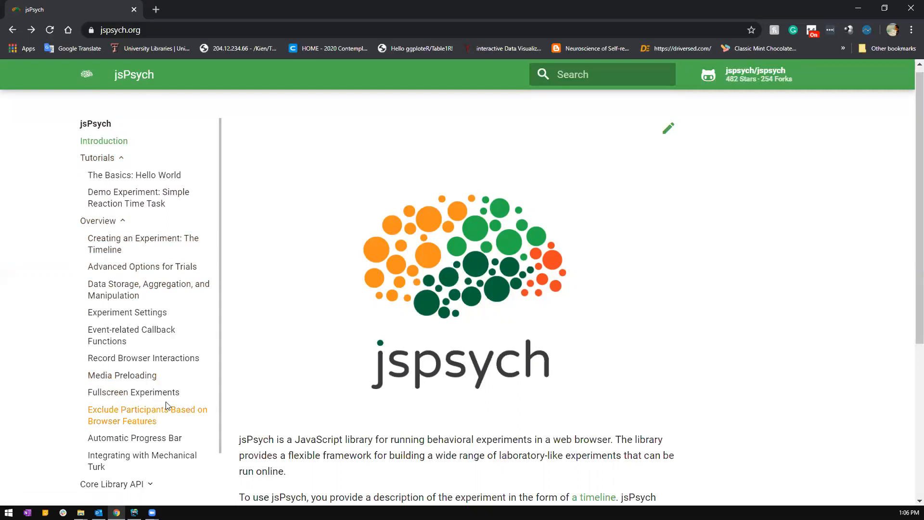
mouse_move(157, 405)
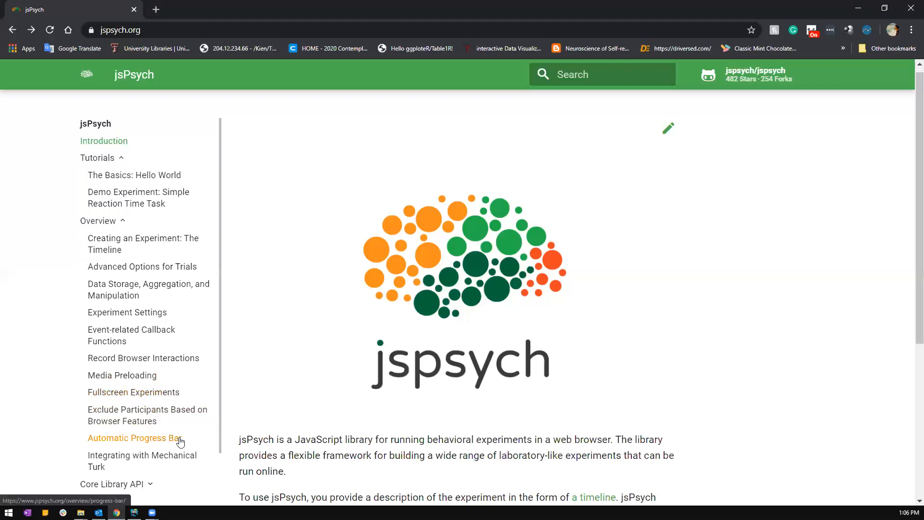
mouse_move(141, 461)
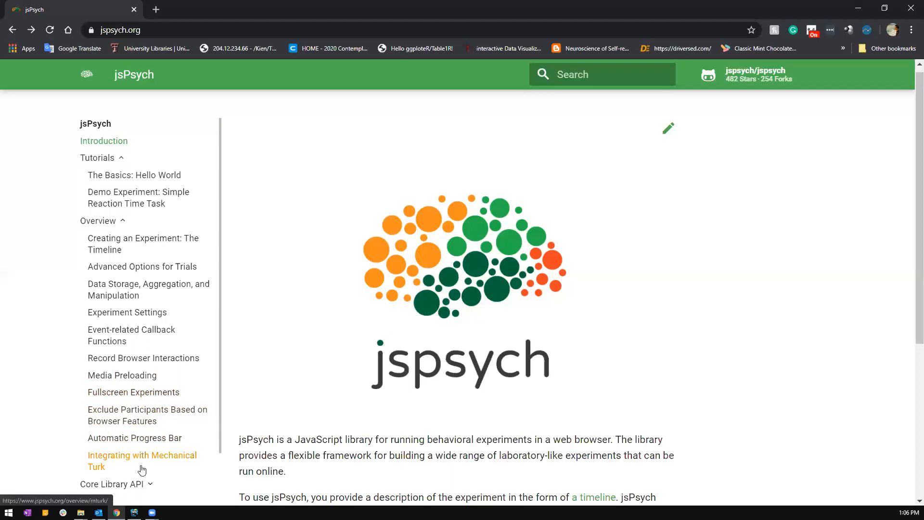
mouse_move(210, 427)
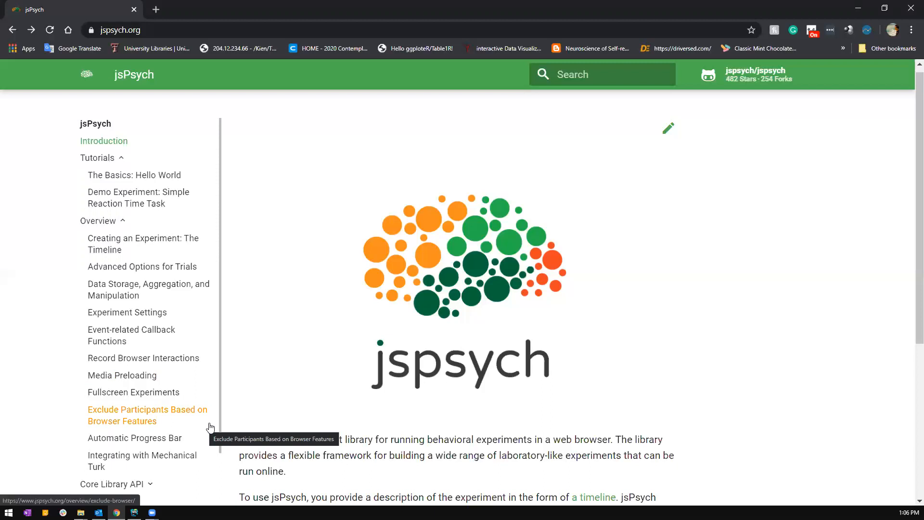
mouse_move(222, 388)
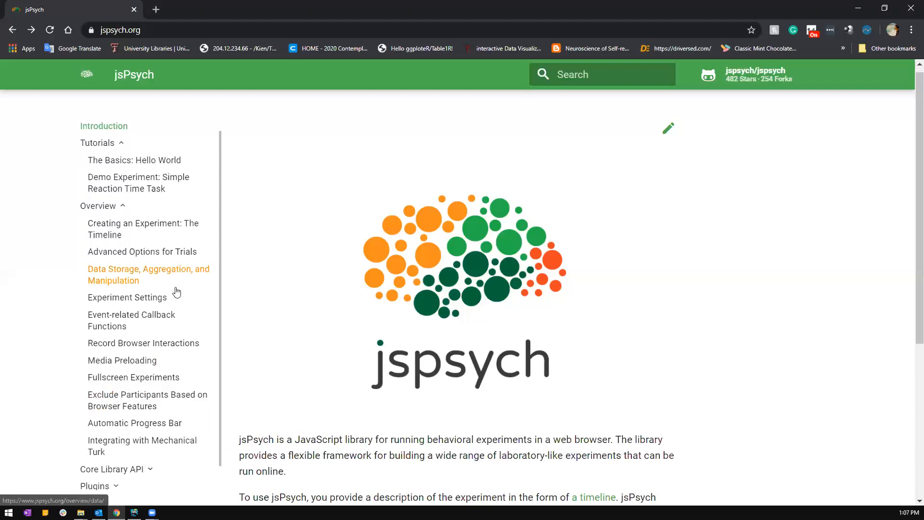
scroll("down", 3)
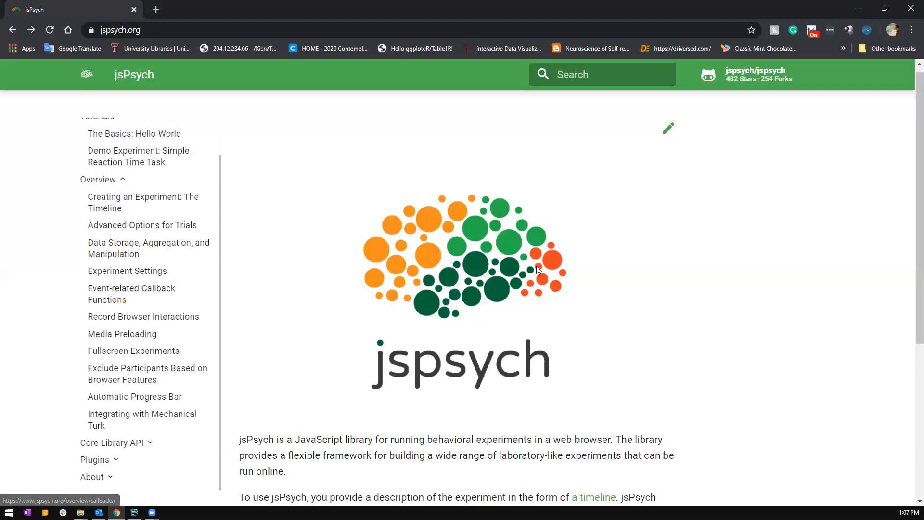
mouse_move(717, 280)
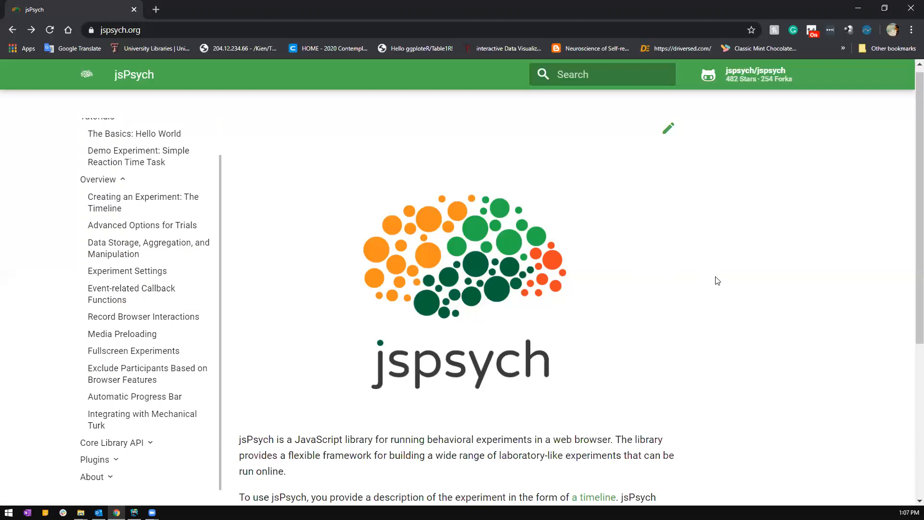
mouse_move(644, 221)
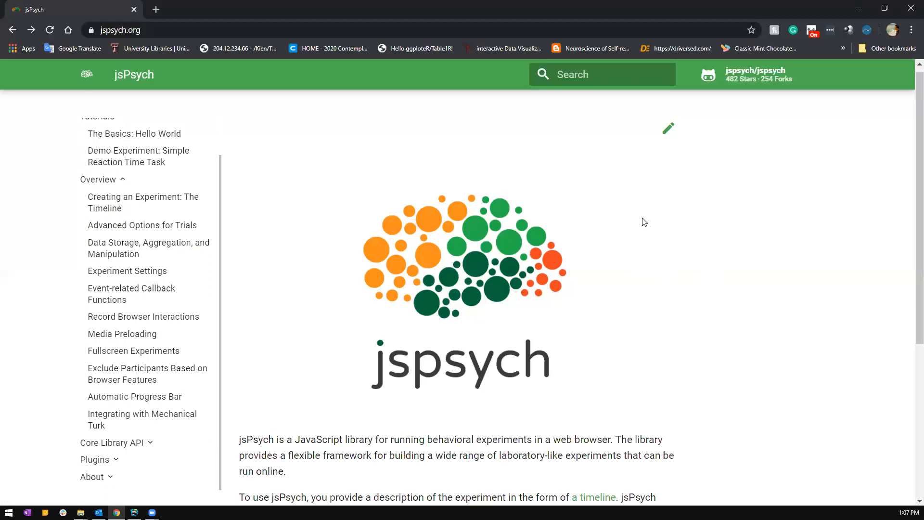
mouse_move(691, 119)
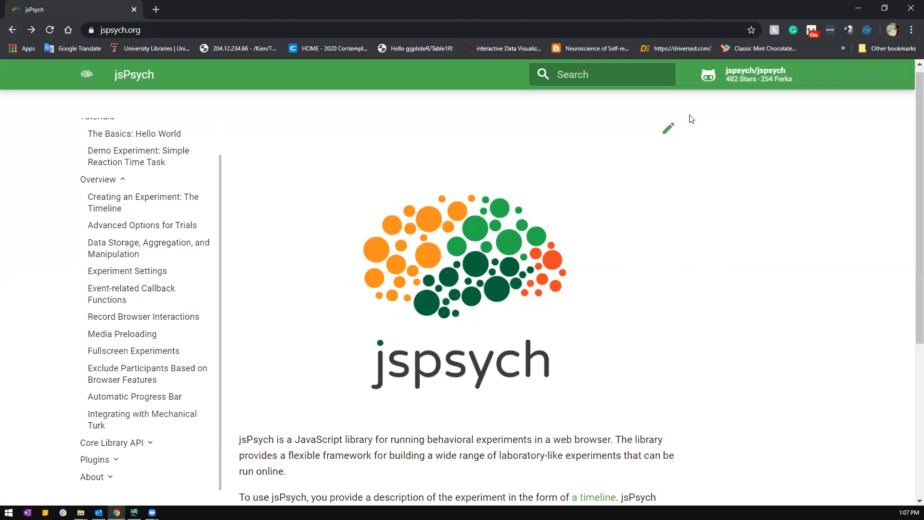
mouse_move(827, 97)
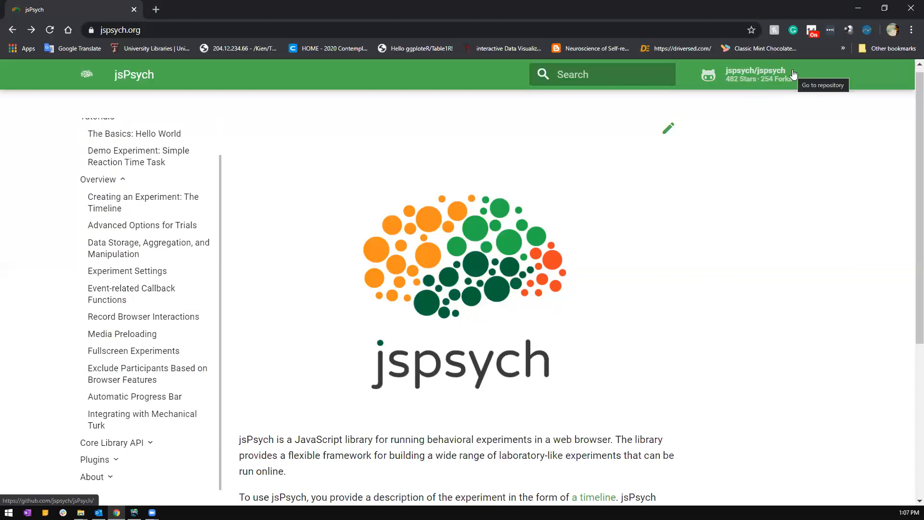
Download the jspsych/jspsych repository as a ZIP and open the jsPsych-master archive
left_click(756, 75)
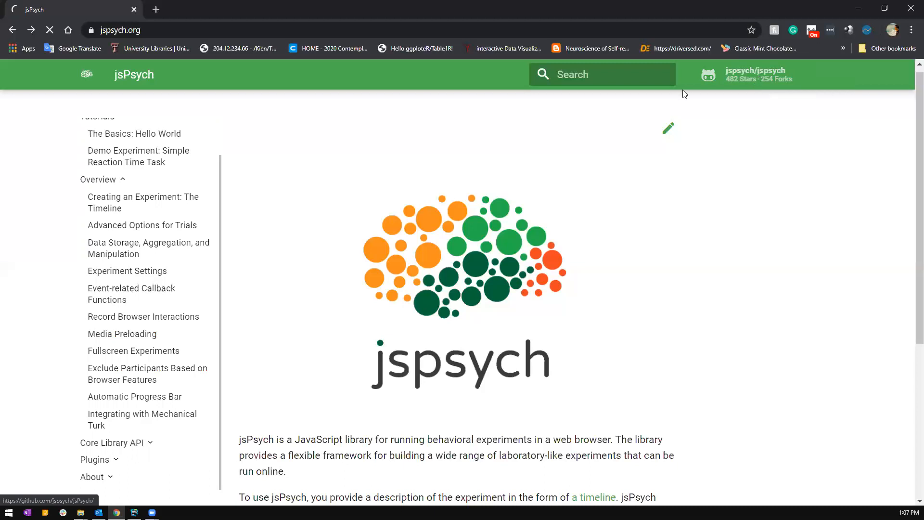
left_click(758, 75)
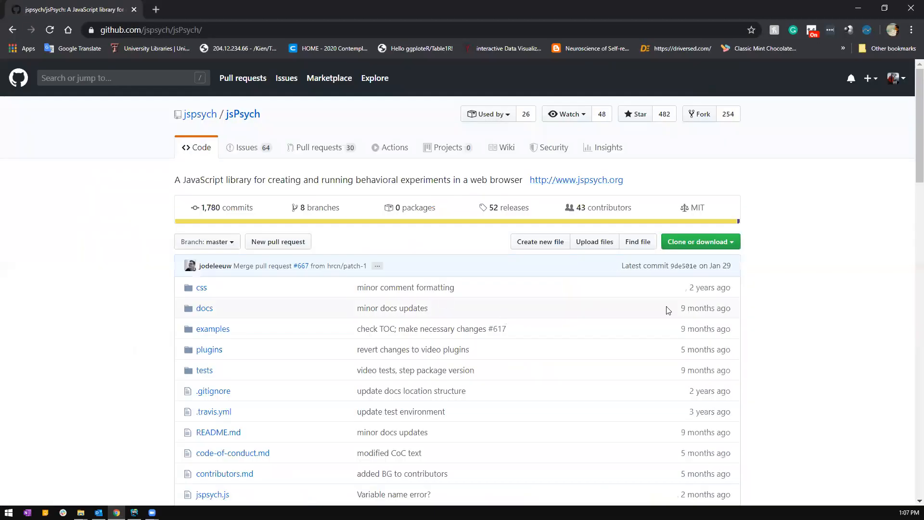
left_click(689, 335)
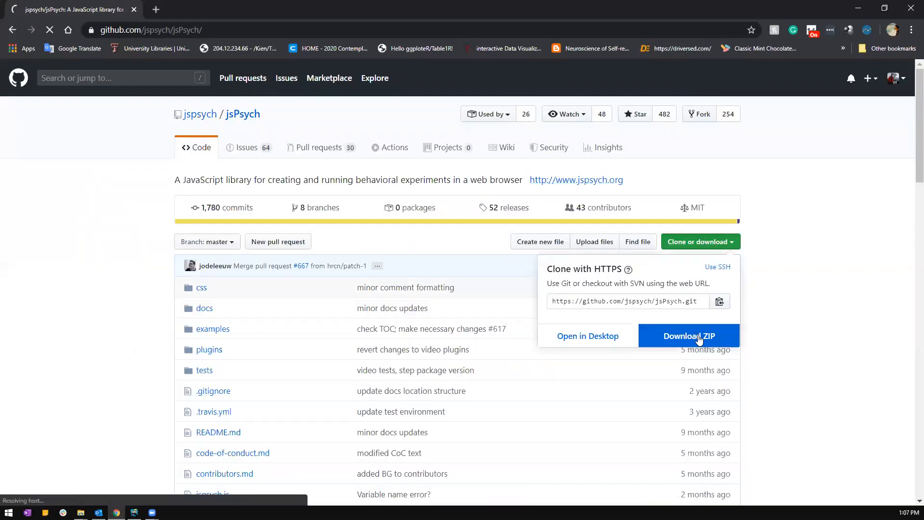
left_click(689, 335)
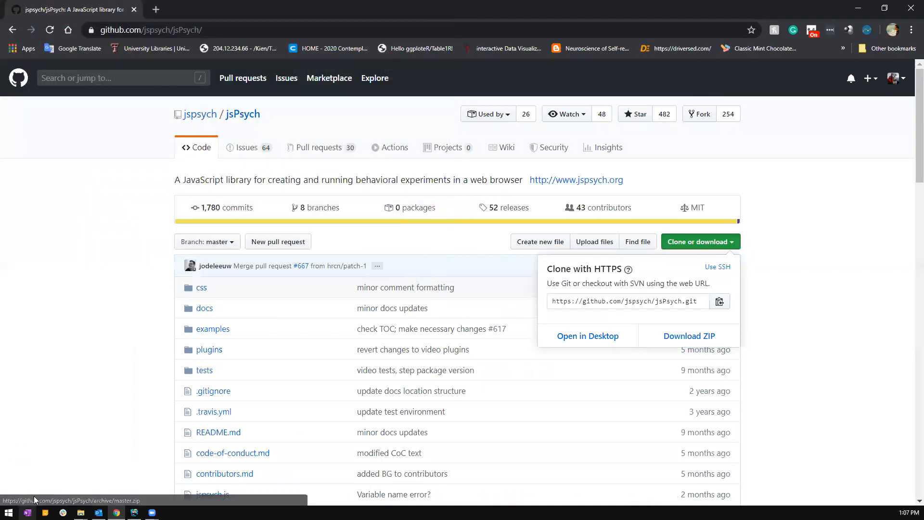
left_click(689, 335)
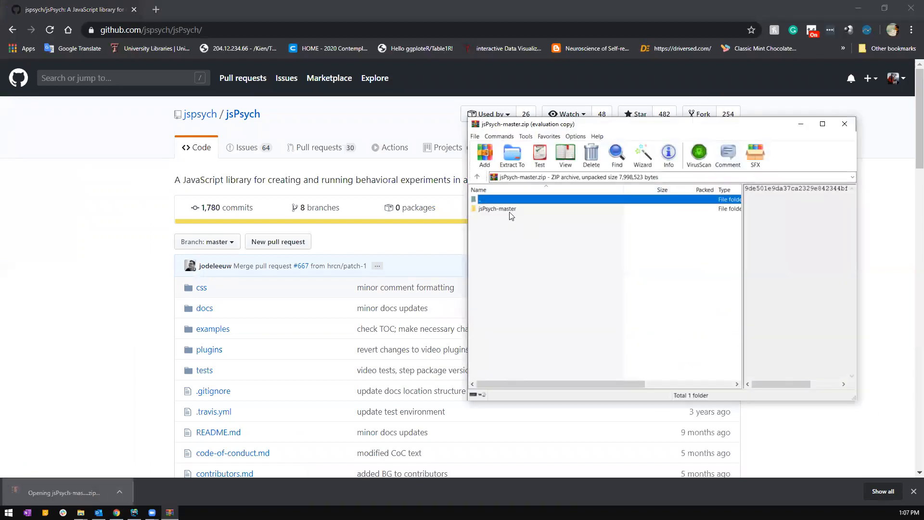
Extract the jsPsych-master folder into Desktop\jsPsychTutorial
left_click(496, 209)
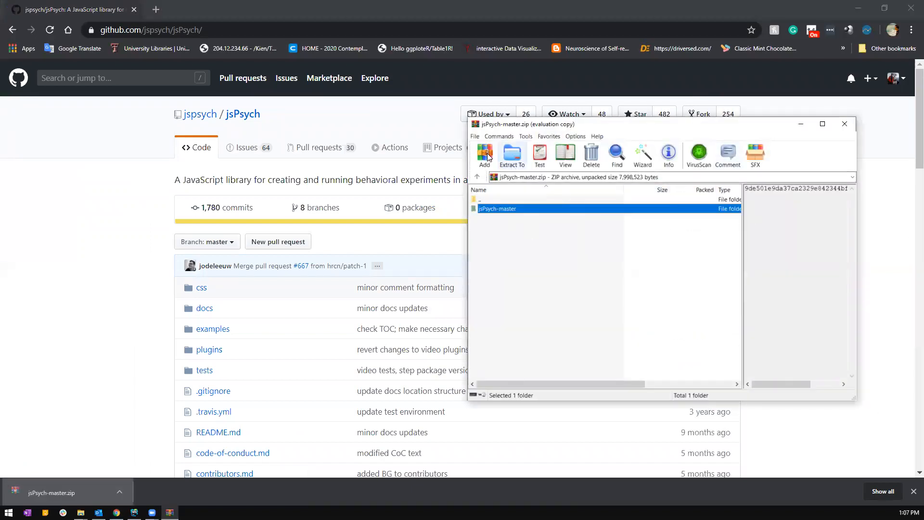
left_click(511, 156)
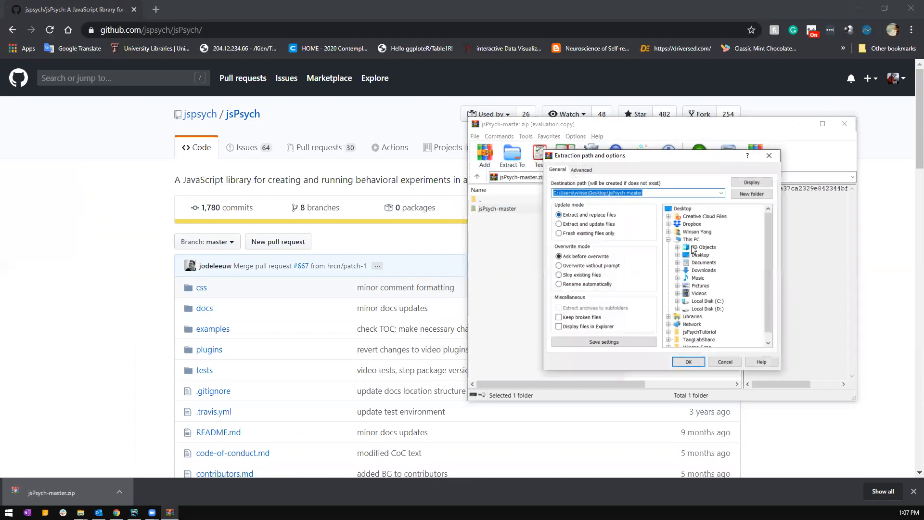
left_click(700, 324)
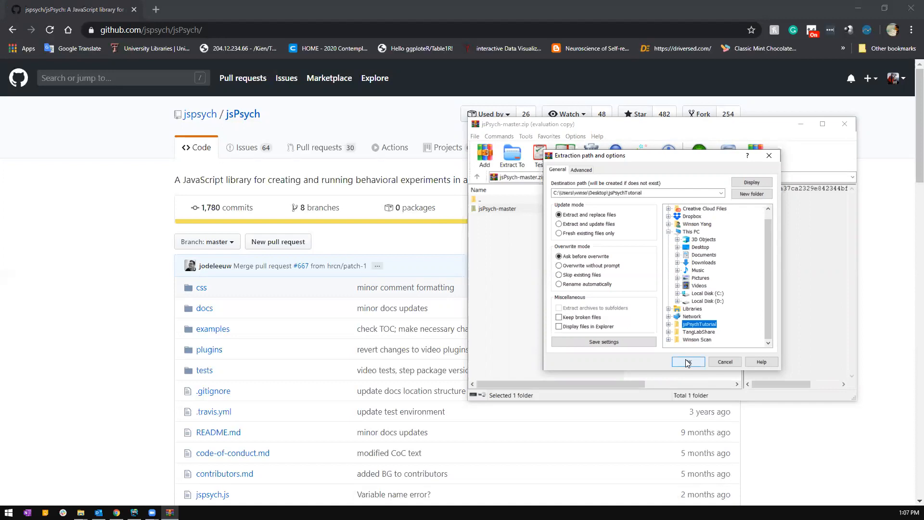
left_click(687, 361)
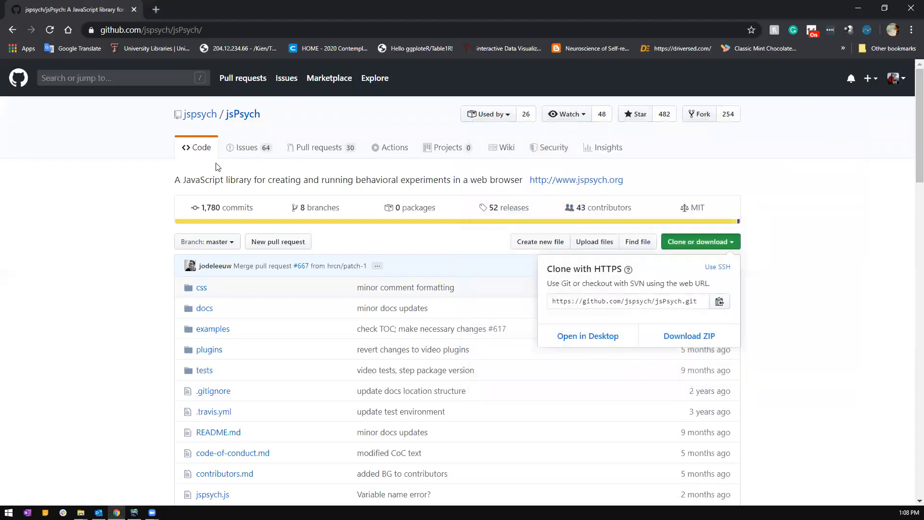
mouse_move(241, 172)
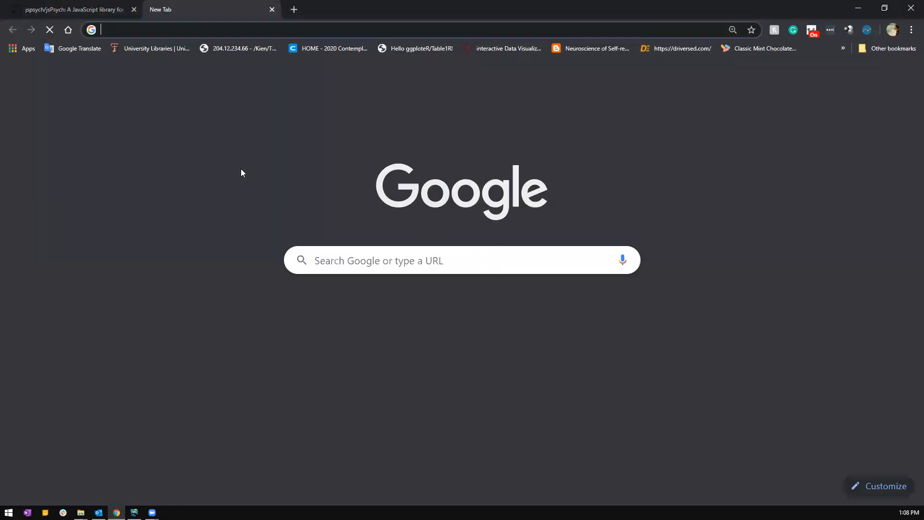
Search for the Atom and Visual Studio Code editors and open atom.io and code.visualstudio.com
type("atom")
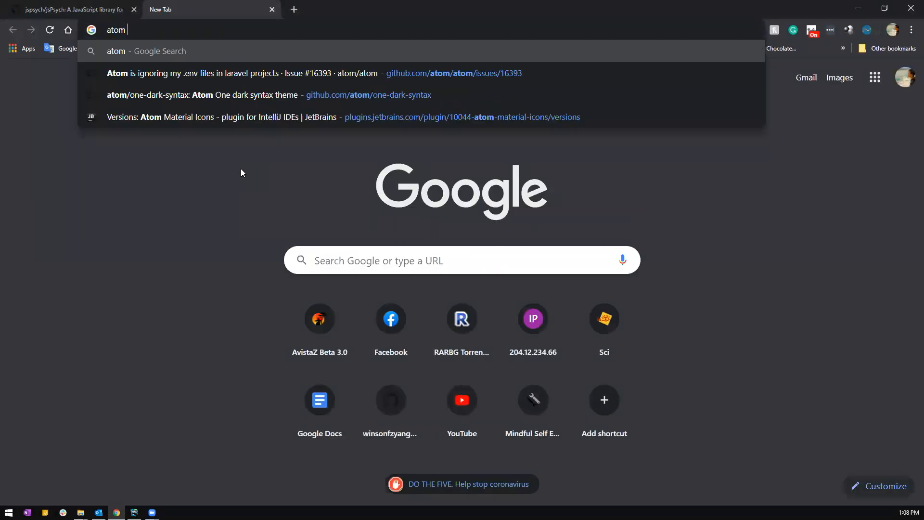
type("visual co")
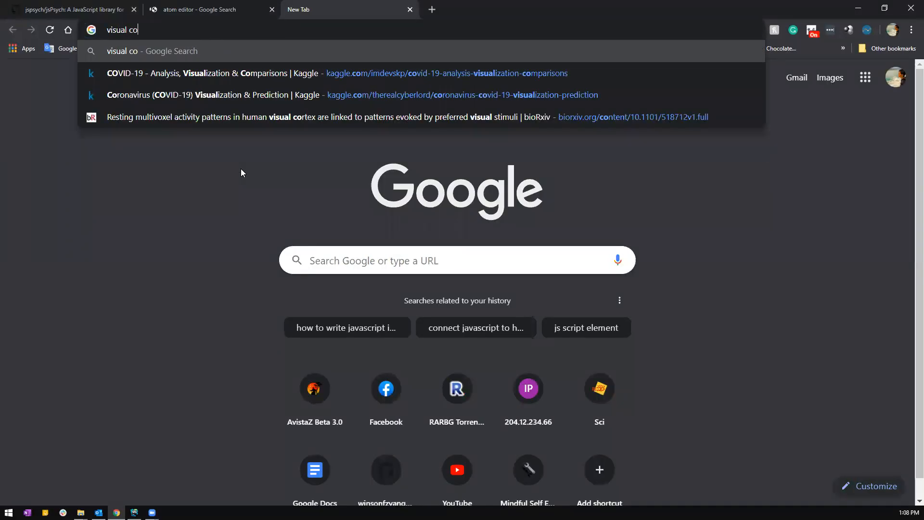
type("de editor")
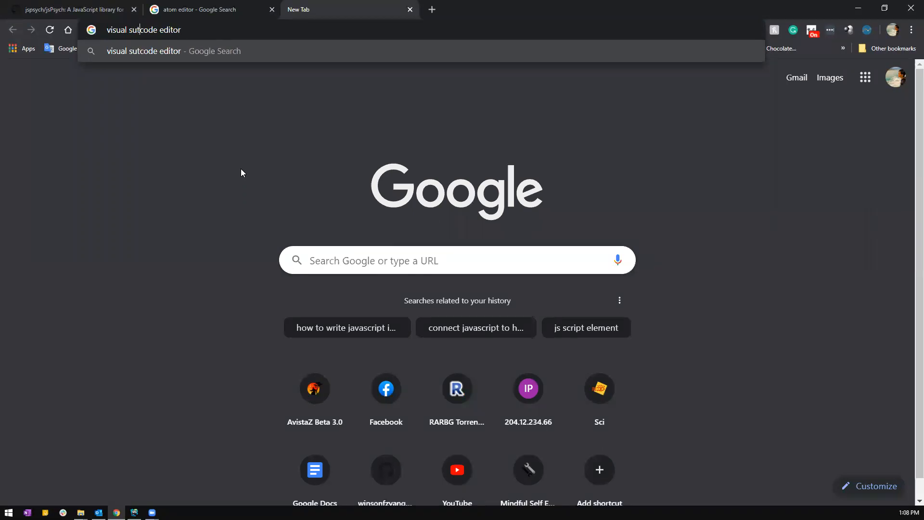
type("y")
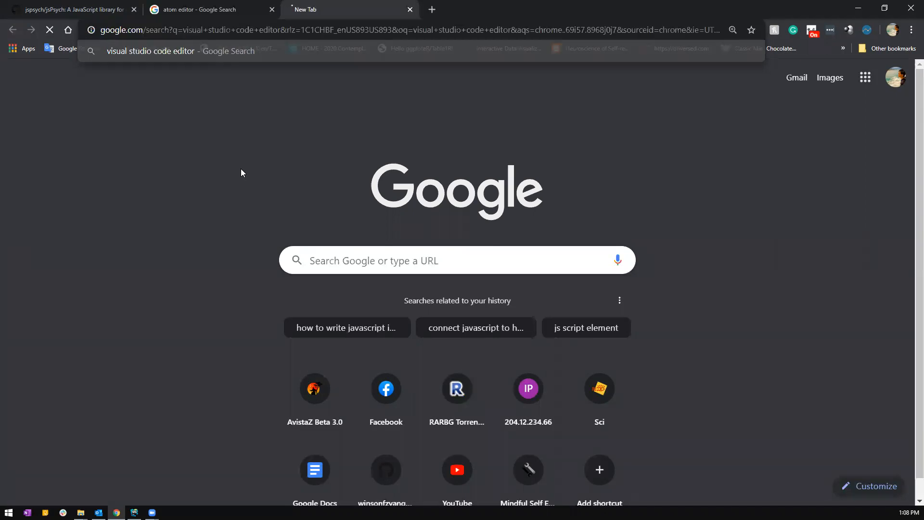
left_click(206, 9)
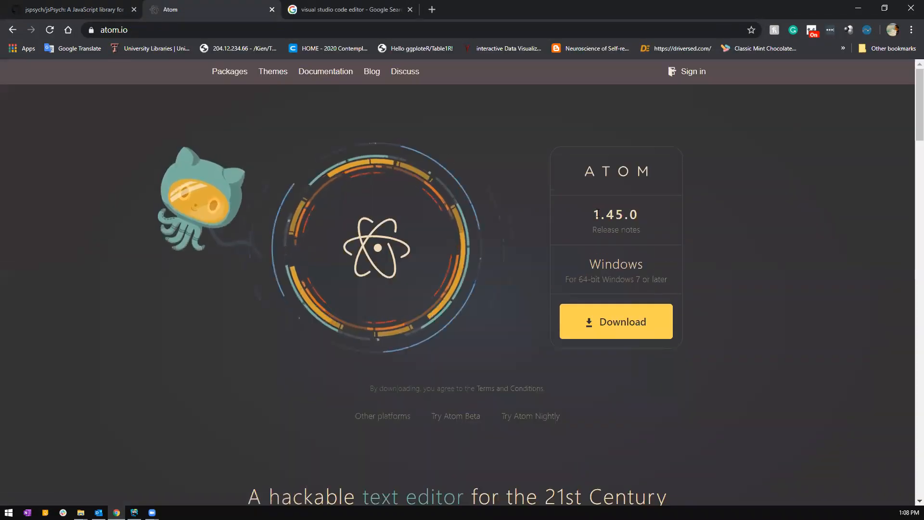
left_click(348, 10)
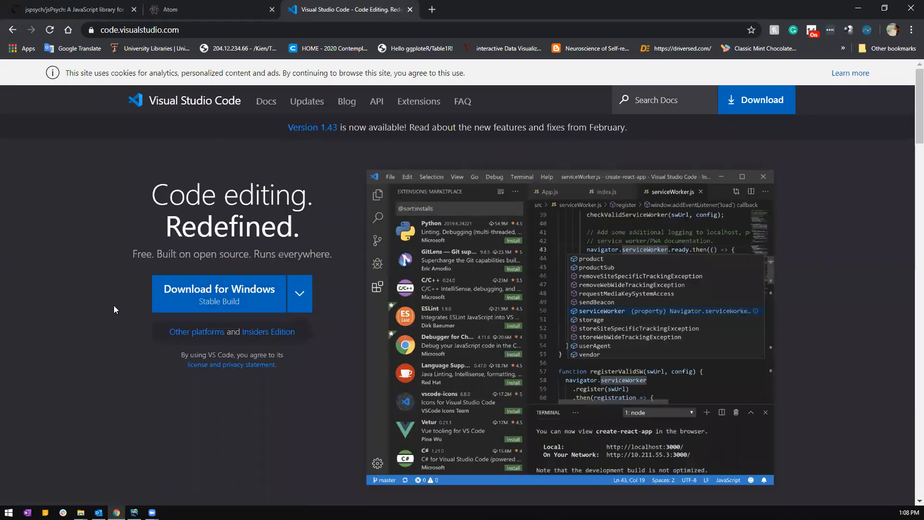
mouse_move(441, 348)
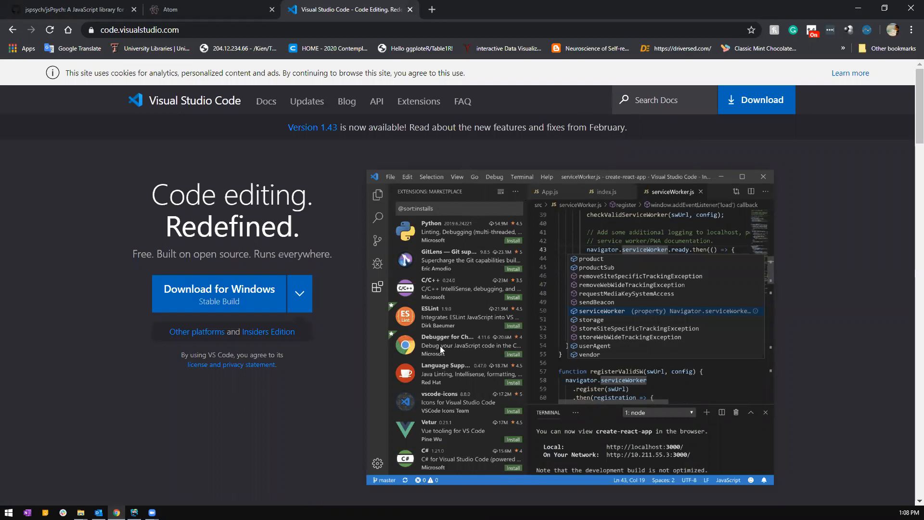
mouse_move(424, 353)
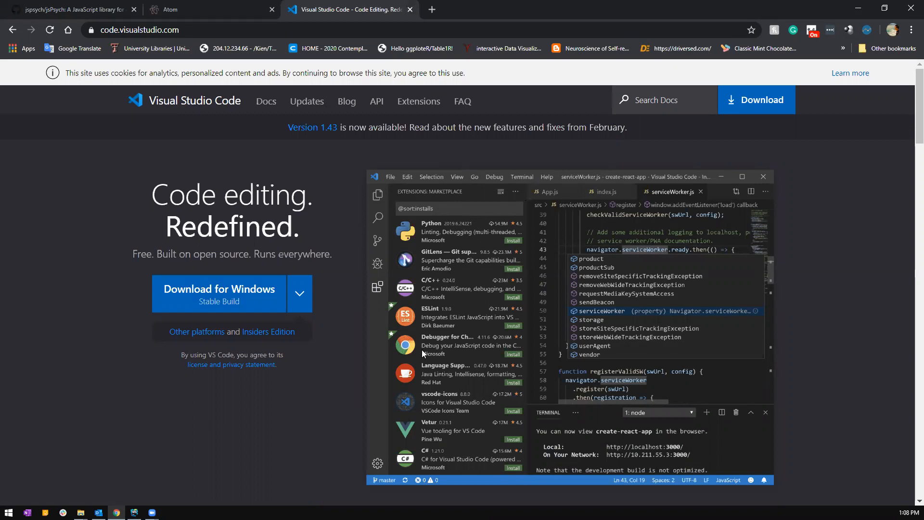
mouse_move(731, 294)
type("webstorm ed")
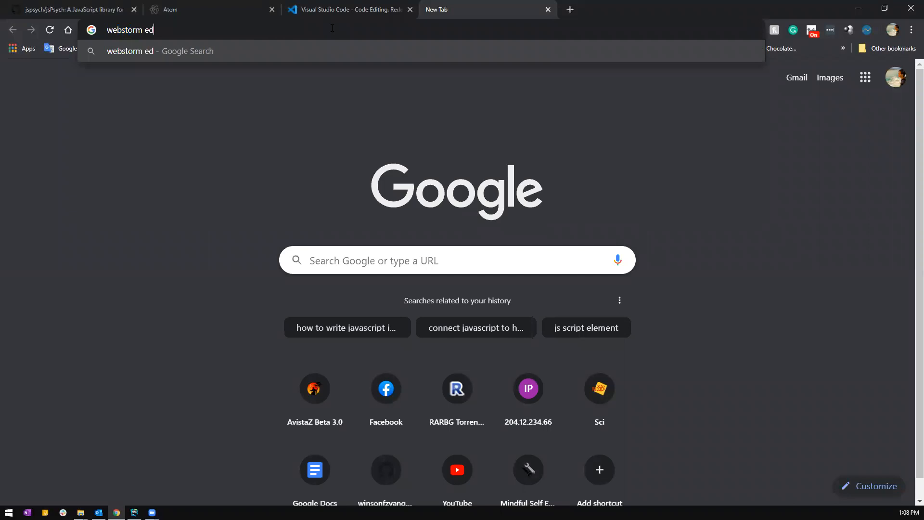
Search 'webstorm editor' and review the jetbrains.com/webstorm features page
key("Return")
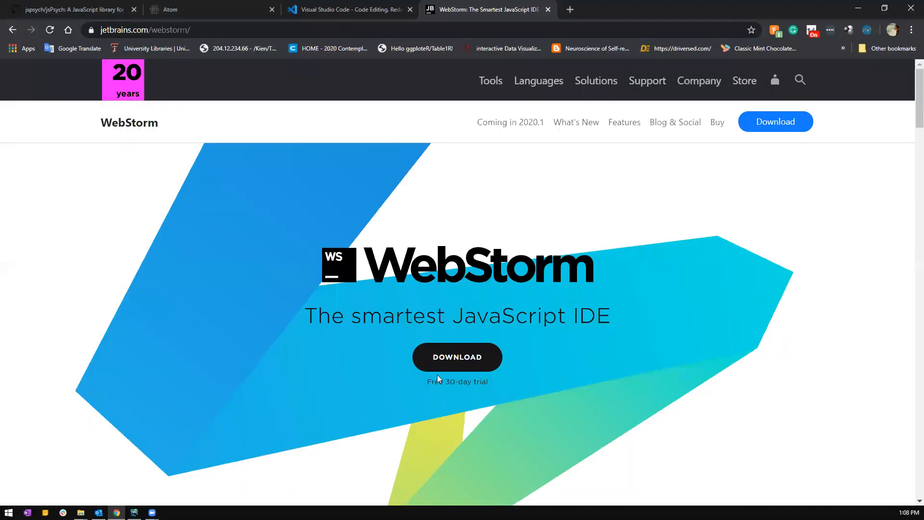
scroll("down", 3)
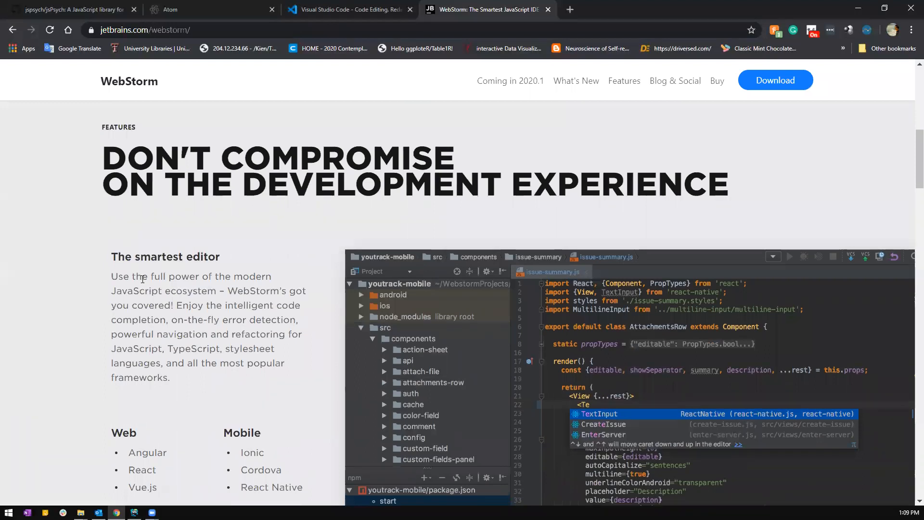
scroll("down", 3)
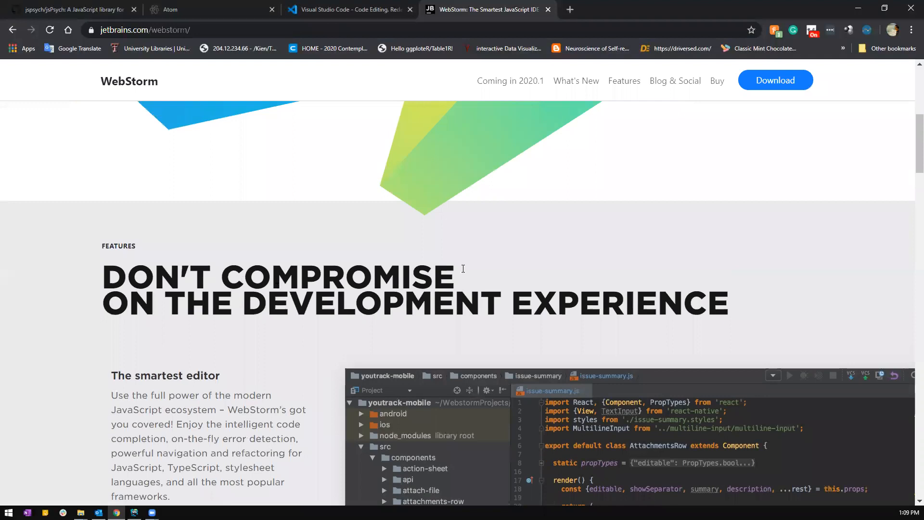
mouse_move(858, 6)
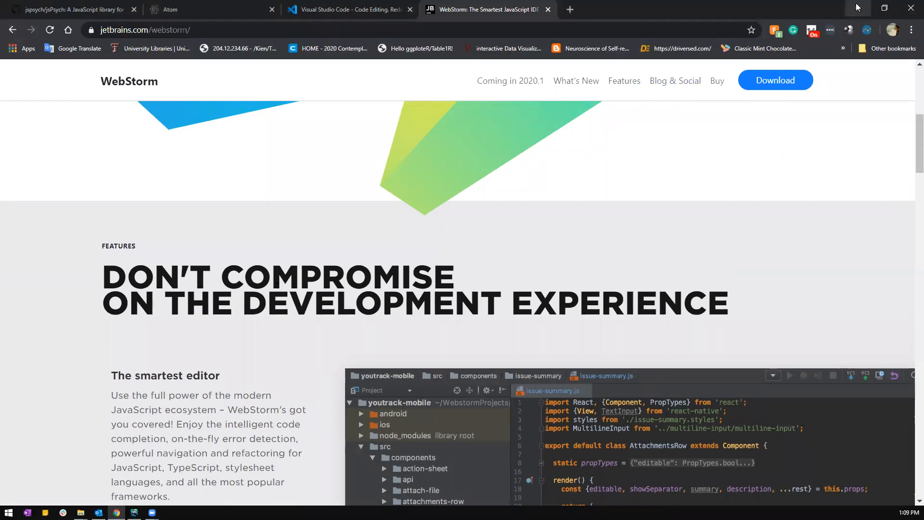
Close the WebStorm and Atom tabs and switch to the jsPsychTutorial project in WebStorm
left_click(134, 512)
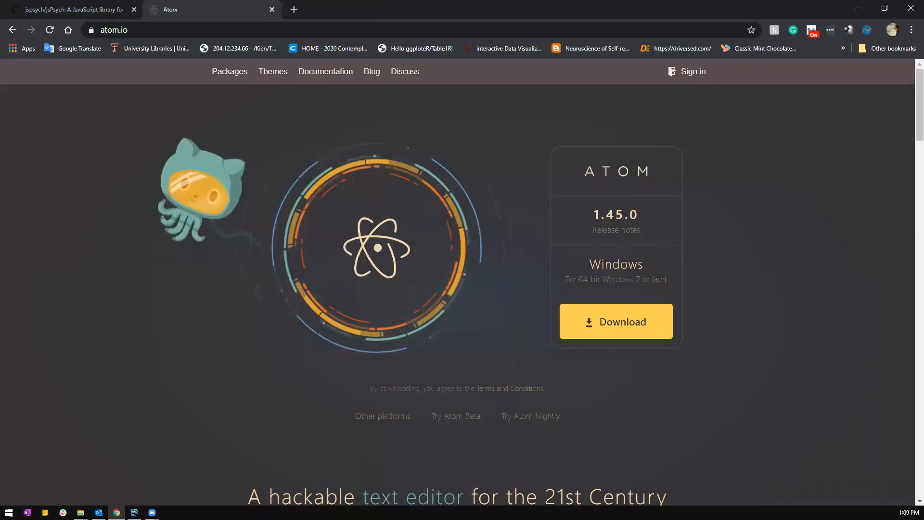
left_click(68, 9)
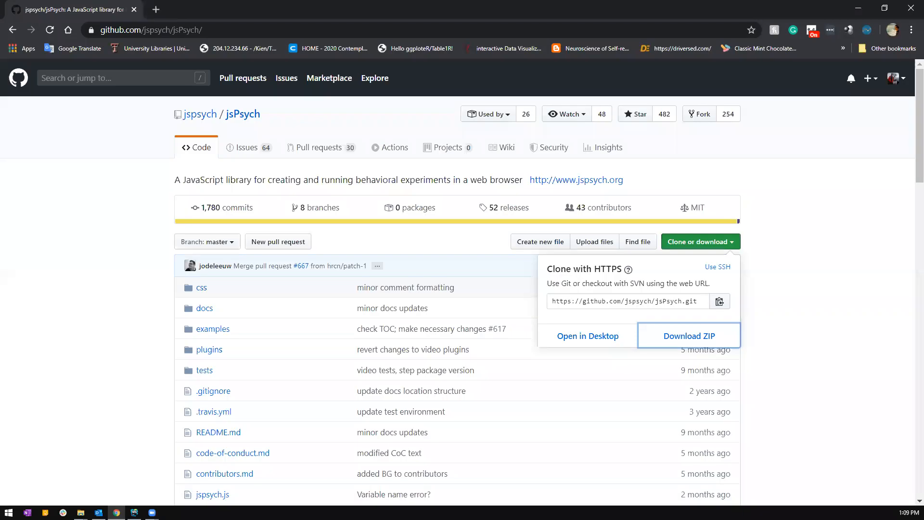
left_click(133, 511)
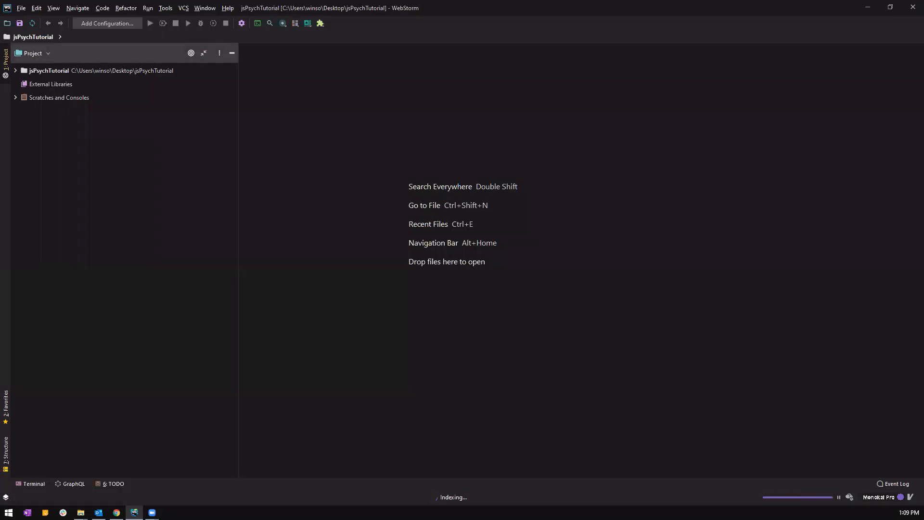
Rename the jsPsych-master folder to js via Refactor > Rename and expand its contents
left_click(16, 70)
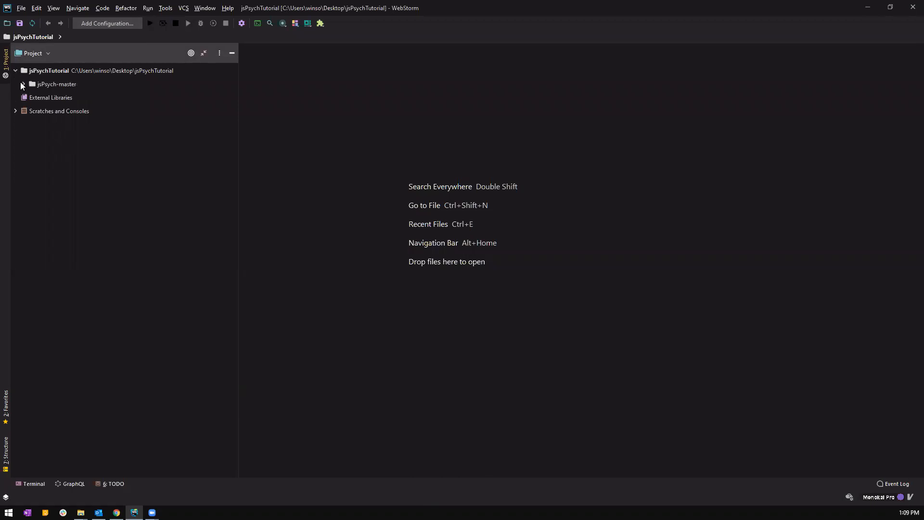
mouse_move(60, 86)
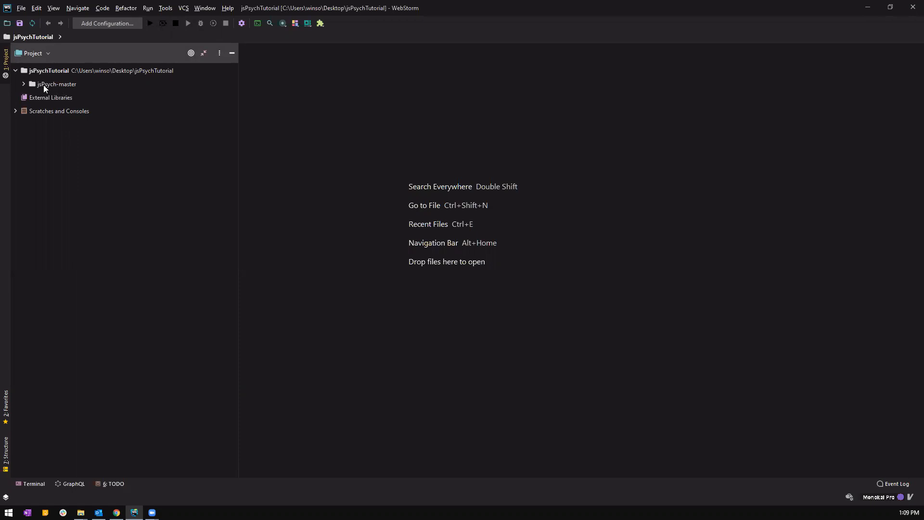
mouse_move(76, 89)
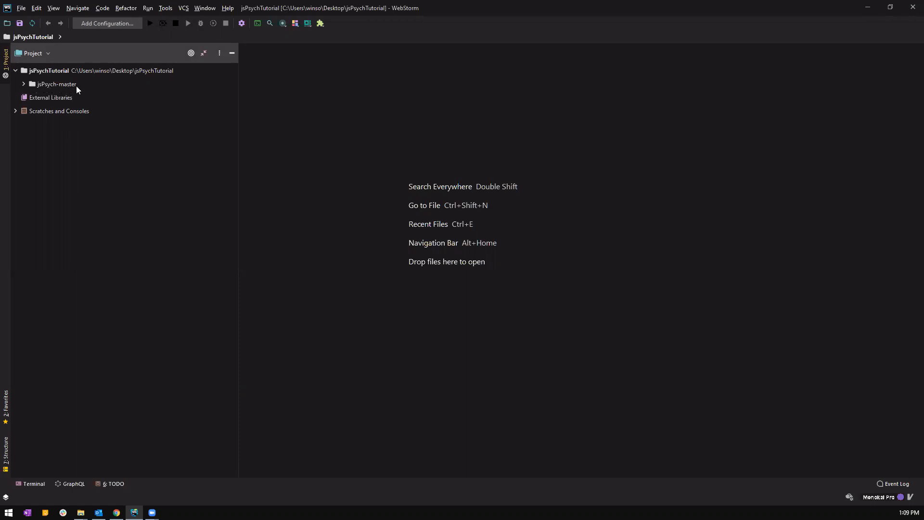
right_click(55, 84)
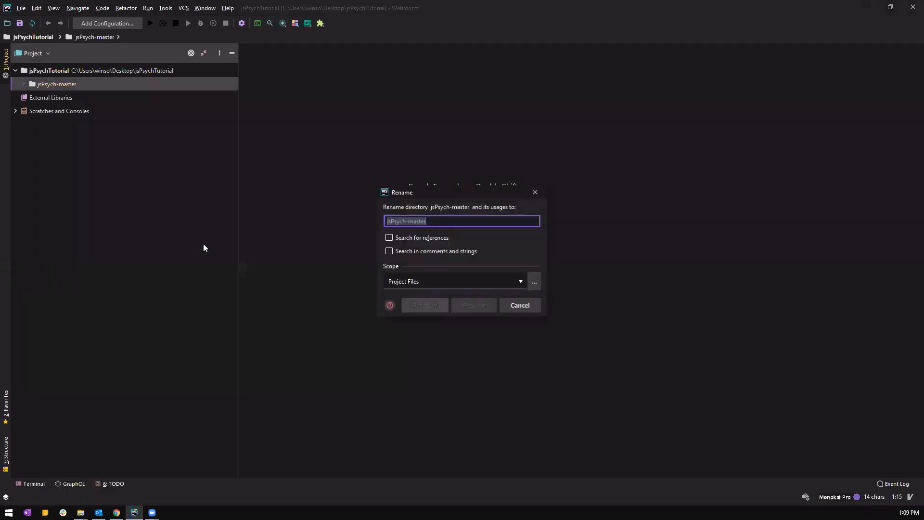
type("js")
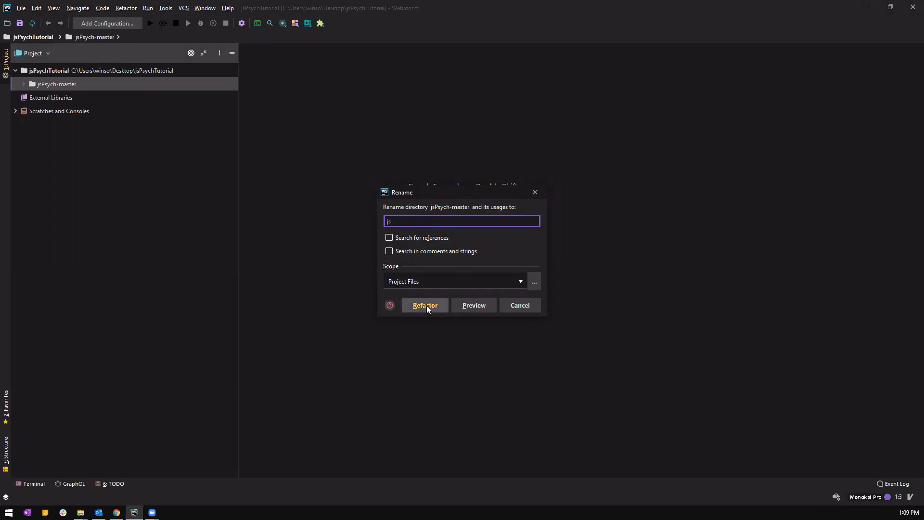
left_click(424, 306)
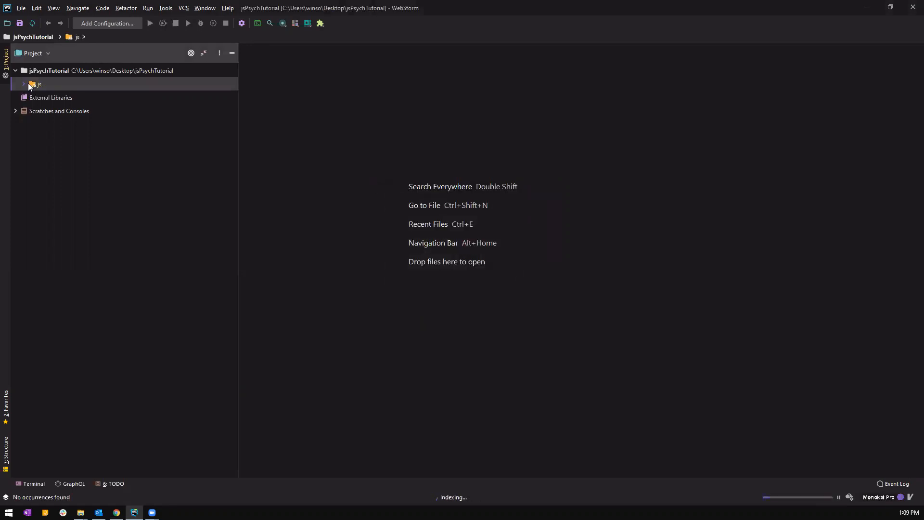
left_click(39, 85)
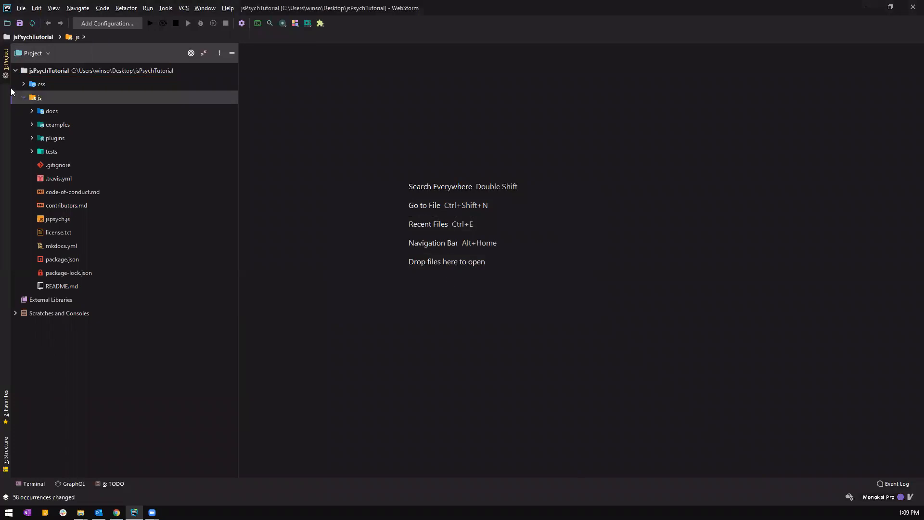
mouse_move(110, 117)
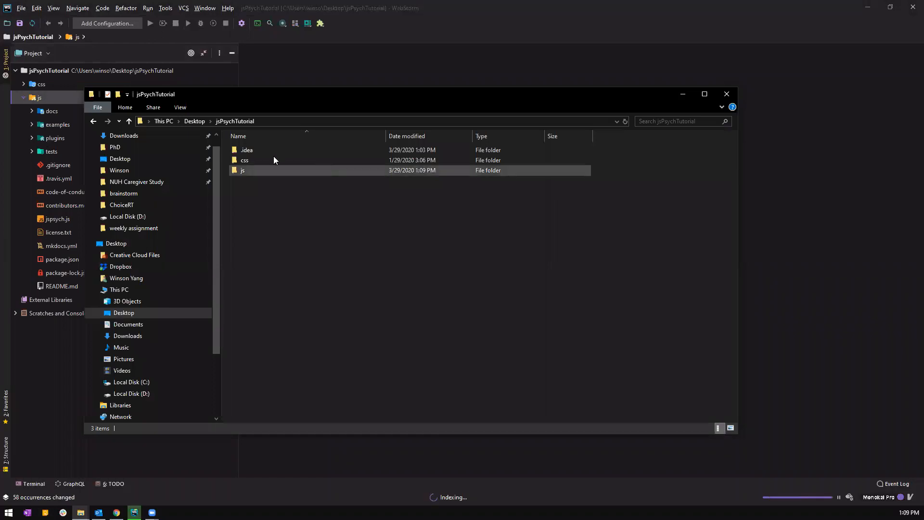
Browse the js folder in File Explorer, selecting README.md, then return to WebStorm
double_click(242, 169)
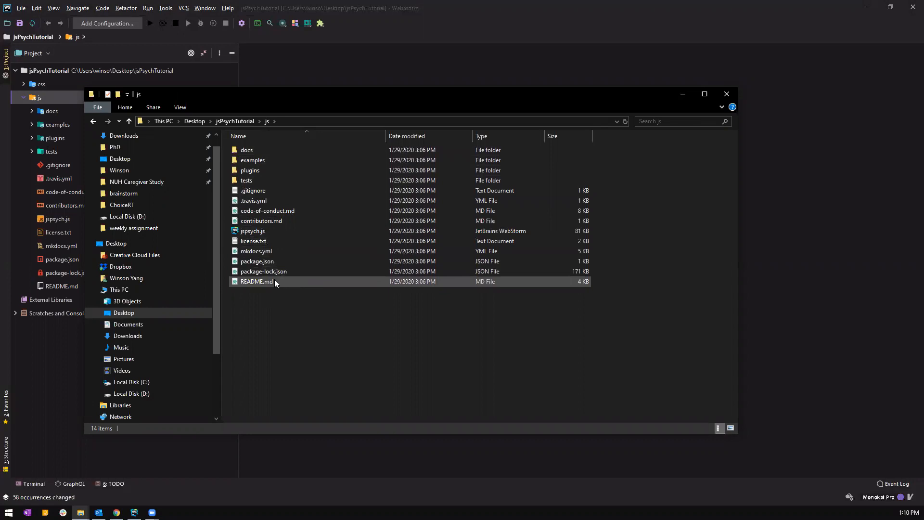
left_click(256, 281)
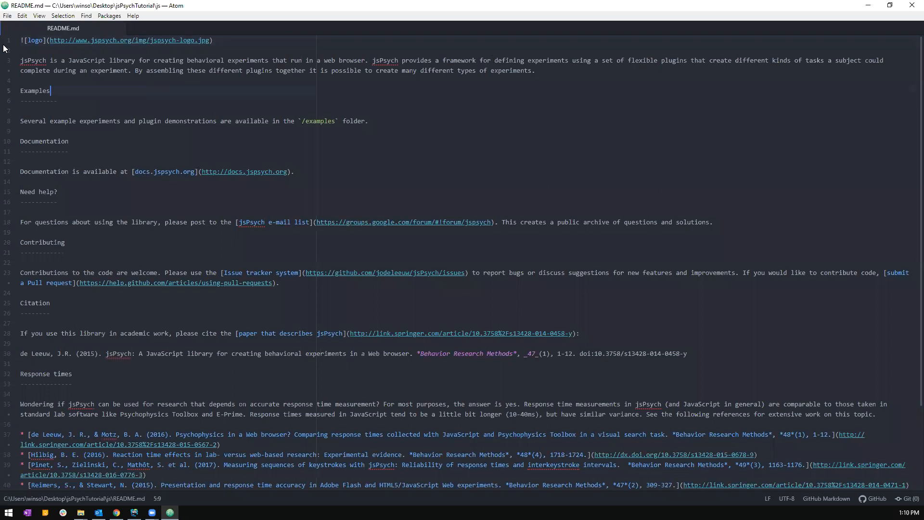
scroll("down", 3)
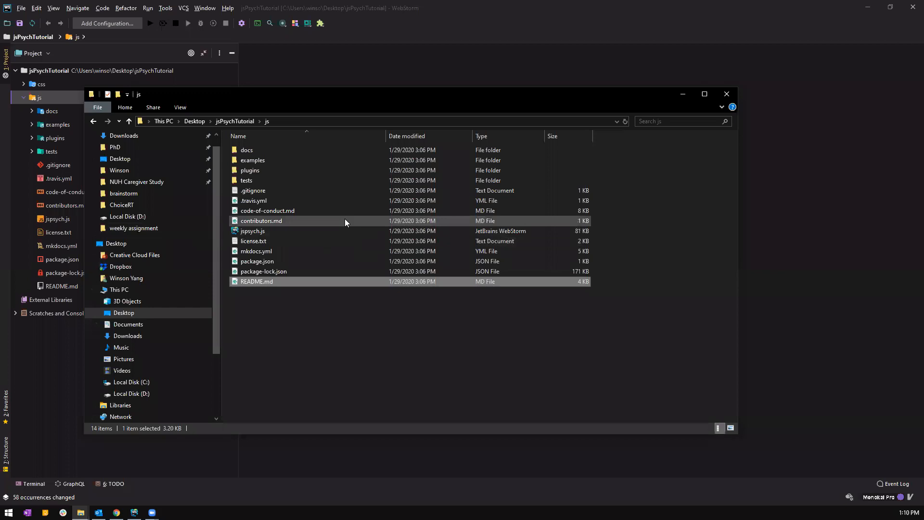
right_click(268, 210)
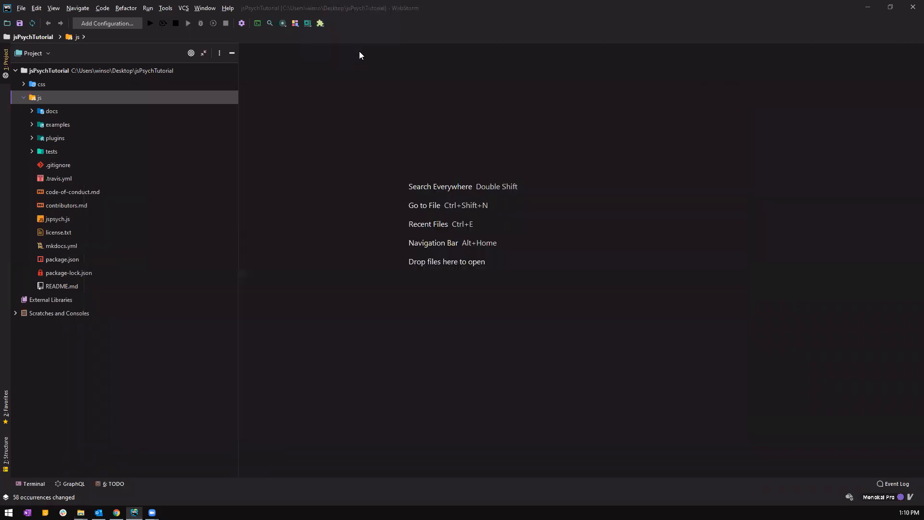
double_click(72, 192)
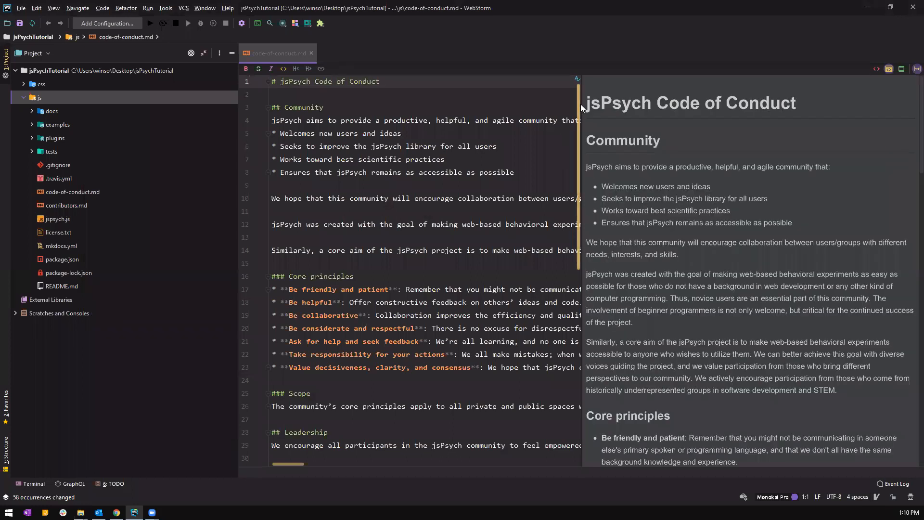
mouse_move(422, 112)
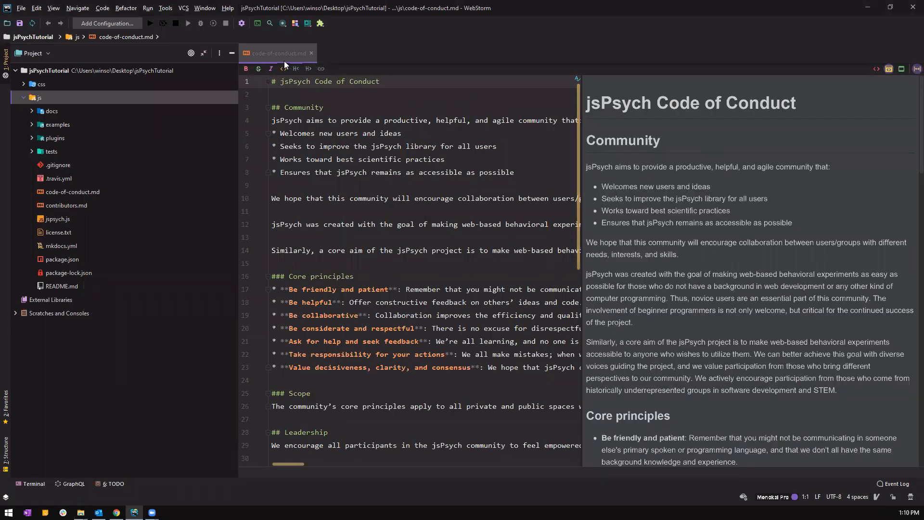
mouse_move(677, 76)
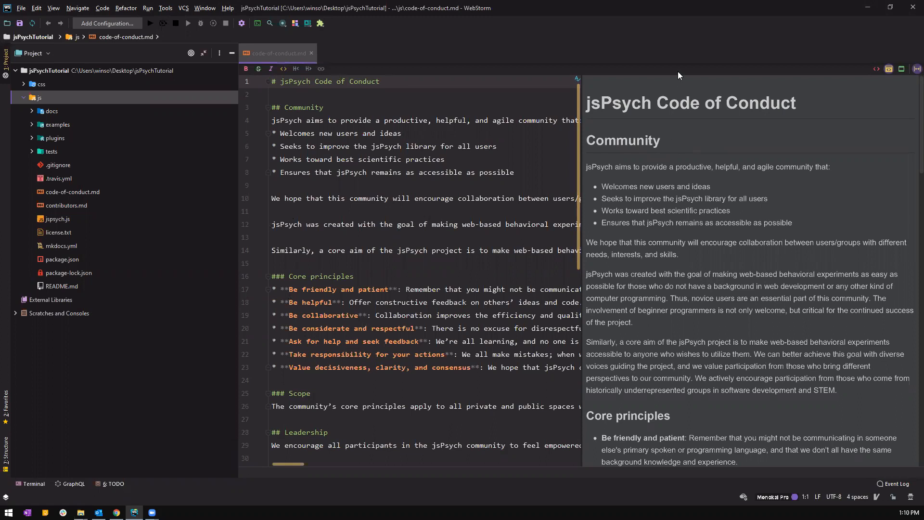
mouse_move(644, 186)
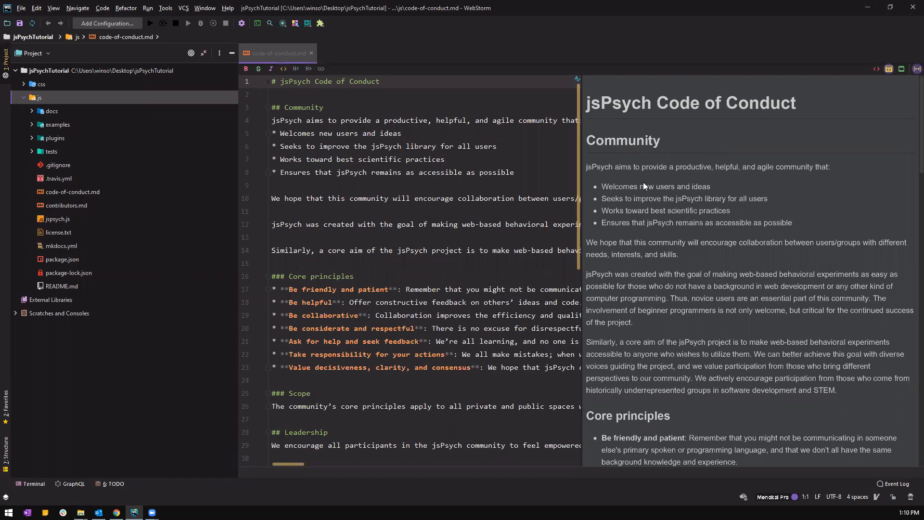
scroll("down", 3)
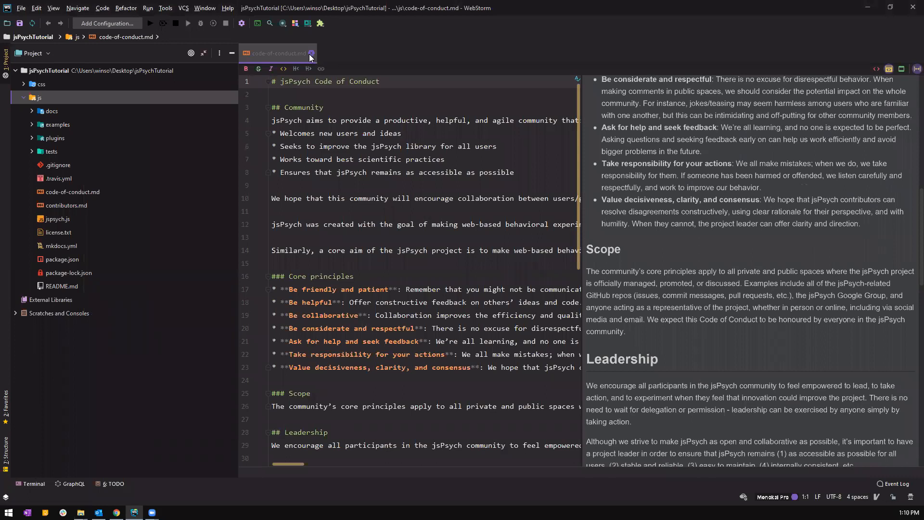
left_click(311, 53)
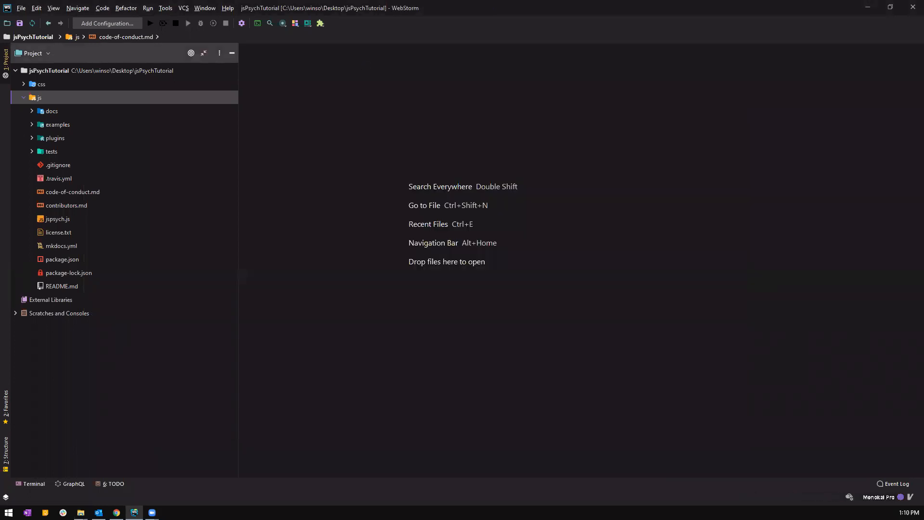
mouse_move(78, 251)
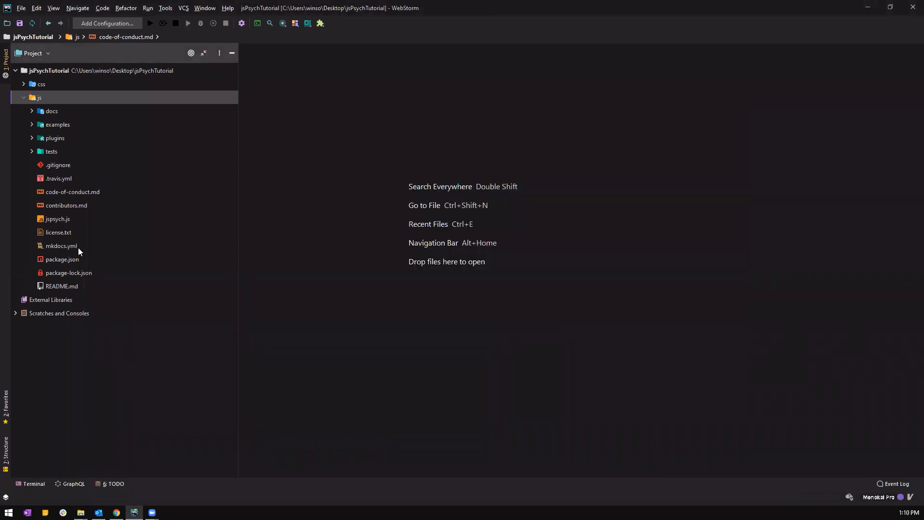
Expand and collapse the examples folder, then expand the plugins folder
left_click(57, 125)
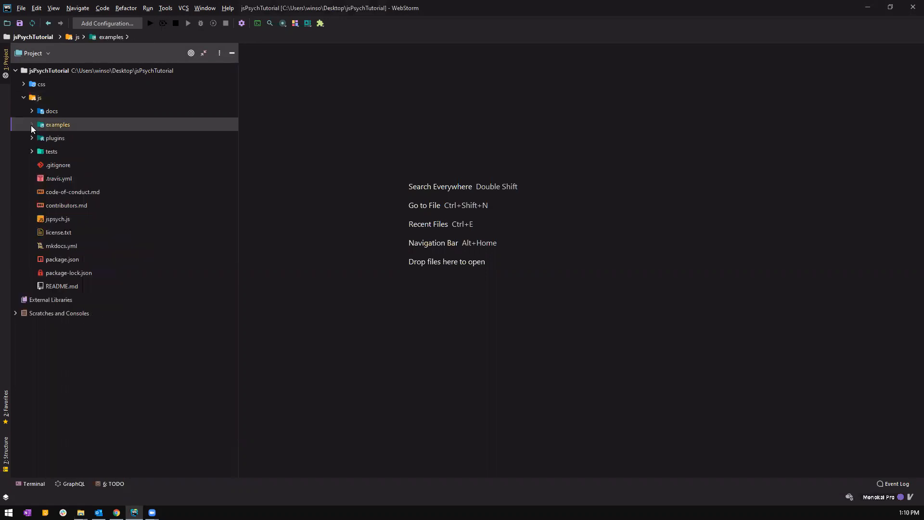
left_click(31, 124)
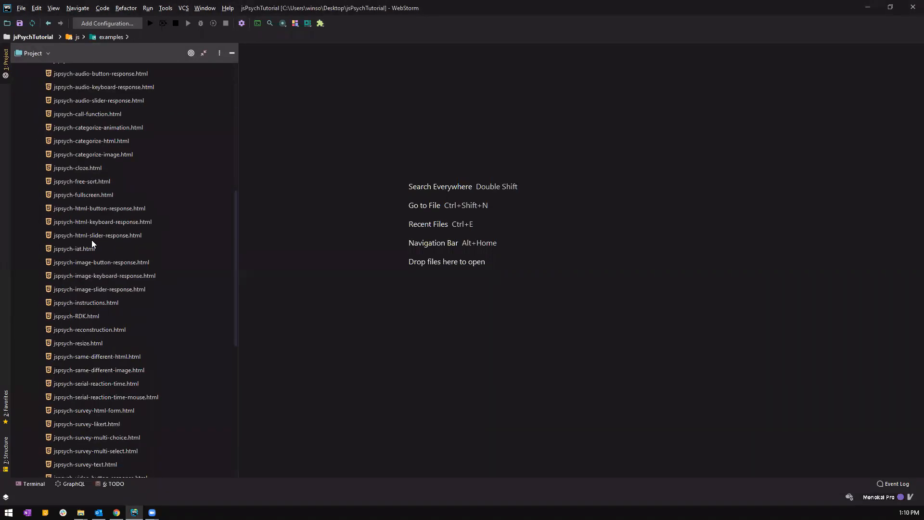
mouse_move(115, 222)
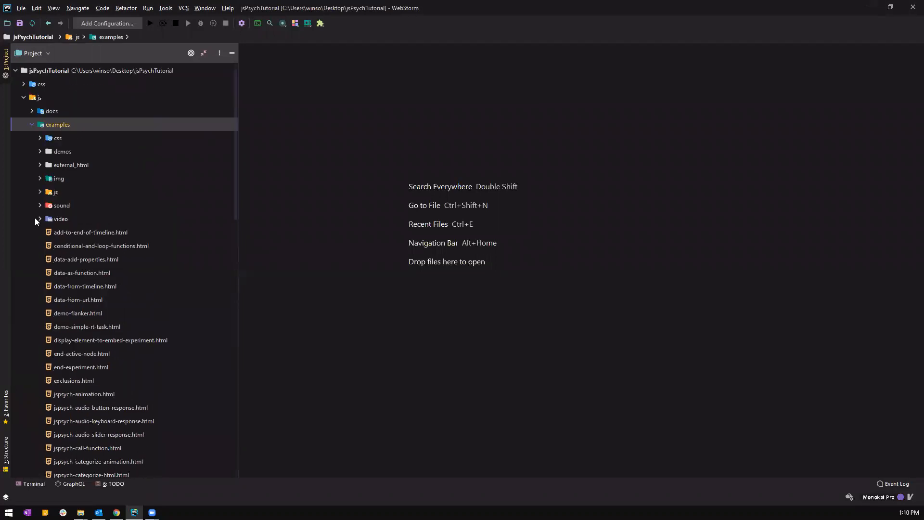
left_click(32, 124)
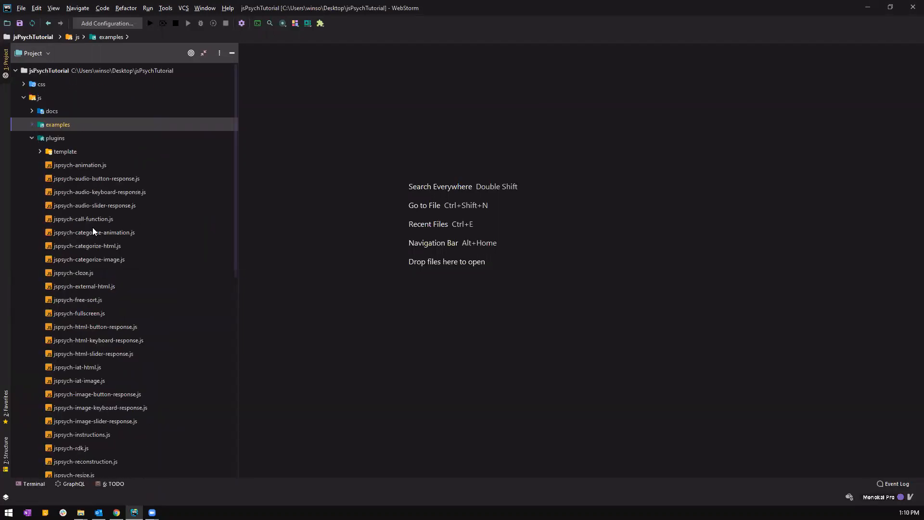
mouse_move(93, 294)
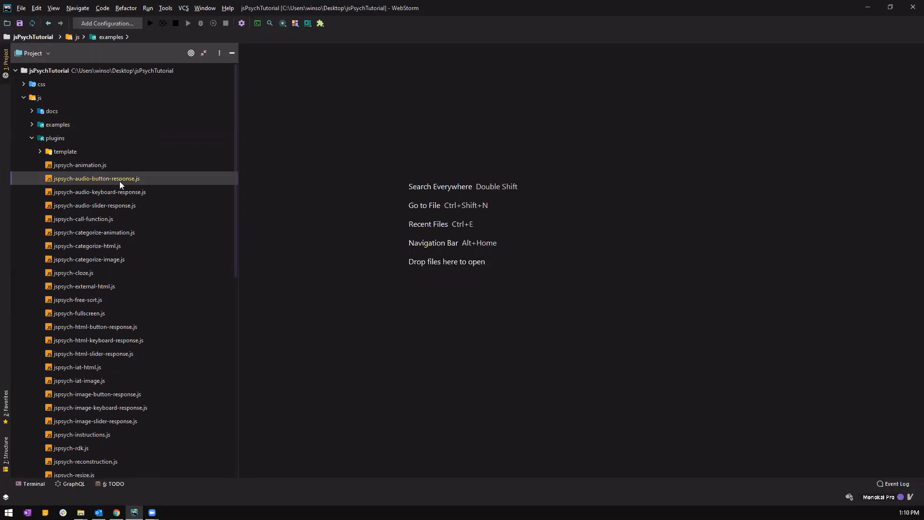
Select the audio, html button, fullscreen, survey text and animation plugin .js files in turn
left_click(95, 178)
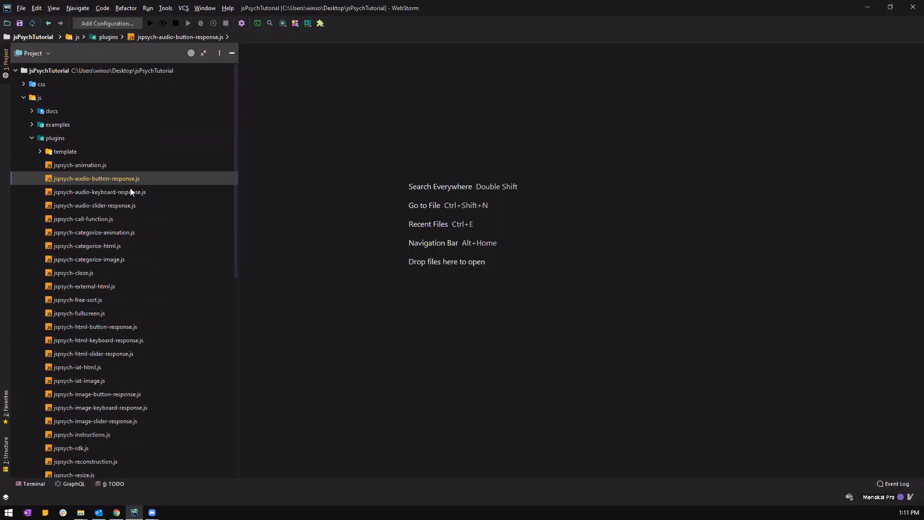
left_click(99, 192)
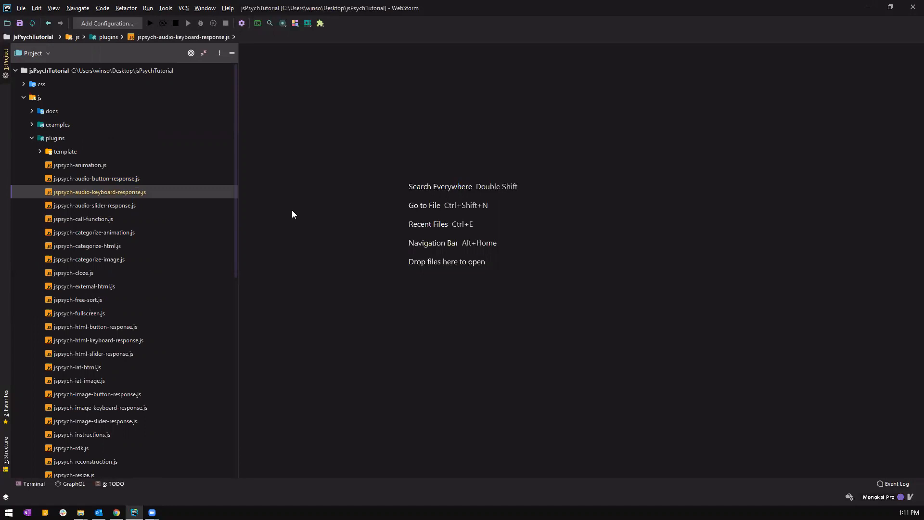
left_click(94, 327)
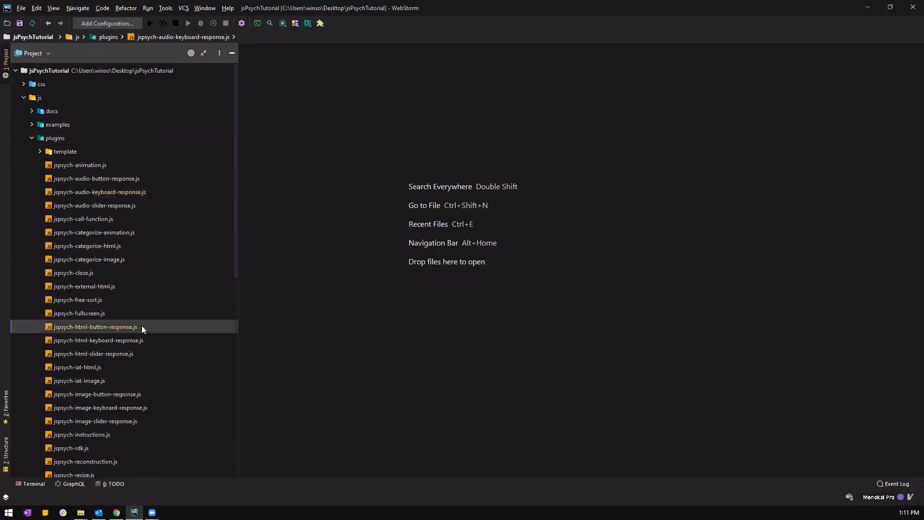
left_click(95, 326)
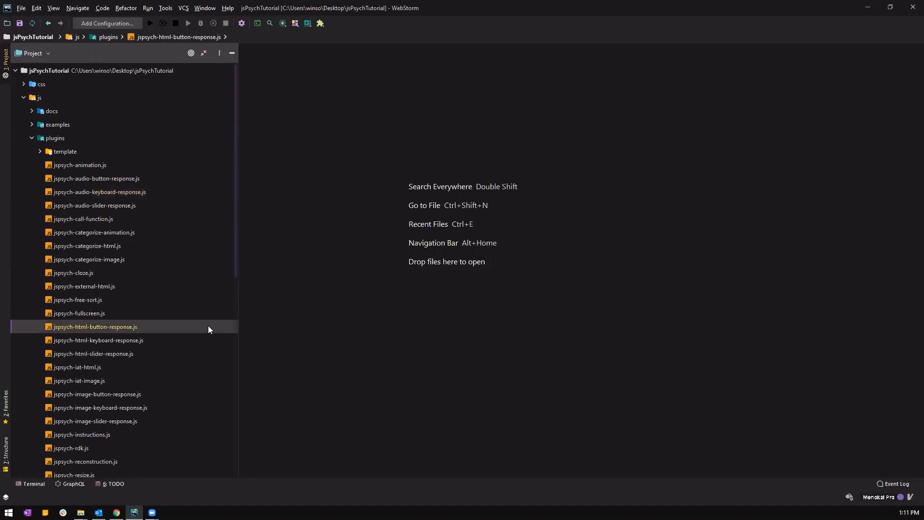
left_click(79, 313)
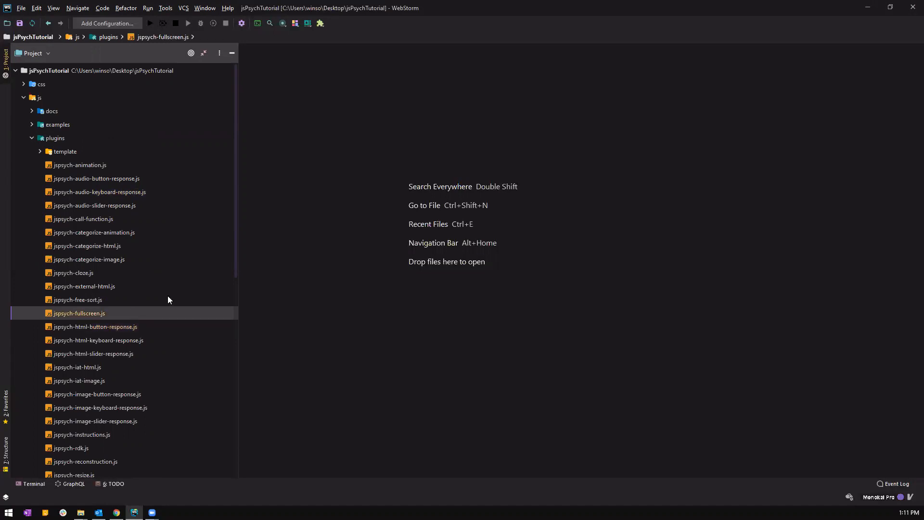
scroll("down", 3)
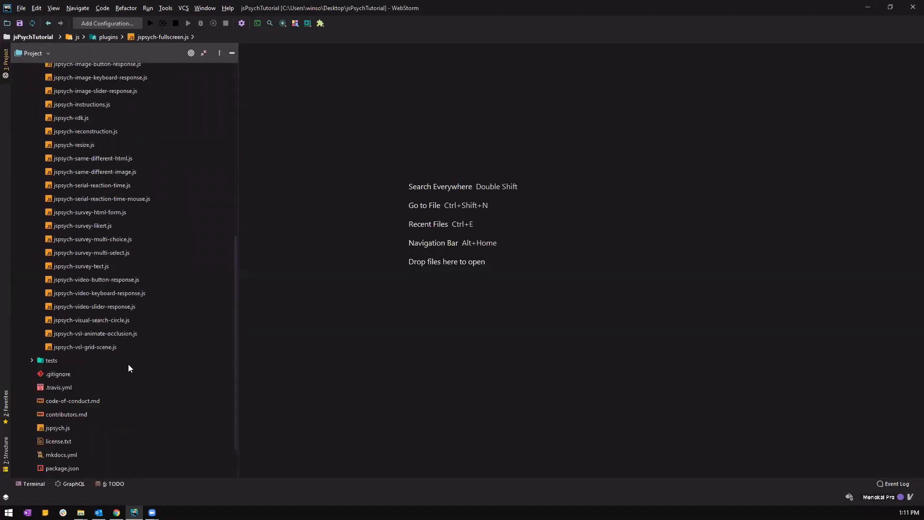
left_click(81, 265)
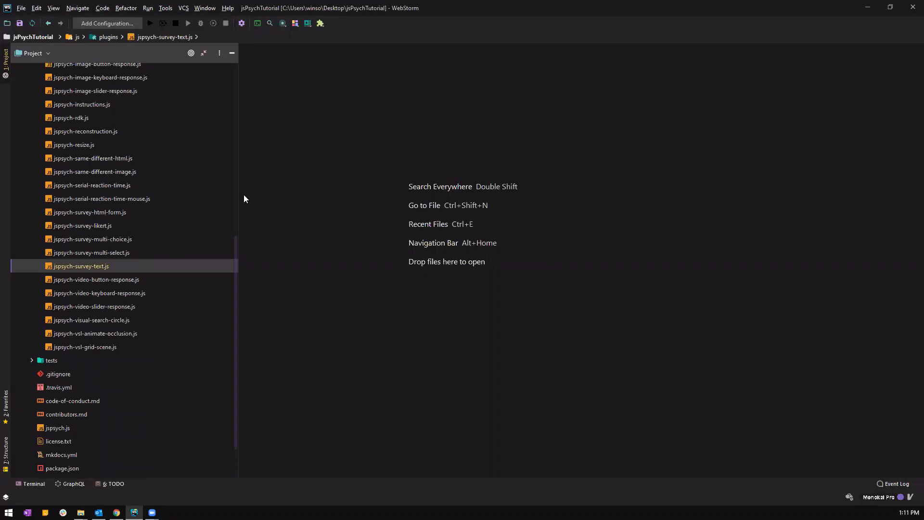
scroll("up", 3)
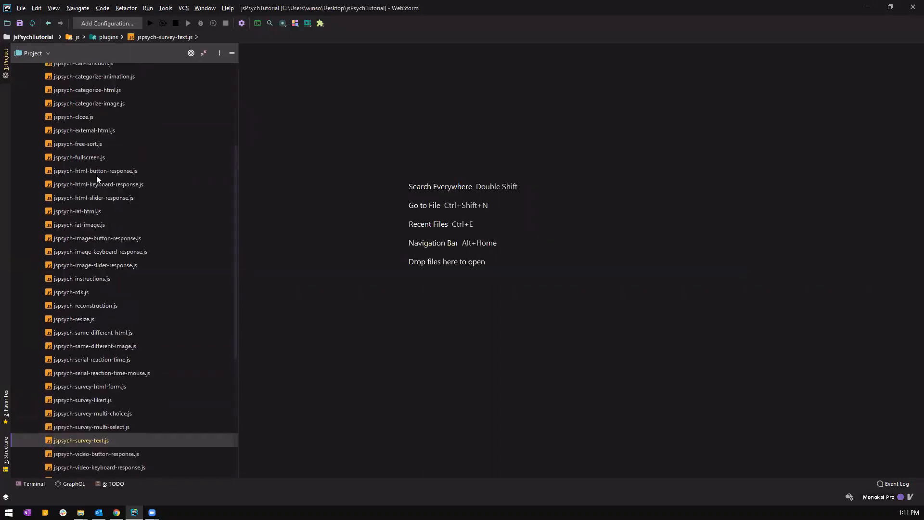
scroll("up", 3)
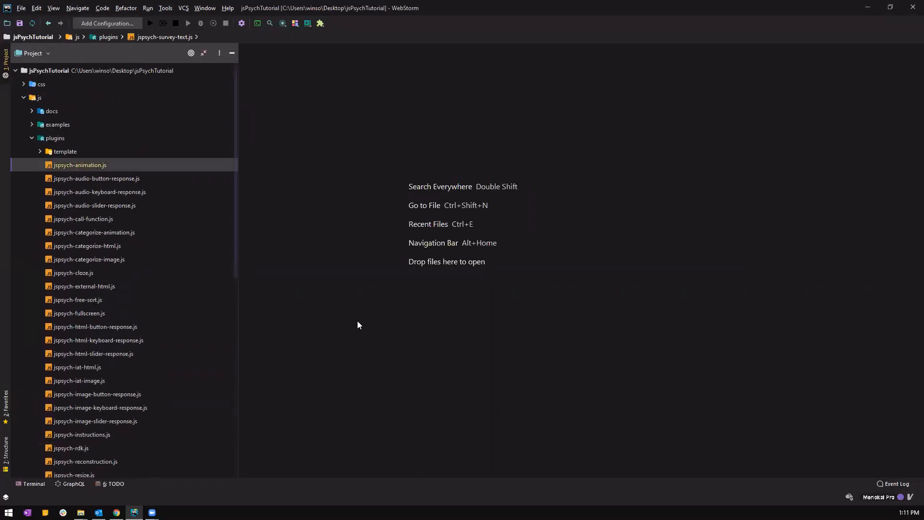
left_click(80, 164)
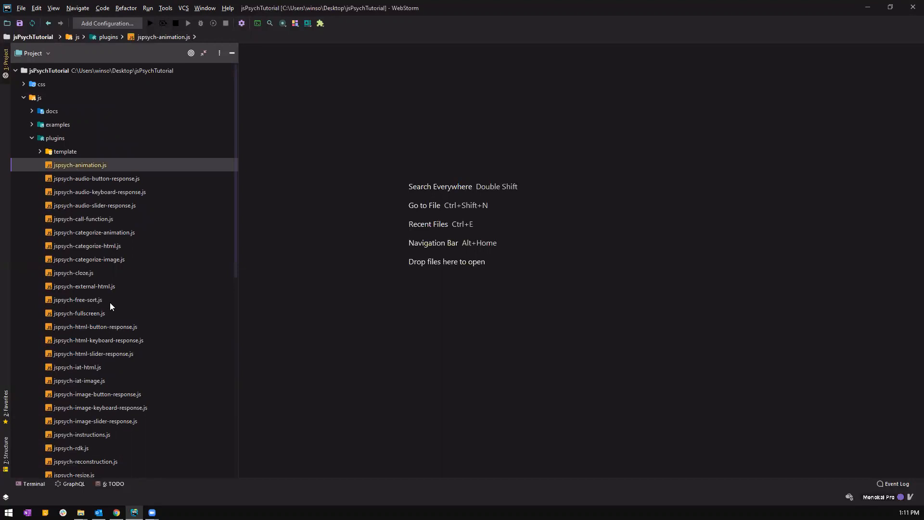
double_click(98, 340)
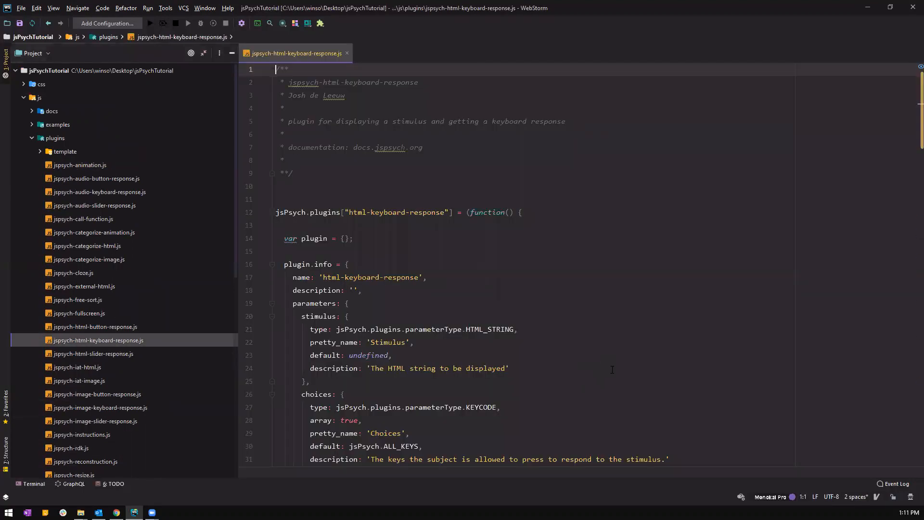
scroll("down", 3)
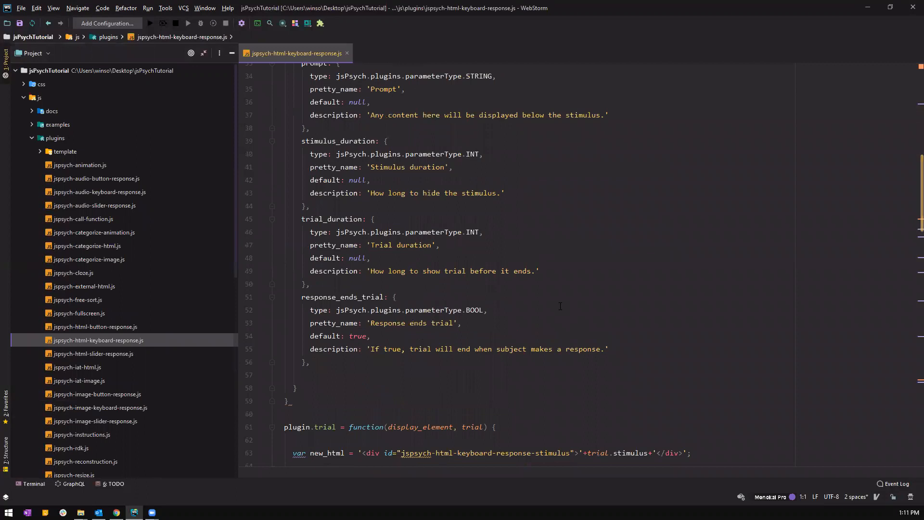
scroll("down", 3)
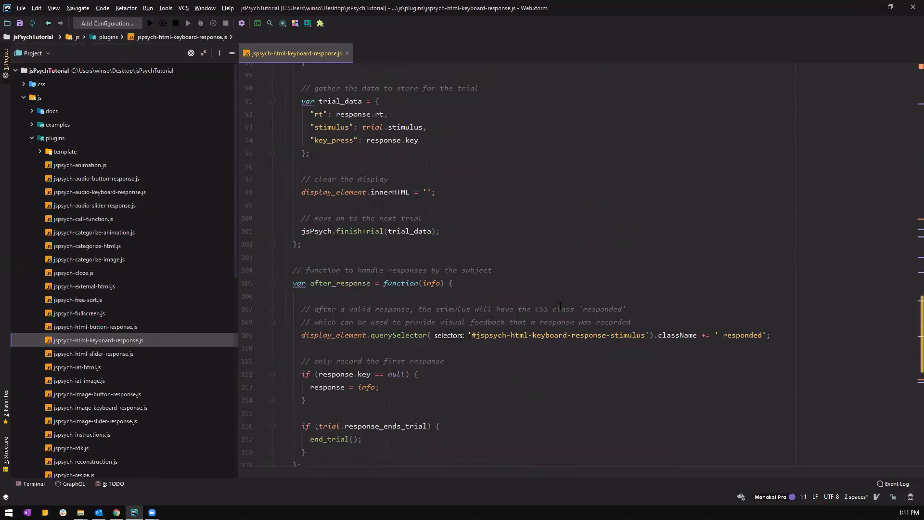
scroll("up", 3)
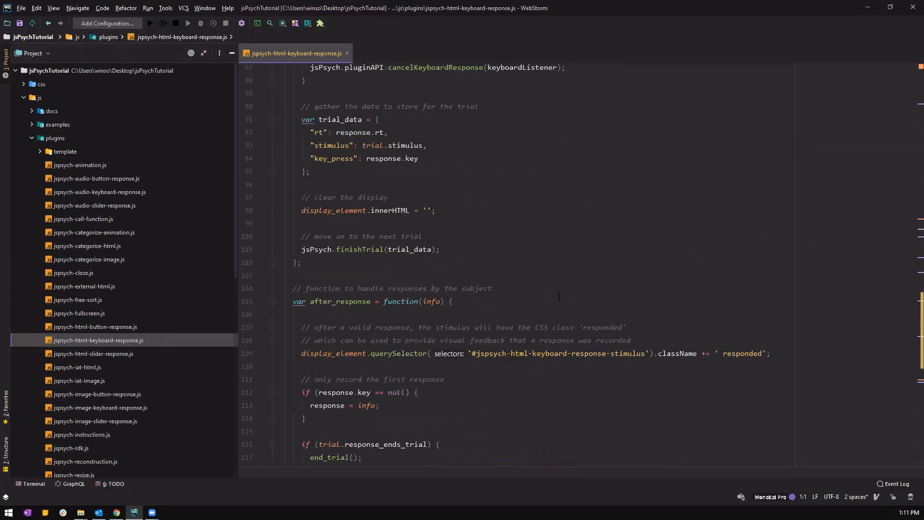
scroll("up", 3)
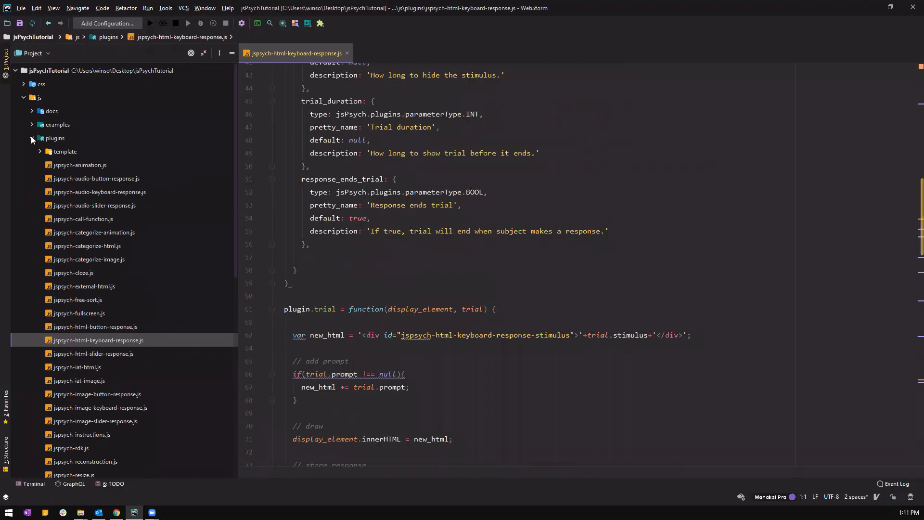
left_click(57, 124)
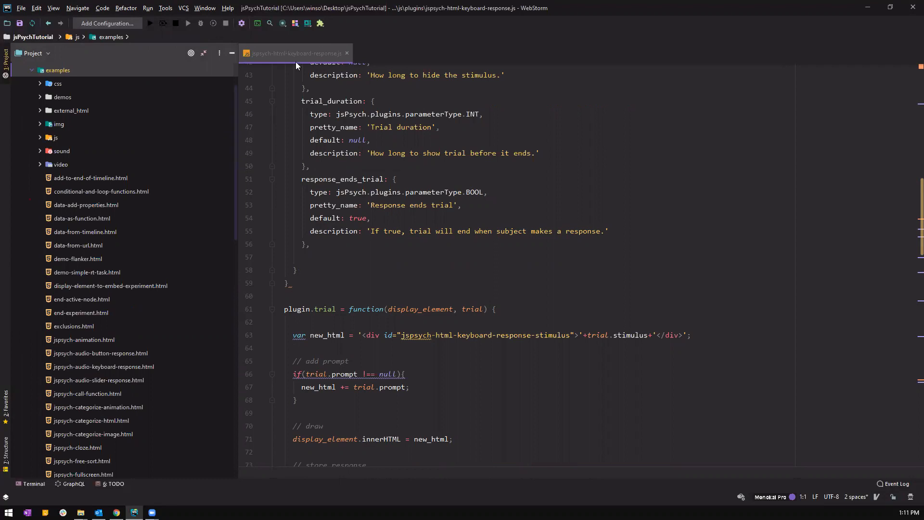
scroll("down", 3)
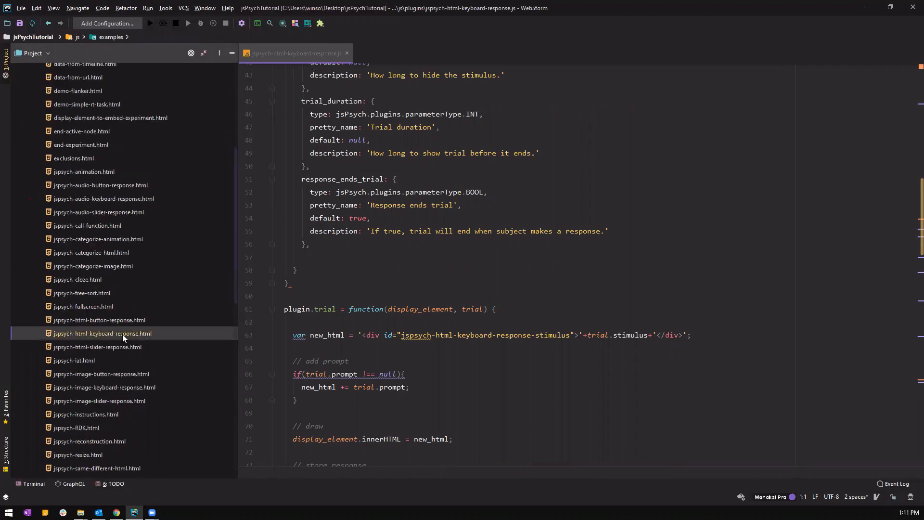
Open jspsych-html-keyboard-response.html to review its three colour-word trials and jspsych.css link
double_click(101, 333)
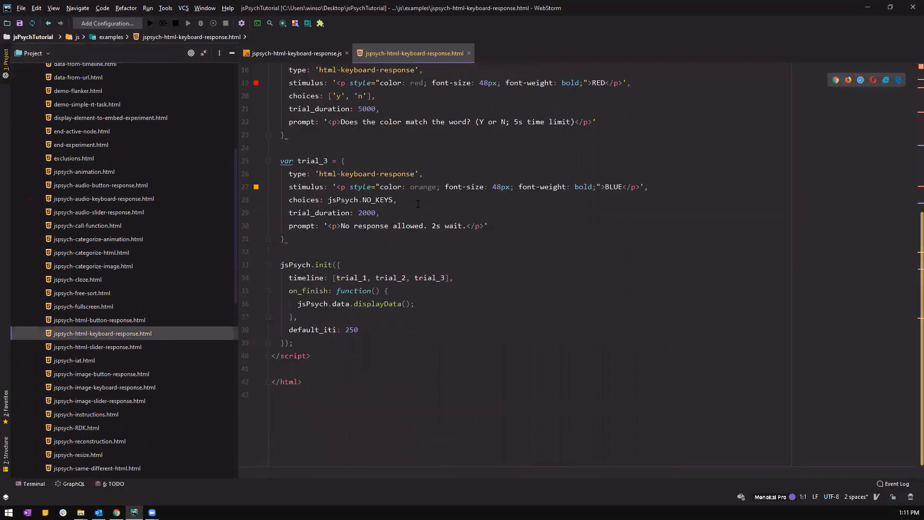
scroll("up", 3)
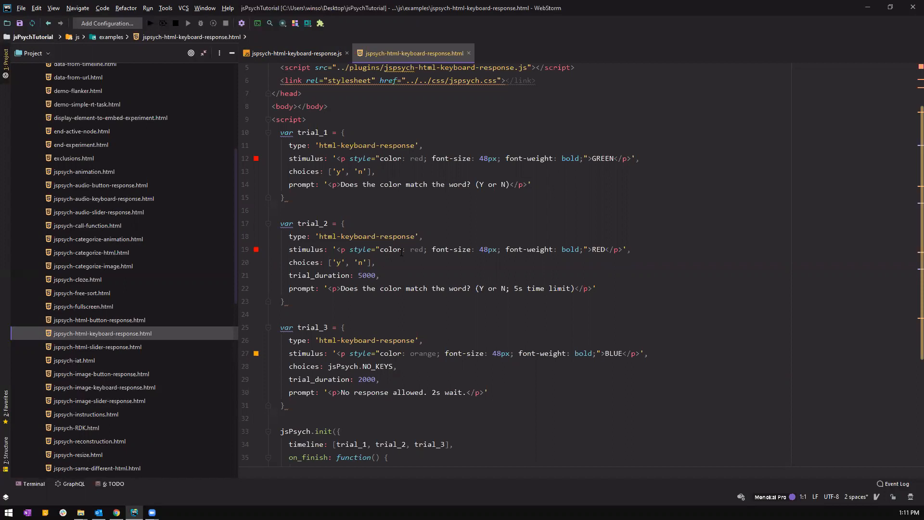
Run the keyboard-response example HTML file in Google Chrome from its context menu
right_click(102, 333)
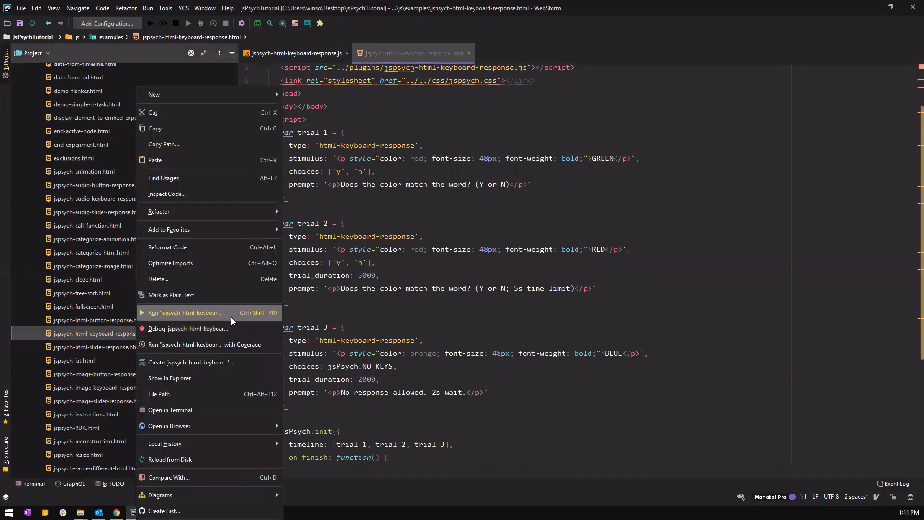
left_click(185, 312)
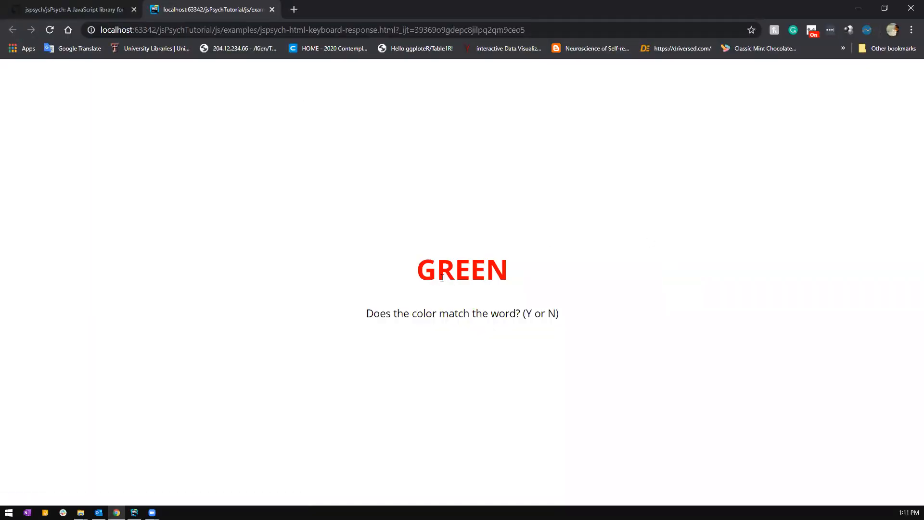
mouse_move(632, 324)
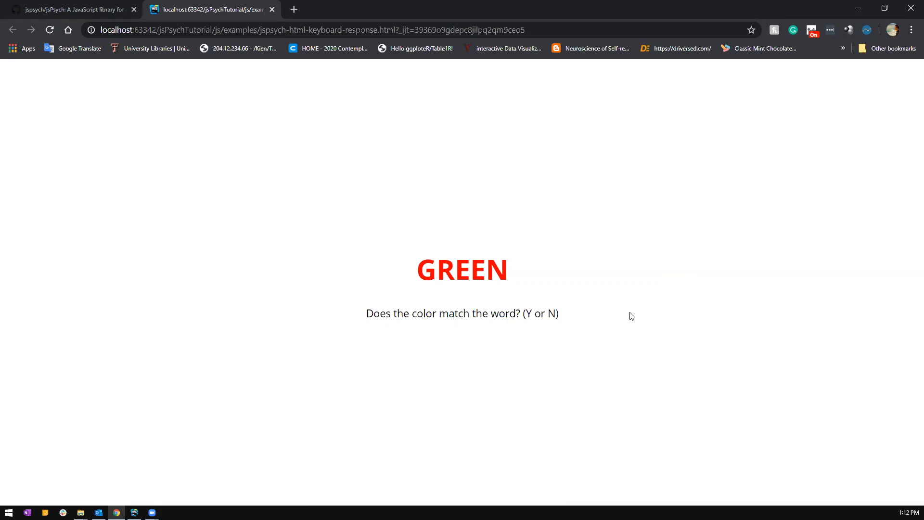
mouse_move(381, 278)
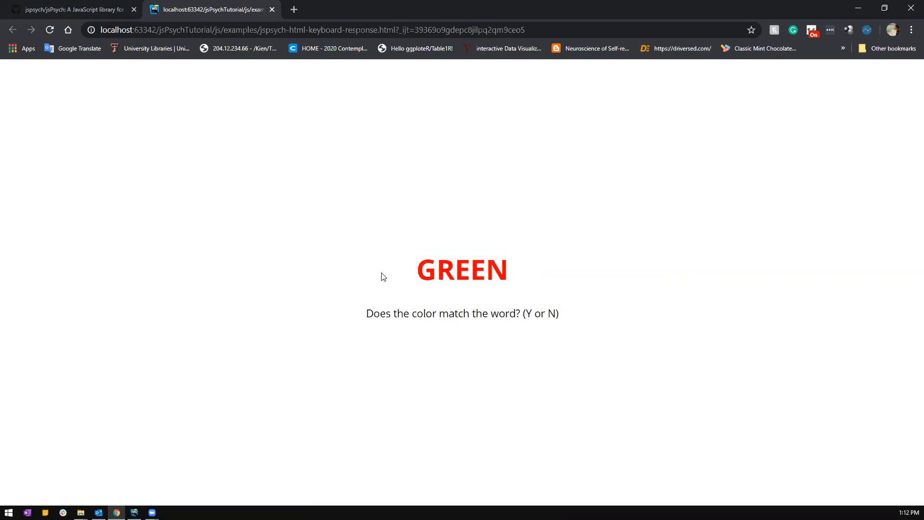
mouse_move(711, 318)
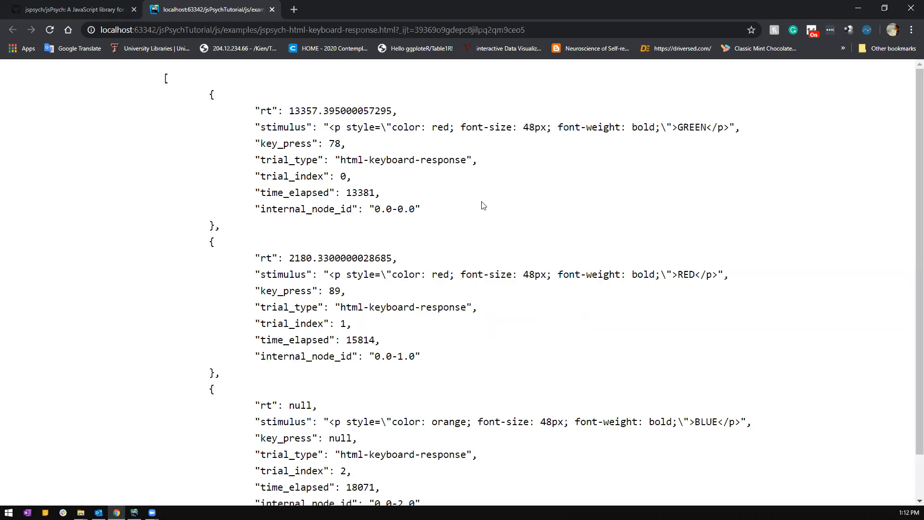
mouse_move(432, 137)
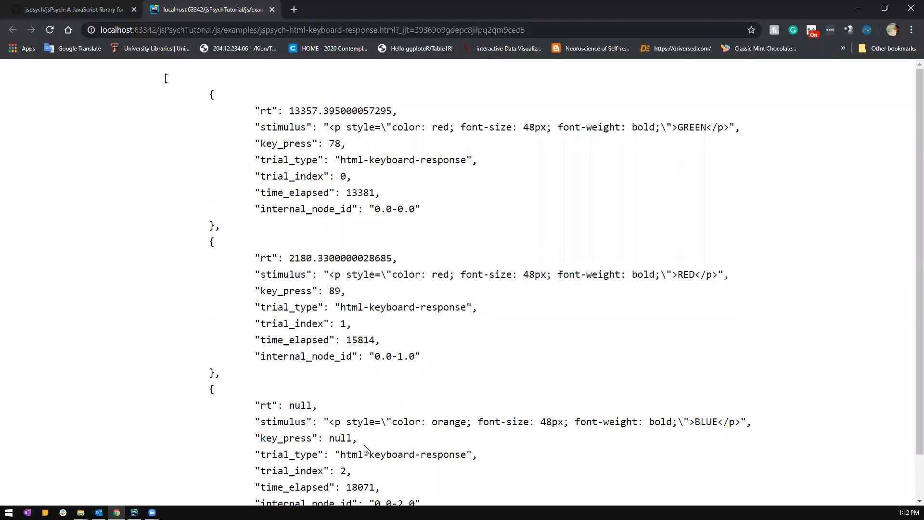
mouse_move(253, 20)
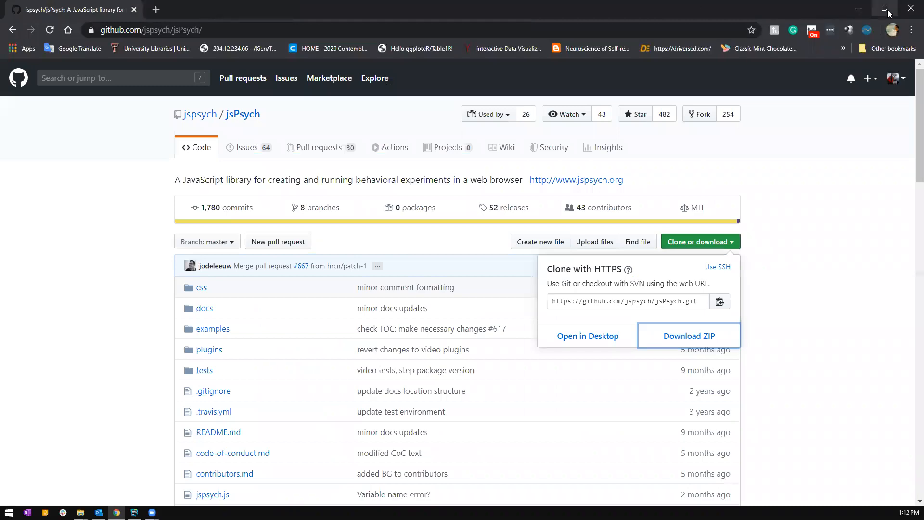
Switch back to WebStorm and scroll through the example's jsPsych.init code
left_click(133, 511)
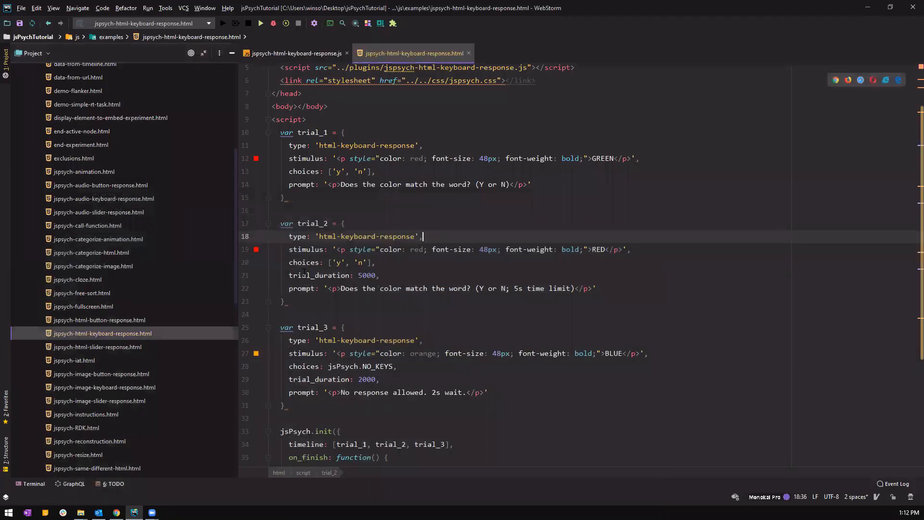
scroll("up", 3)
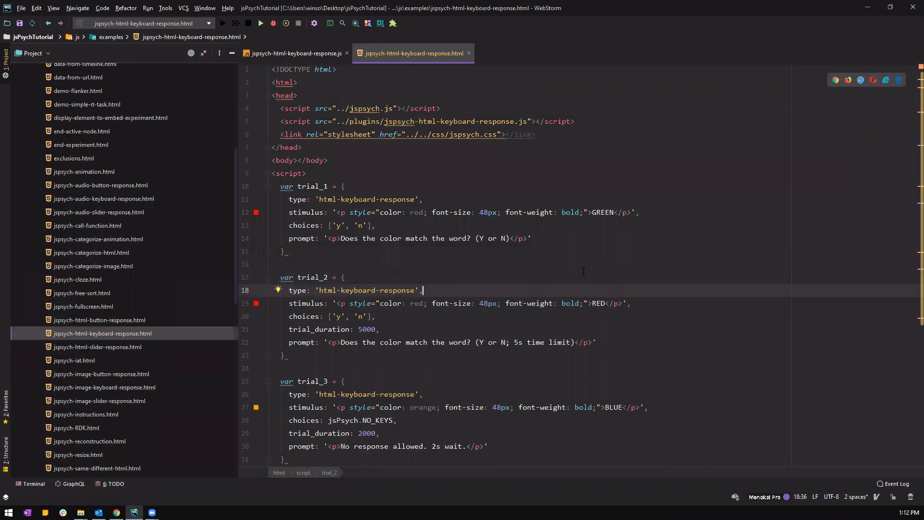
scroll("down", 3)
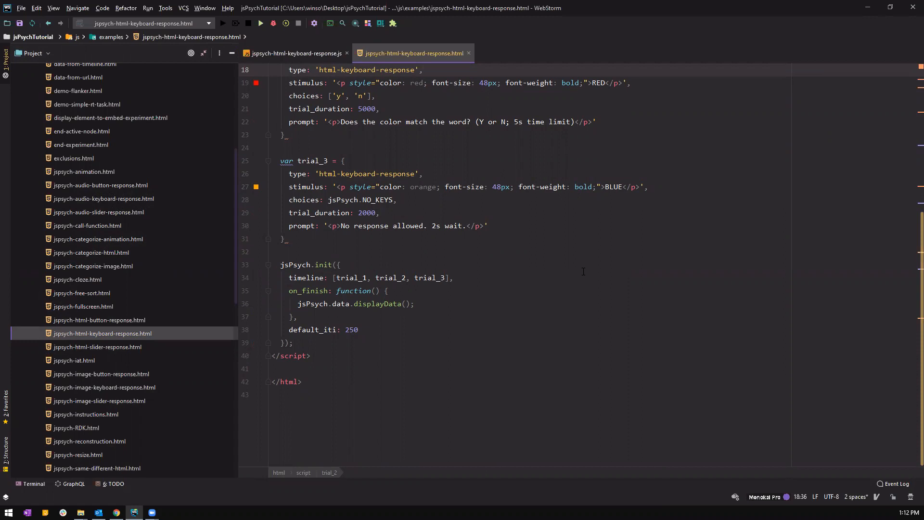
mouse_move(484, 359)
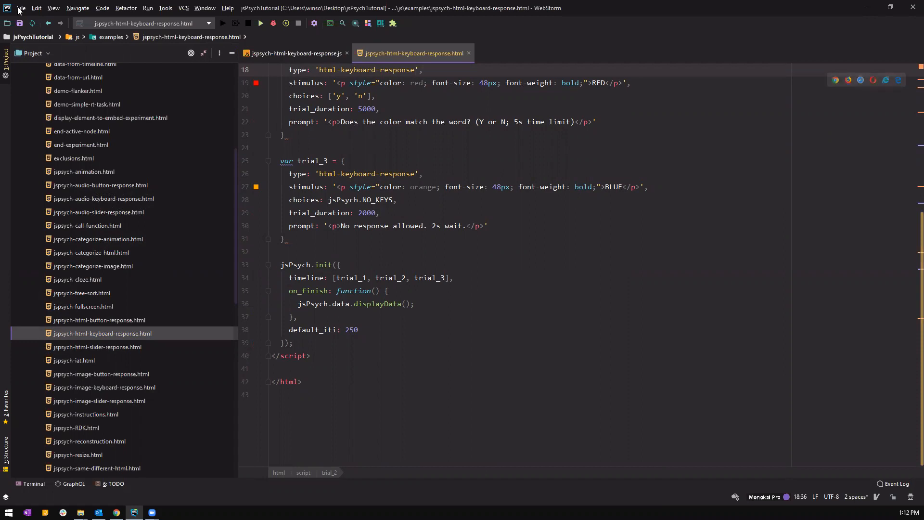
scroll("up", 3)
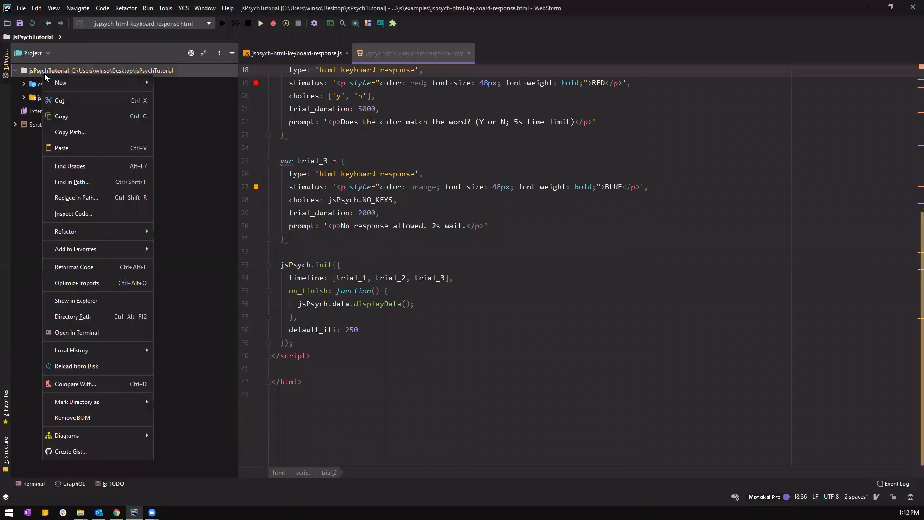
Create a new HTML 5 file named index.html at the jsPsychTutorial project root
left_click(60, 83)
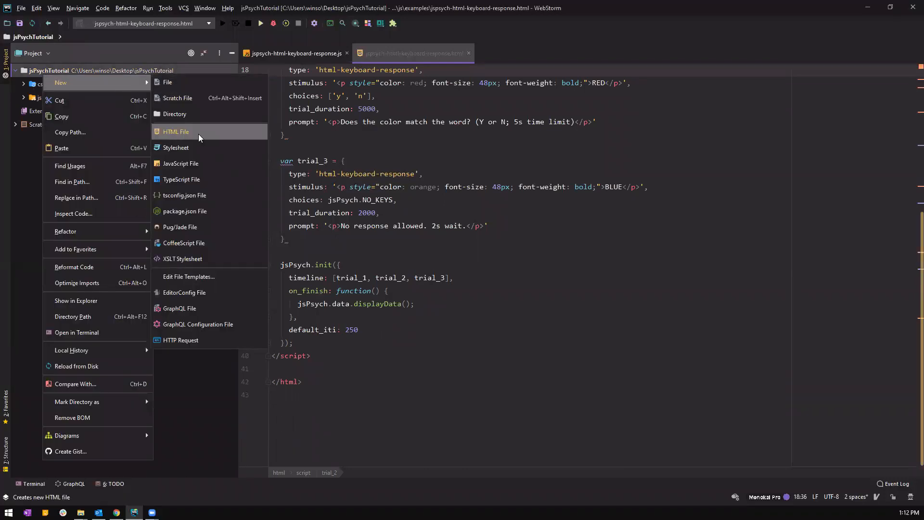
left_click(176, 132)
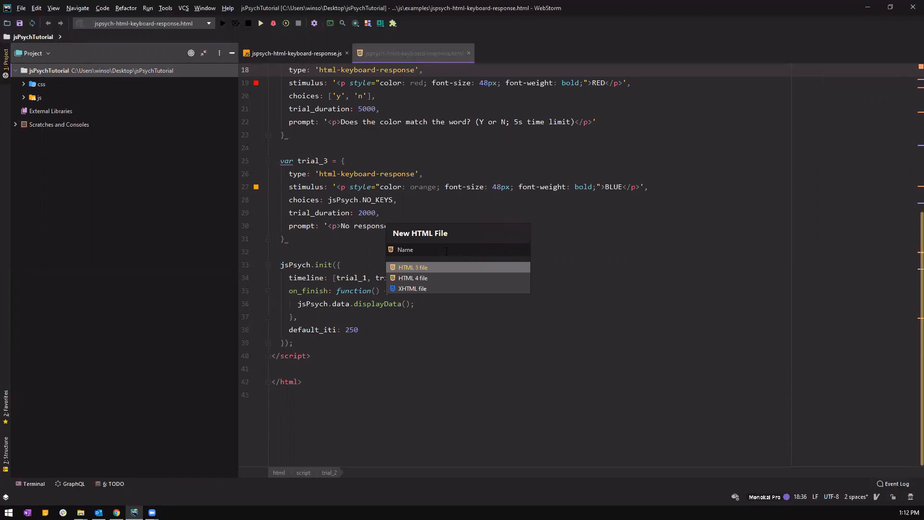
type("inde")
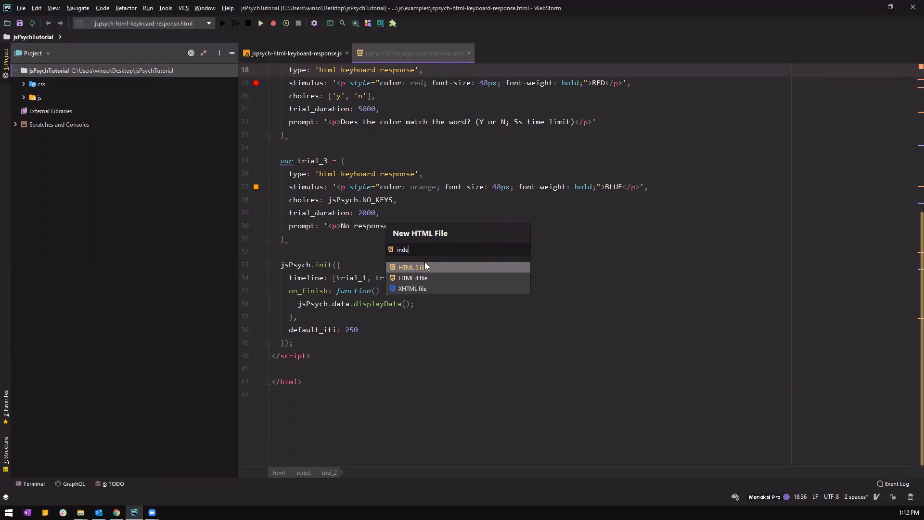
type("x")
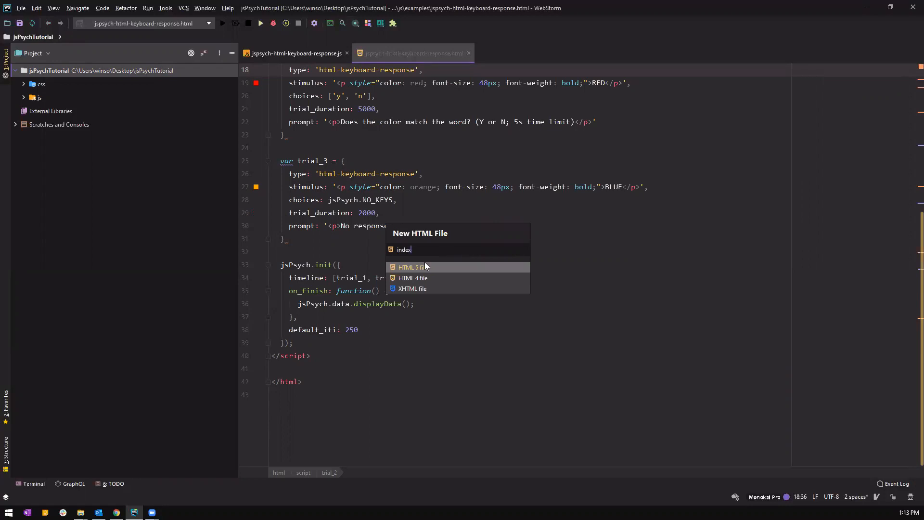
left_click(411, 266)
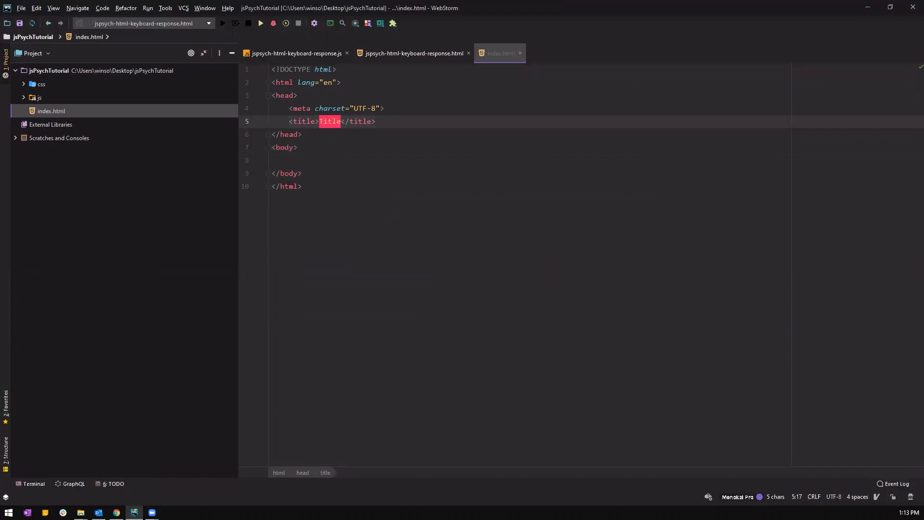
mouse_move(47, 132)
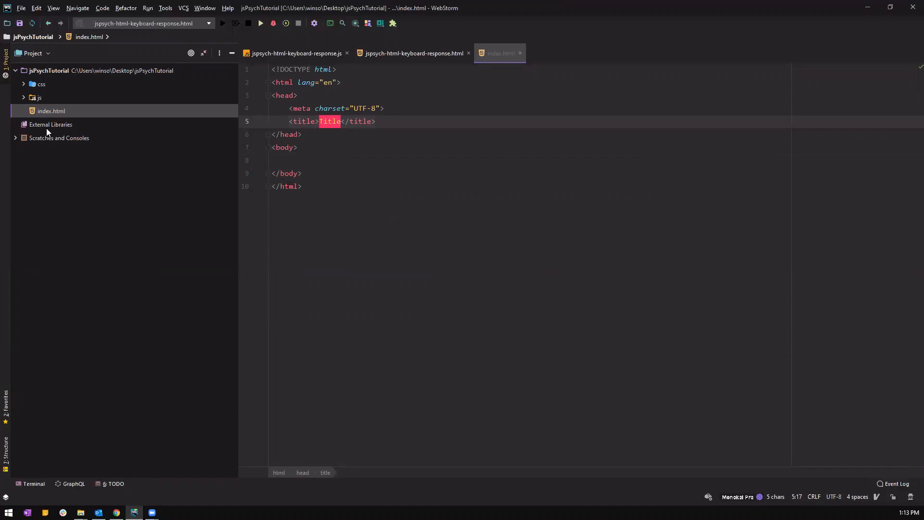
mouse_move(218, 135)
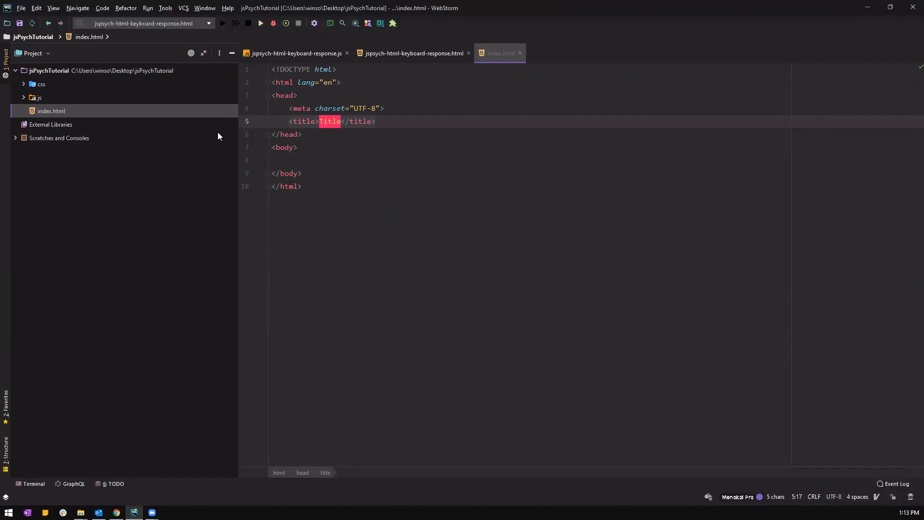
mouse_move(41, 110)
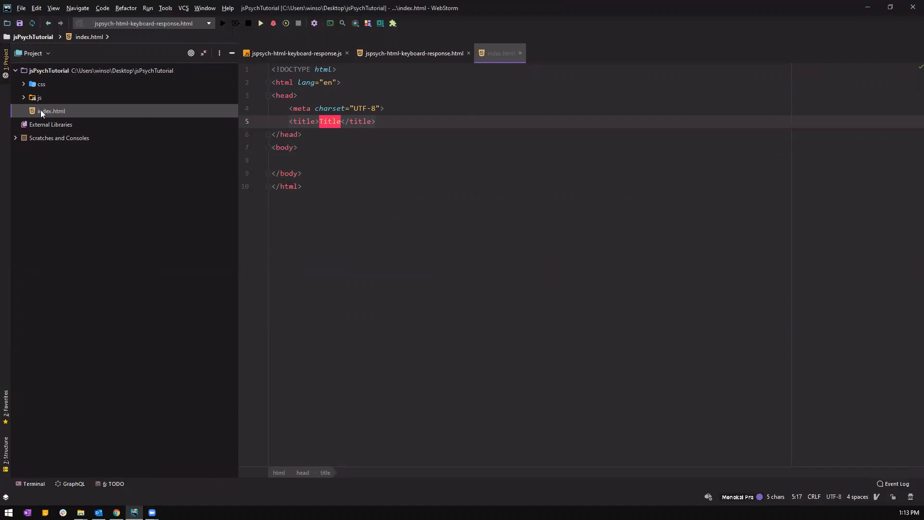
mouse_move(36, 90)
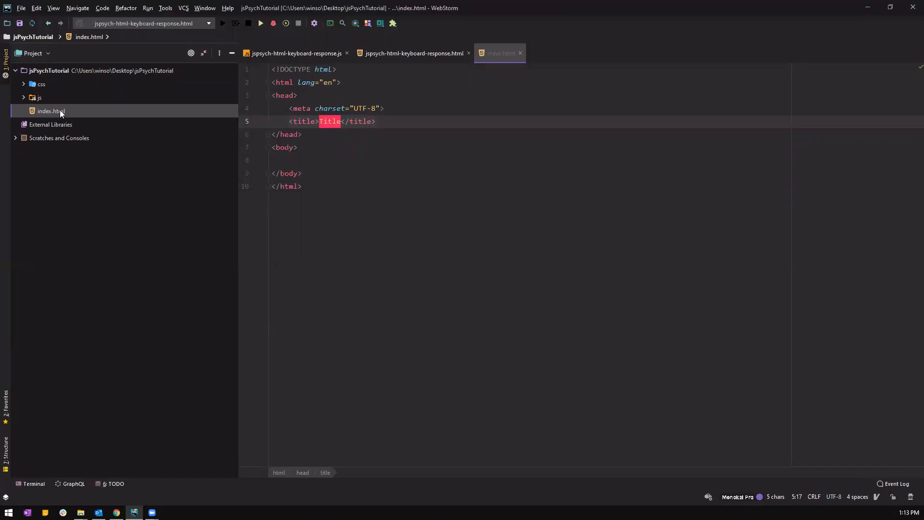
mouse_move(70, 104)
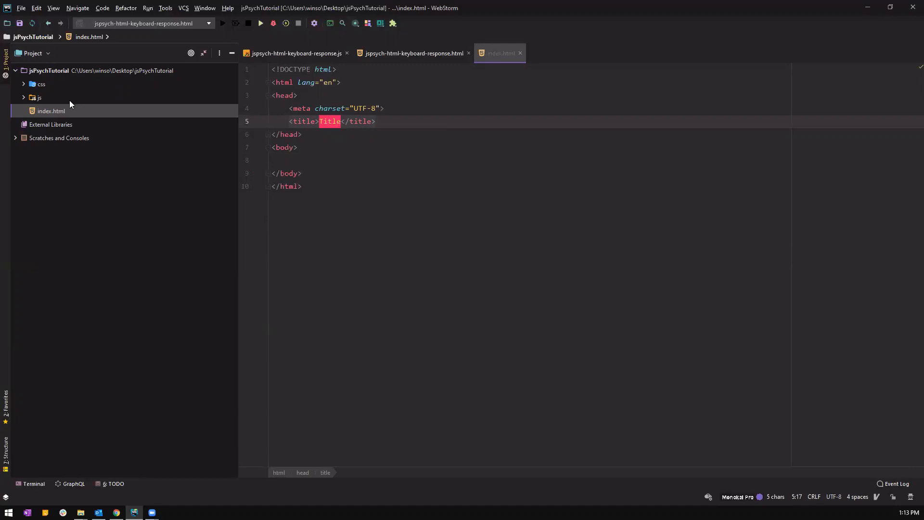
mouse_move(40, 124)
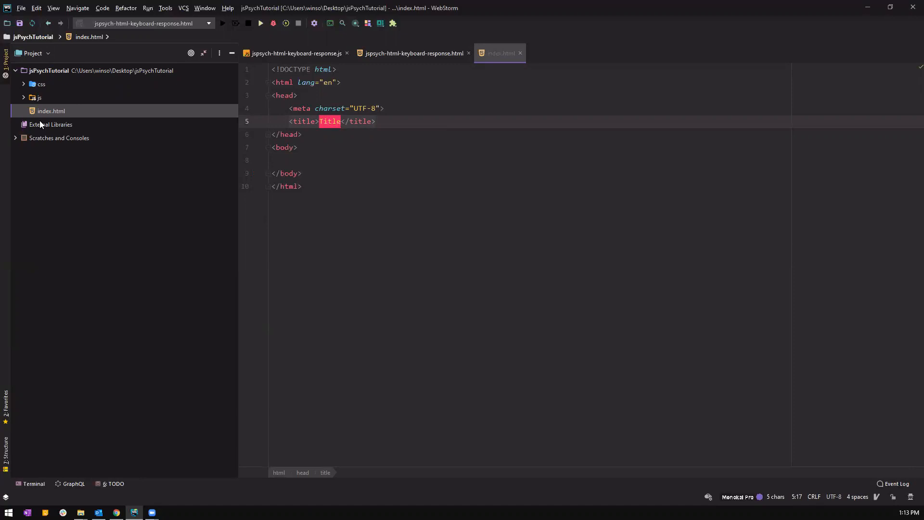
Replace the placeholder <title> text in index.html with 'My Experiment'
left_click(346, 209)
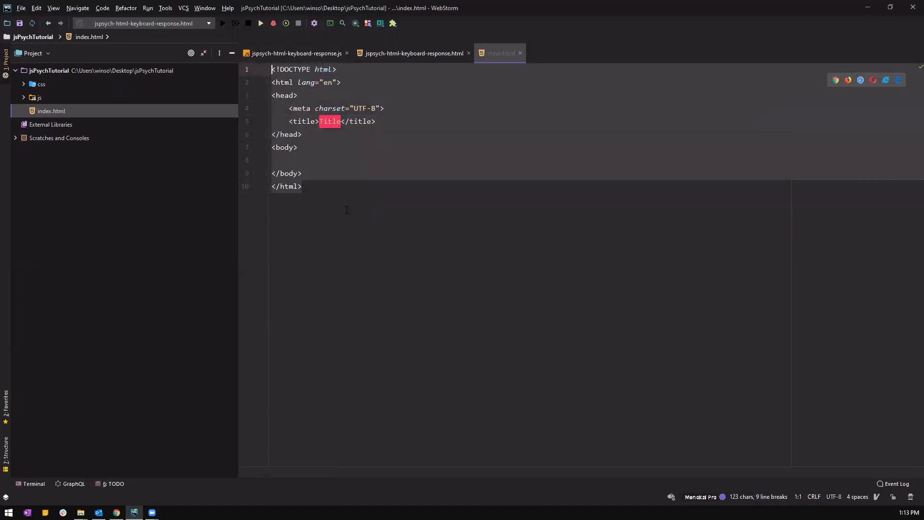
left_click(302, 185)
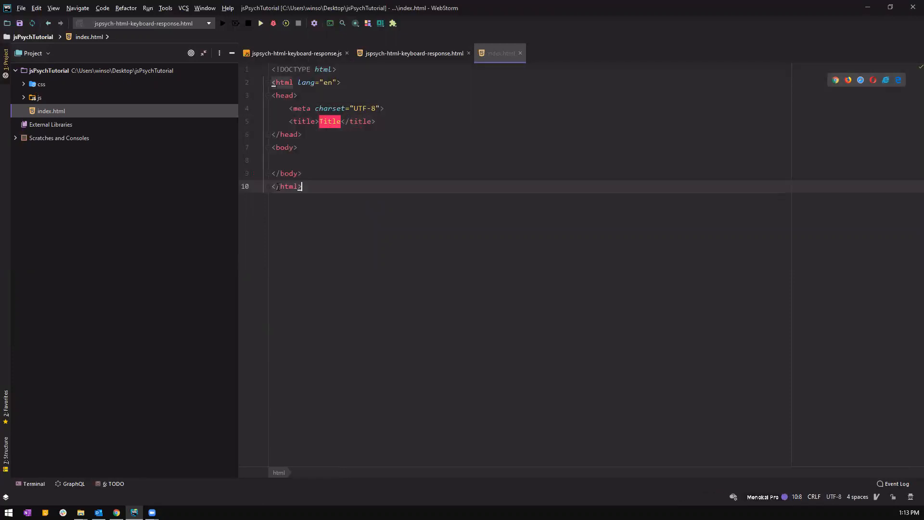
mouse_move(31, 107)
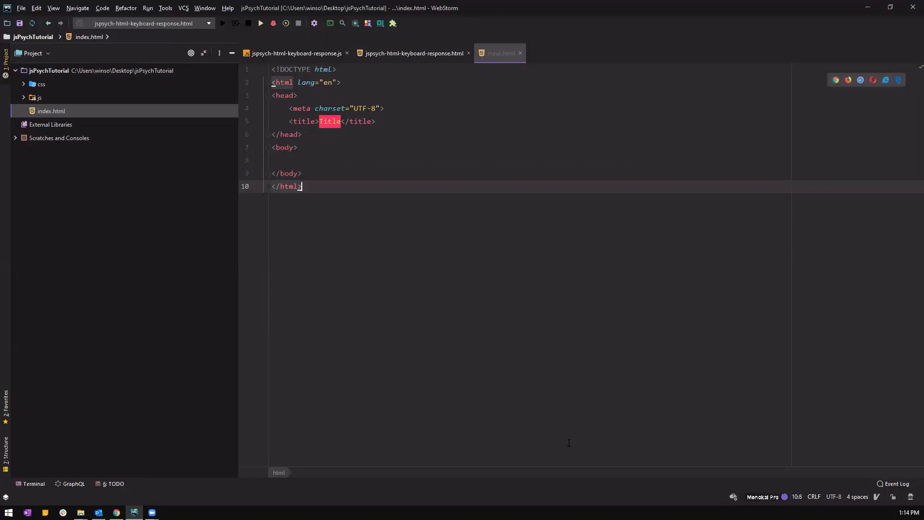
mouse_move(403, 178)
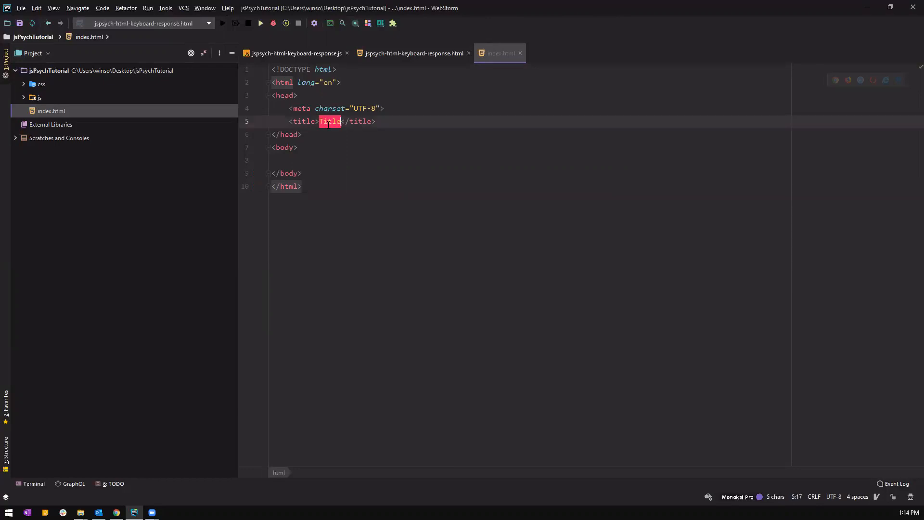
left_click(330, 122)
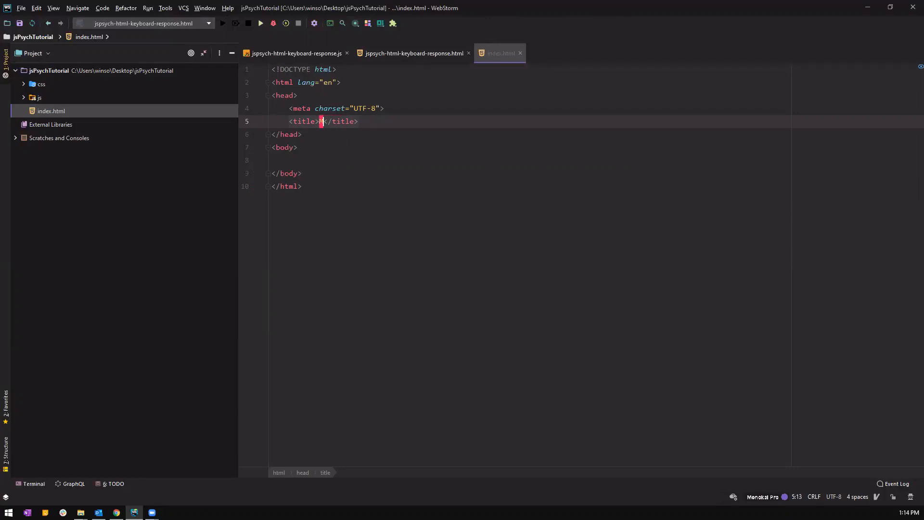
type("My Experimetn")
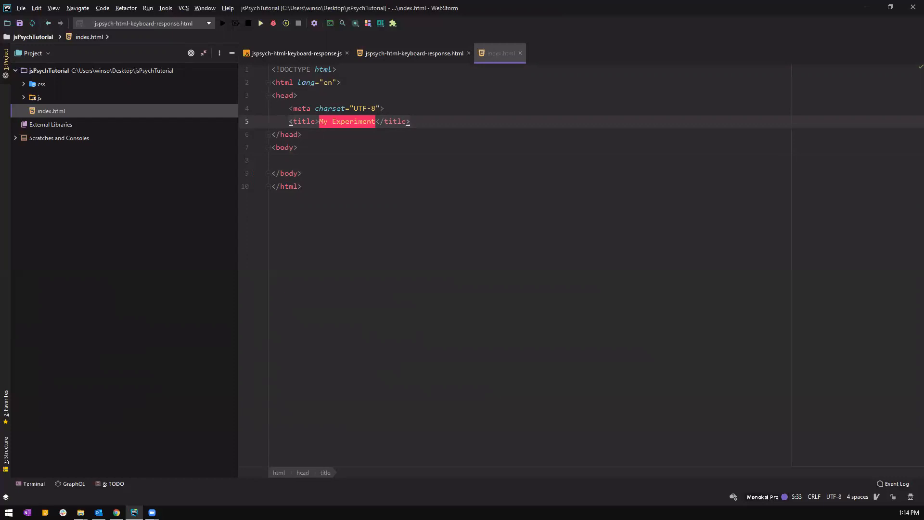
left_click(410, 121)
type(",.")
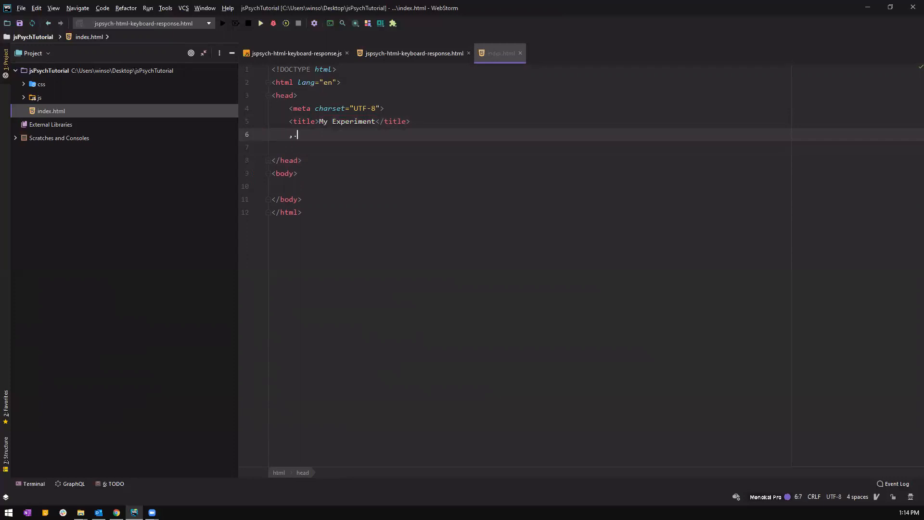
Add <script src="js/jspsych.js"></script> in the head, then move below the body
type("<script")
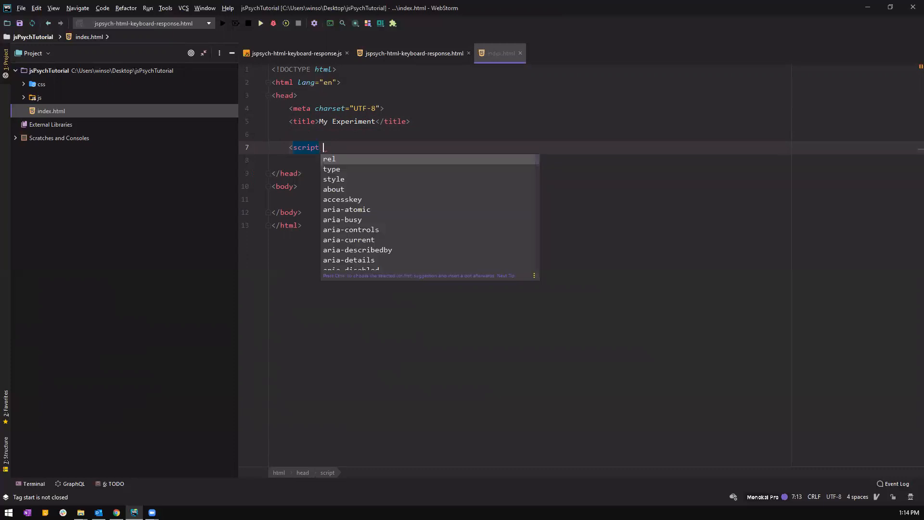
type("src")
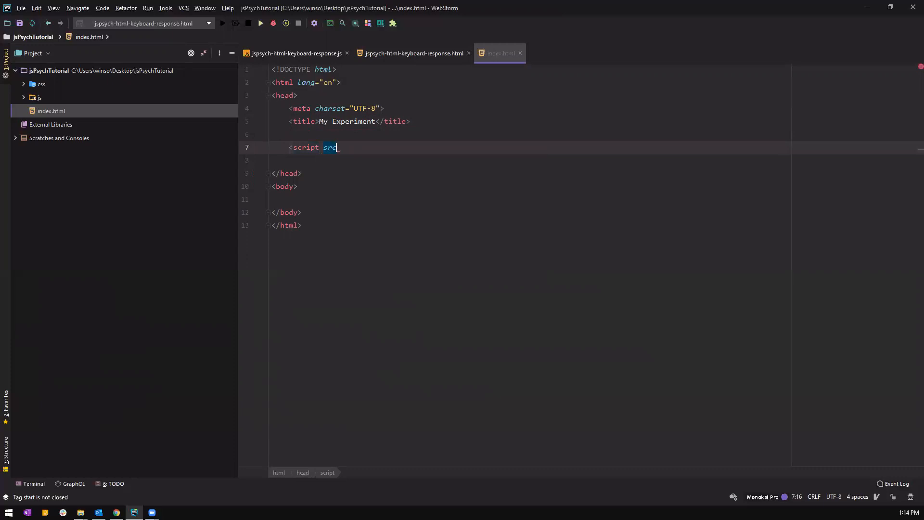
type("=\"\"></script>")
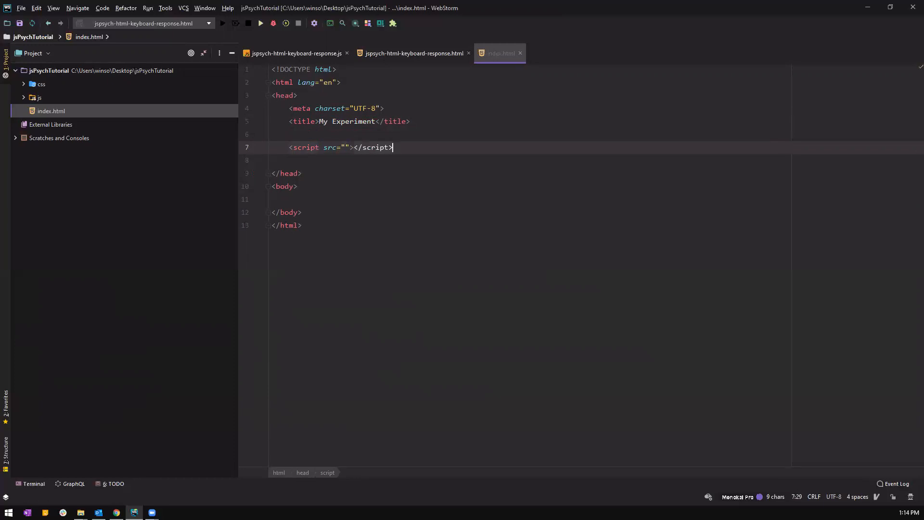
left_click(346, 147)
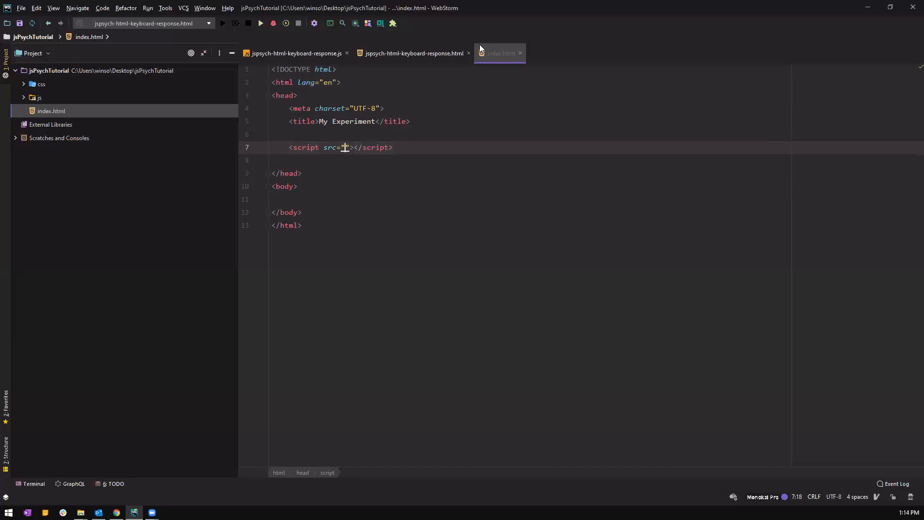
left_click(37, 97)
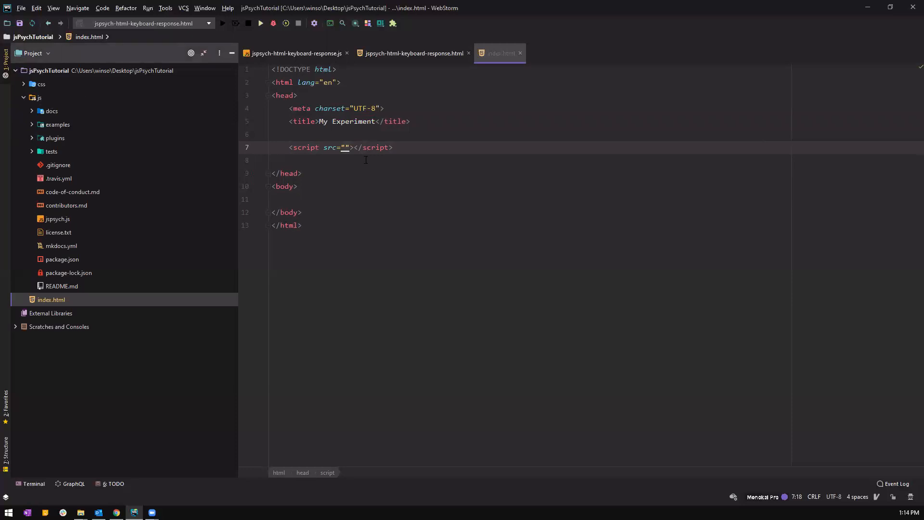
type("js/")
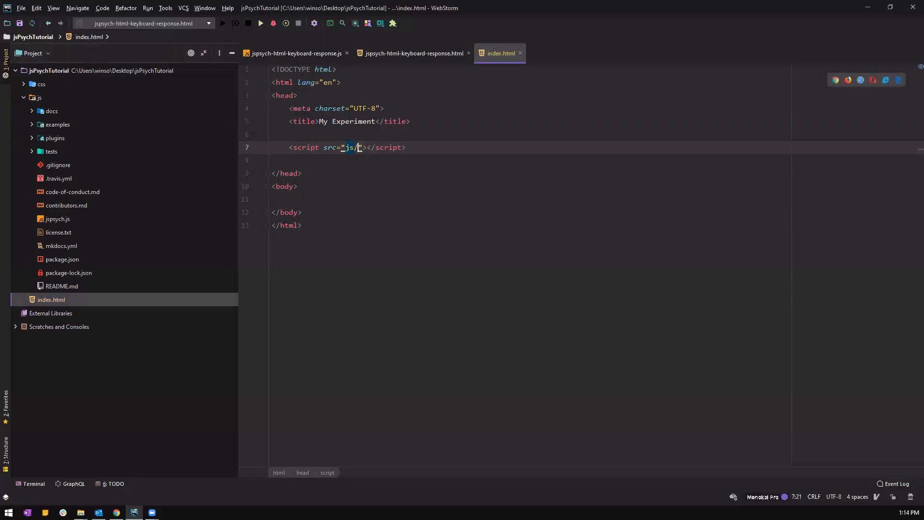
type("jsc")
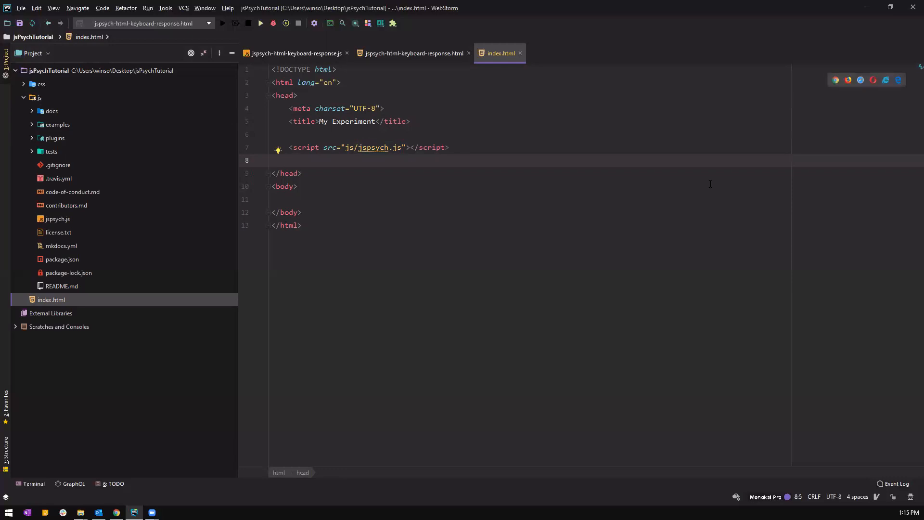
left_click(271, 199)
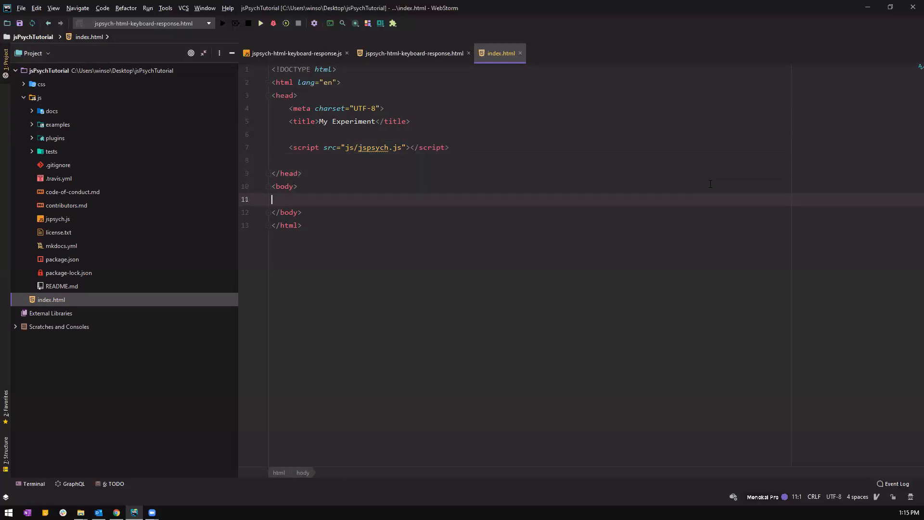
key("Backspace")
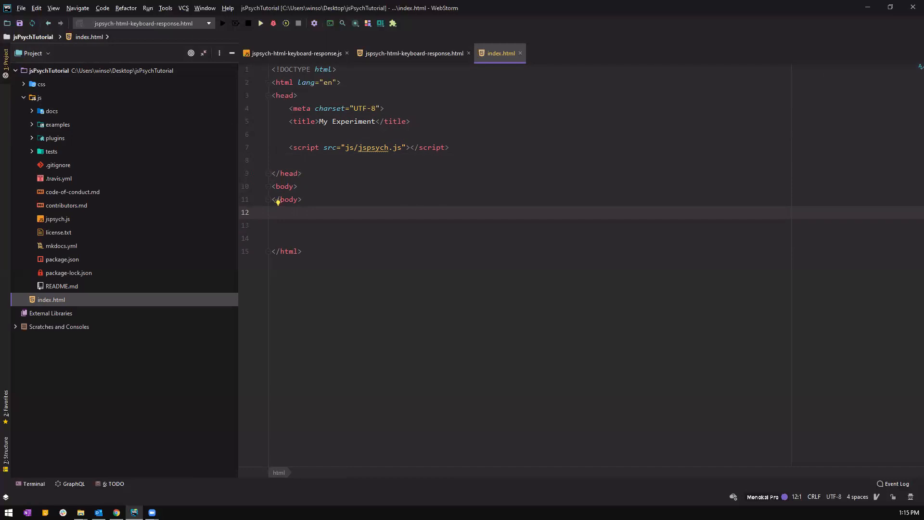
Add an empty <script></script> block after the body with room for lines inside
type("<")
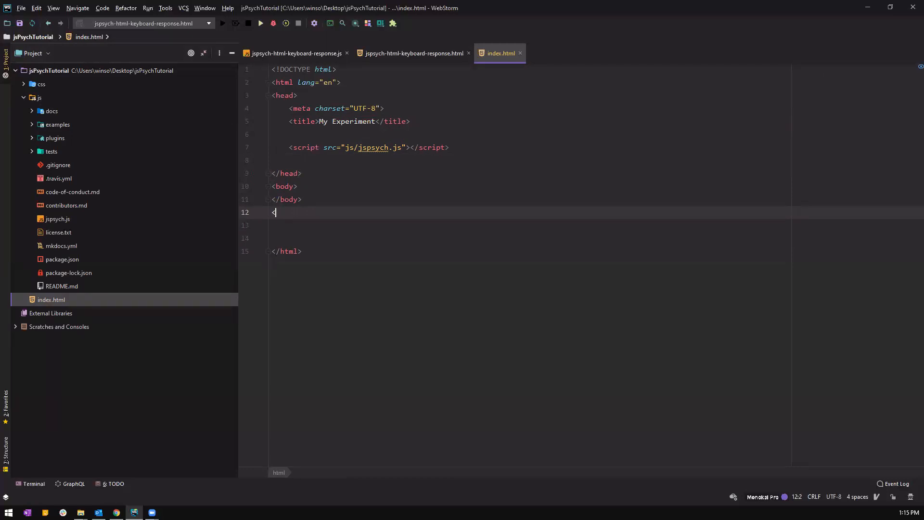
type("script")
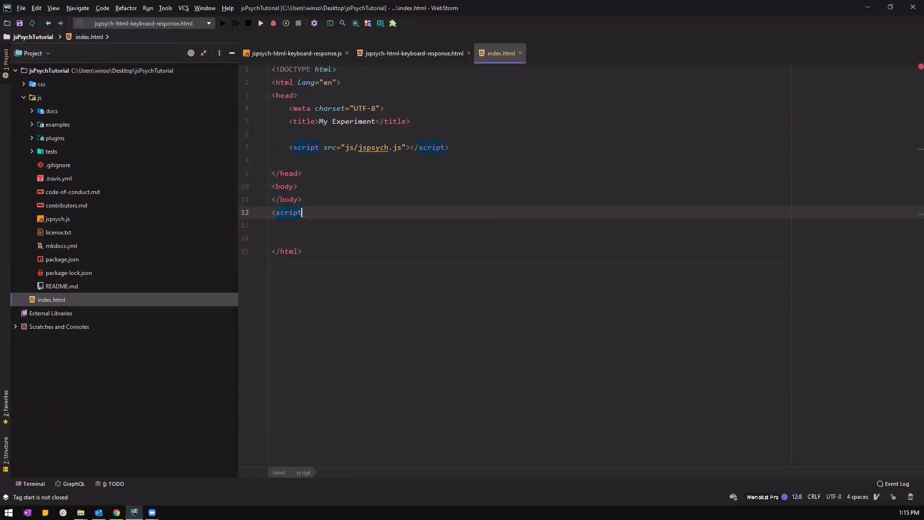
type("></script>")
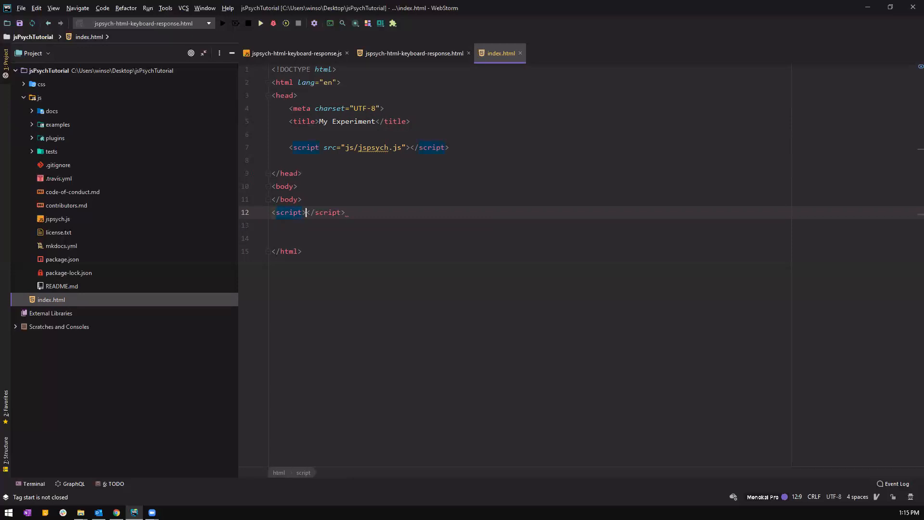
key("enter")
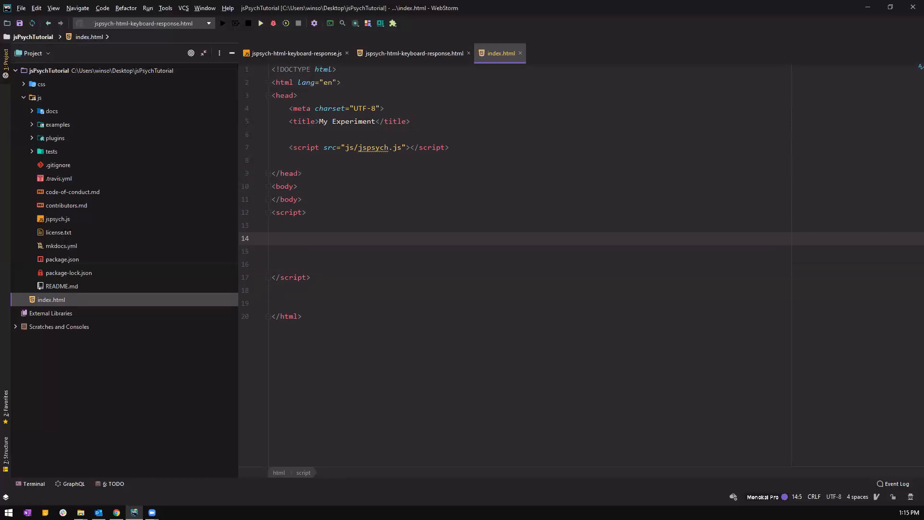
Write outline comments: Welcome, Instructions, Practice trials, Experiment instructions, Experimental trials, Debrief
type("Welcome")
left_click(531, 263)
type("PRact")
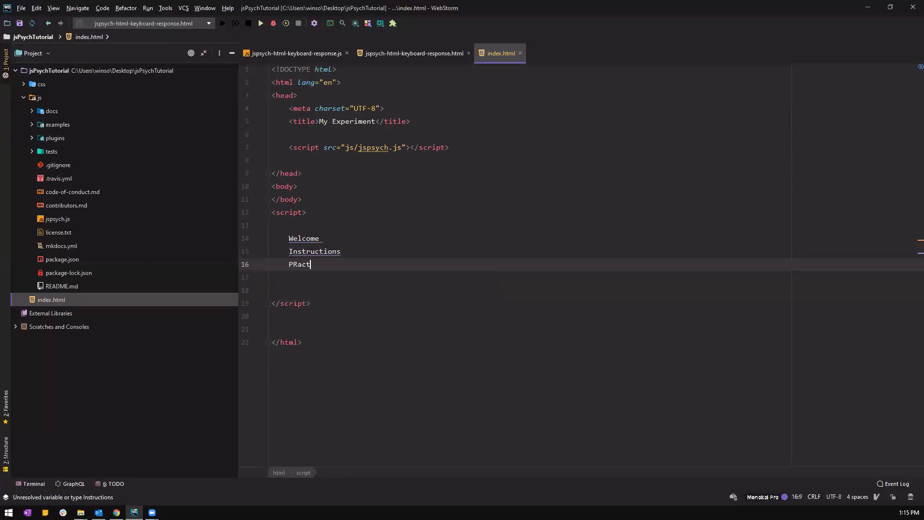
type("Practice")
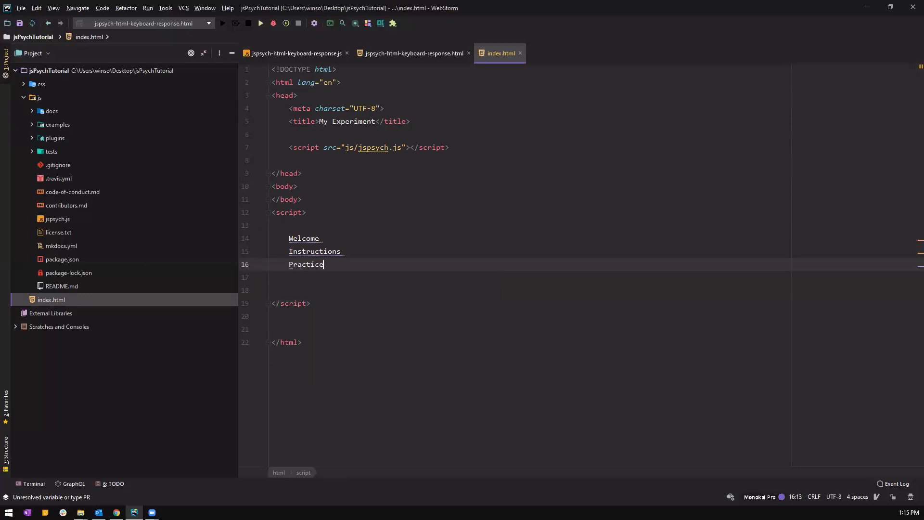
type("t")
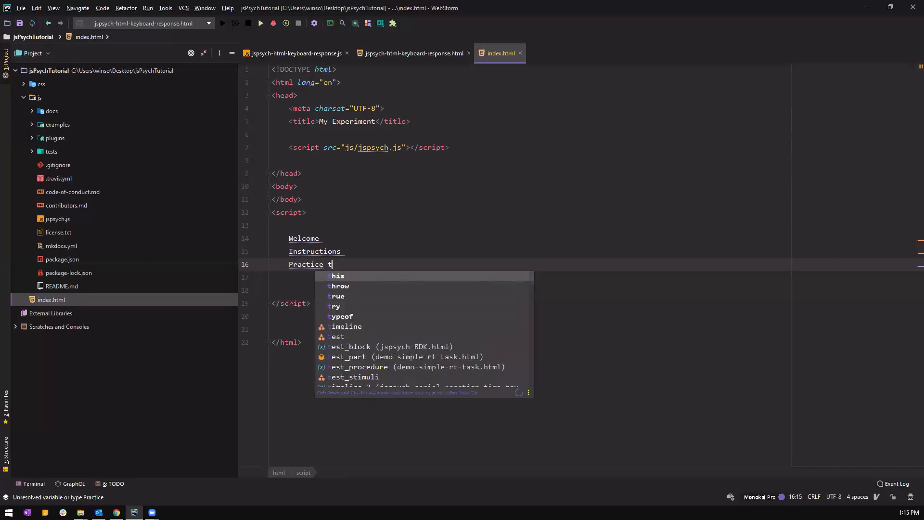
type("rials")
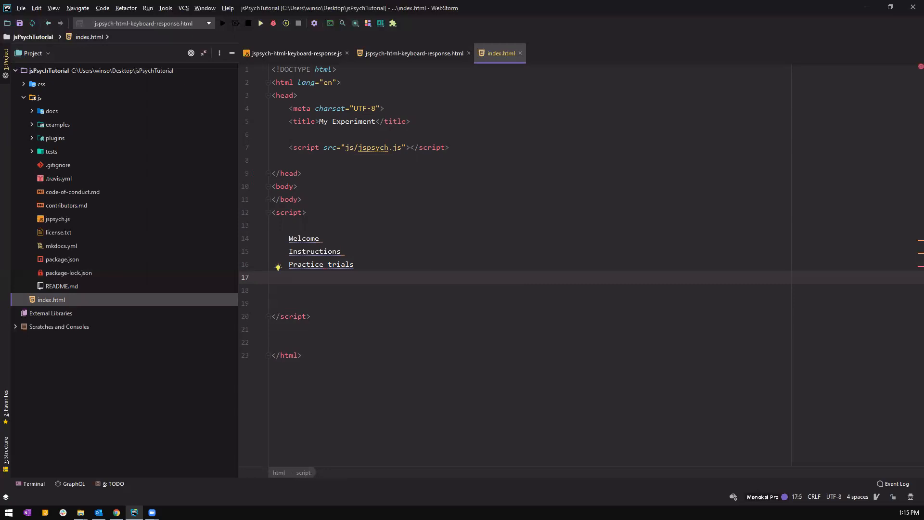
type("Exp")
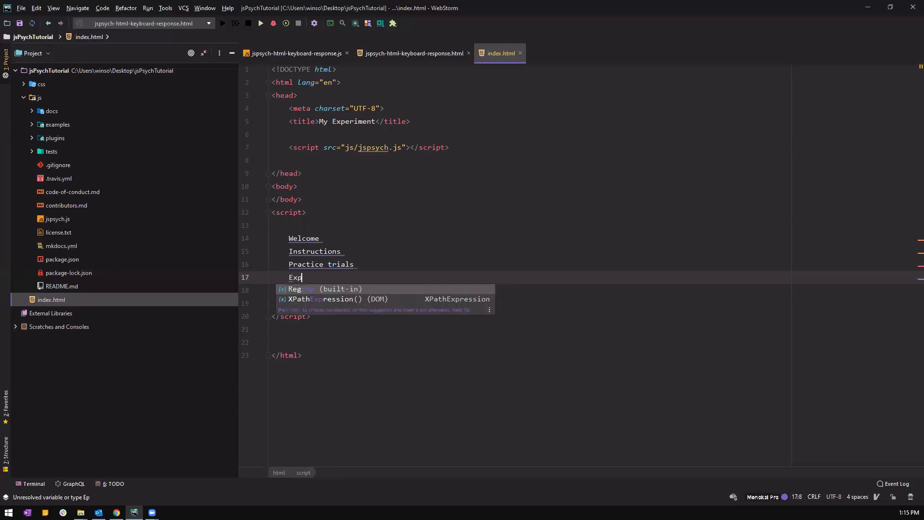
type("eri")
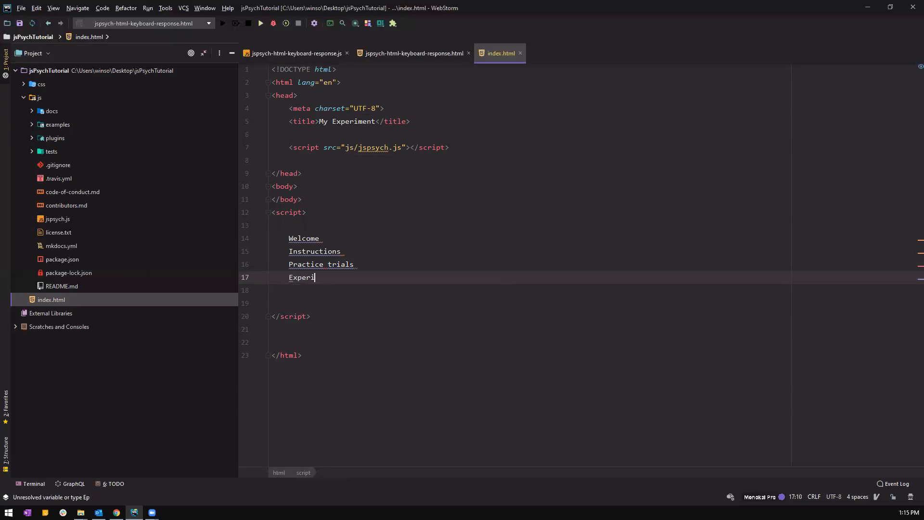
type("ment")
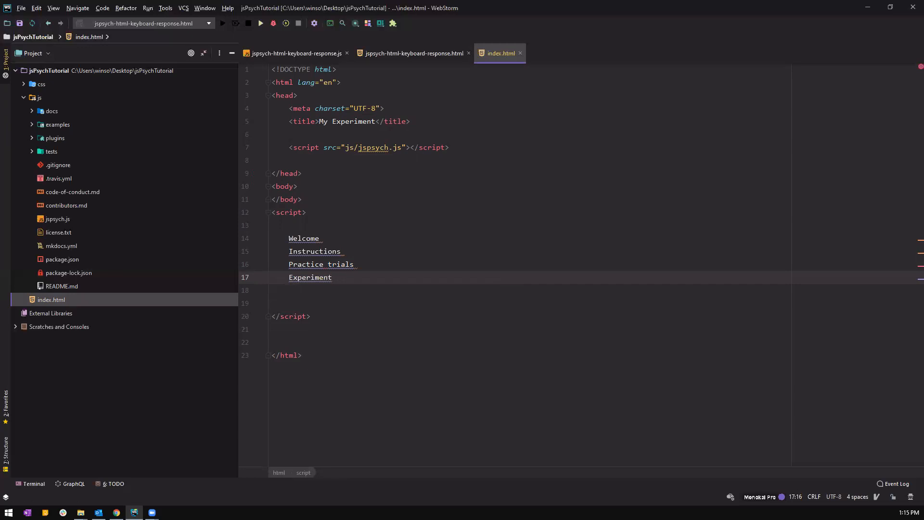
key("Backspace")
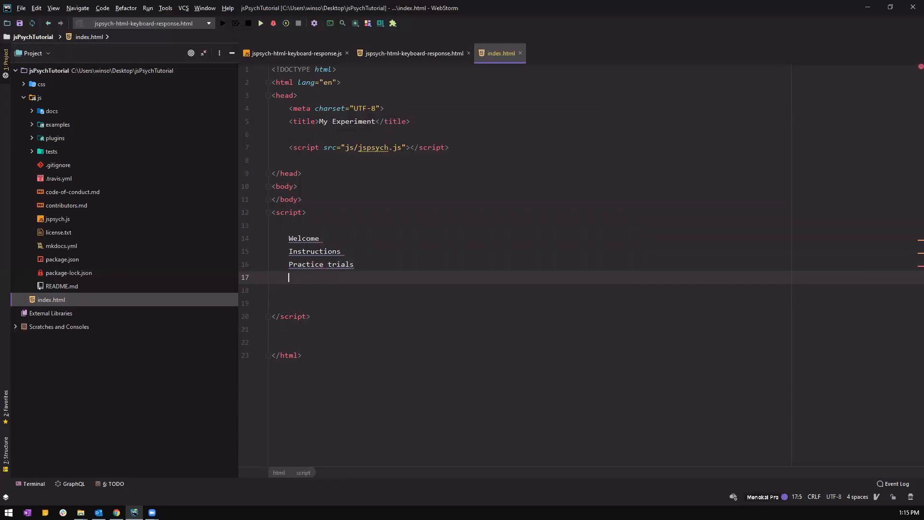
type("Experiment")
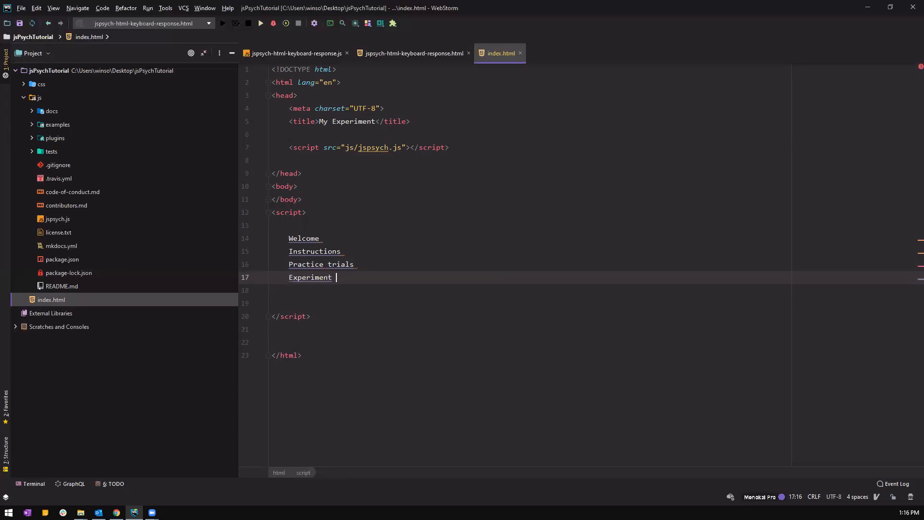
type("instructions")
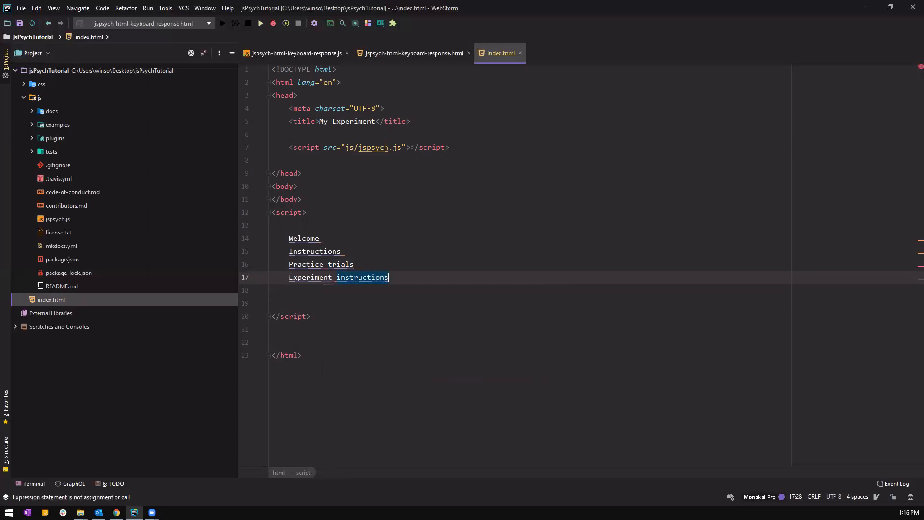
type("Experimental trials")
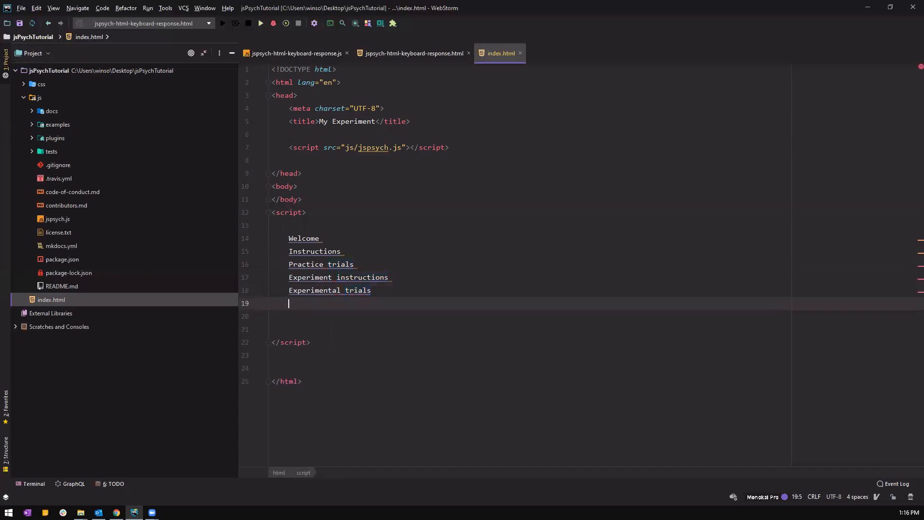
type("Debrief")
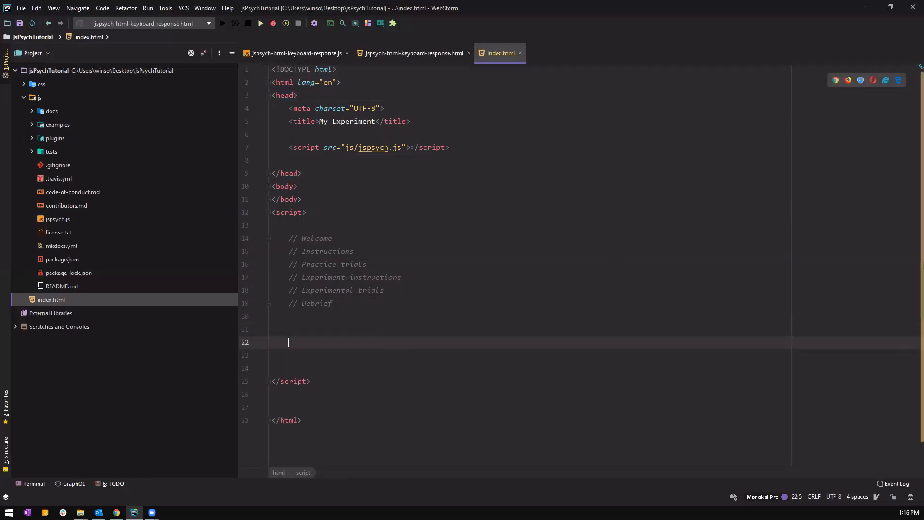
Write the notes 'ctrl + / == //' and 'cmd + / = //' below the Debrief comment
type("ctril")
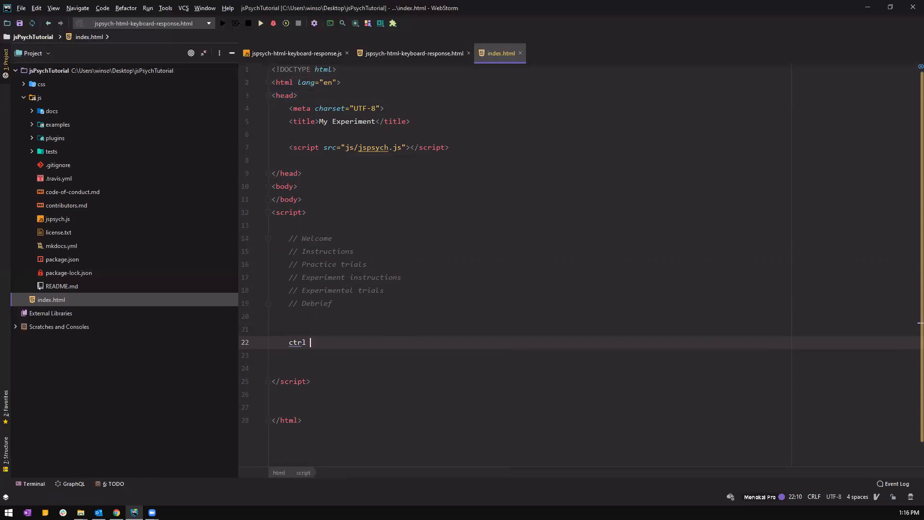
type("+ / ==")
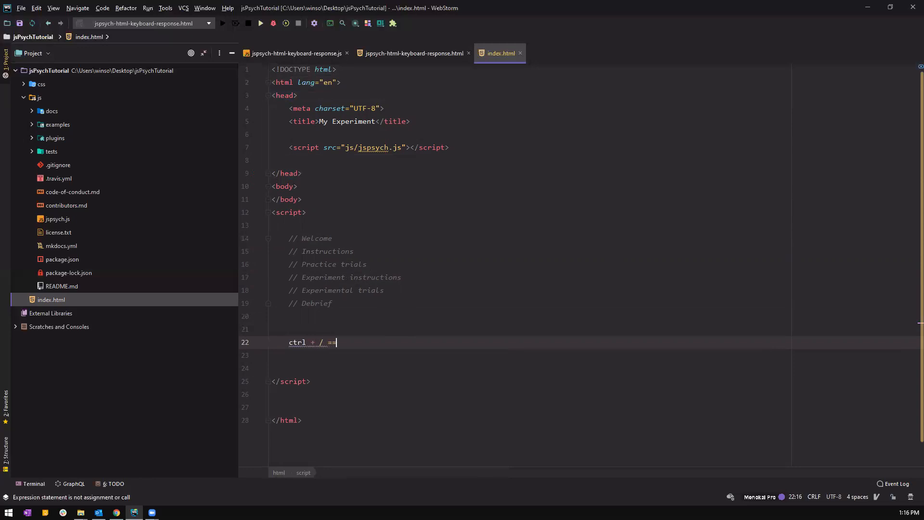
type("//")
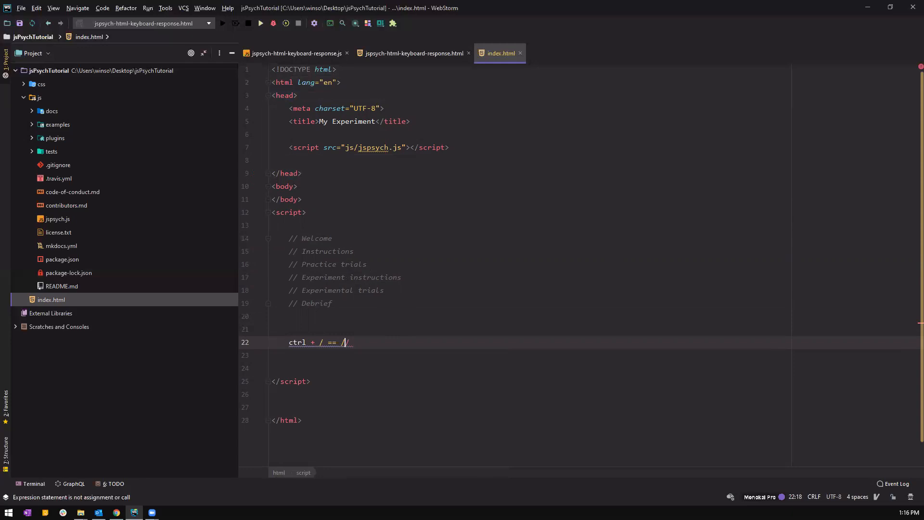
key("Backspace")
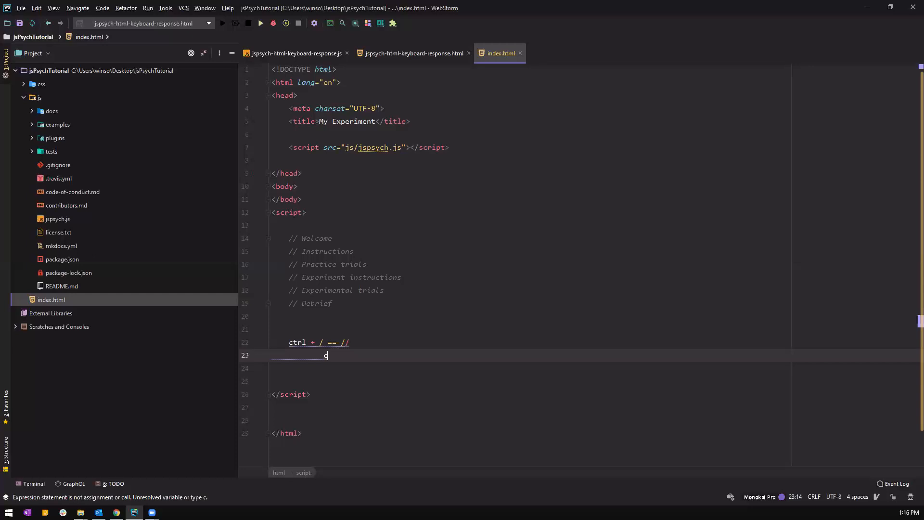
type("cmd")
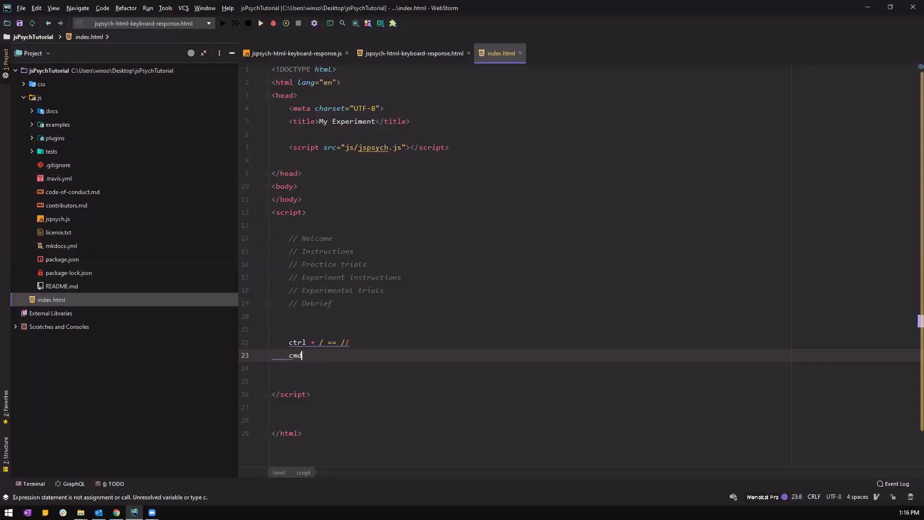
type("+ //")
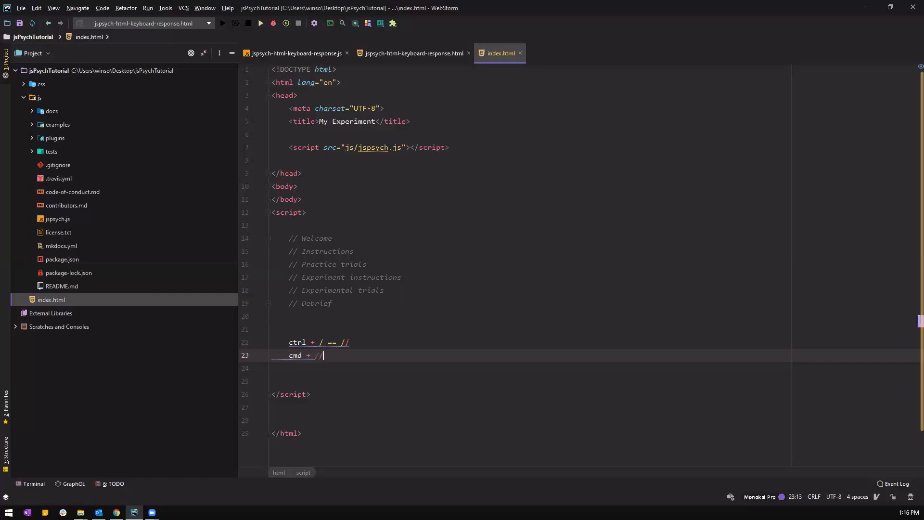
type("= .")
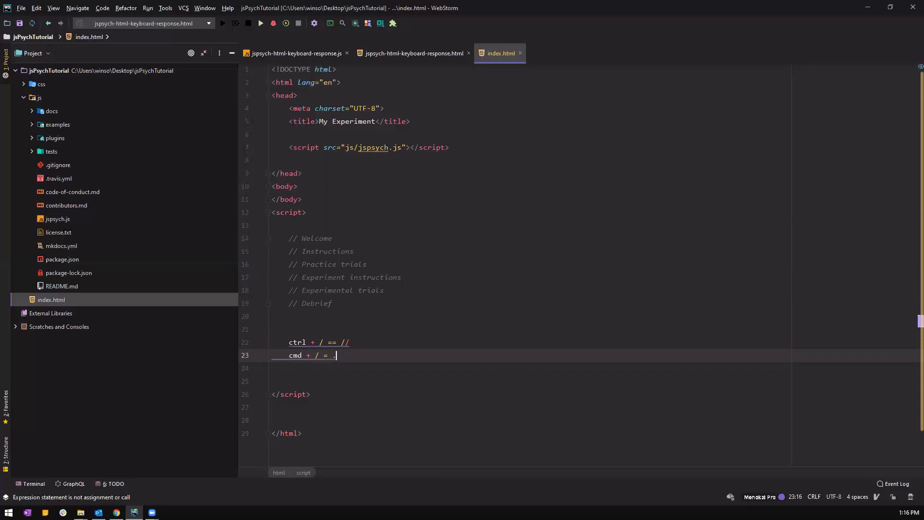
type("//")
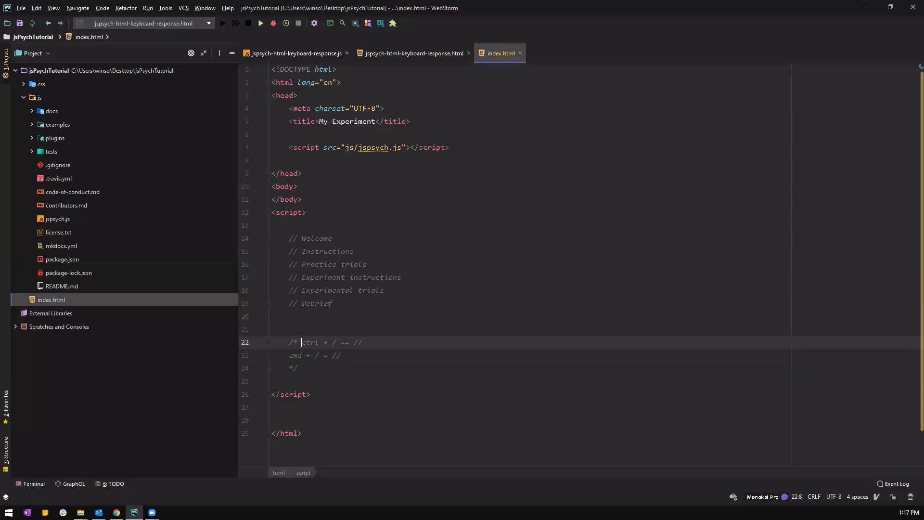
Split the block-comment markers onto their own lines and add a 'cmd/ctrl + shift + /' note with test lines
key("enter")
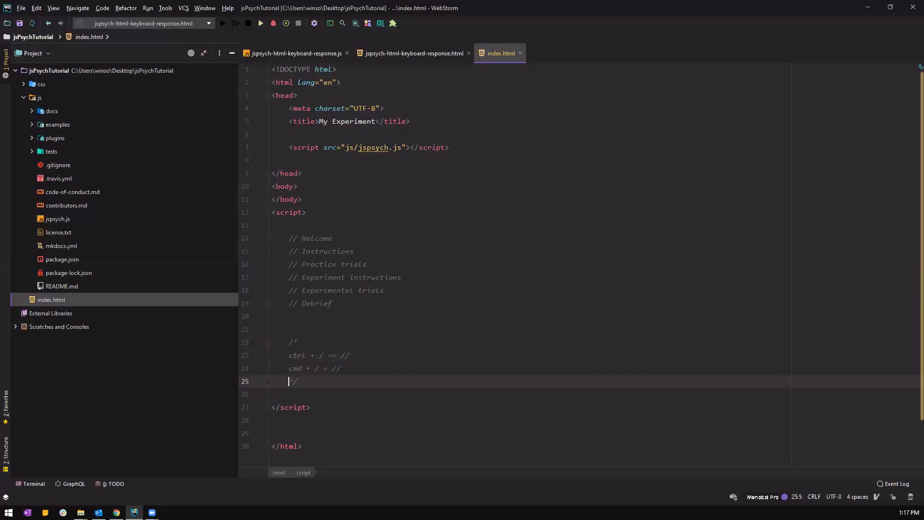
key("enter")
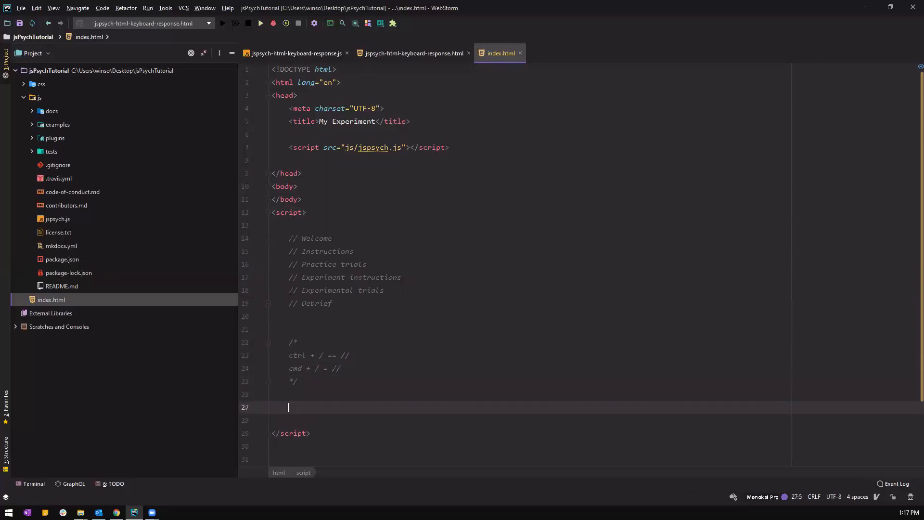
type("ctrl+ shift")
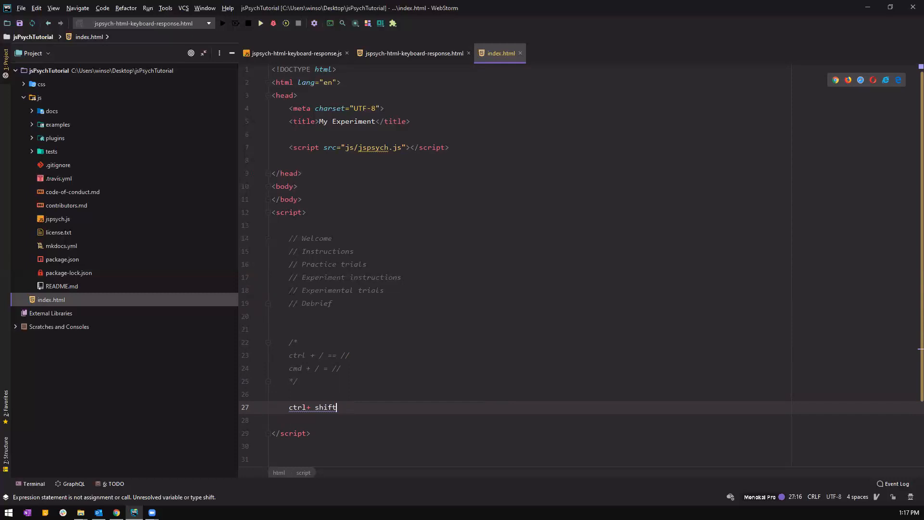
type("+ /")
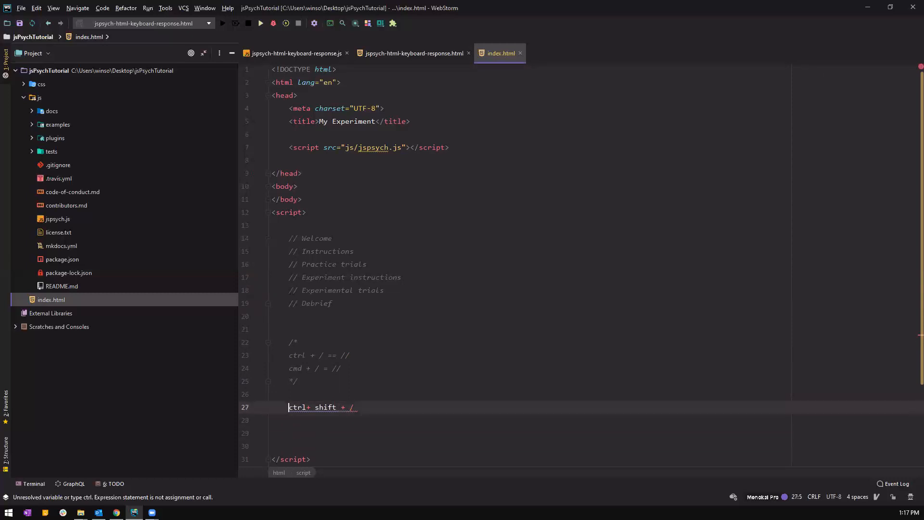
type("cmd/")
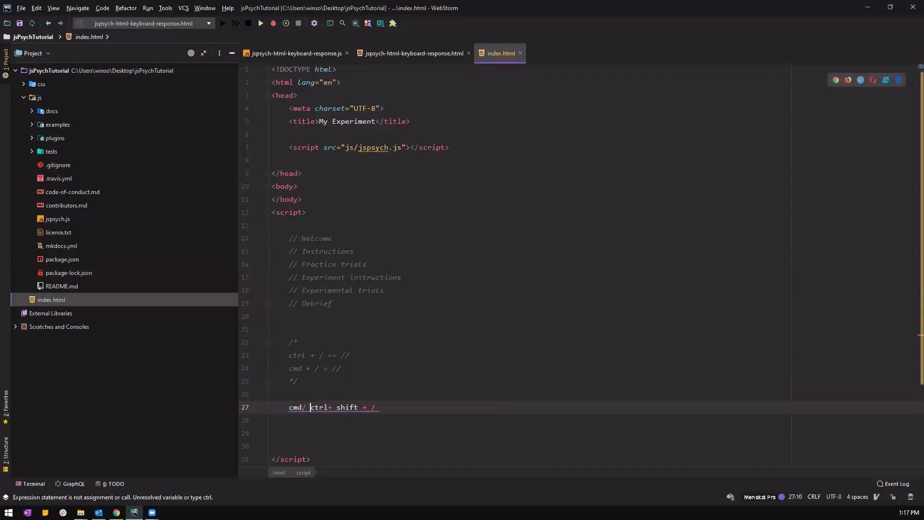
type("asdas")
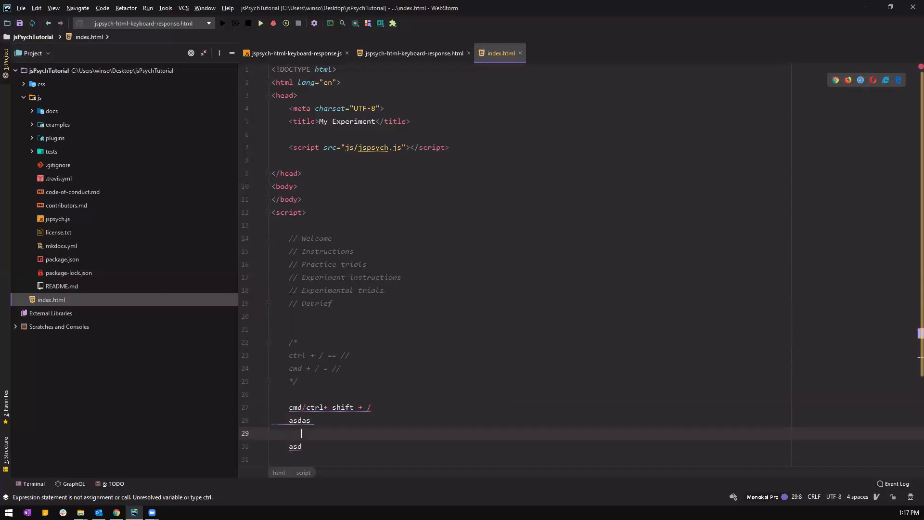
type("sfdsf")
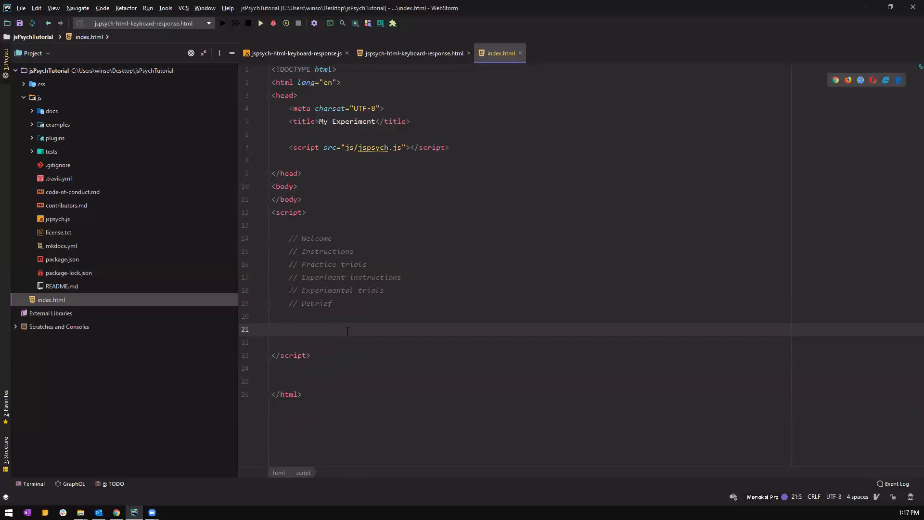
Add a '// timeline' comment and 'timeline = [];' declaration below the outline
type("//")
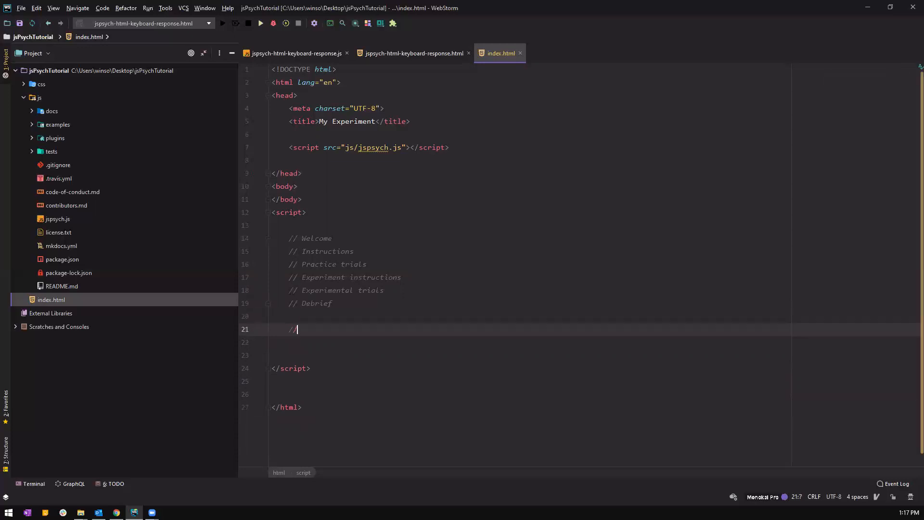
type("timelinee")
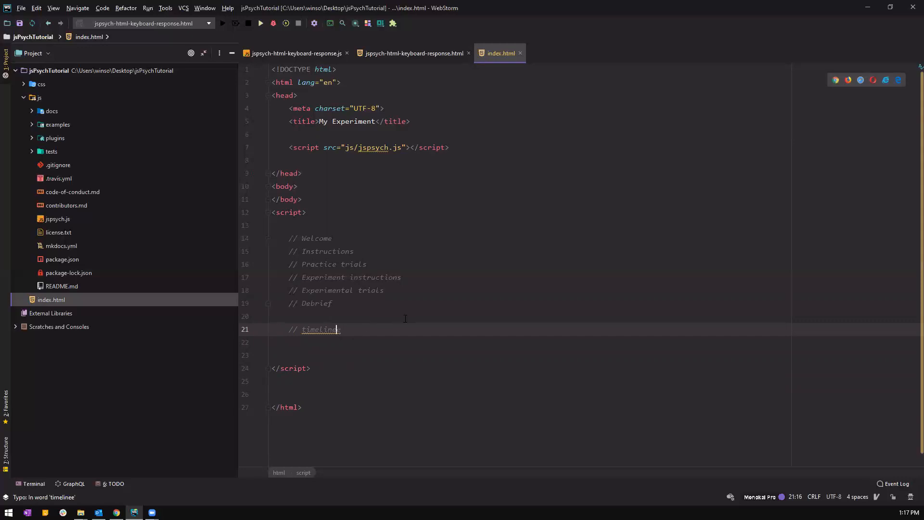
left_click(316, 237)
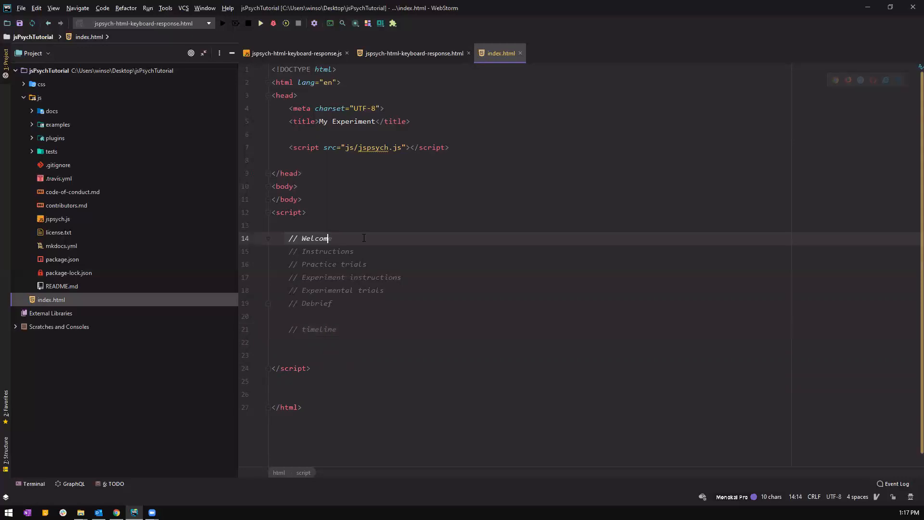
left_click(288, 264)
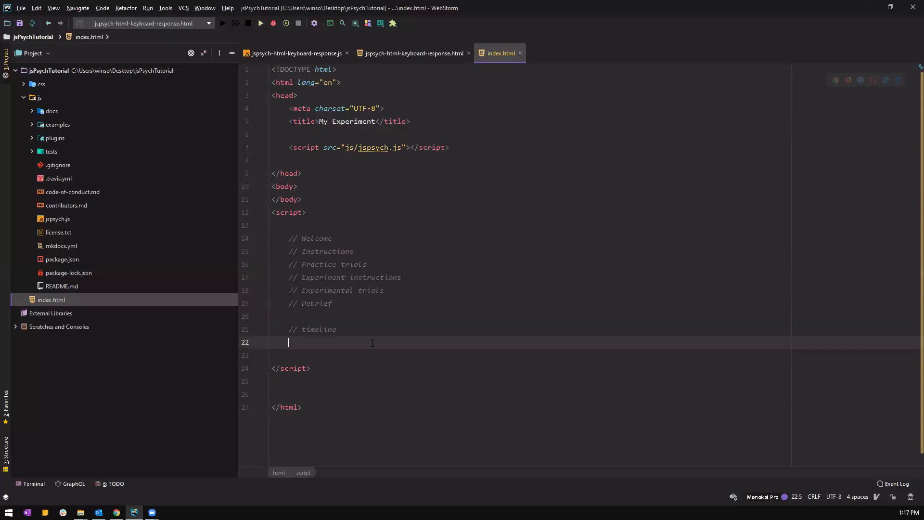
type("timeline = [];")
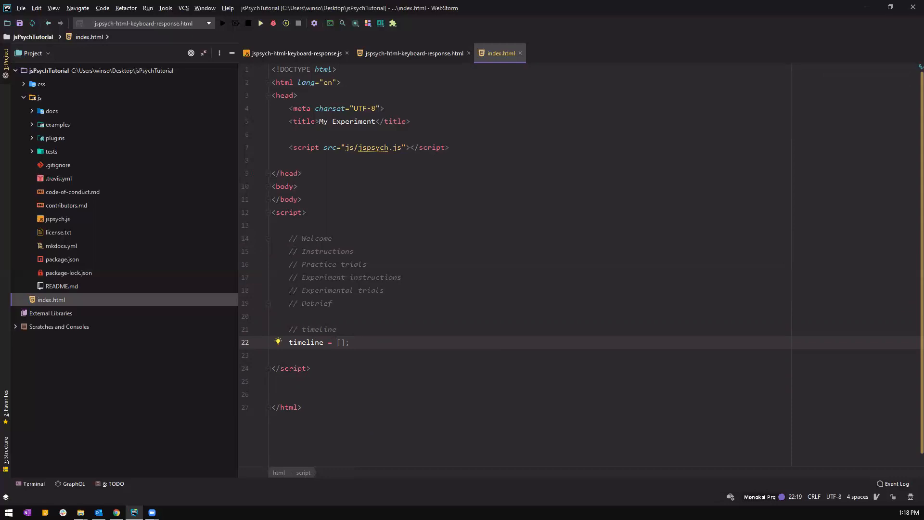
key("enter")
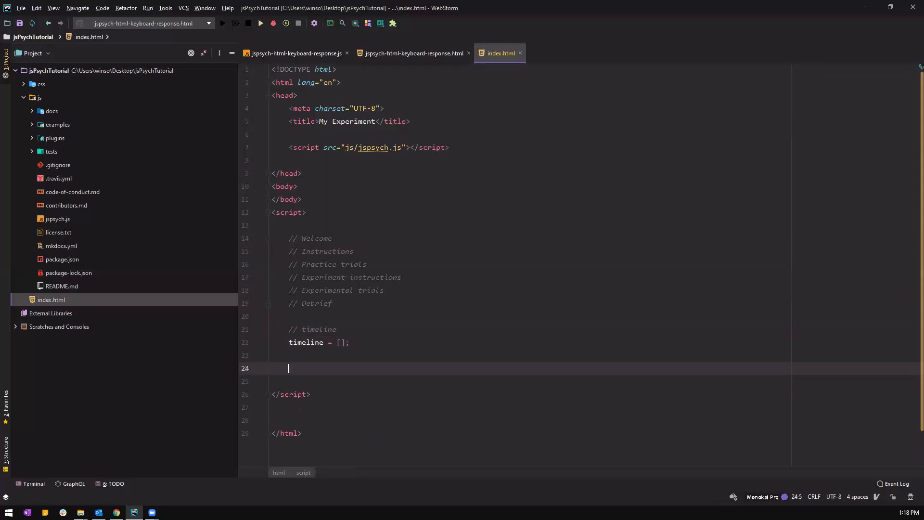
Add a '// Start experiment' comment followed by a jsPsych.init({ call
type("// Start t")
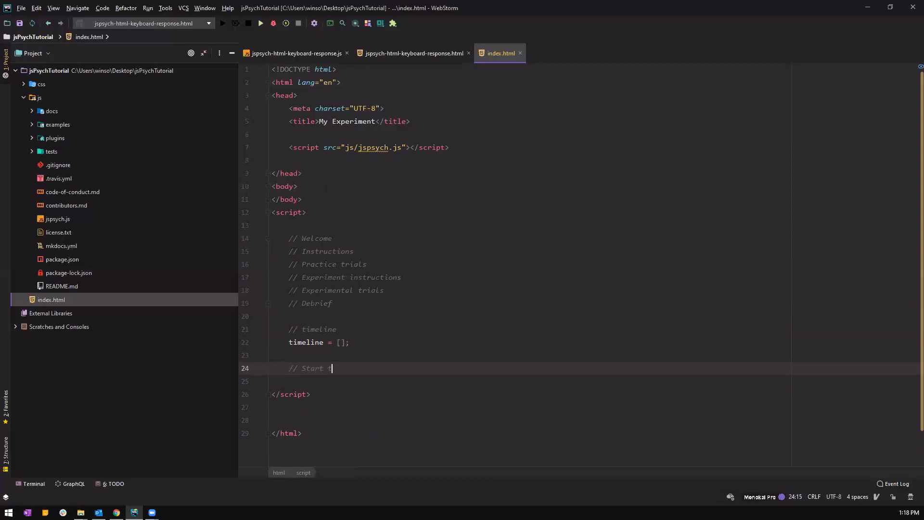
type("experimen")
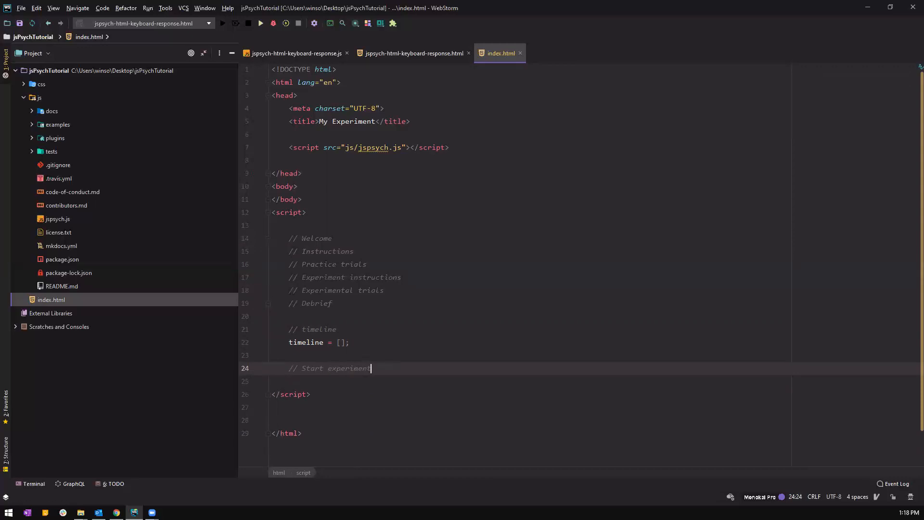
key("enter")
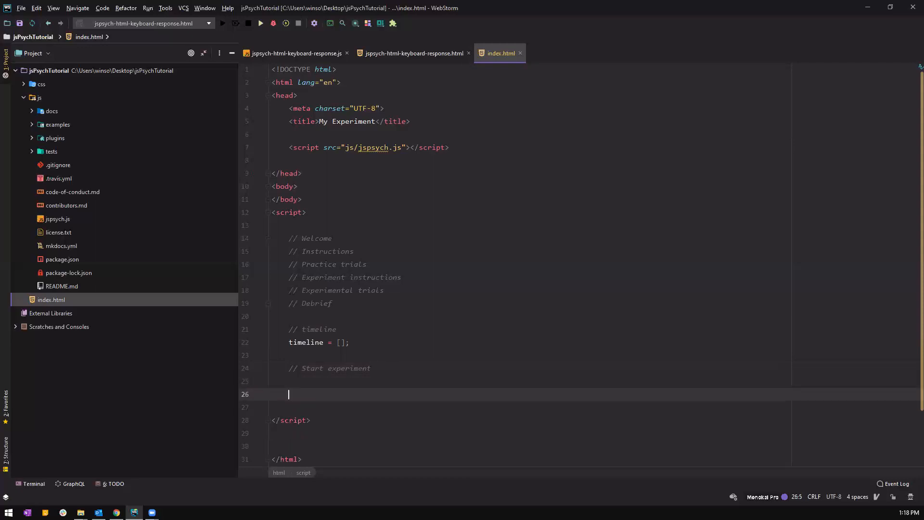
type("jsd")
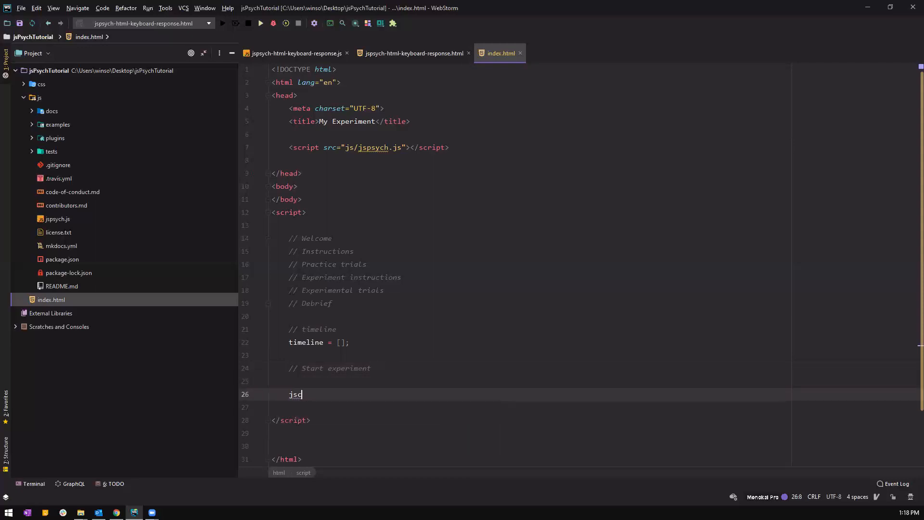
type("Psych.")
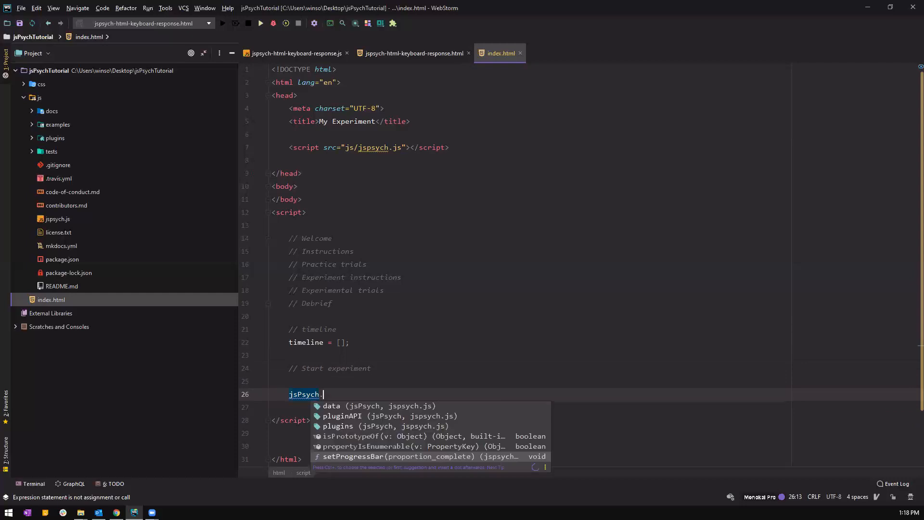
type(".init()")
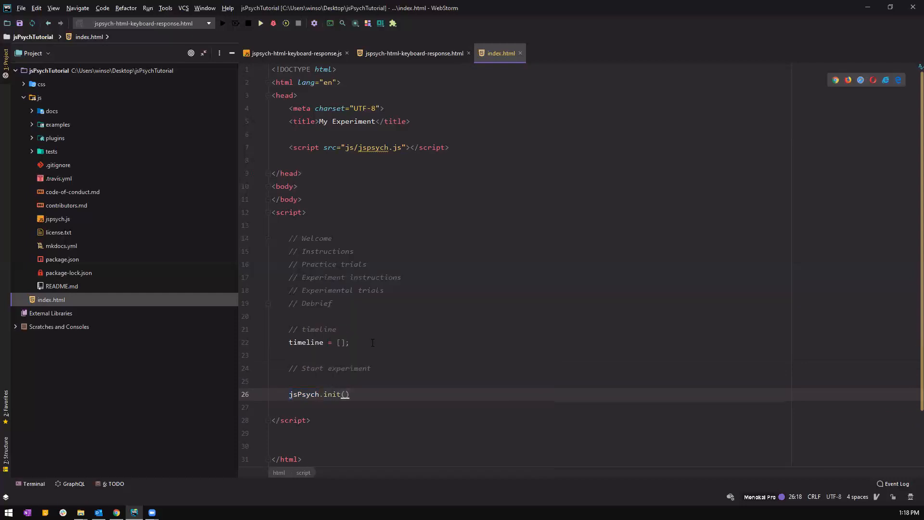
type("{")
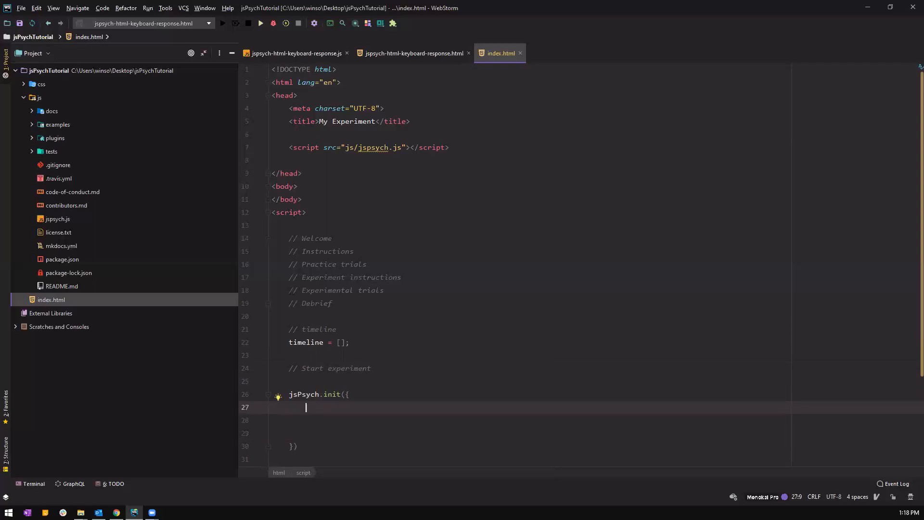
Pass 'timeline: timeline,' as the first property of jsPsych.init
type("timeline:")
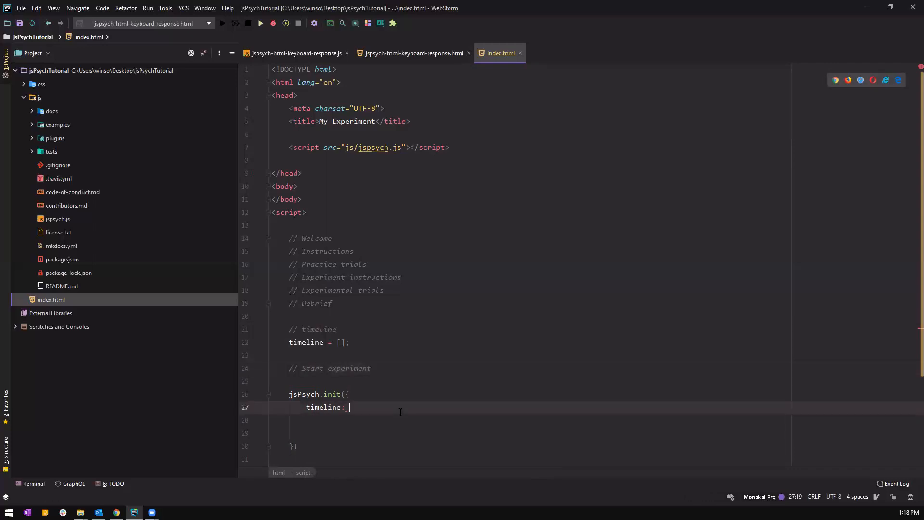
type("timelin")
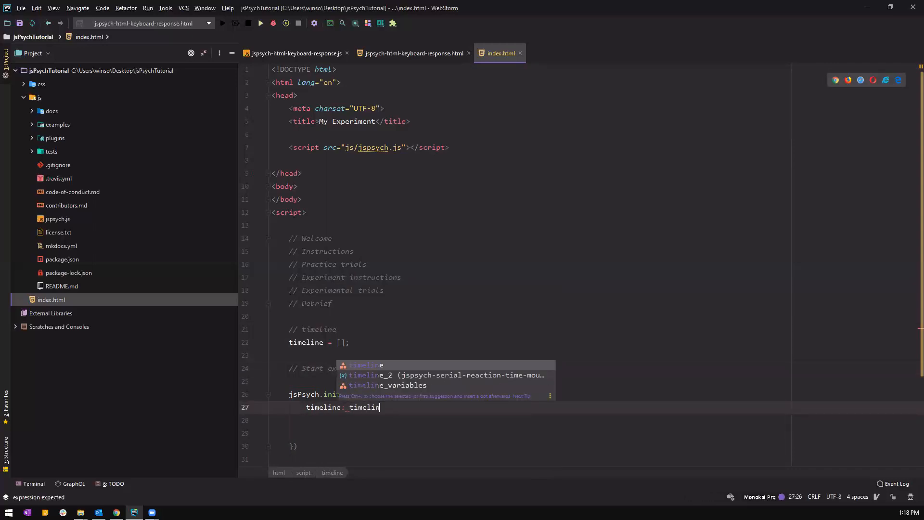
type("e")
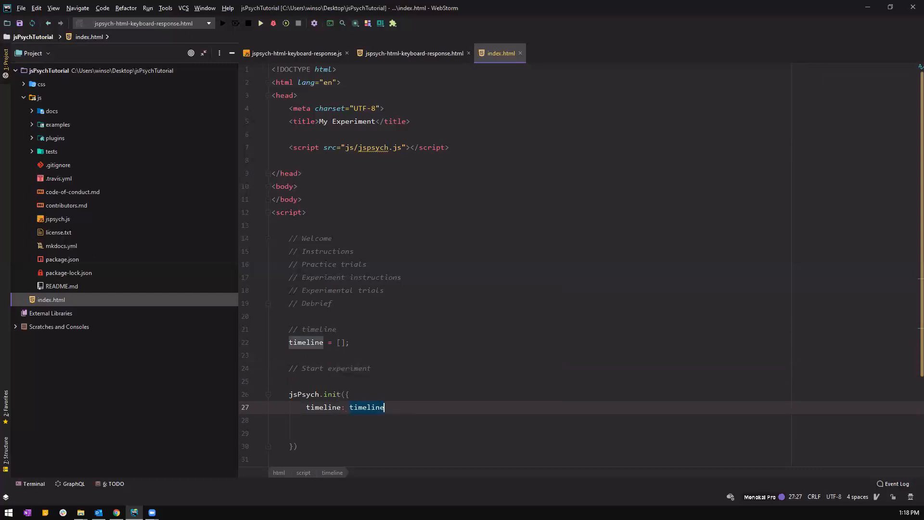
type(",")
type("{")
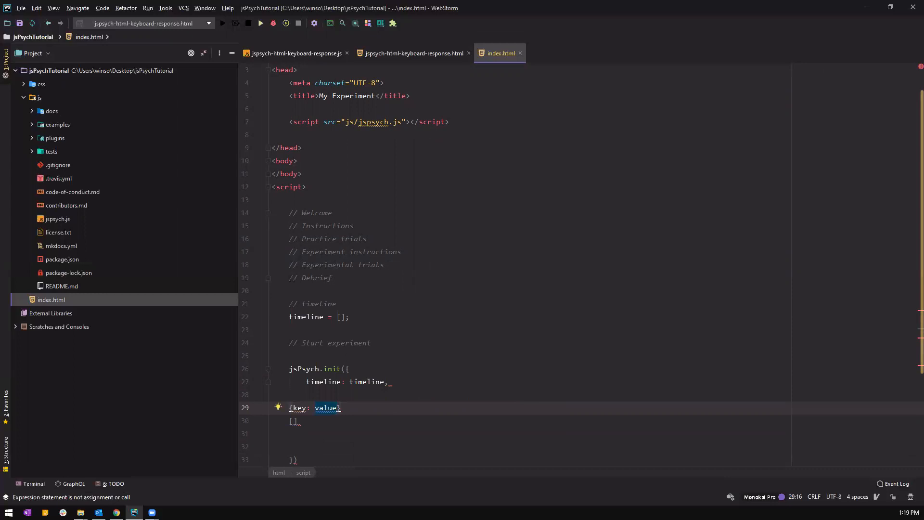
Remove the {key: value} placeholder from jsPsych.init, leaving an empty line after timeline
type("key")
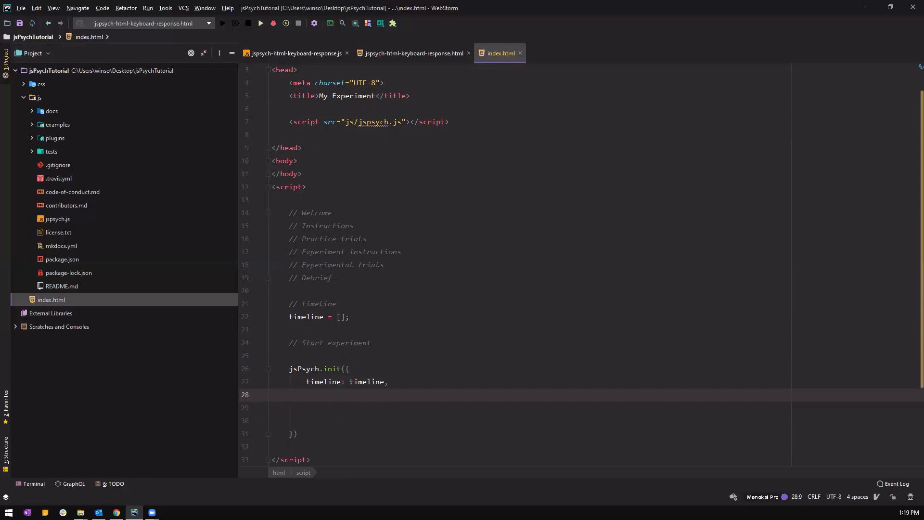
left_click(305, 394)
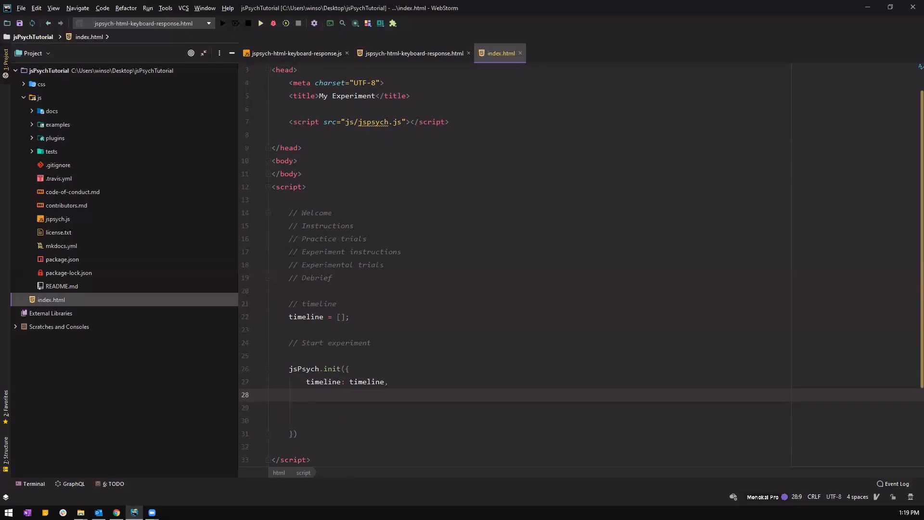
Add on_finish: function () { jsPsych.data.displayData() } to jsPsych.init
type("on_finish")
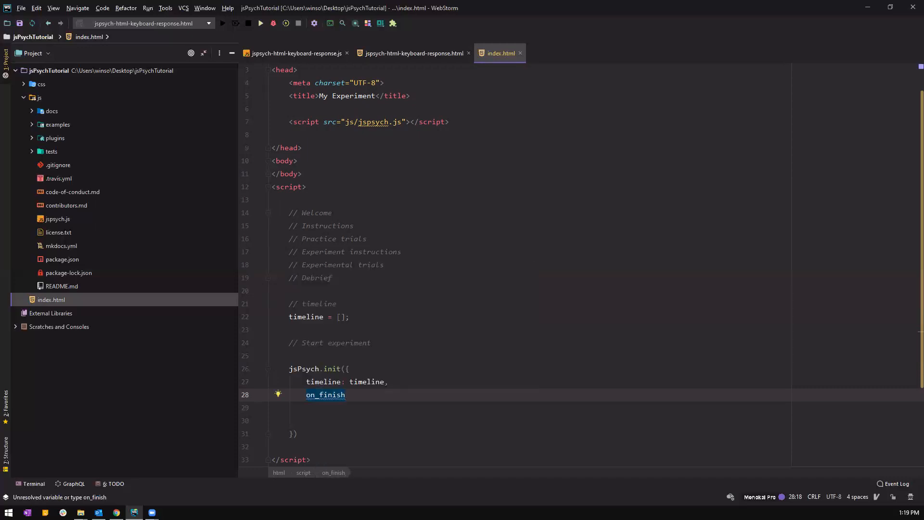
type(": function () {")
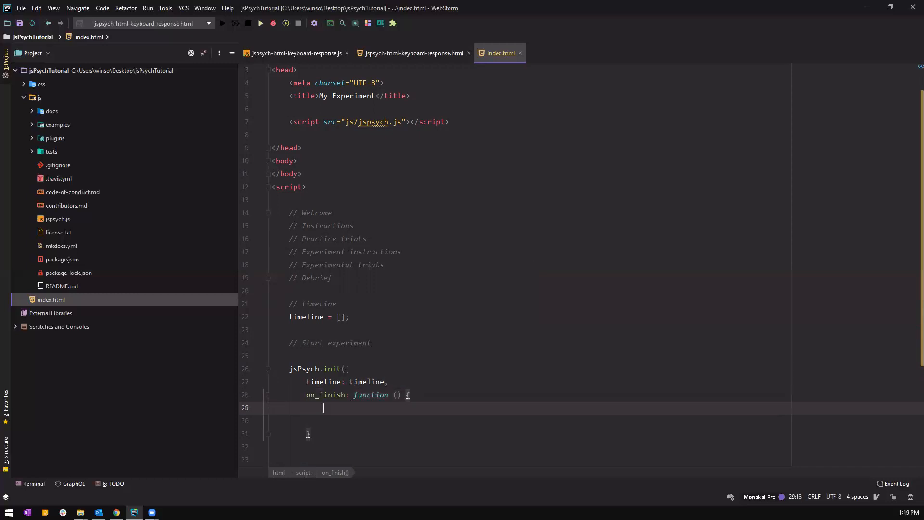
type("j")
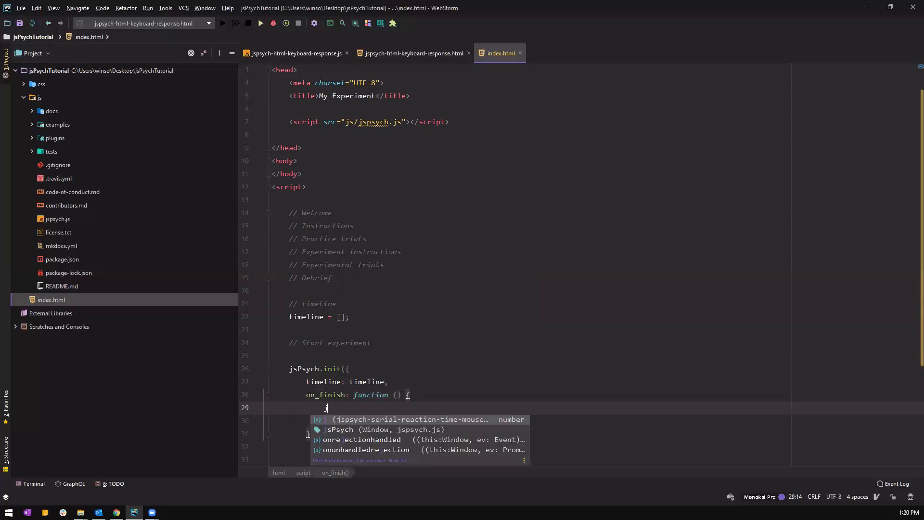
type("sc")
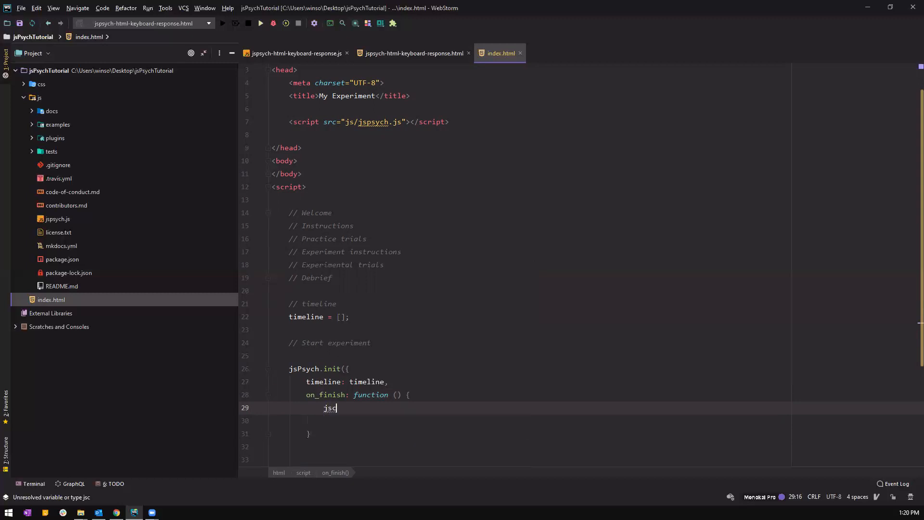
type("jsPsych.data.displayData(")
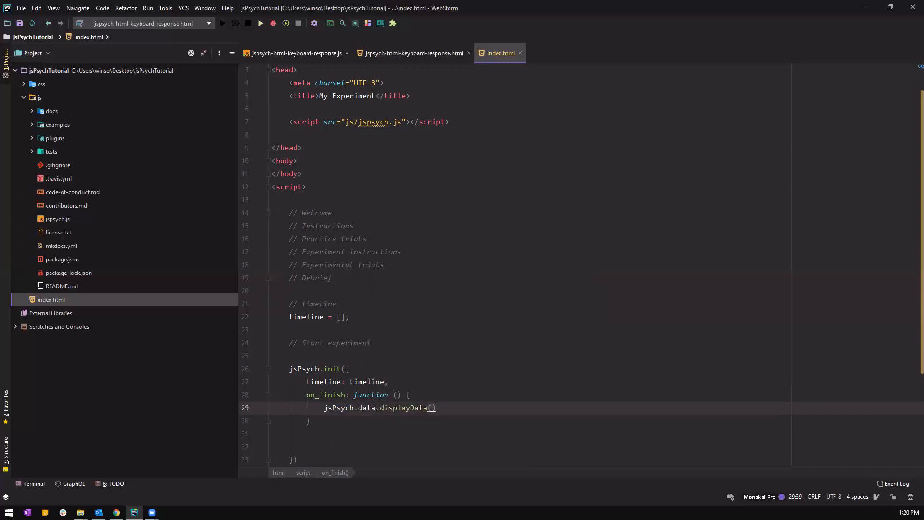
scroll("down", 3)
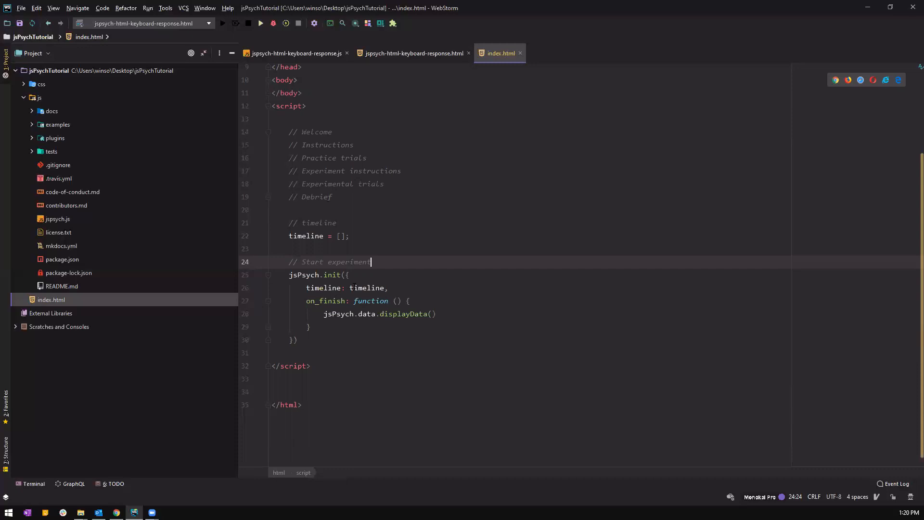
mouse_move(356, 230)
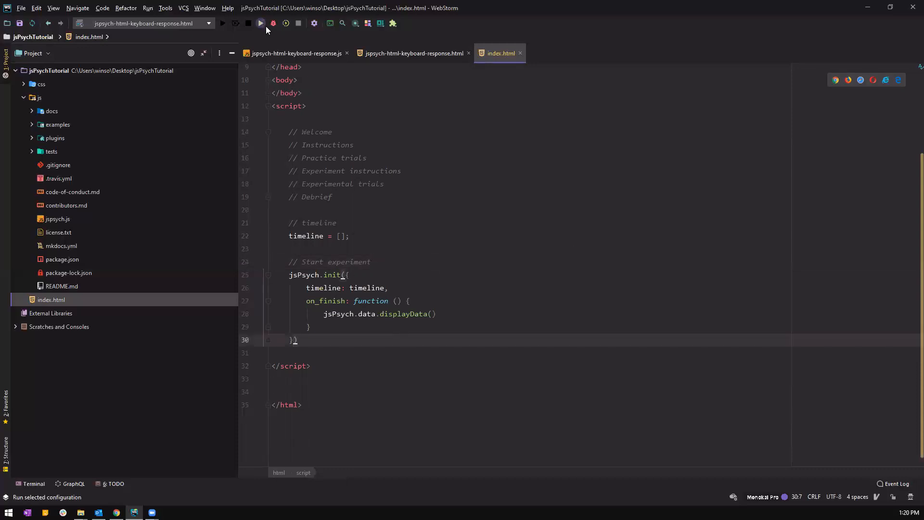
Close the plugin tabs and run index.html as its own run configuration
left_click(260, 23)
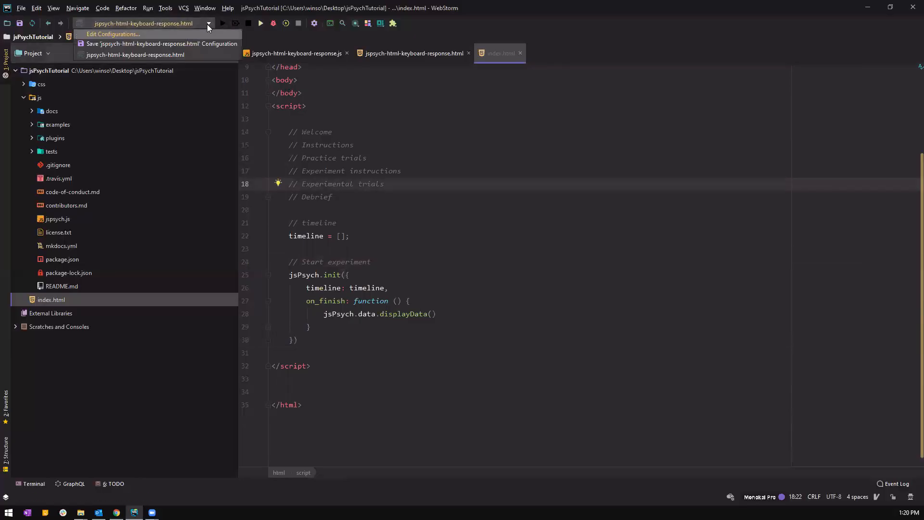
left_click(366, 171)
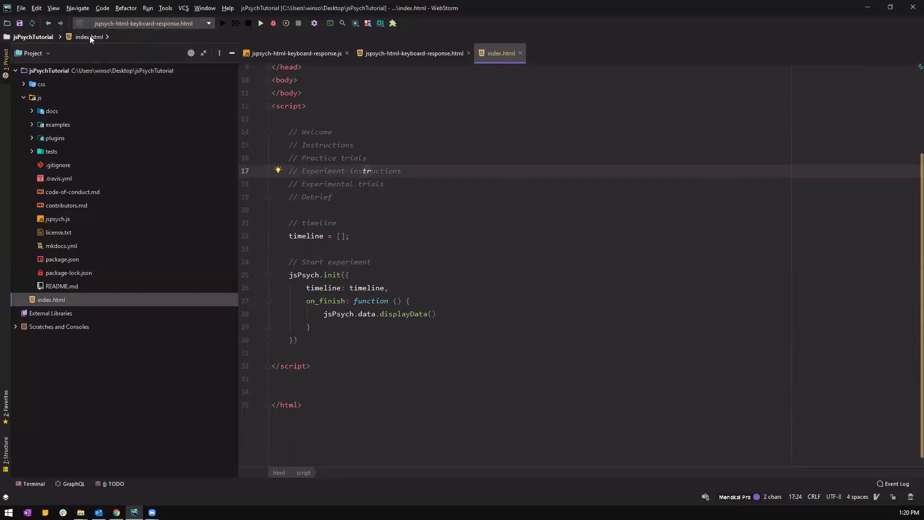
left_click(208, 23)
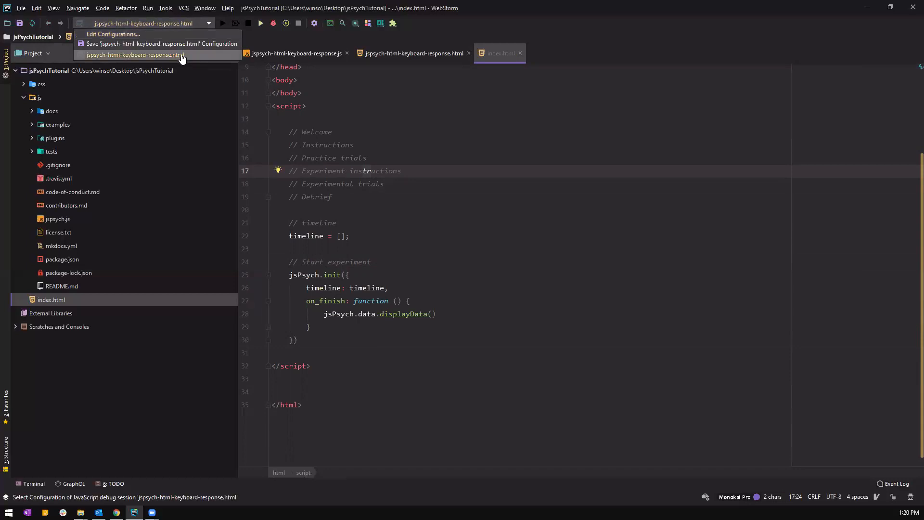
left_click(296, 53)
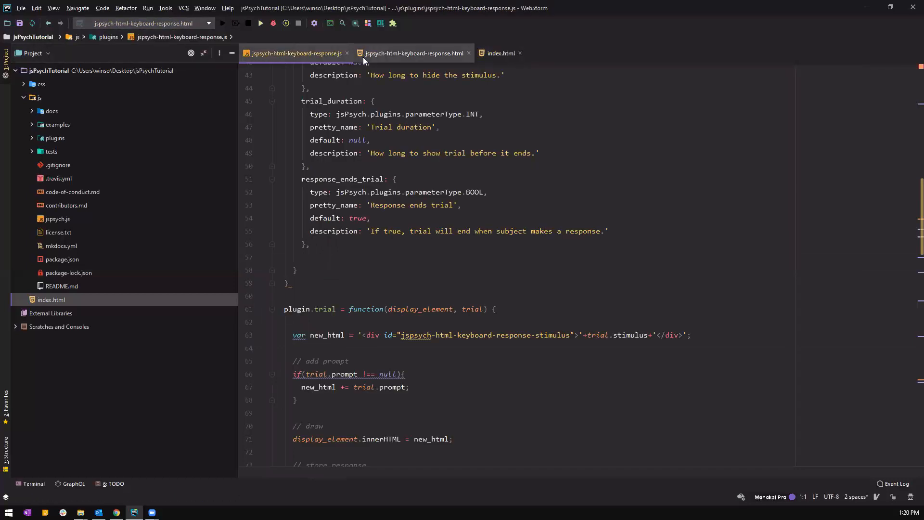
left_click(500, 53)
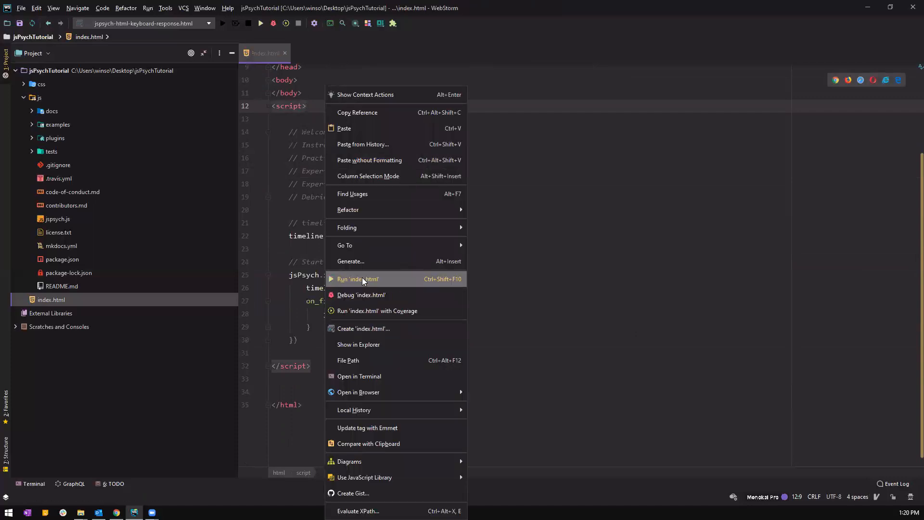
left_click(358, 279)
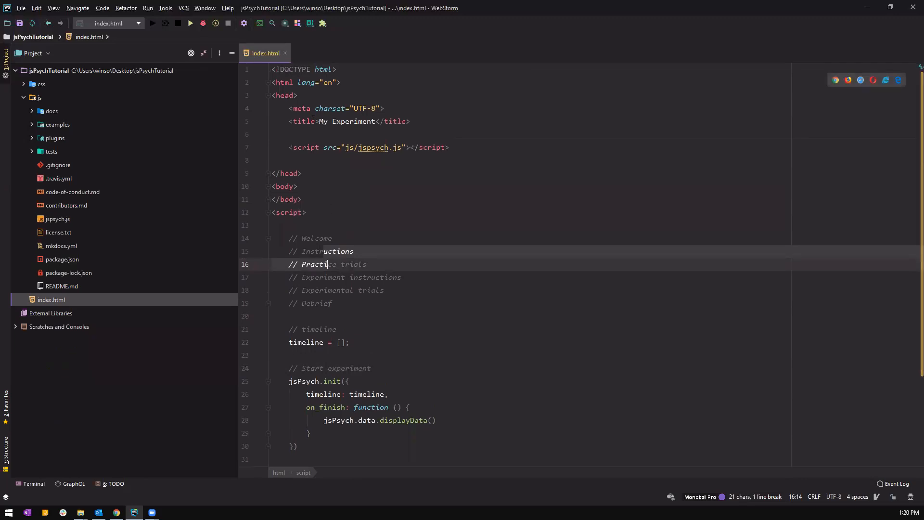
Open blank lines under // Welcome and browse the js/plugins folder's button and keyboard response plugins
left_click(450, 148)
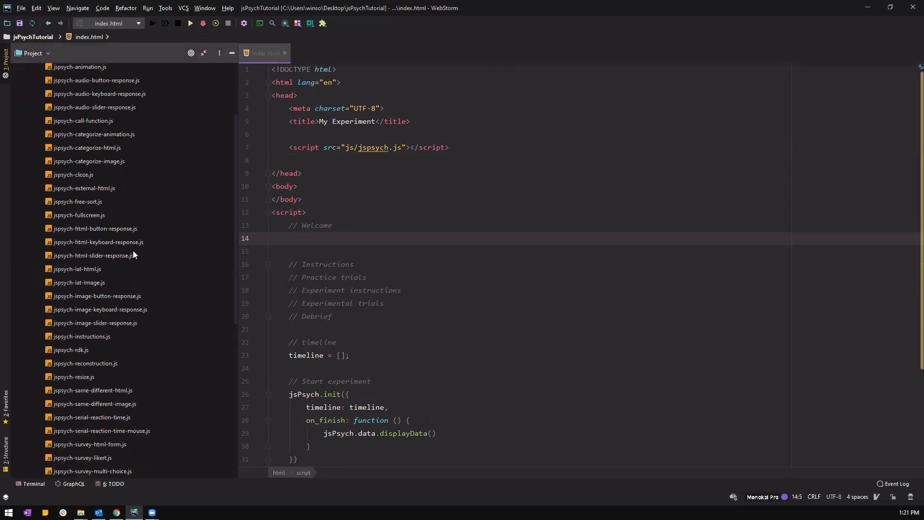
scroll("down", 3)
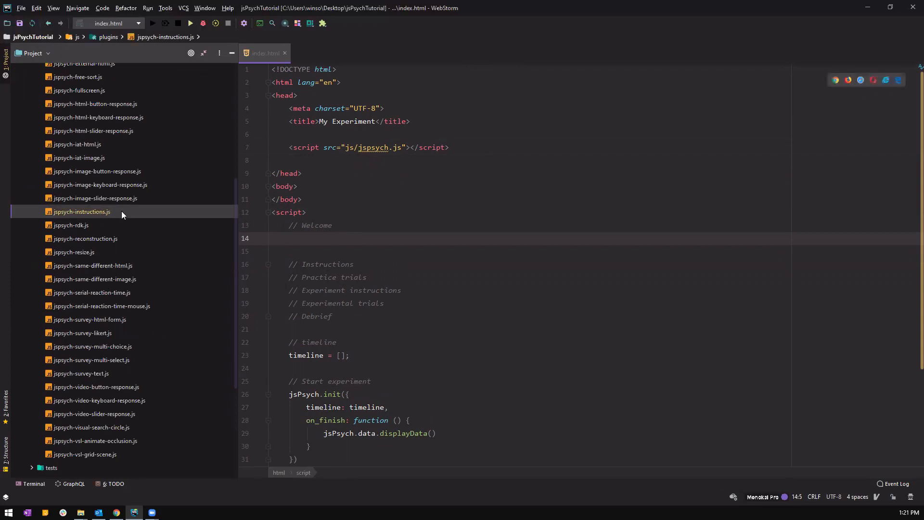
left_click(97, 172)
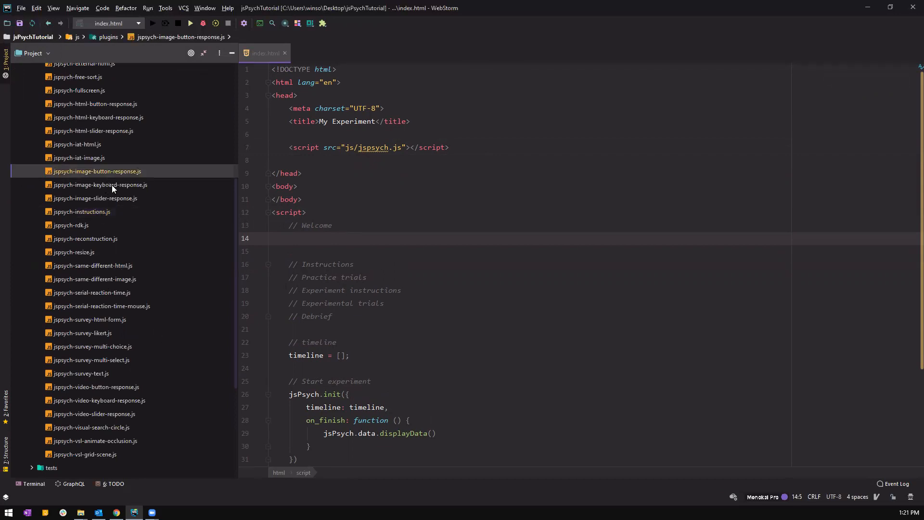
scroll("up", 3)
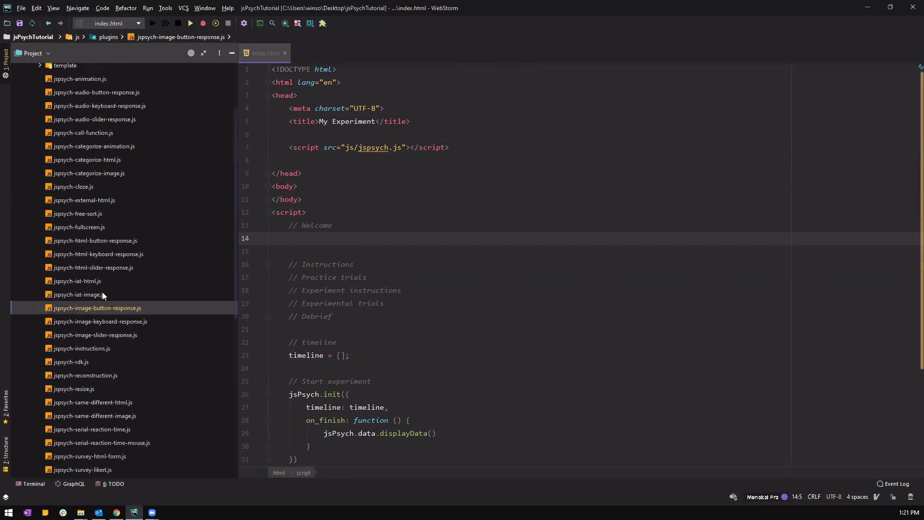
left_click(95, 240)
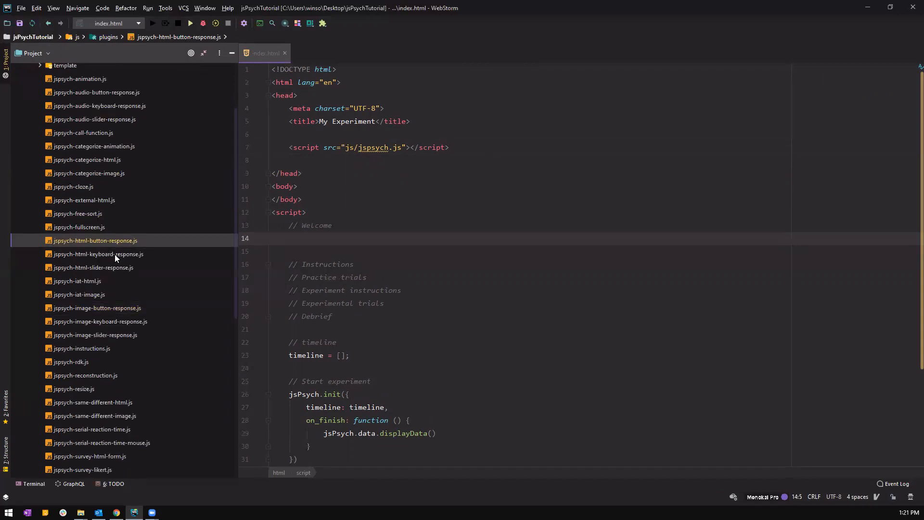
left_click(98, 254)
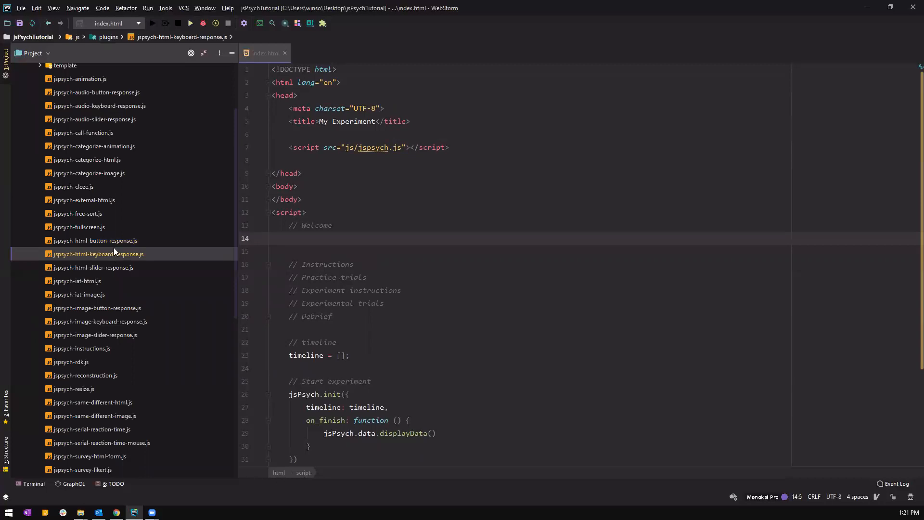
left_click(94, 240)
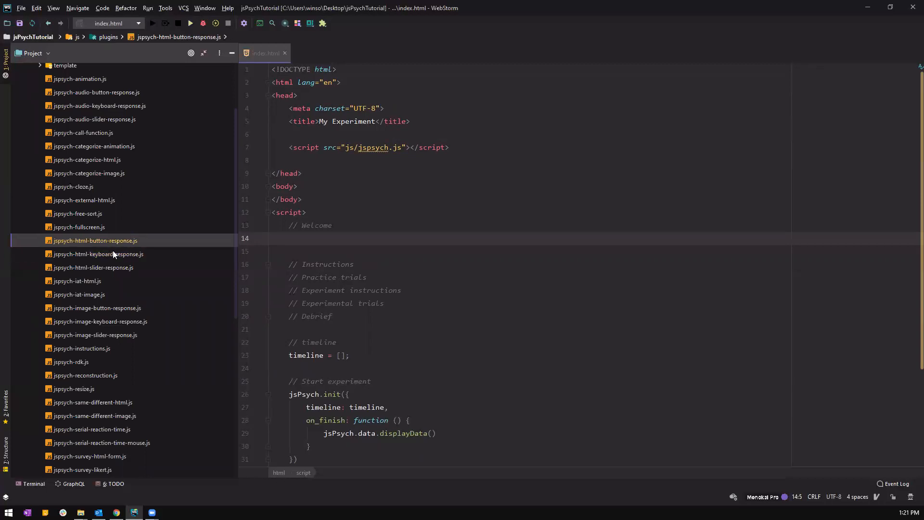
mouse_move(124, 242)
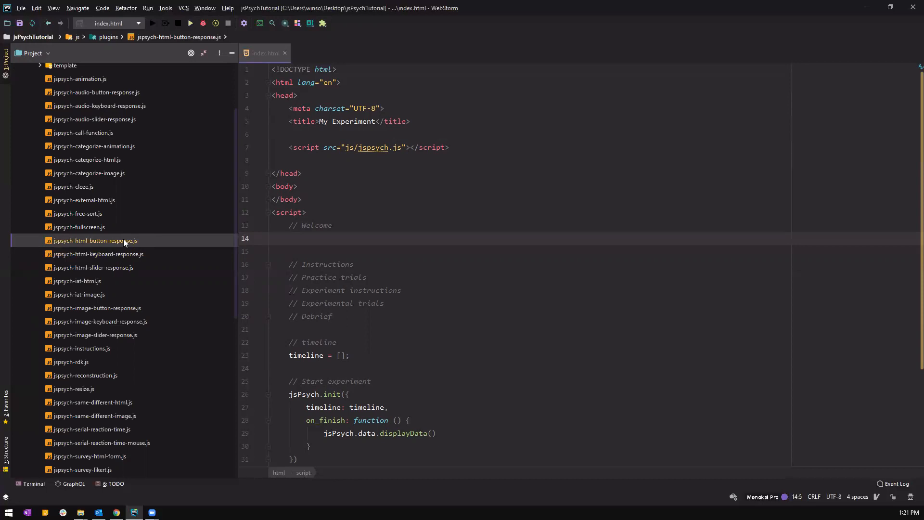
mouse_move(126, 249)
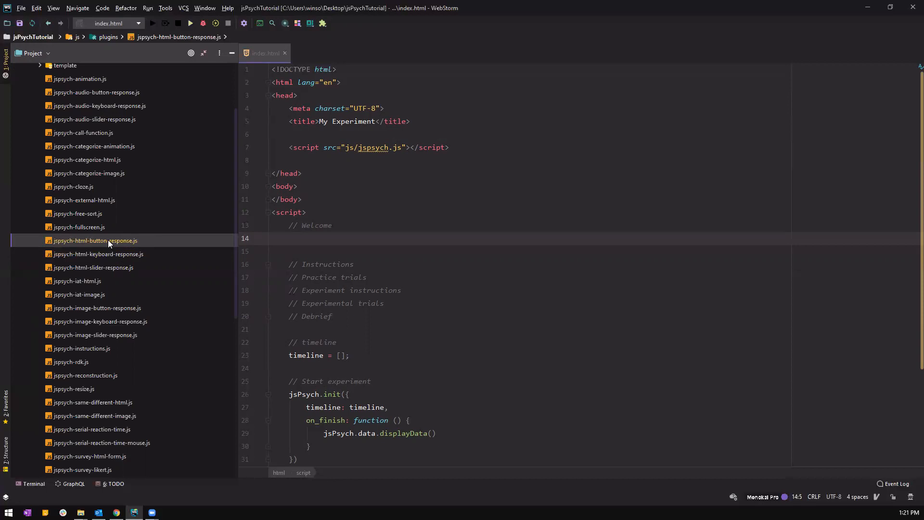
Glance at the html-button-response plugin source, then return to index.html
double_click(95, 241)
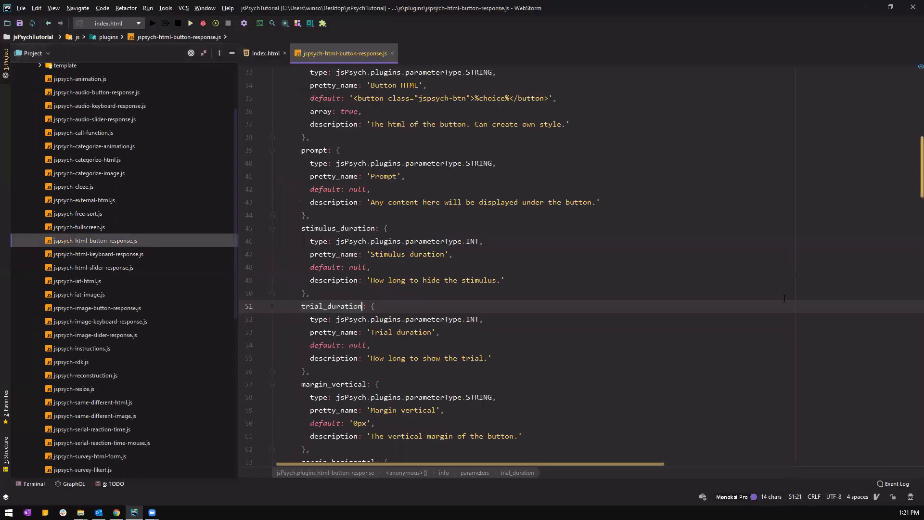
scroll("up", 3)
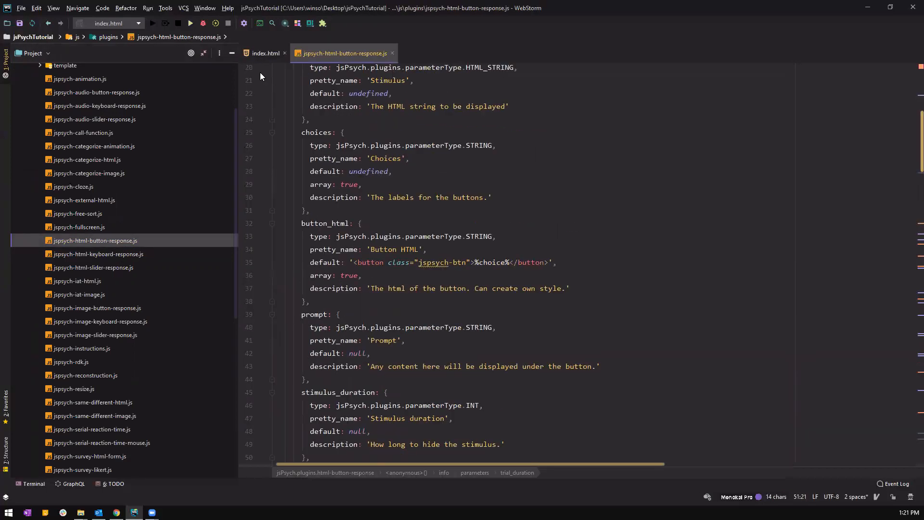
left_click(264, 53)
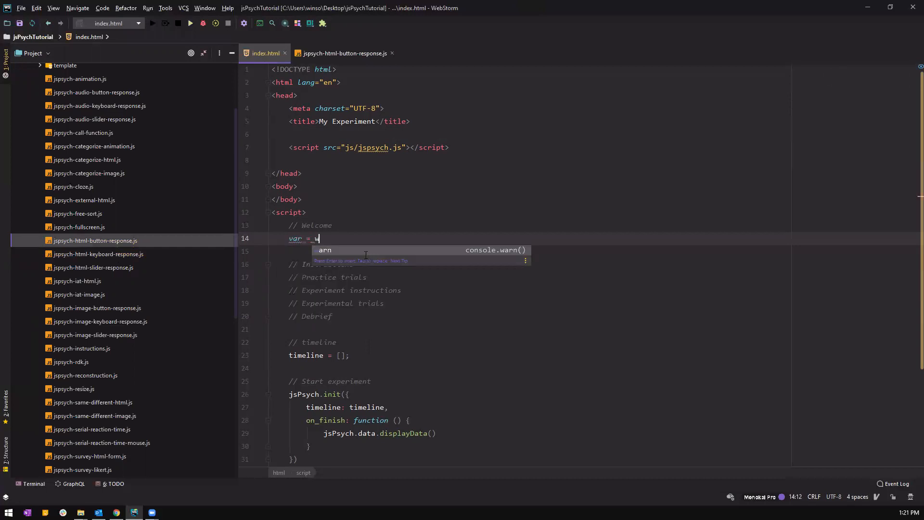
Declare var welcome_block = { } under the Welcome comment
type("elcome_block")
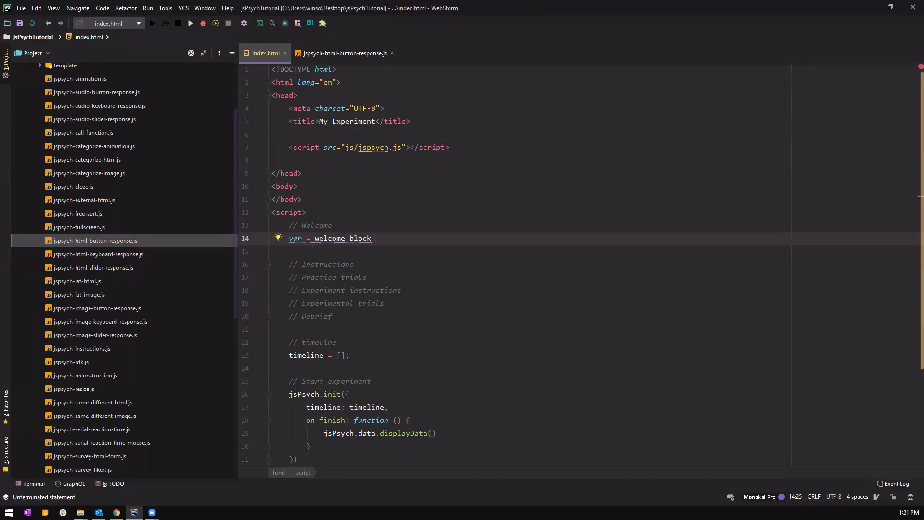
double_click(341, 238)
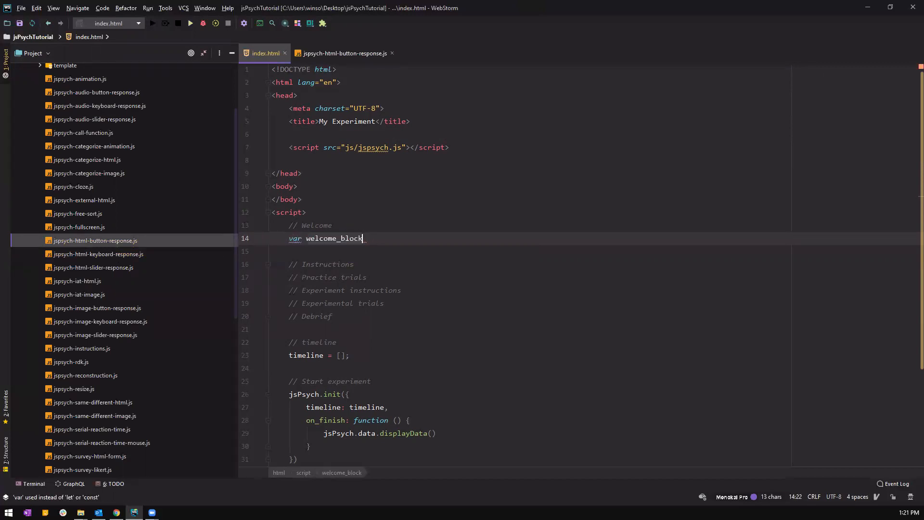
double_click(339, 238)
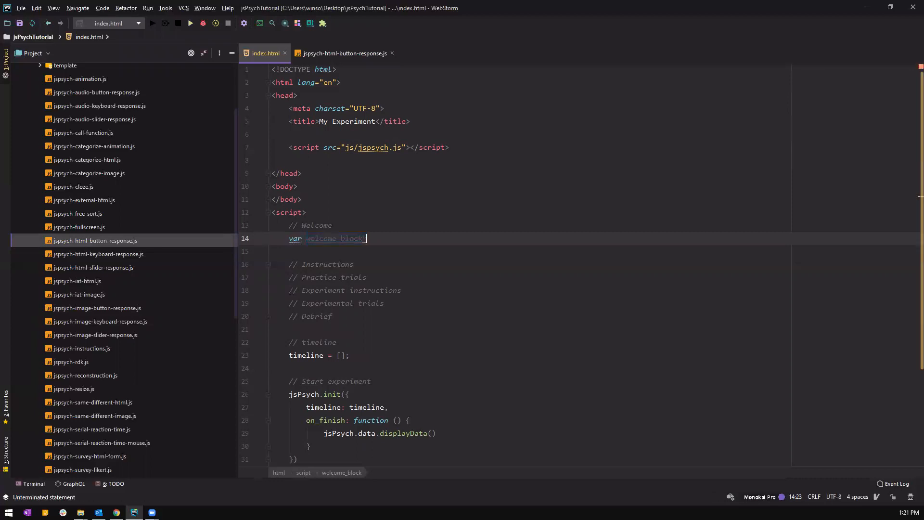
type("= {")
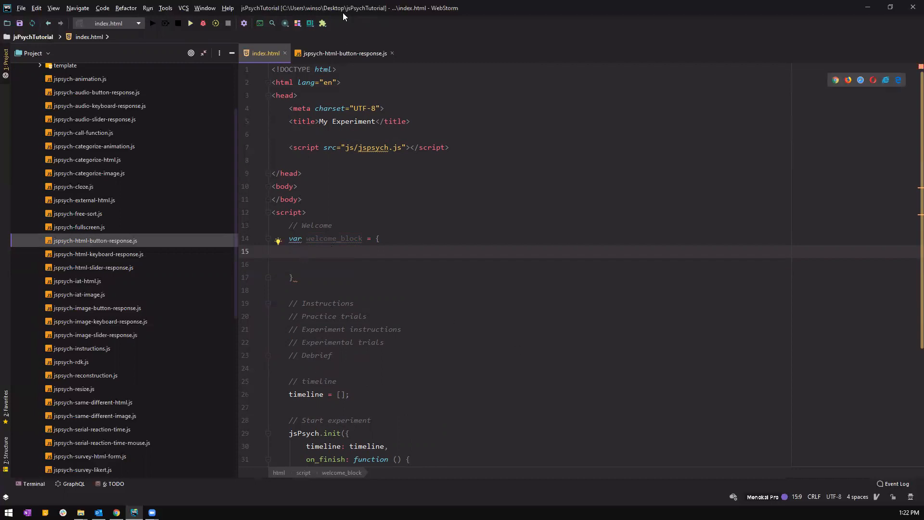
Confirm the plugin's registered name html-button-response in its source file
left_click(342, 53)
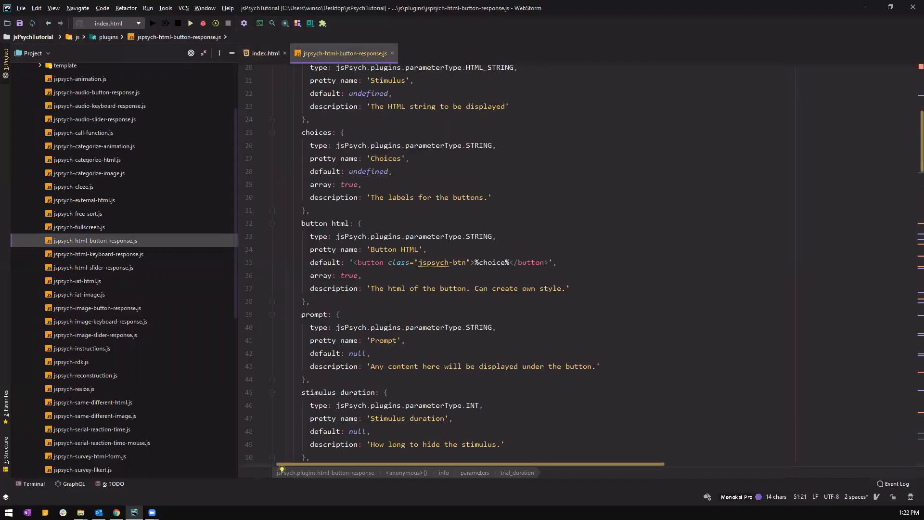
scroll("up", 3)
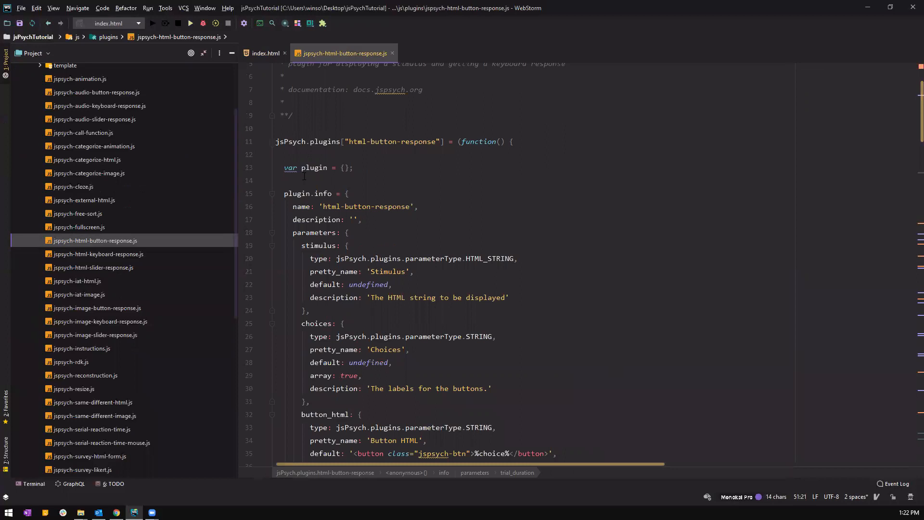
left_click(347, 245)
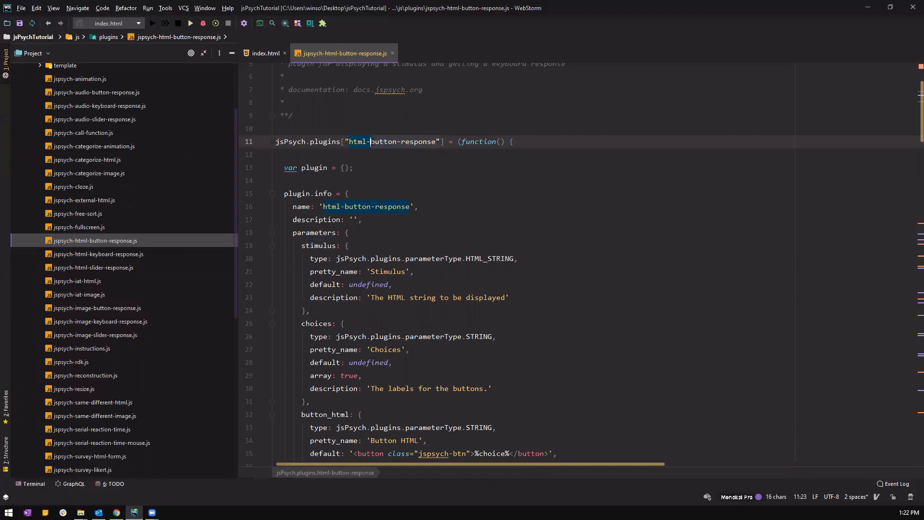
left_click(266, 53)
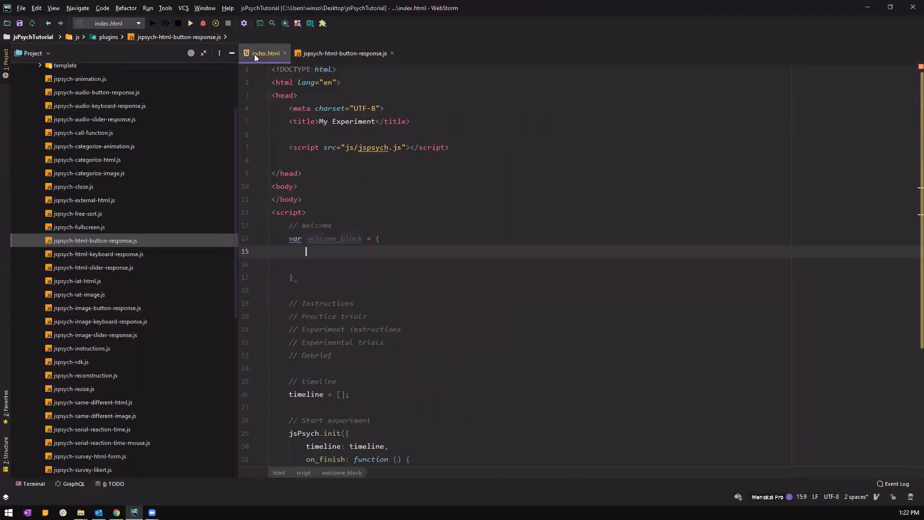
Give welcome_block type: "html-button-response", with a new line ready for the next property
type("type:")
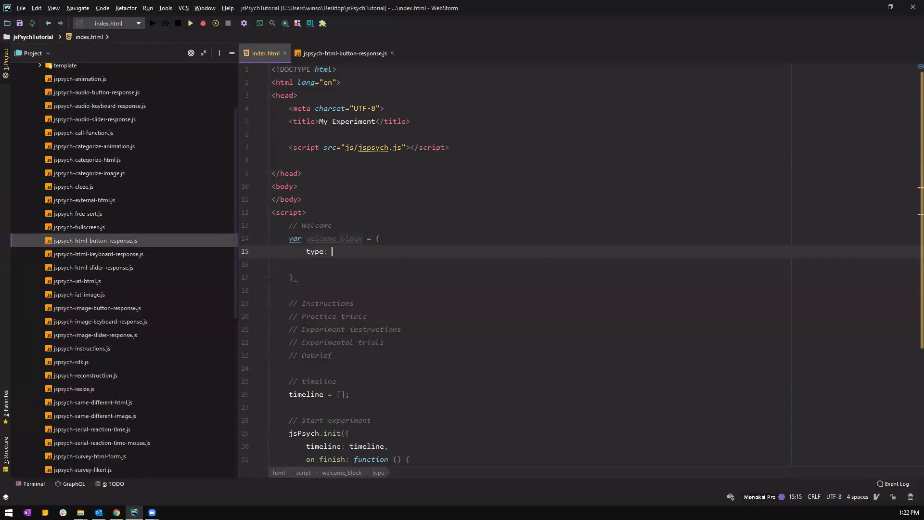
type("\"html-button-response\"")
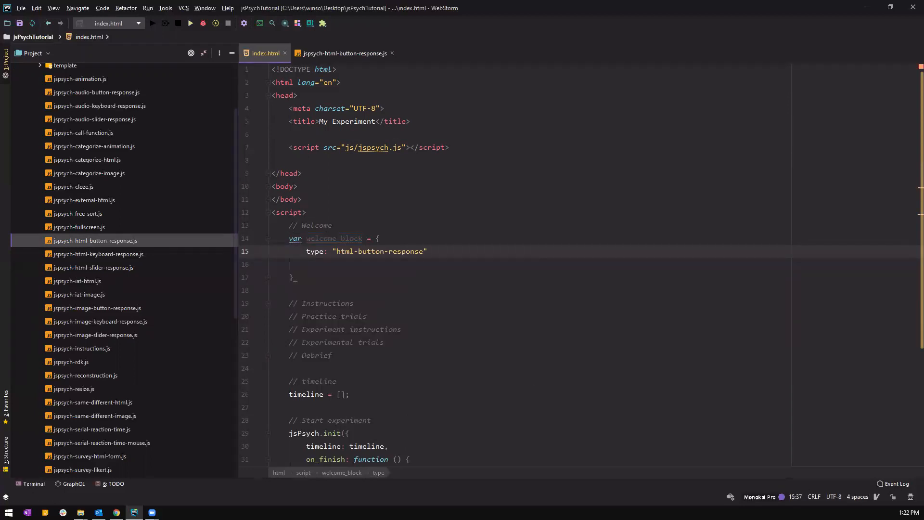
type(",")
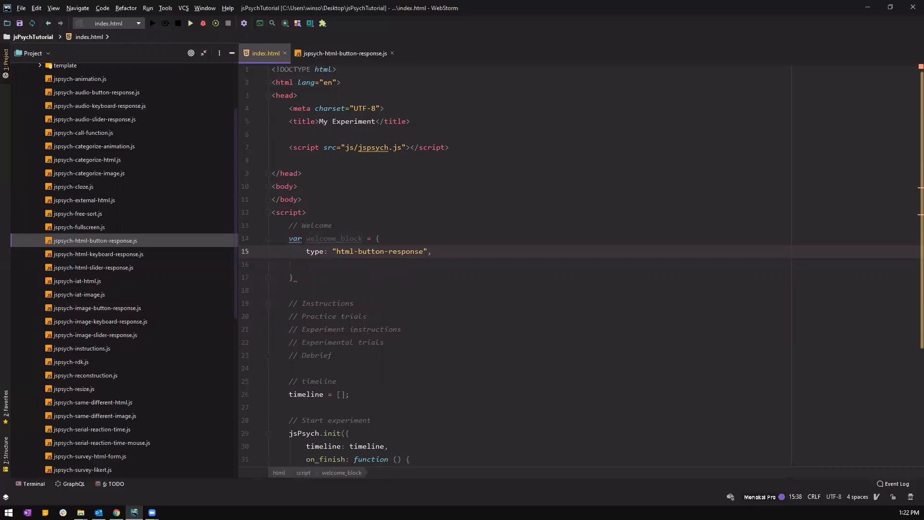
left_click(430, 251)
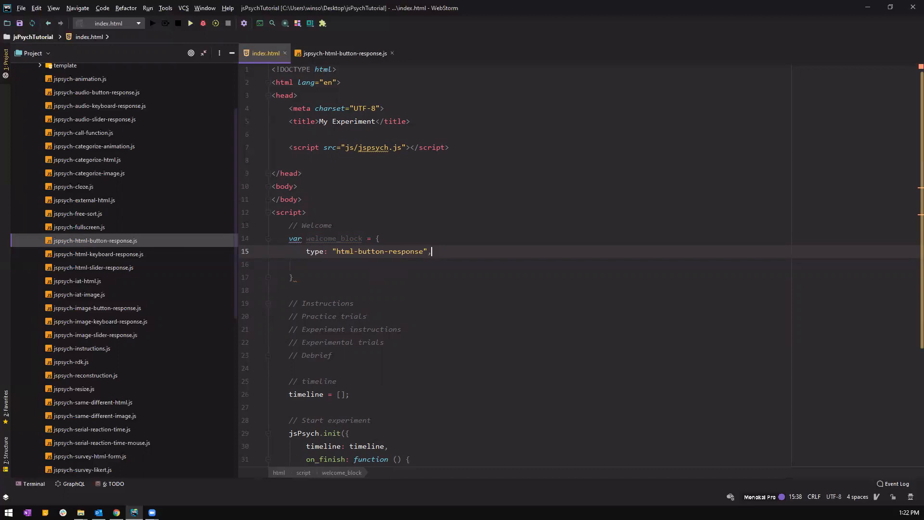
key("enter")
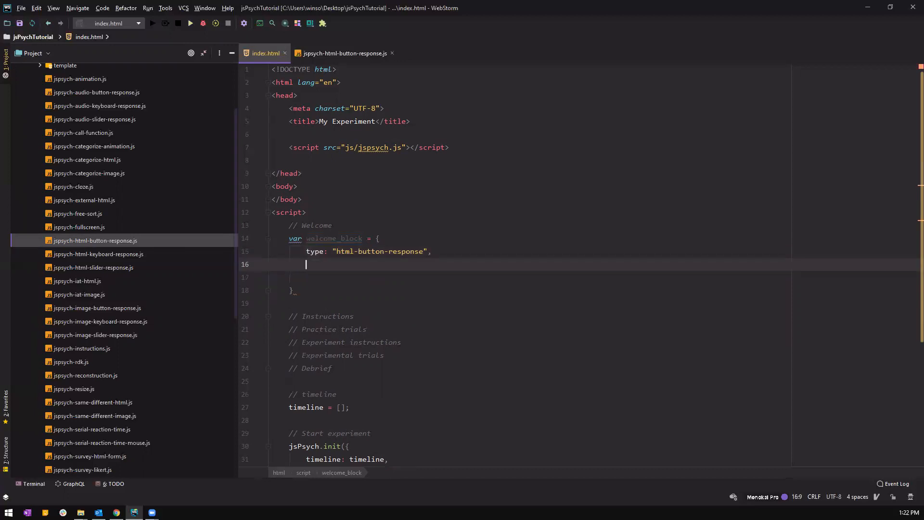
left_click(340, 53)
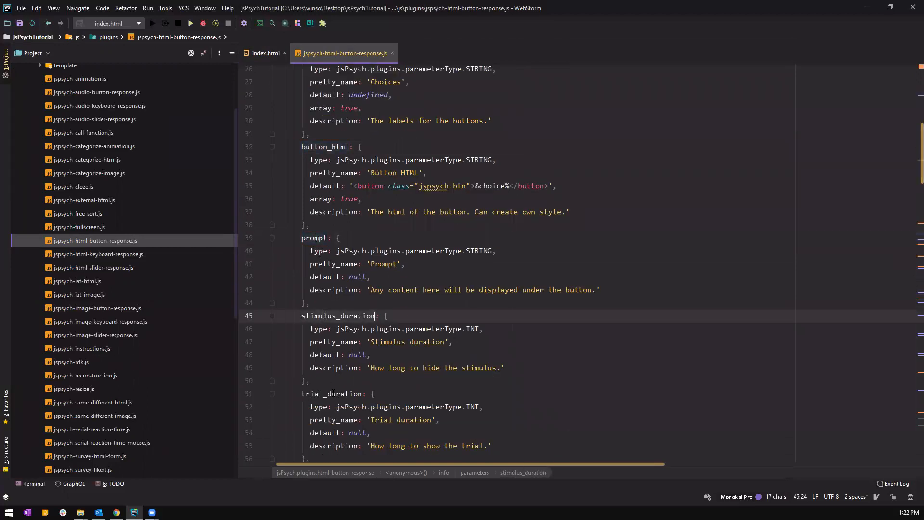
scroll("down", 3)
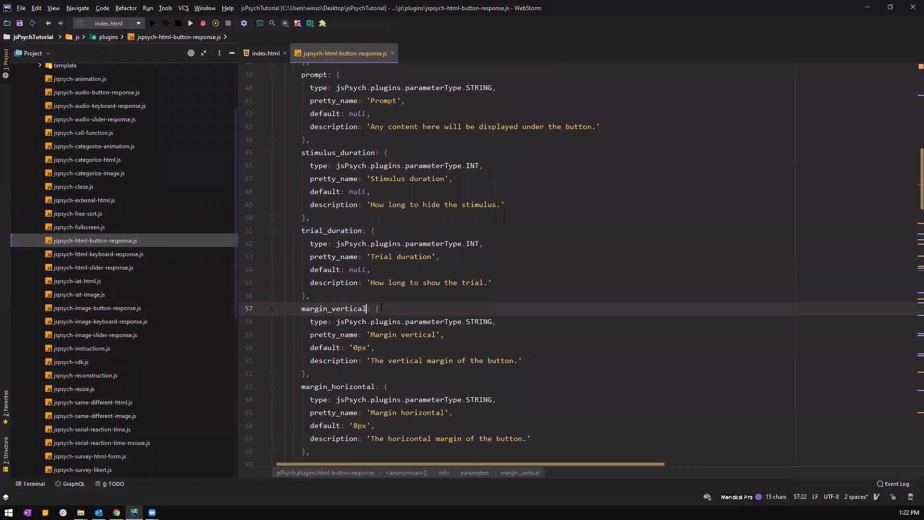
scroll("down", 3)
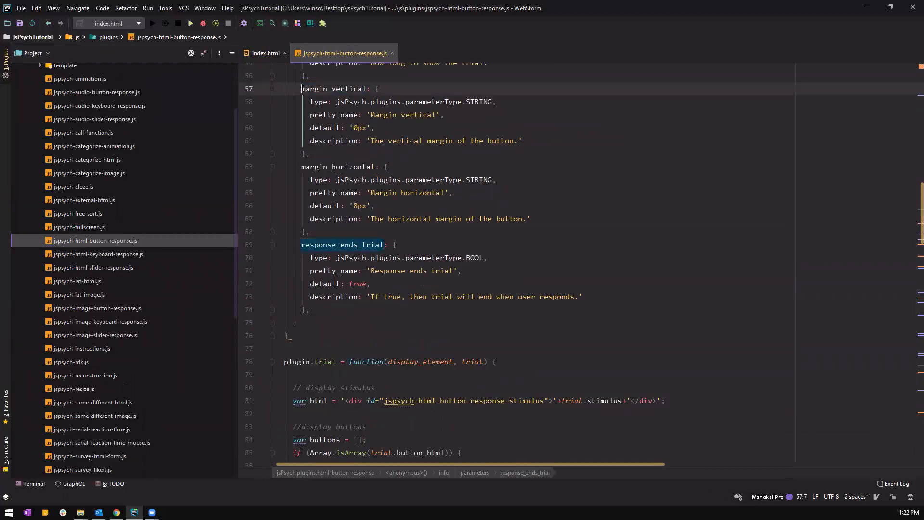
left_click(521, 140)
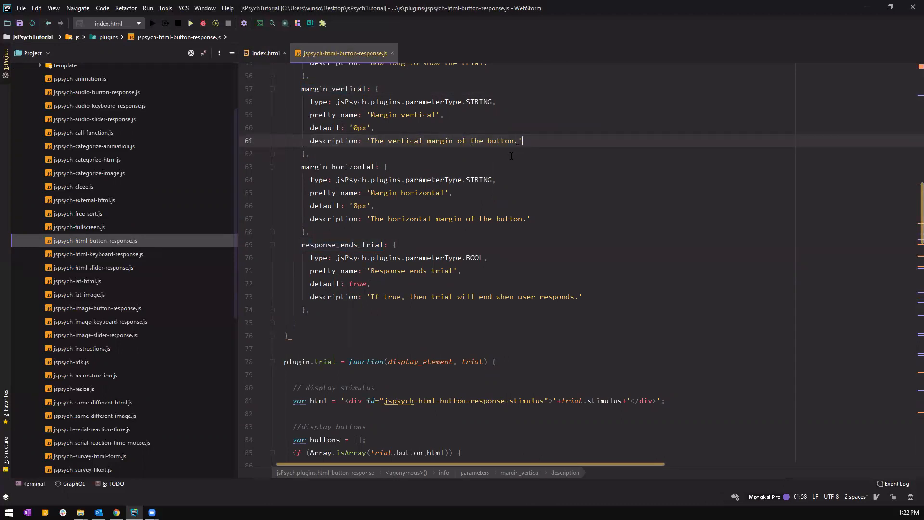
scroll("up", 3)
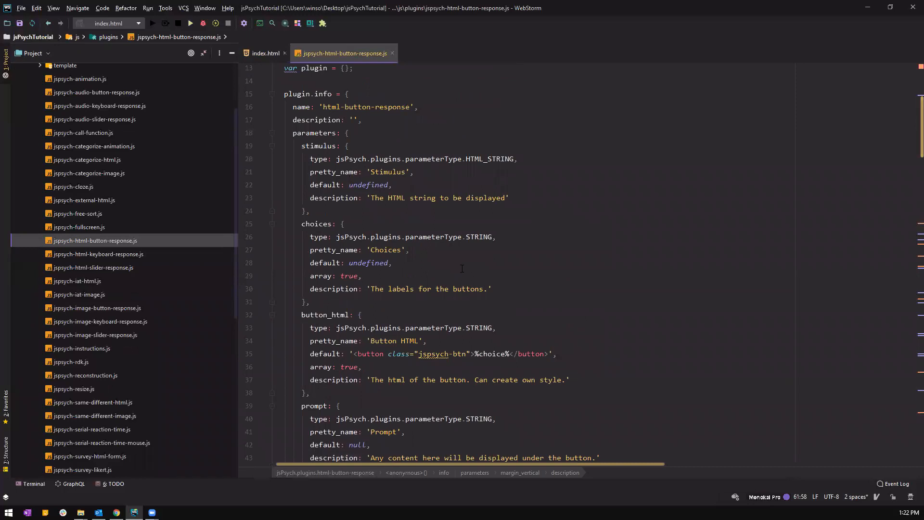
left_click(304, 289)
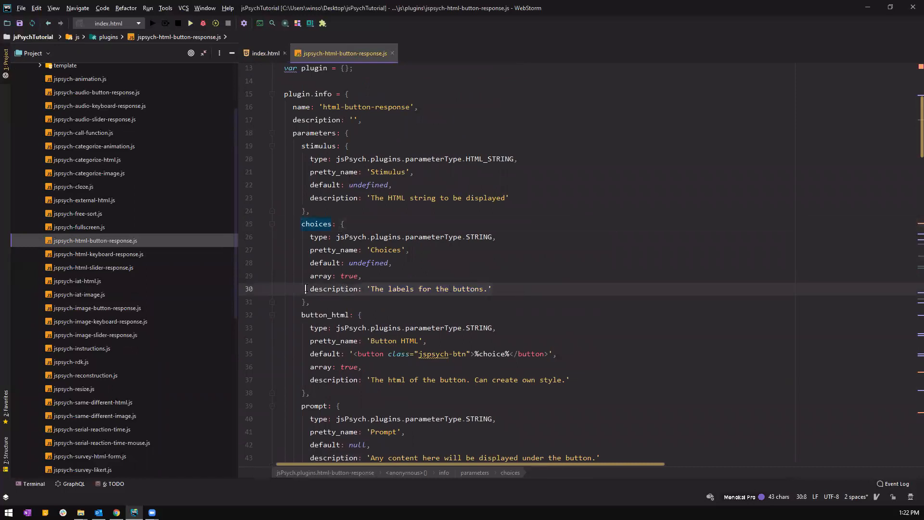
left_click(324, 302)
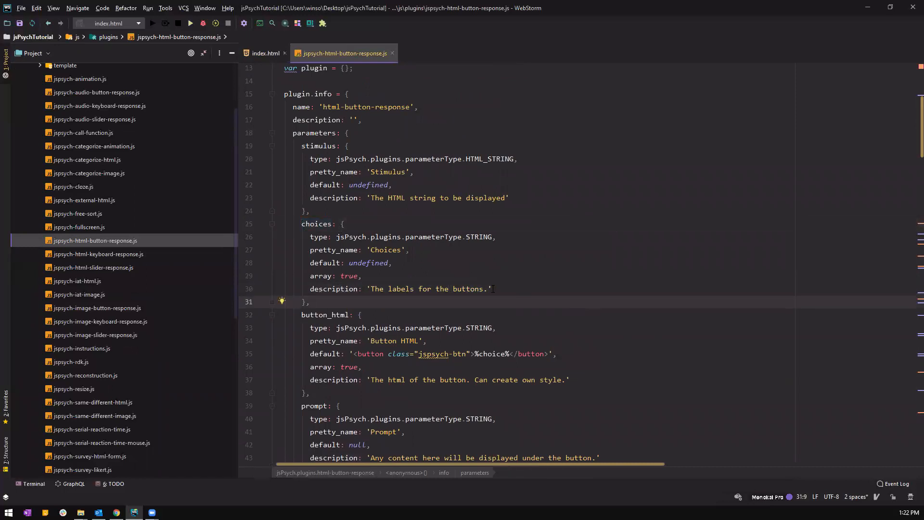
left_click(333, 289)
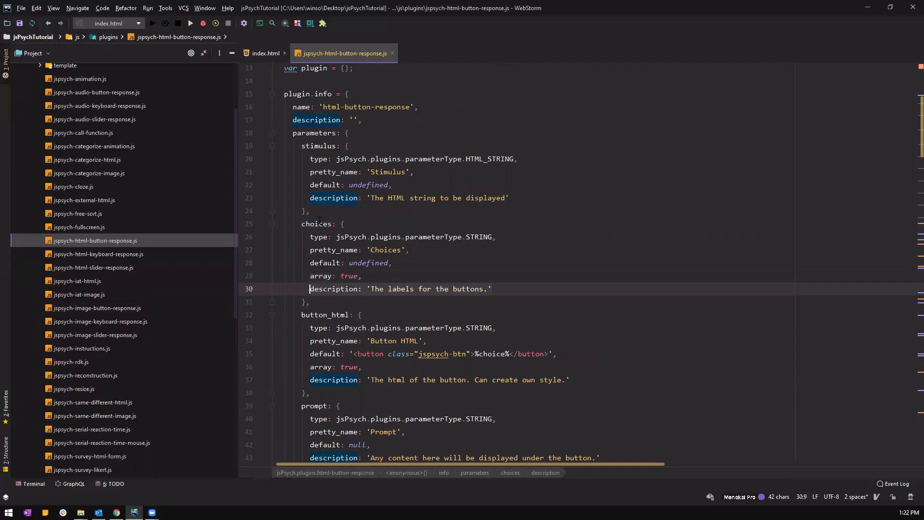
left_click(333, 224)
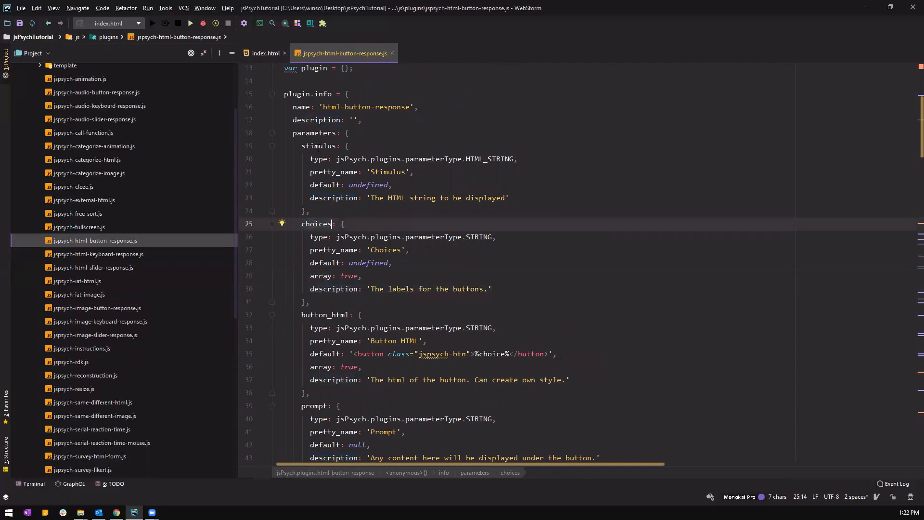
left_click(333, 145)
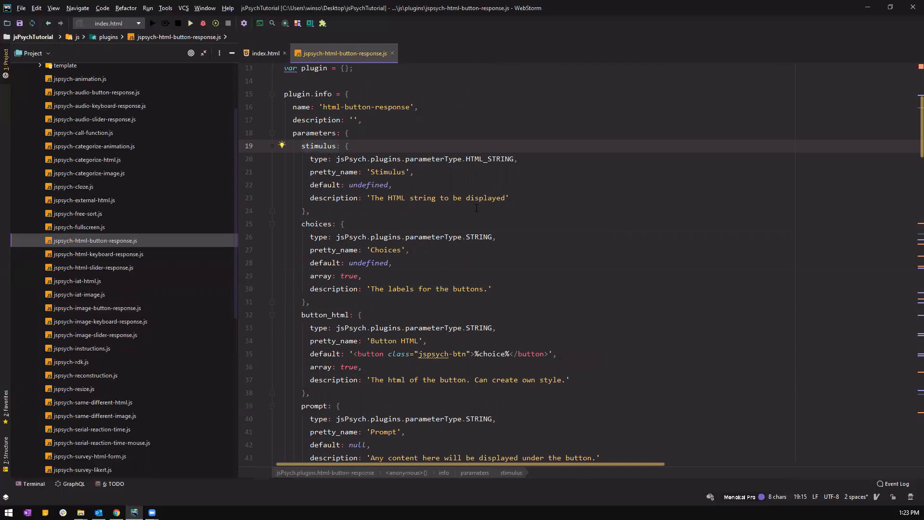
scroll("down", 3)
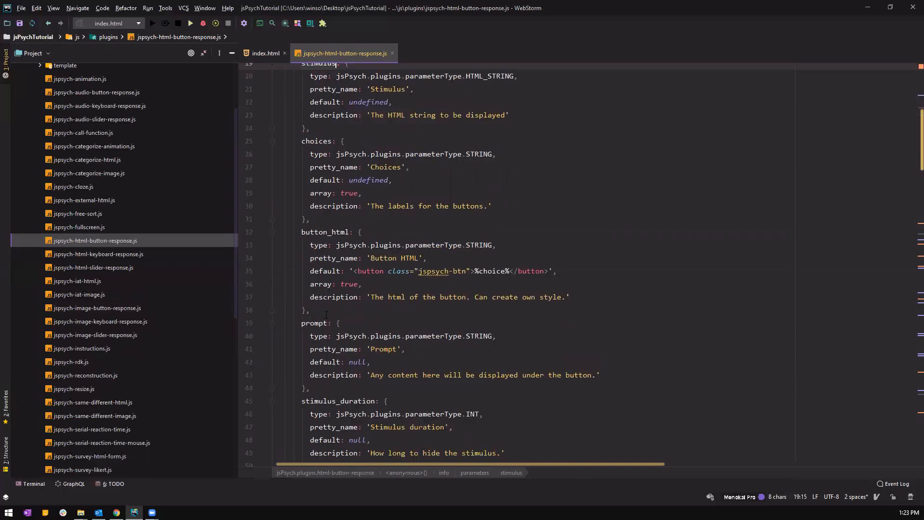
left_click(330, 323)
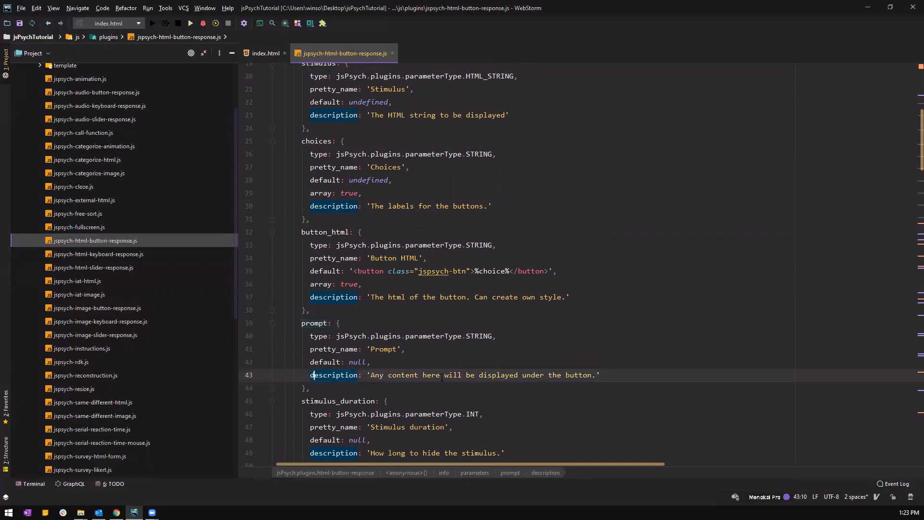
scroll("down", 3)
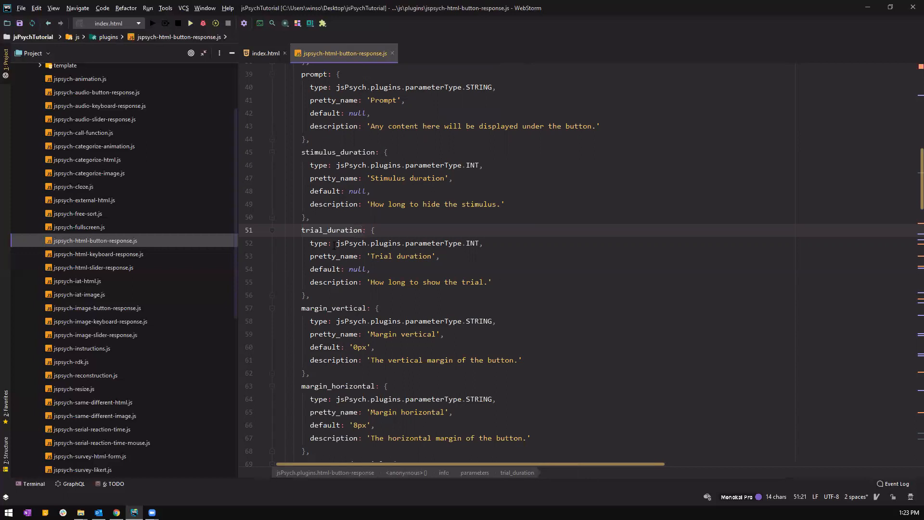
scroll("down", 3)
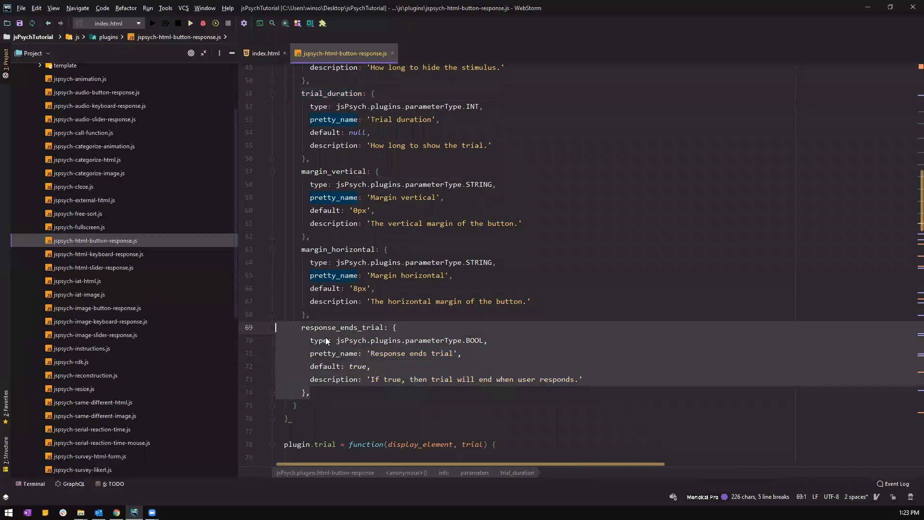
scroll("up", 3)
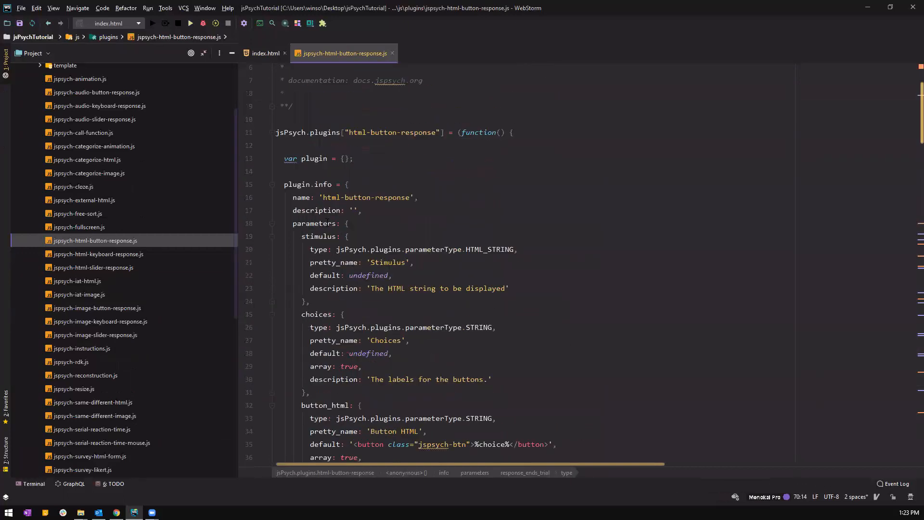
scroll("down", 3)
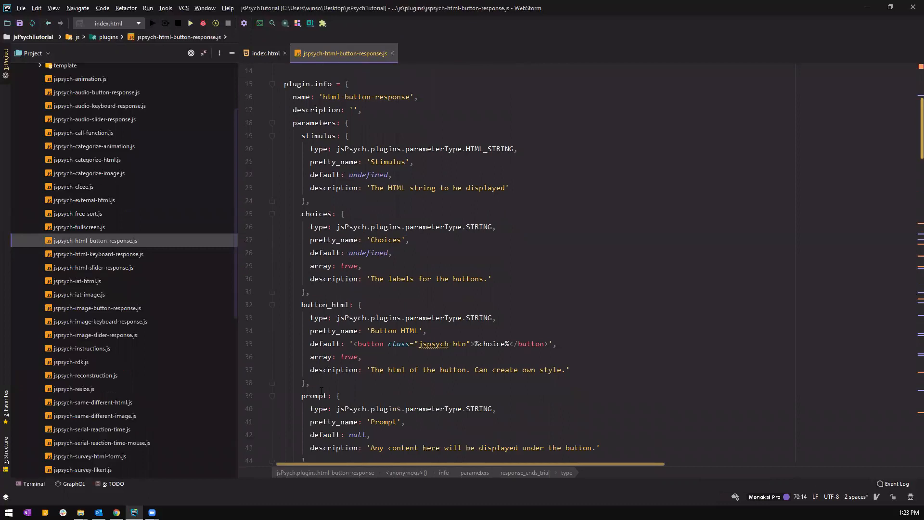
left_click(264, 53)
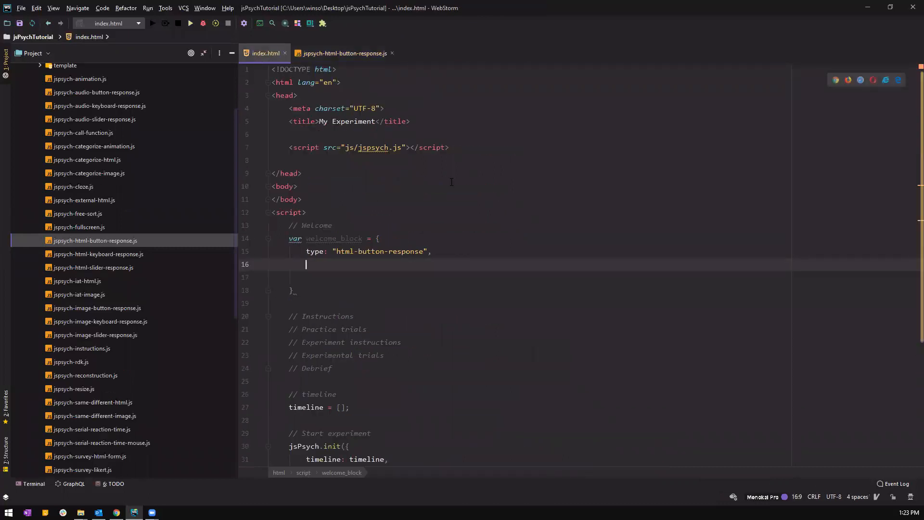
type("stimulus:")
left_click(533, 277)
type("cg")
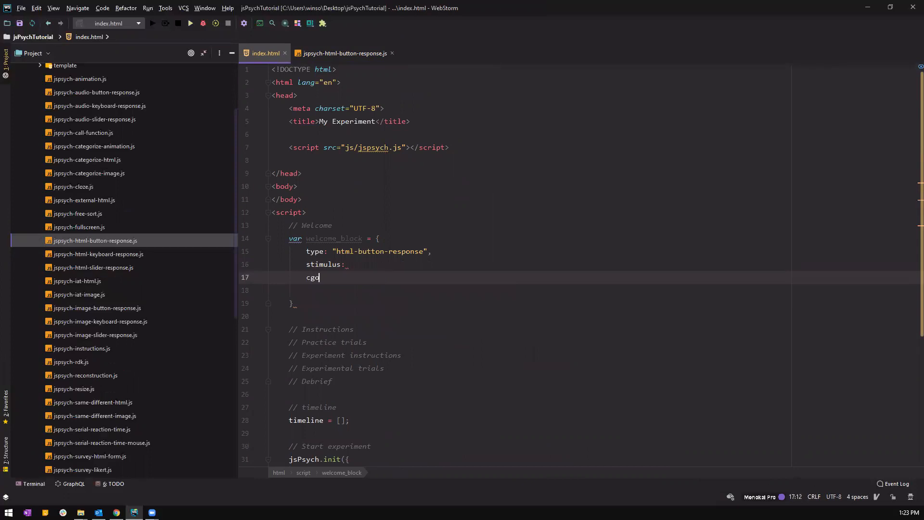
type("choices")
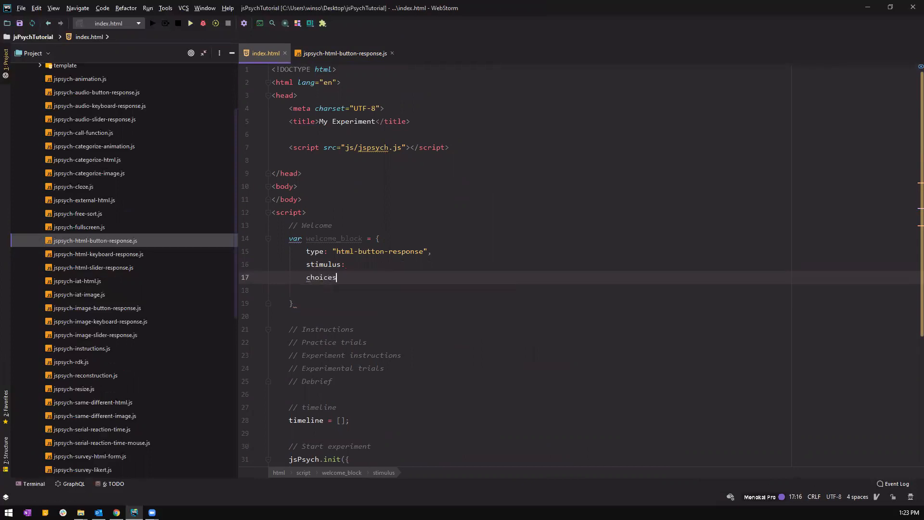
left_click(341, 53)
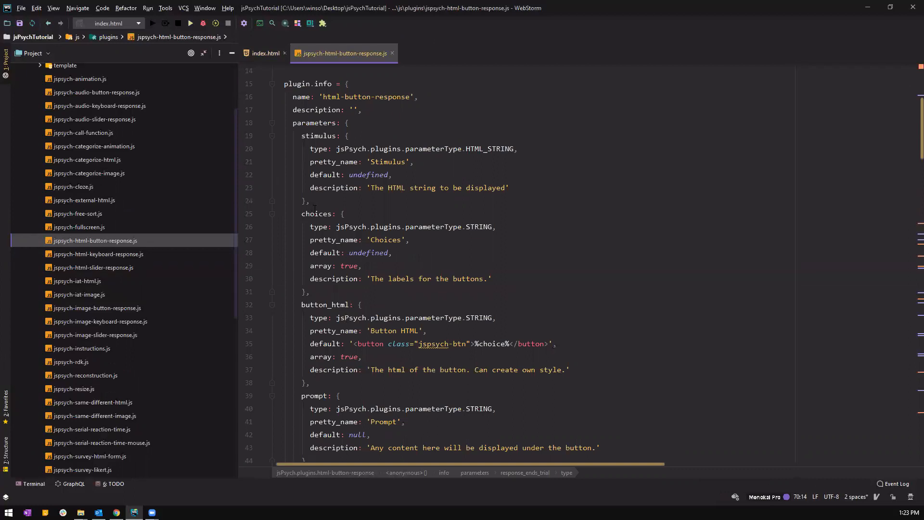
left_click(264, 53)
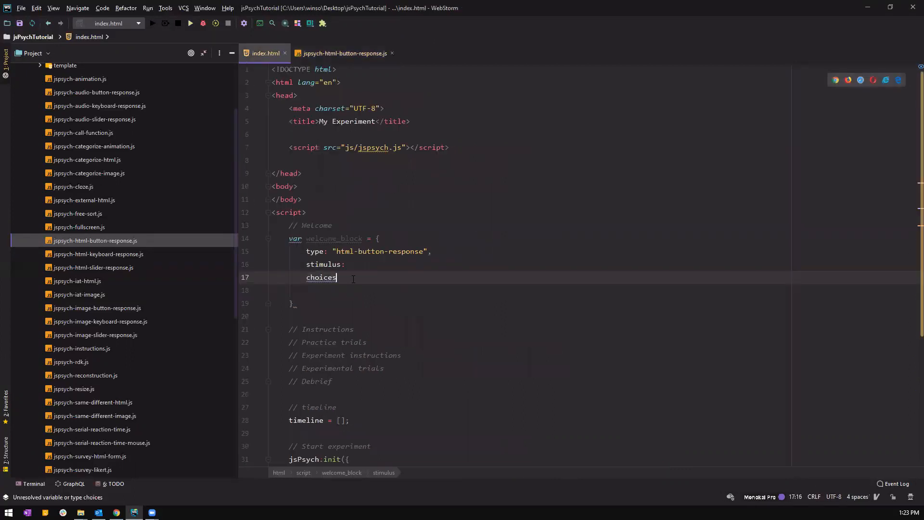
type(": []")
key("enter")
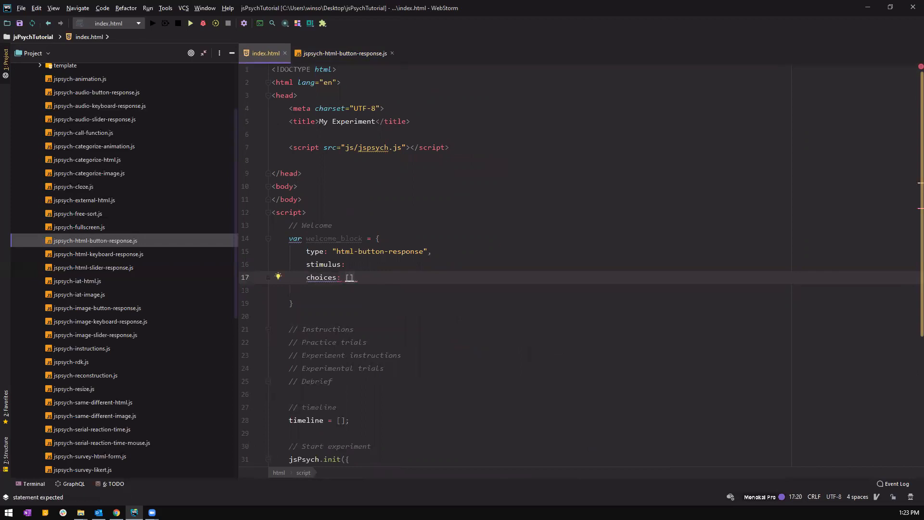
left_click(341, 53)
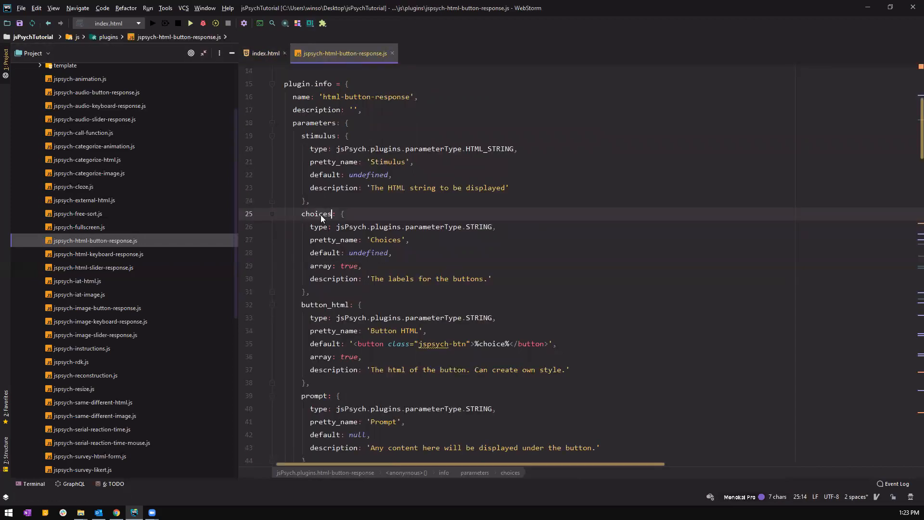
left_click(363, 266)
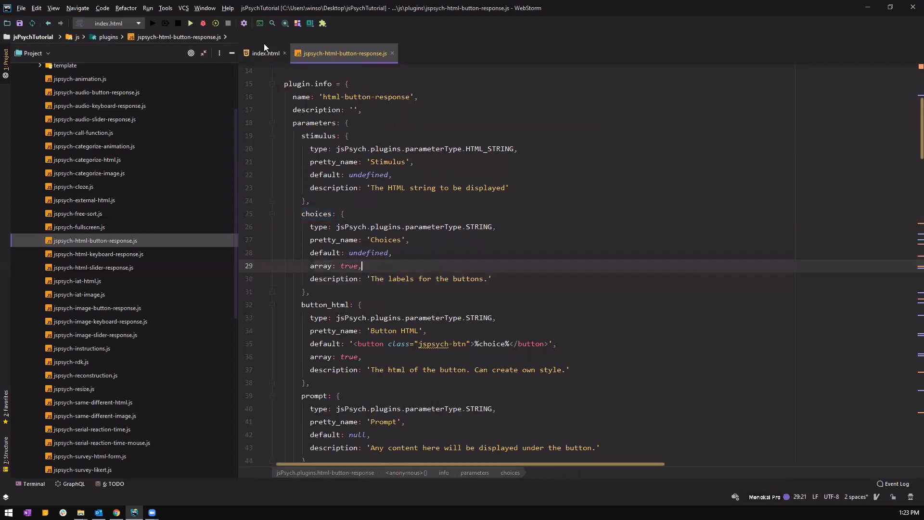
left_click(264, 53)
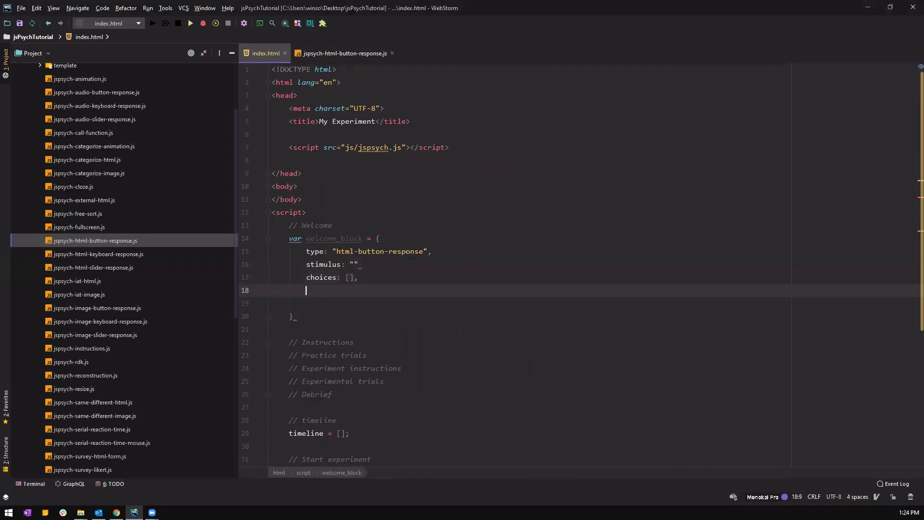
type("prompt:")
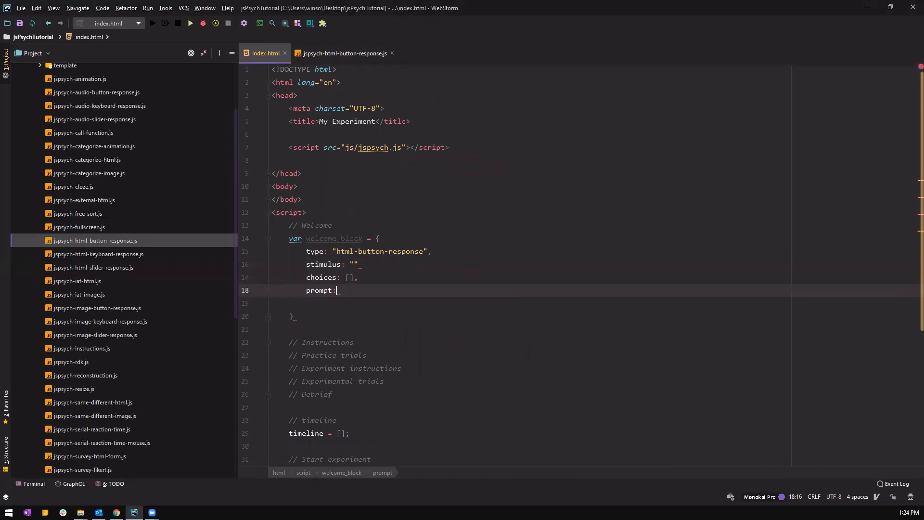
left_click(342, 53)
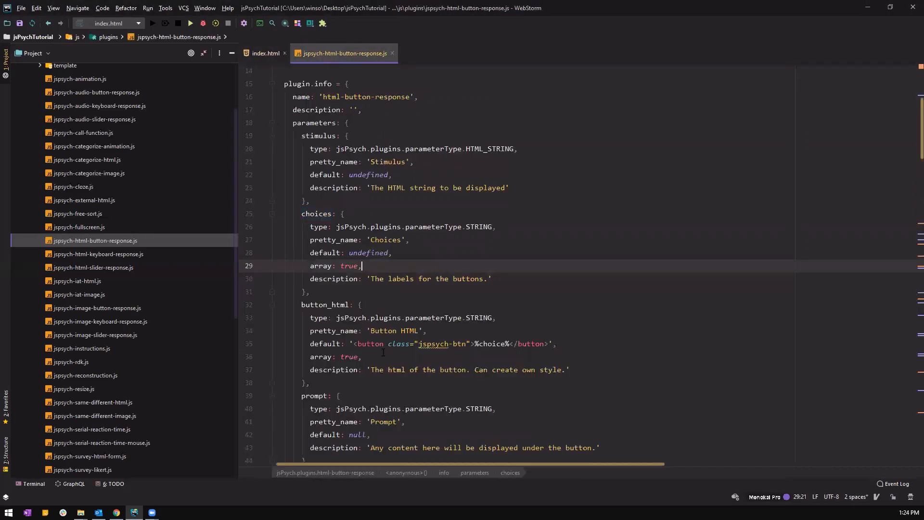
left_click(370, 434)
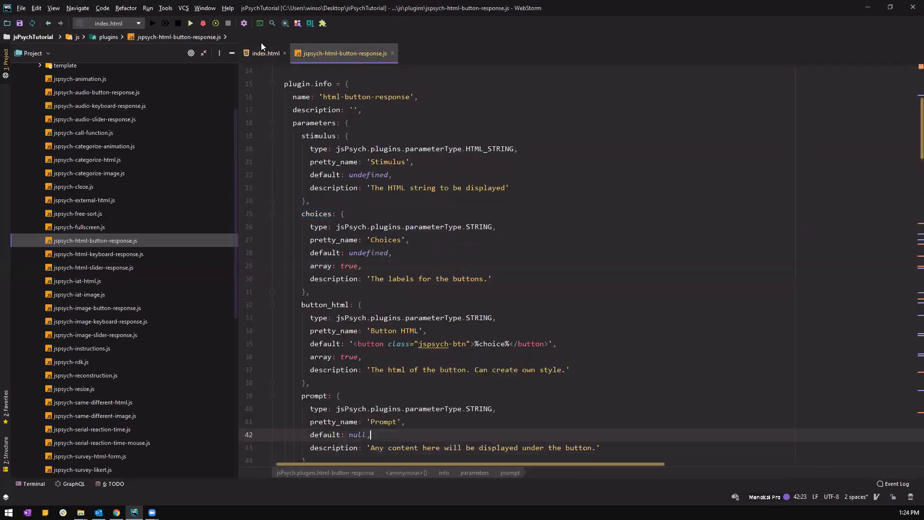
left_click(264, 53)
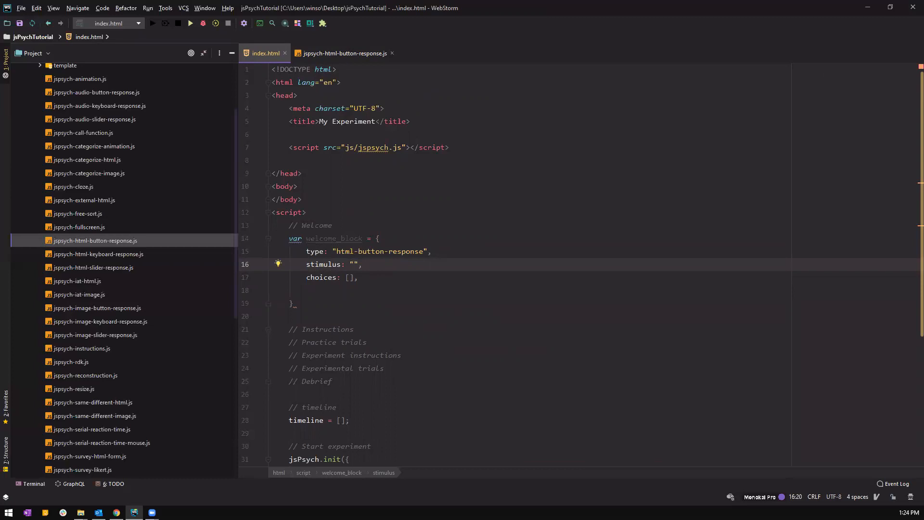
type("w")
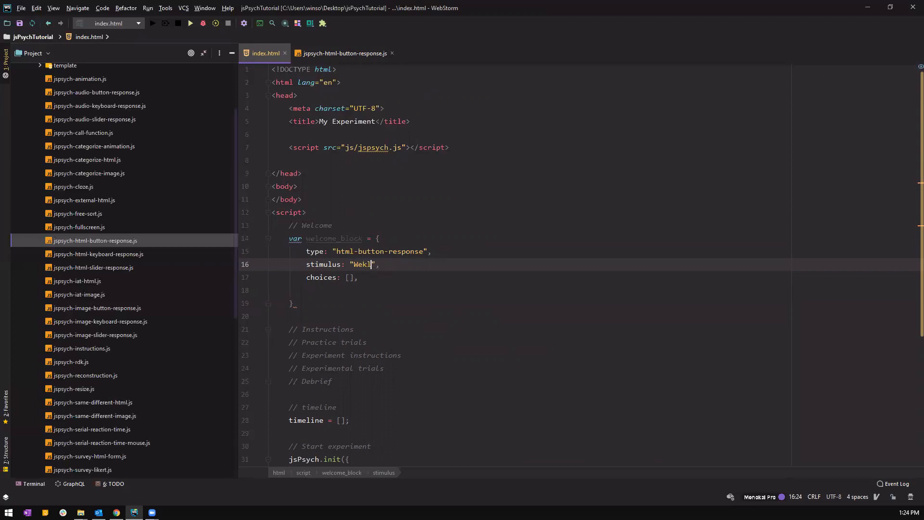
type("Welcome")
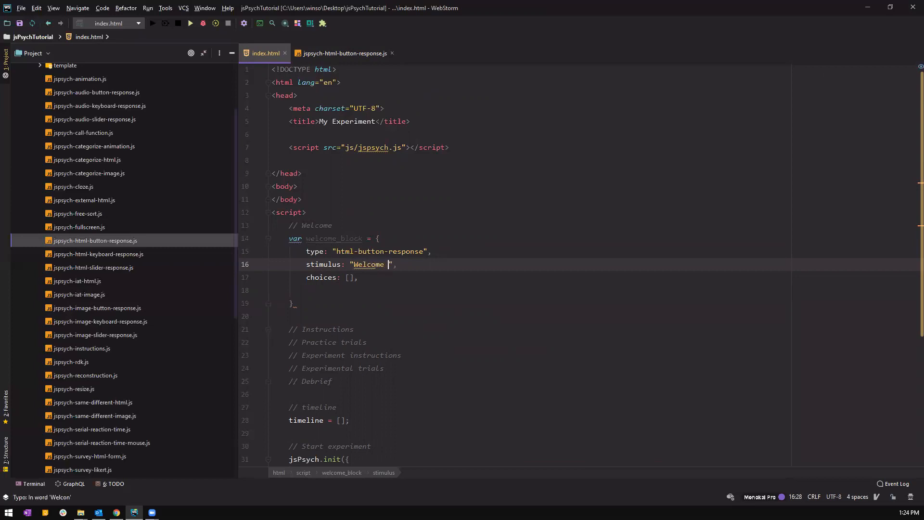
type("to the experiment!")
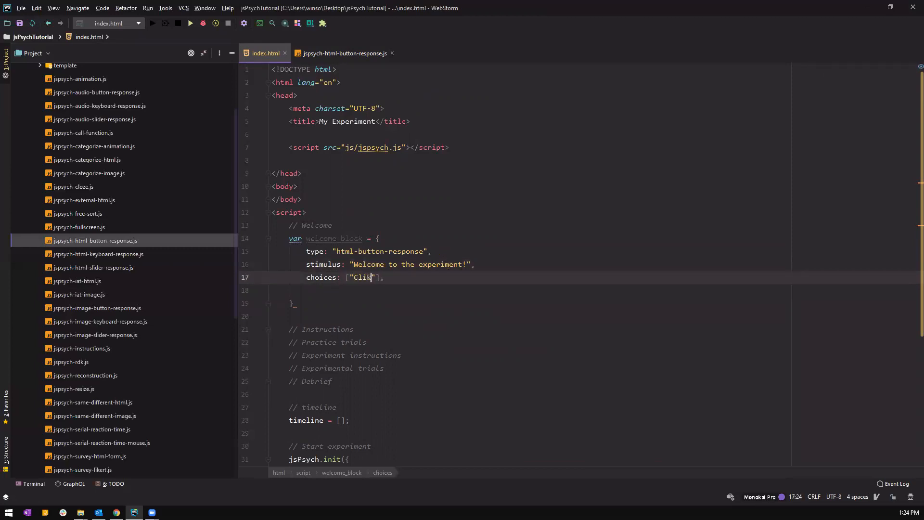
type("Click here to to")
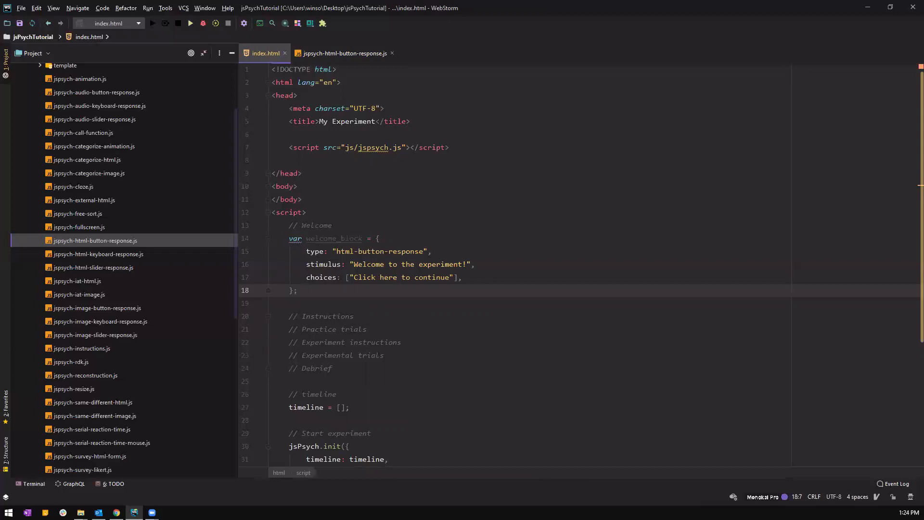
left_click(271, 303)
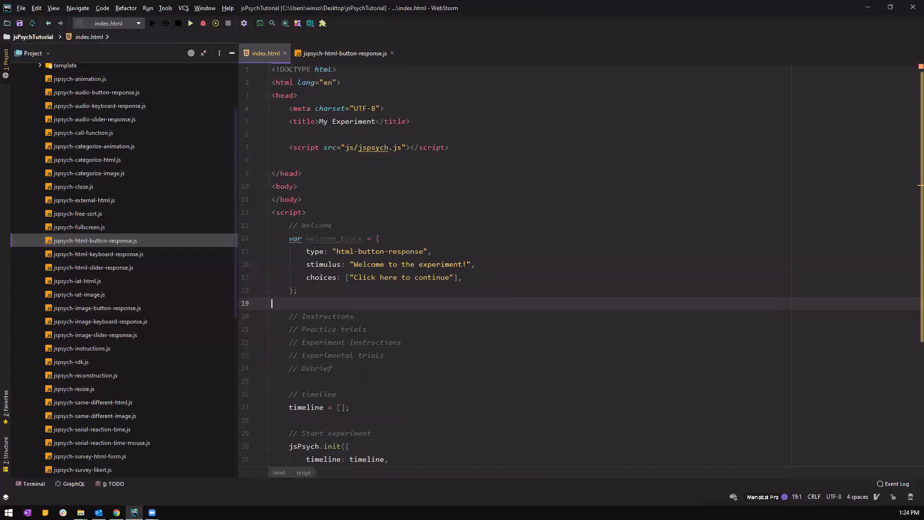
key("enter")
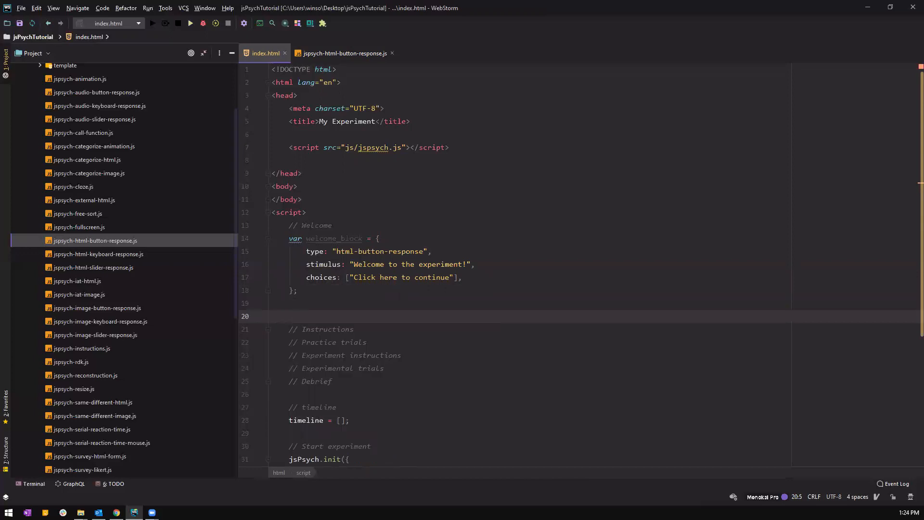
left_click(298, 290)
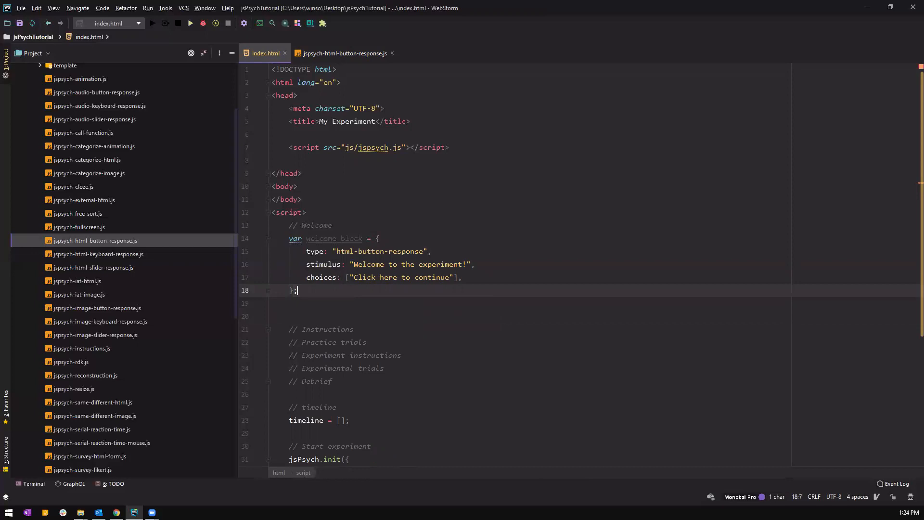
key("Return")
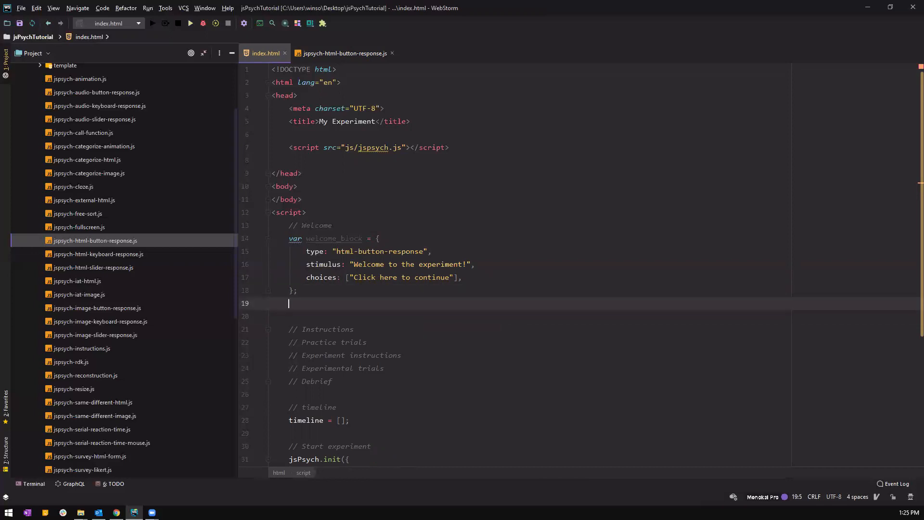
left_click(376, 238)
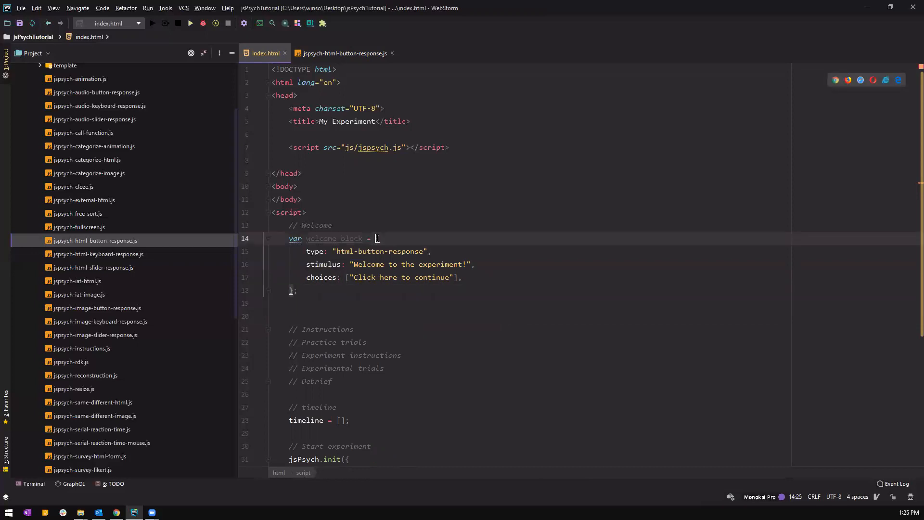
left_click(432, 251)
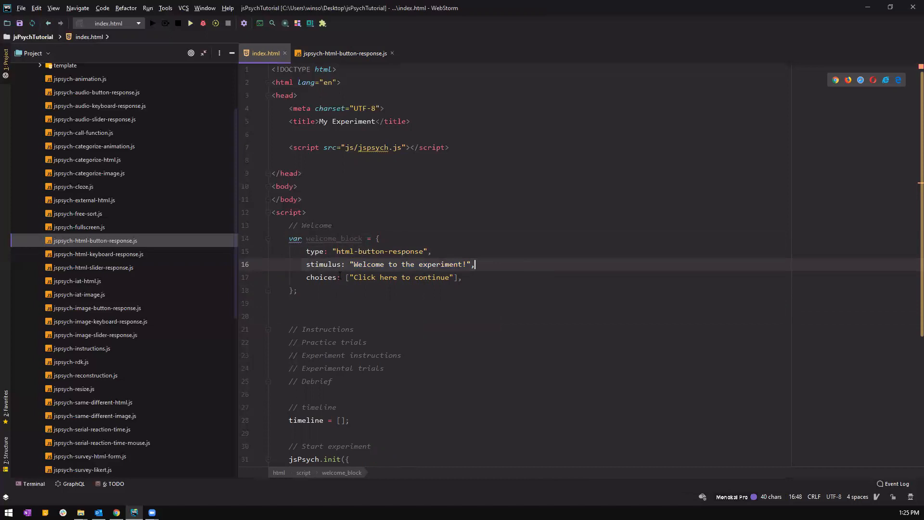
left_click(463, 277)
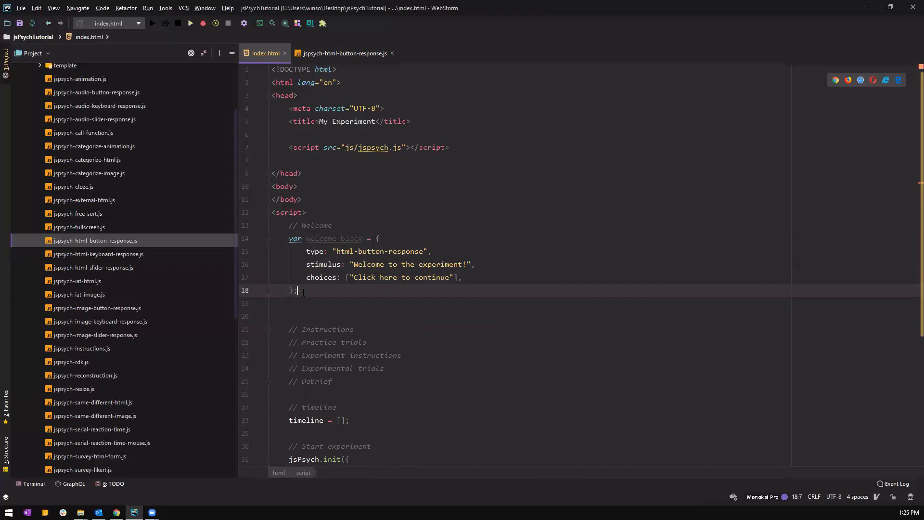
key("enter")
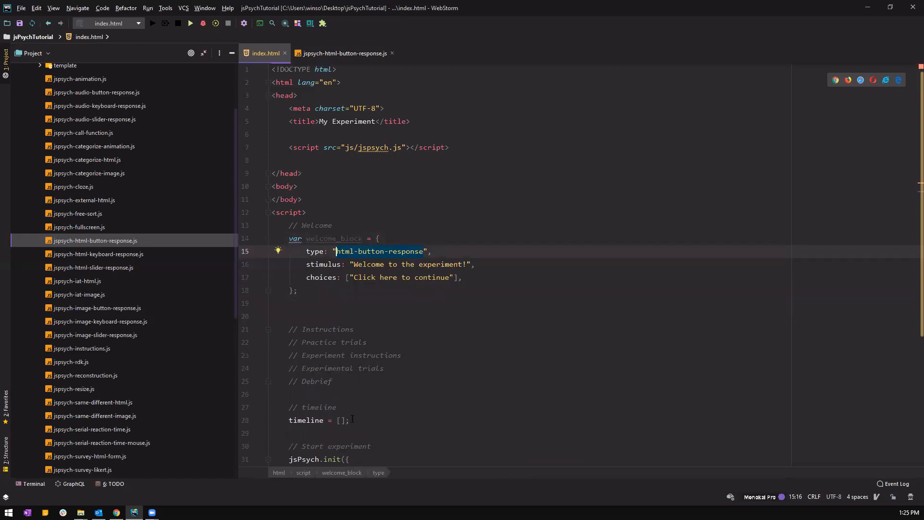
left_click(350, 419)
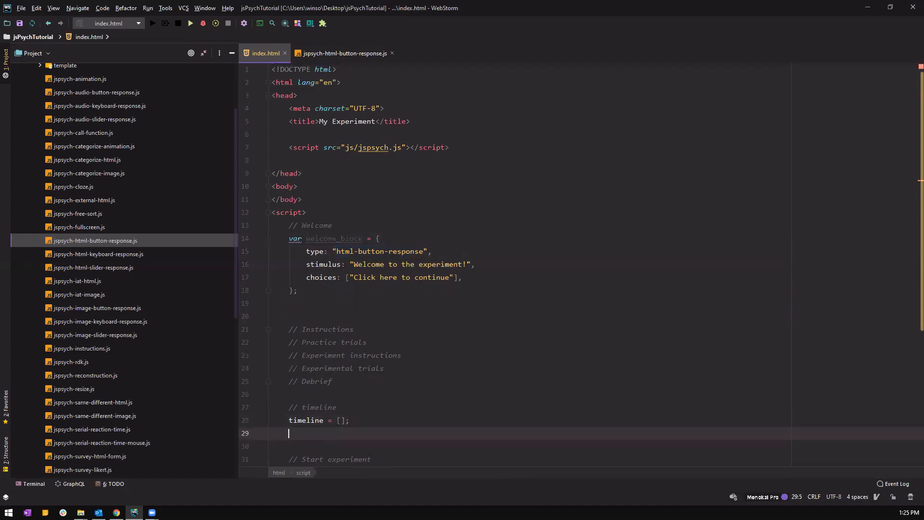
type("timeline.push(welcome_block")
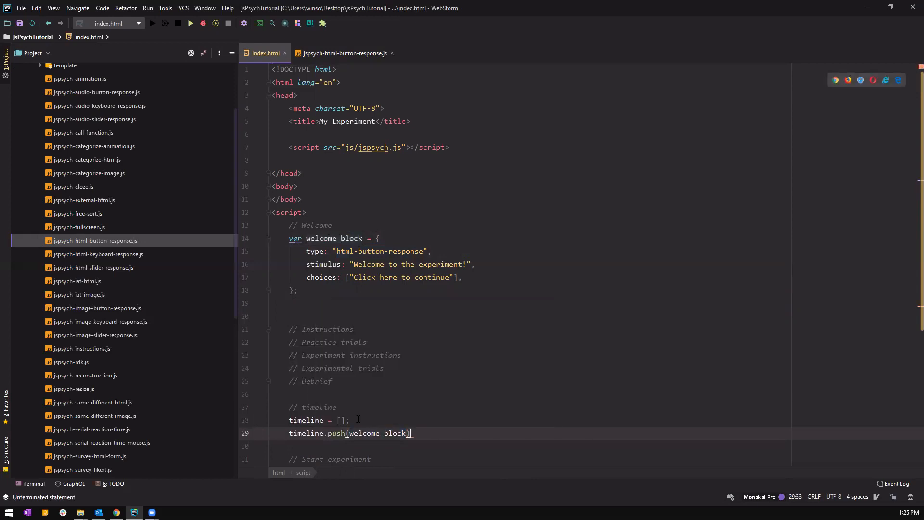
type(";")
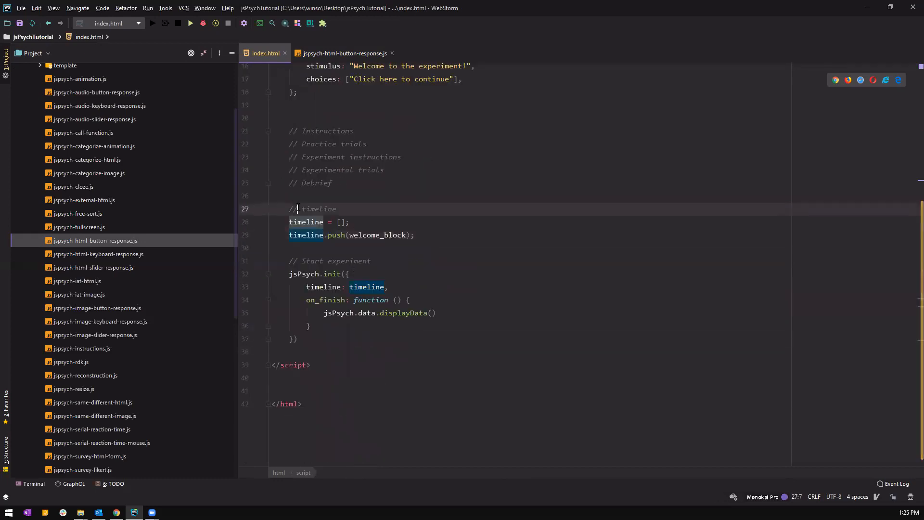
left_click(374, 287)
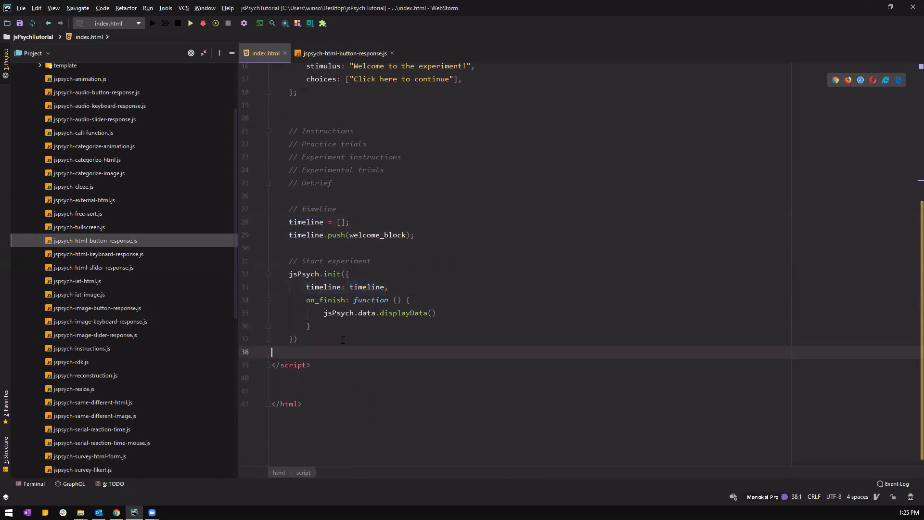
left_click(293, 339)
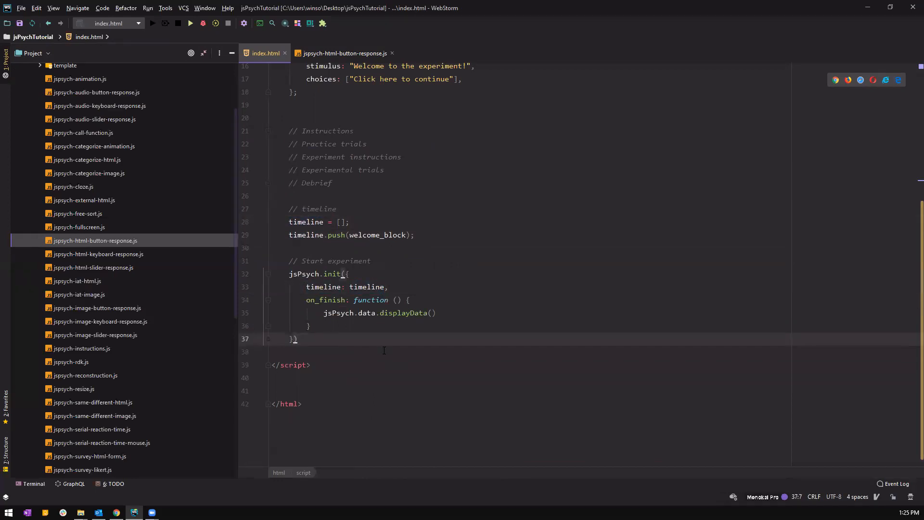
mouse_move(403, 201)
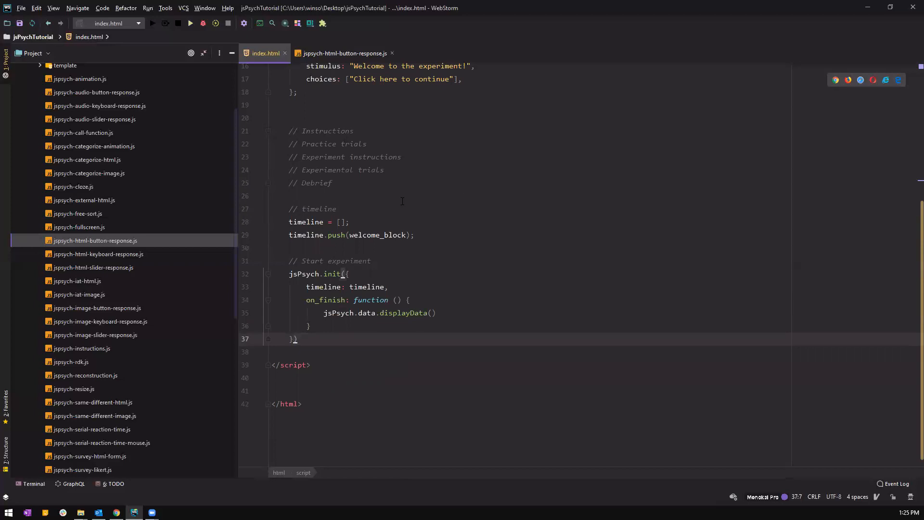
mouse_move(191, 23)
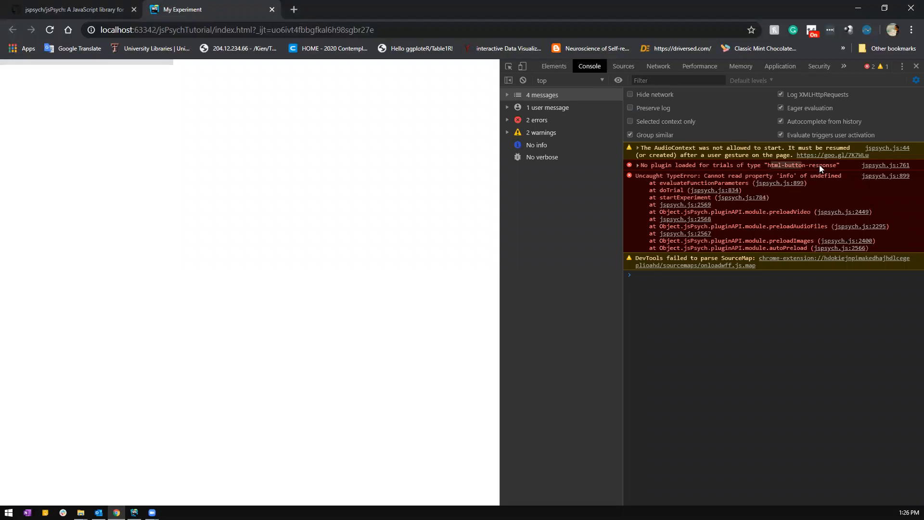
mouse_move(631, 153)
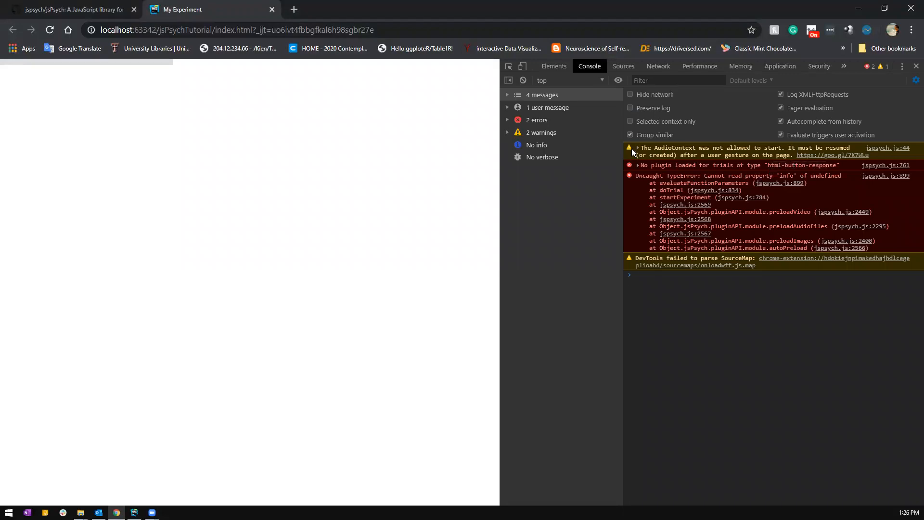
mouse_move(706, 240)
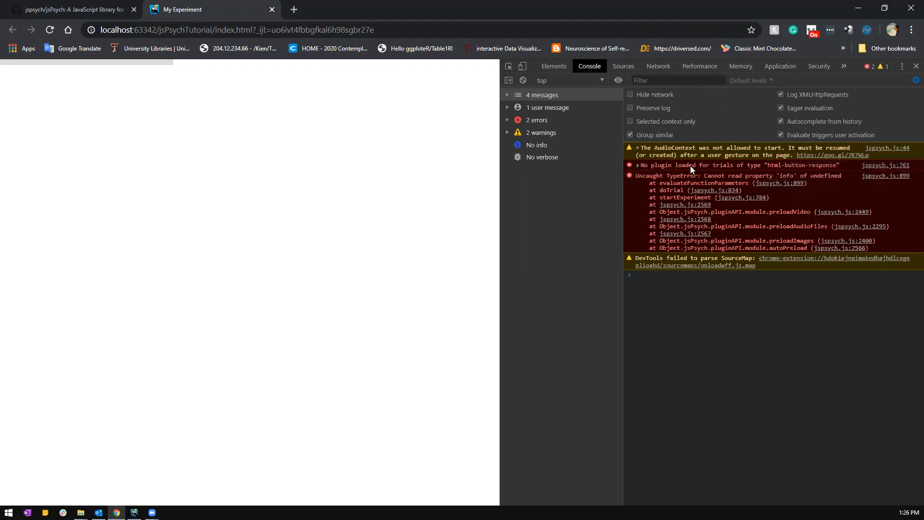
mouse_move(656, 167)
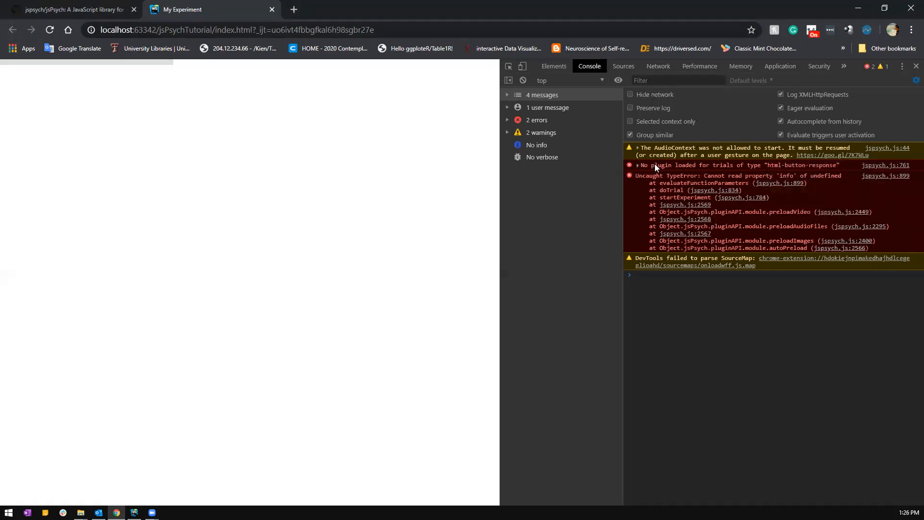
mouse_move(884, 164)
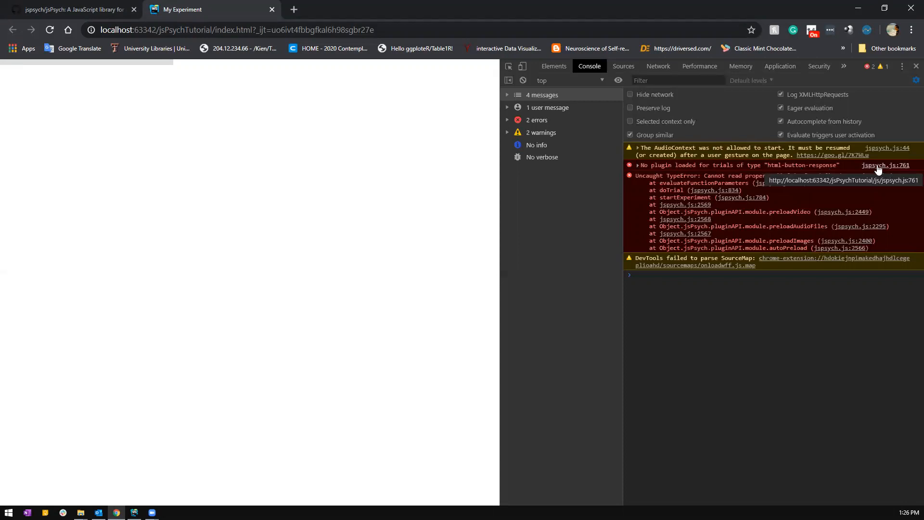
mouse_move(825, 172)
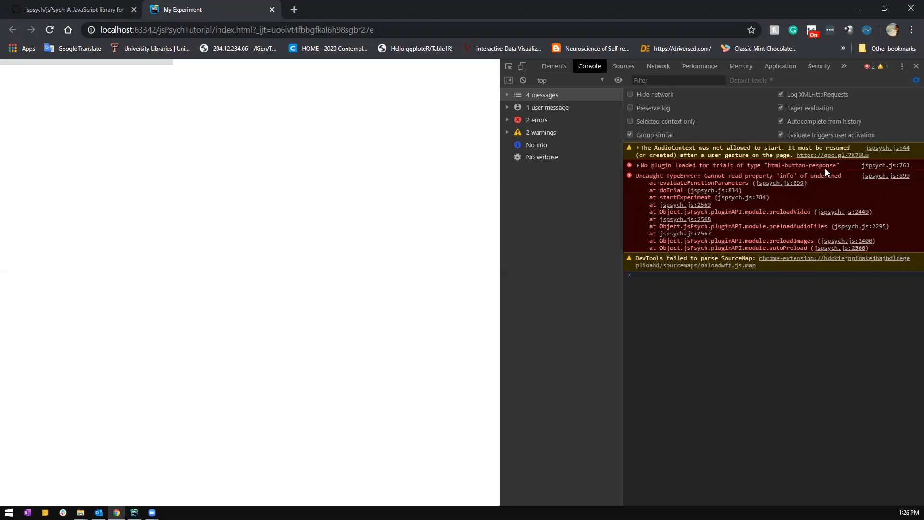
mouse_move(912, 64)
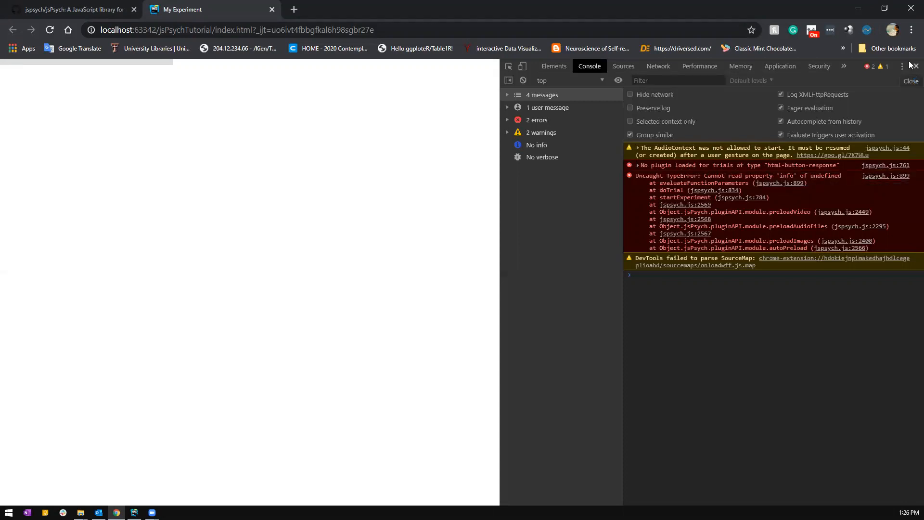
Read the 'No plugin loaded' console error and close DevTools
left_click(134, 511)
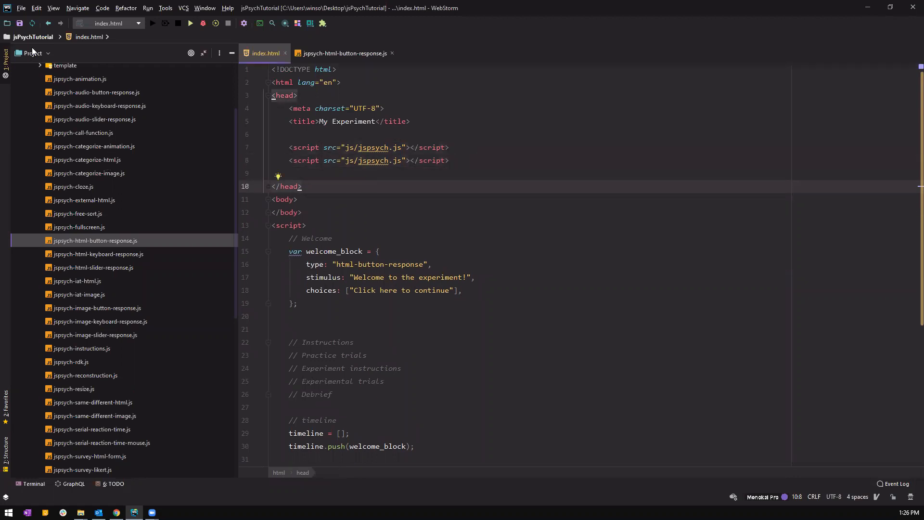
Copy jspsych-html-button-response.js's path from content root for the second script src
left_click(400, 161)
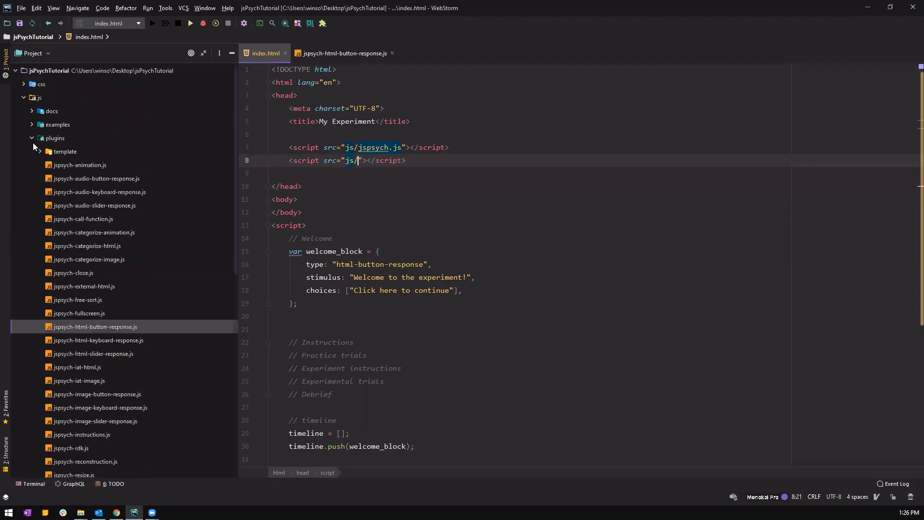
right_click(92, 326)
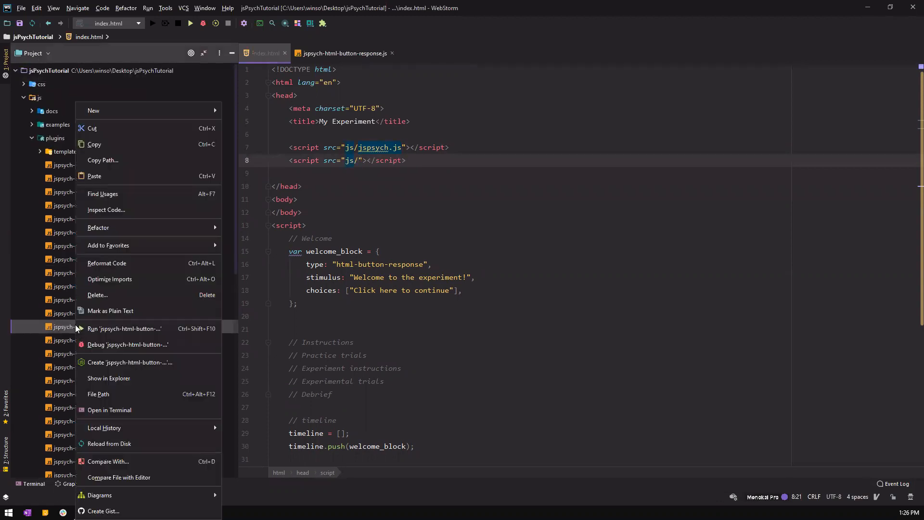
mouse_move(103, 161)
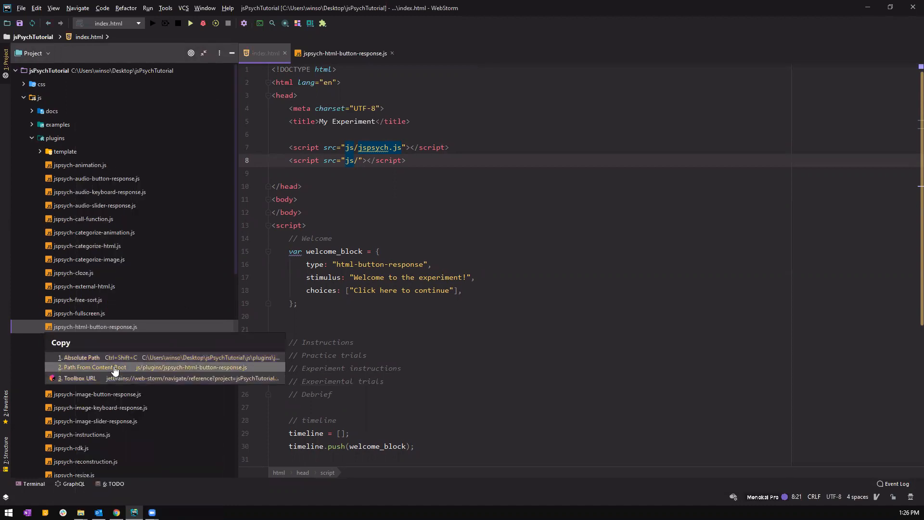
left_click(94, 366)
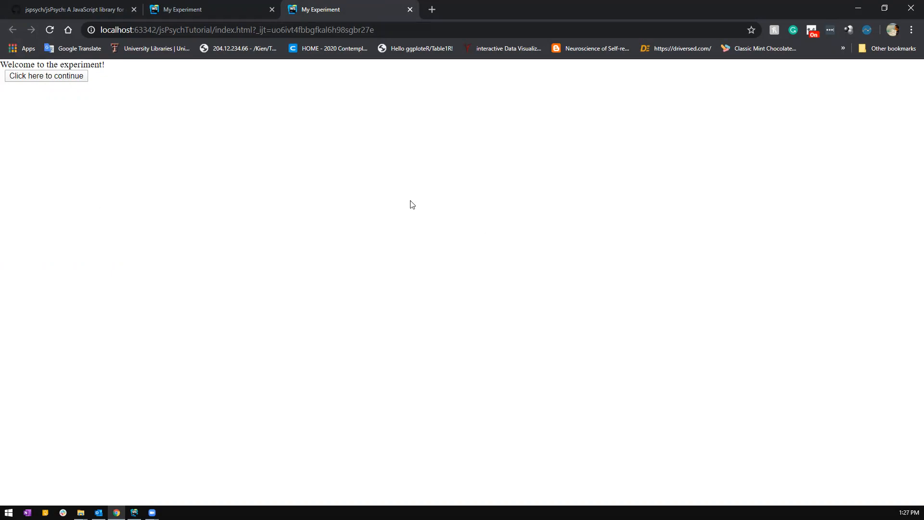
Load the experiment page in Chrome showing the welcome message and continue button
left_click(135, 512)
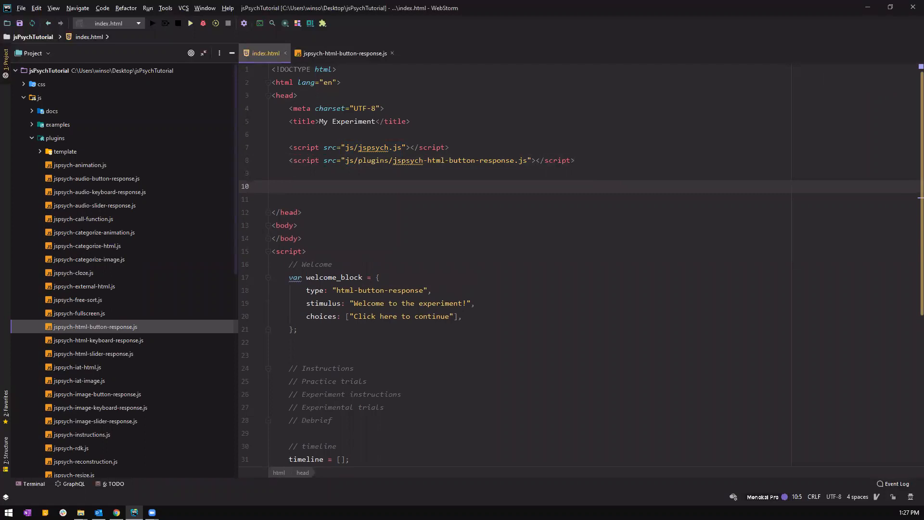
Link css/jspsych.css in the head as rel="stylesheet" with type text/css
type(",")
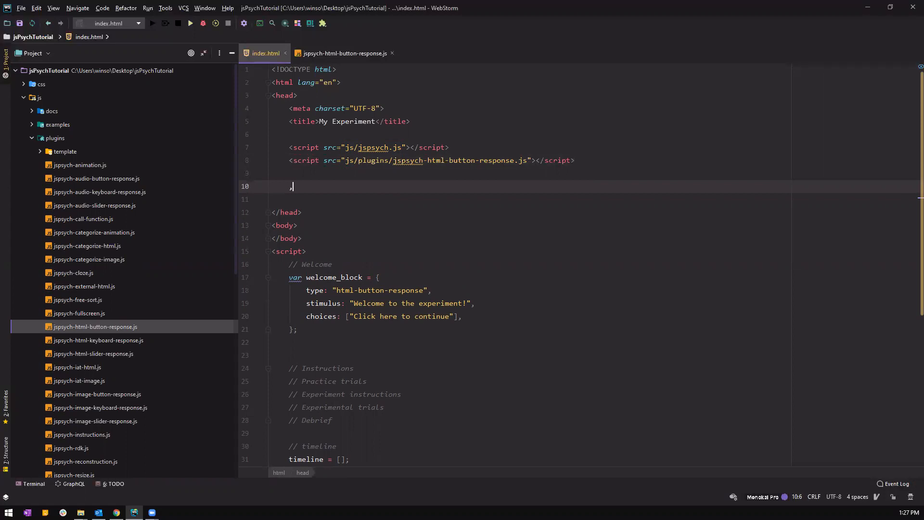
type("<link>")
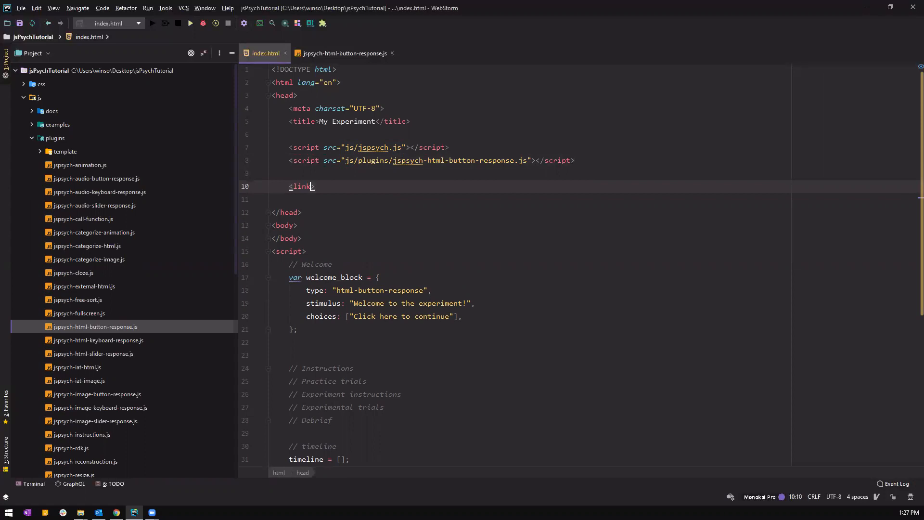
type("\" \"")
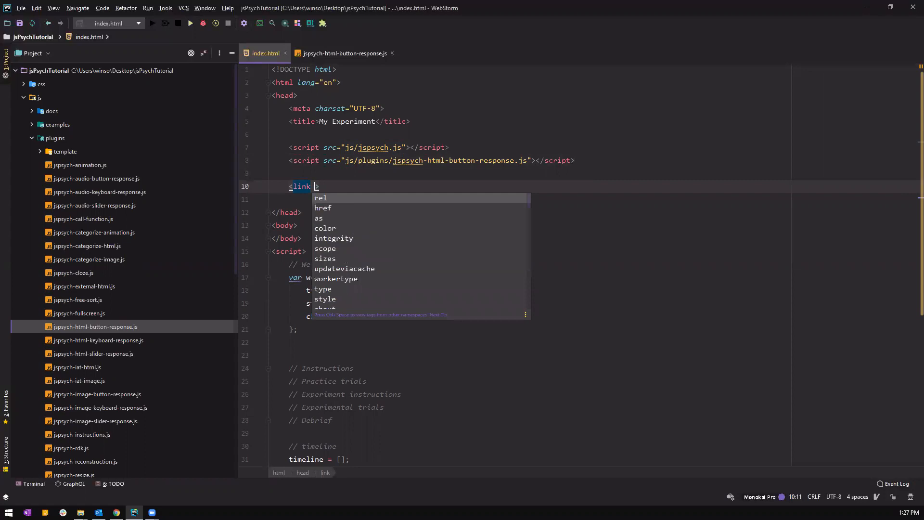
type("href=\"")
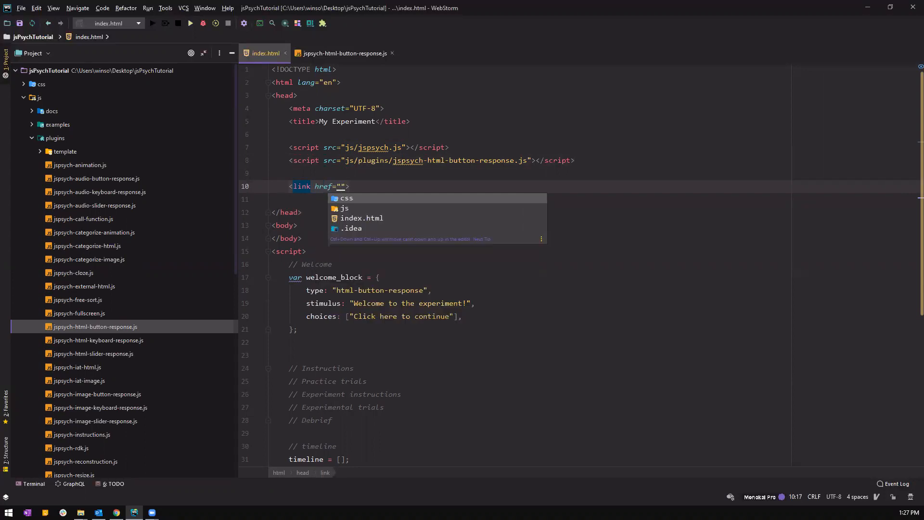
left_click(346, 198)
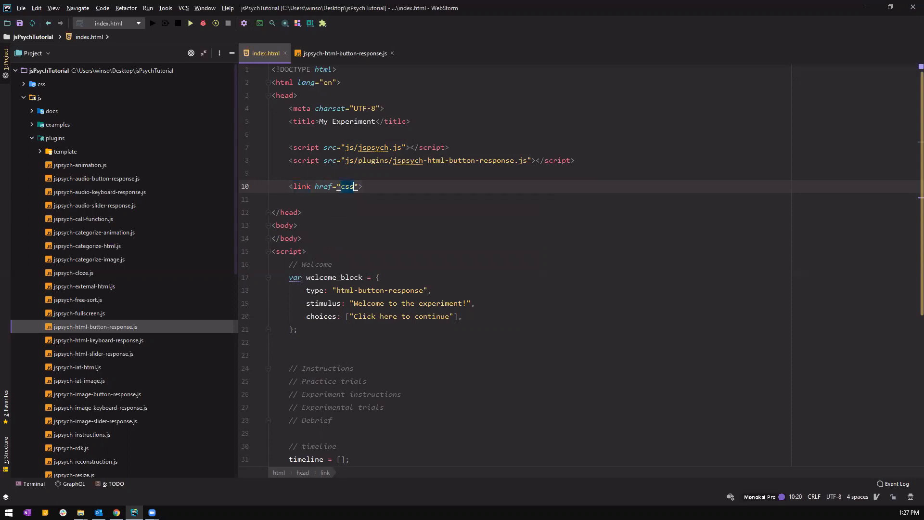
type("/")
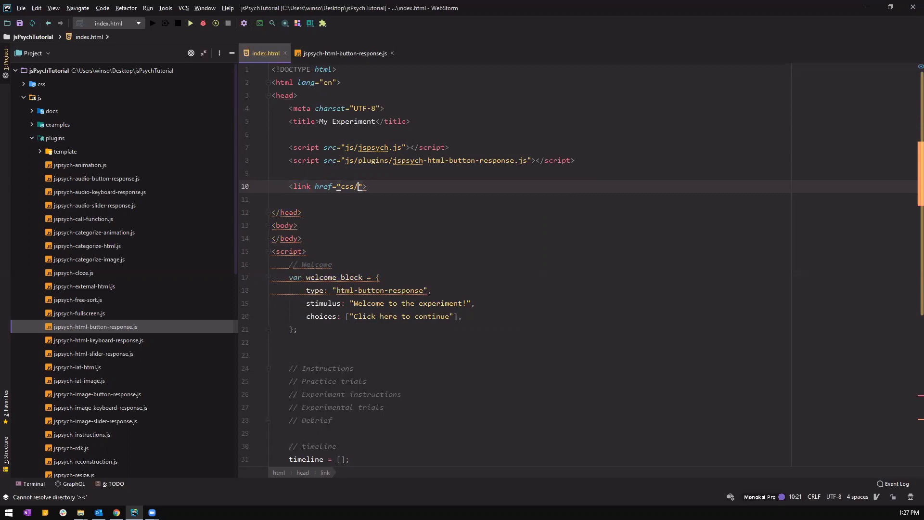
type("jspsych.css\" rel=")
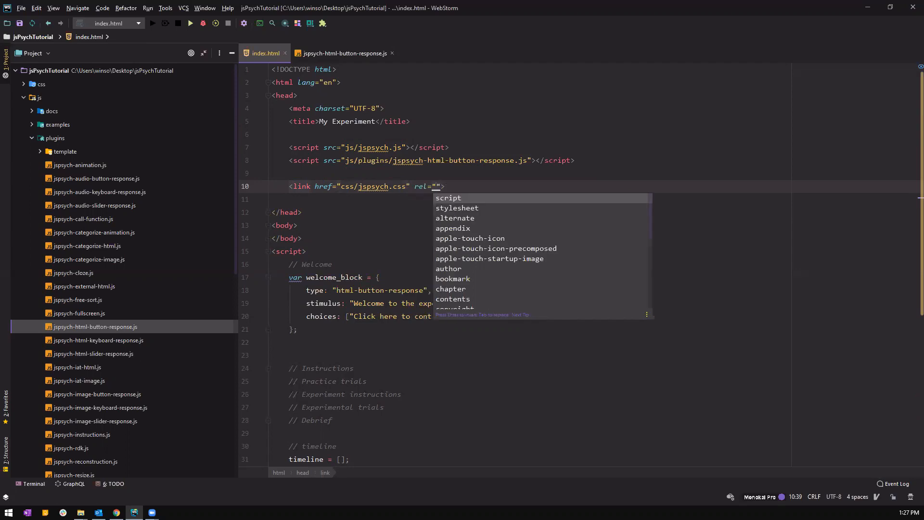
left_click(456, 208)
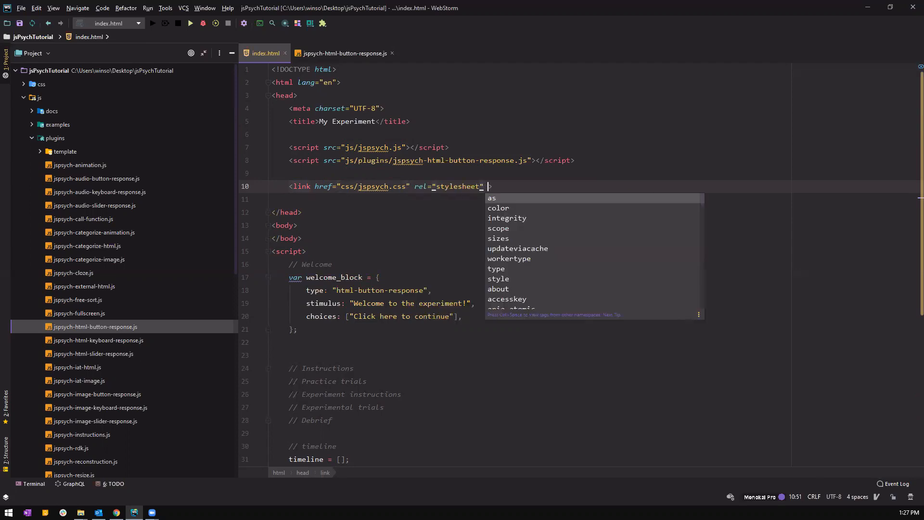
type("type=\"text/css")
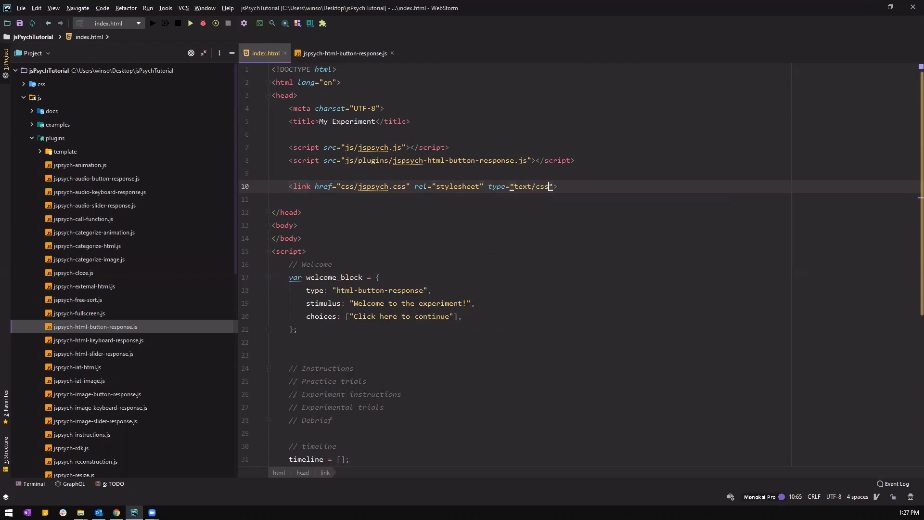
mouse_move(189, 68)
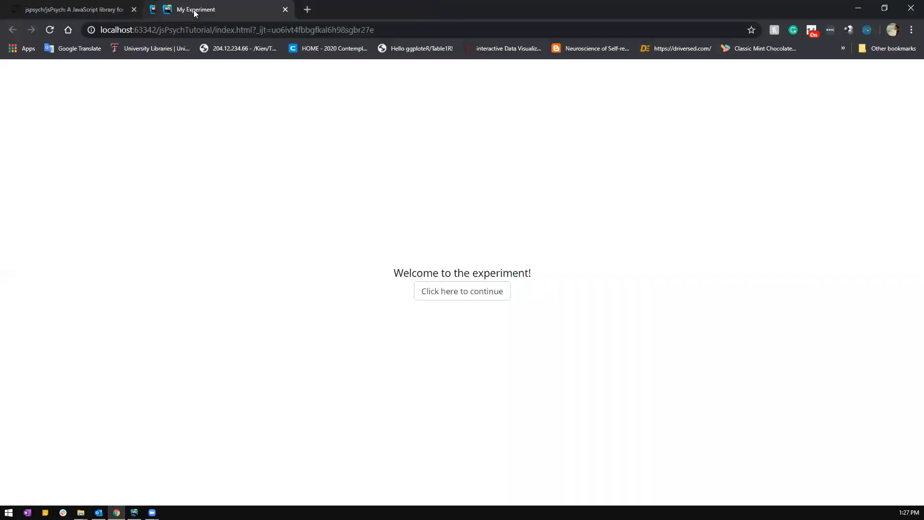
mouse_move(582, 263)
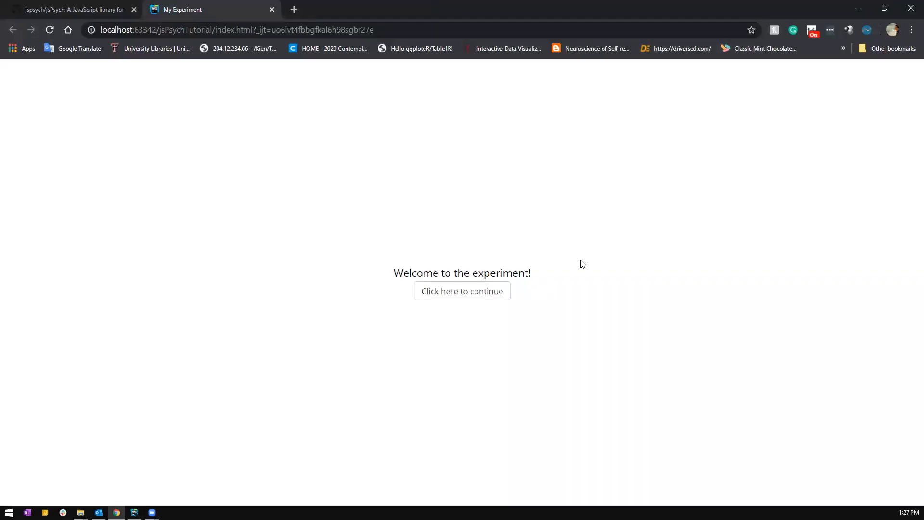
mouse_move(503, 331)
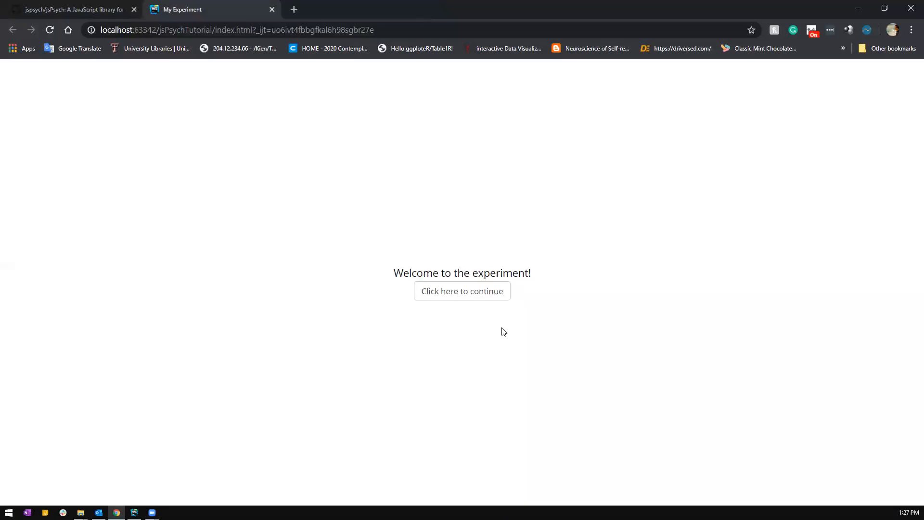
mouse_move(592, 258)
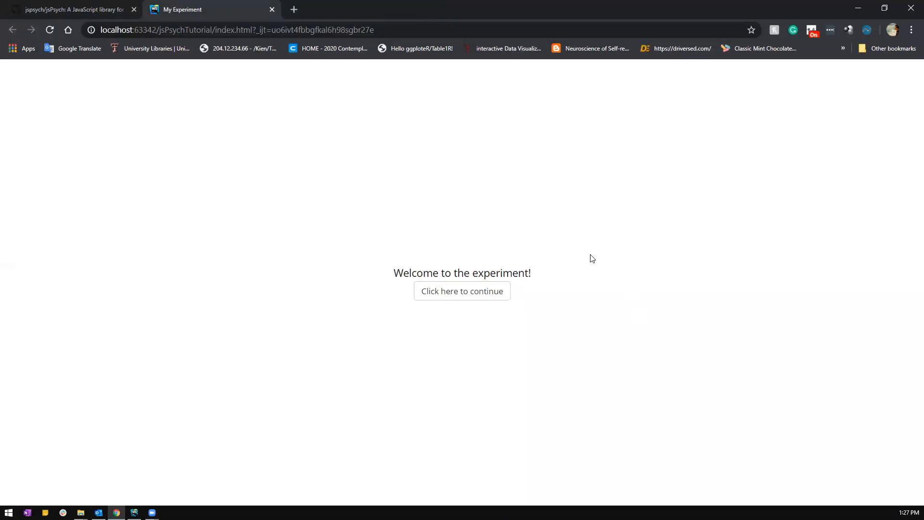
mouse_move(500, 229)
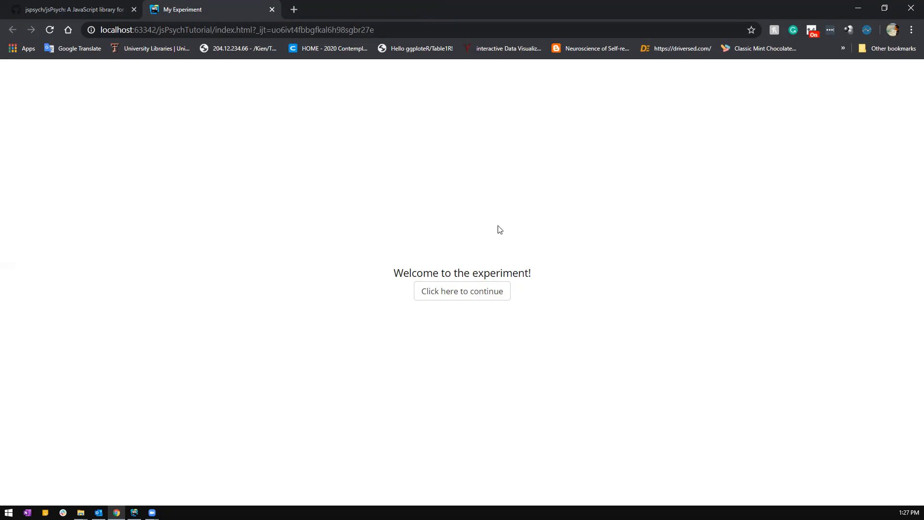
left_click(461, 291)
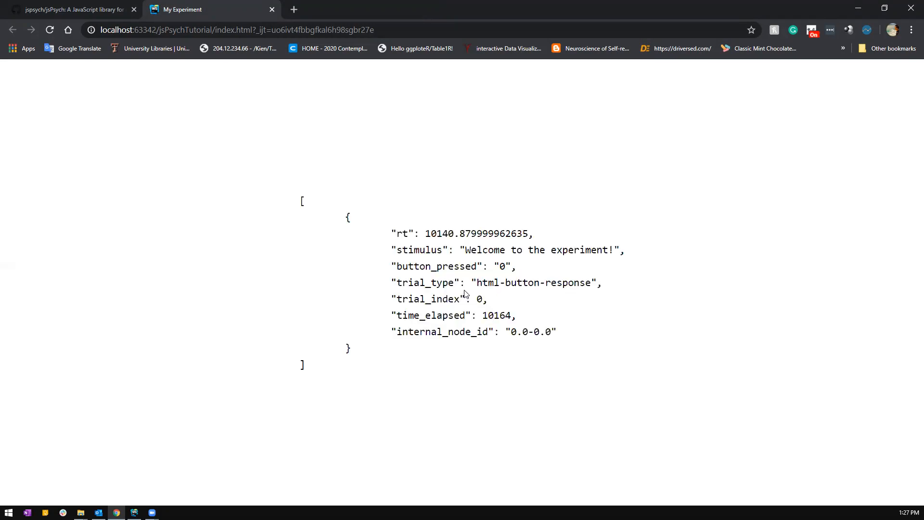
mouse_move(310, 277)
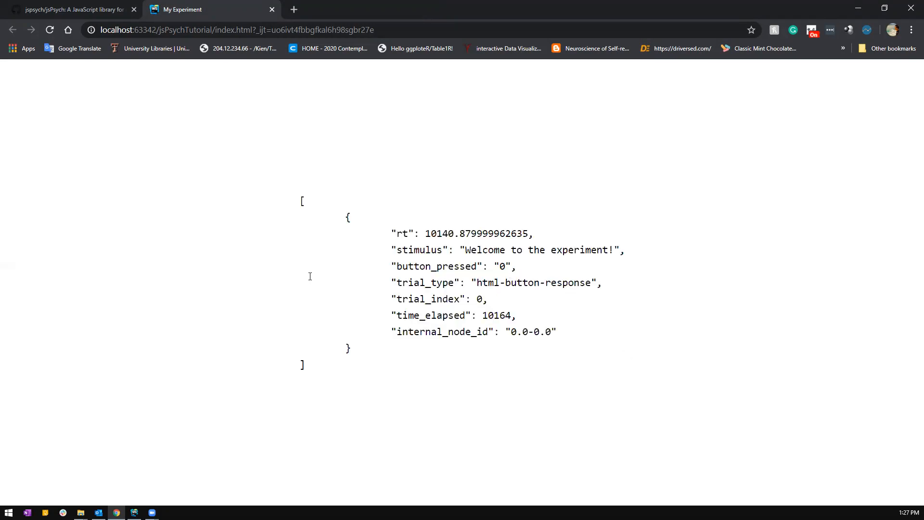
double_click(427, 233)
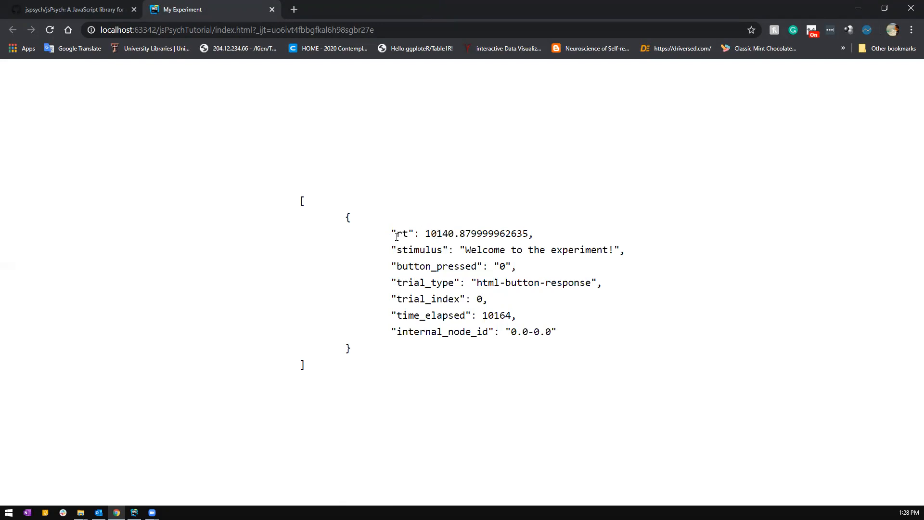
double_click(435, 266)
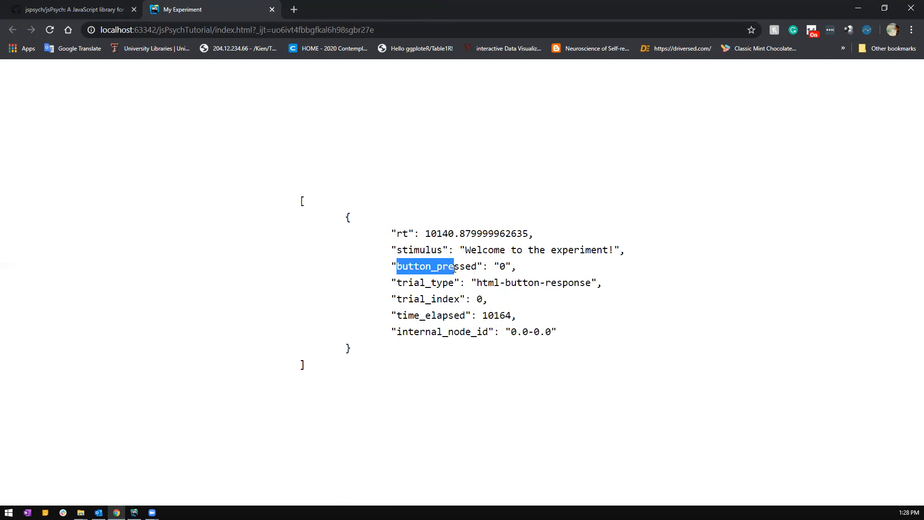
double_click(503, 266)
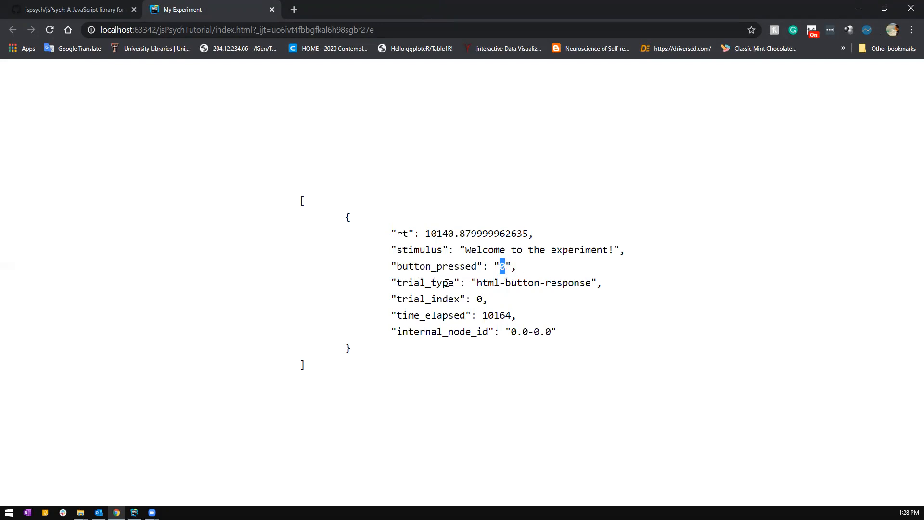
double_click(423, 282)
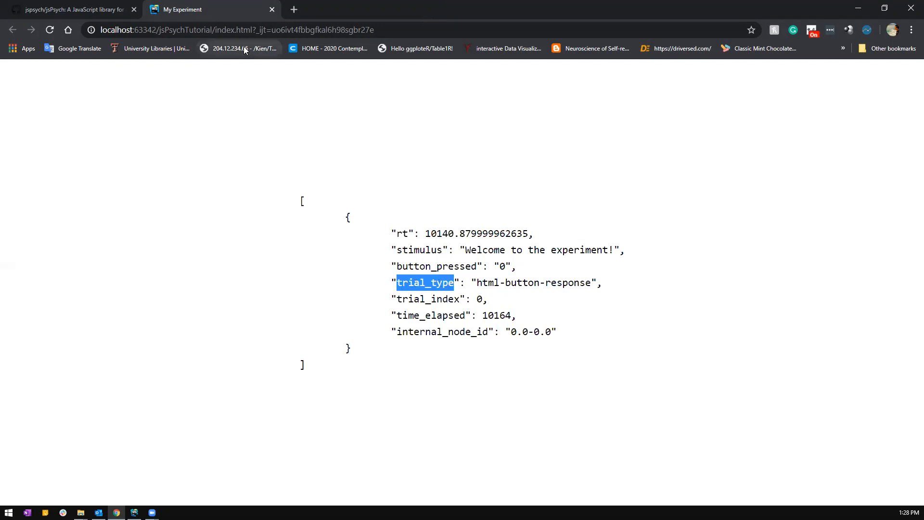
double_click(532, 282)
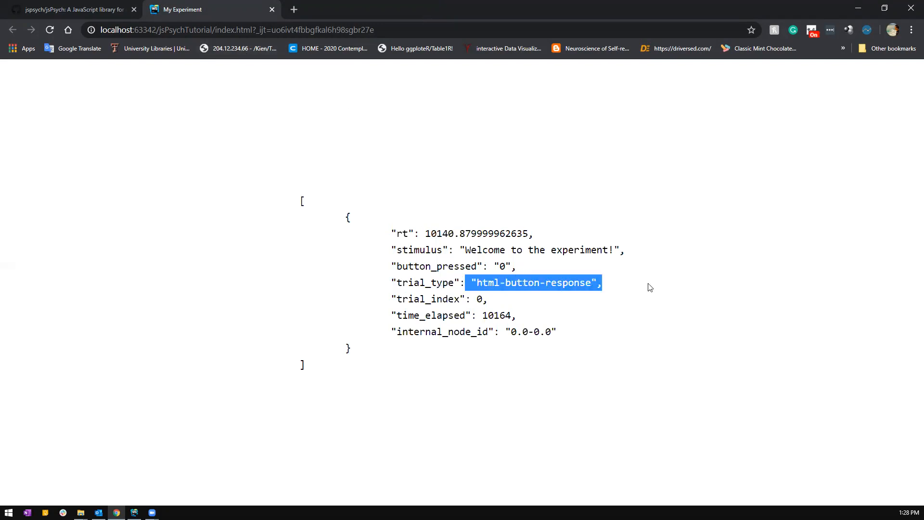
double_click(425, 298)
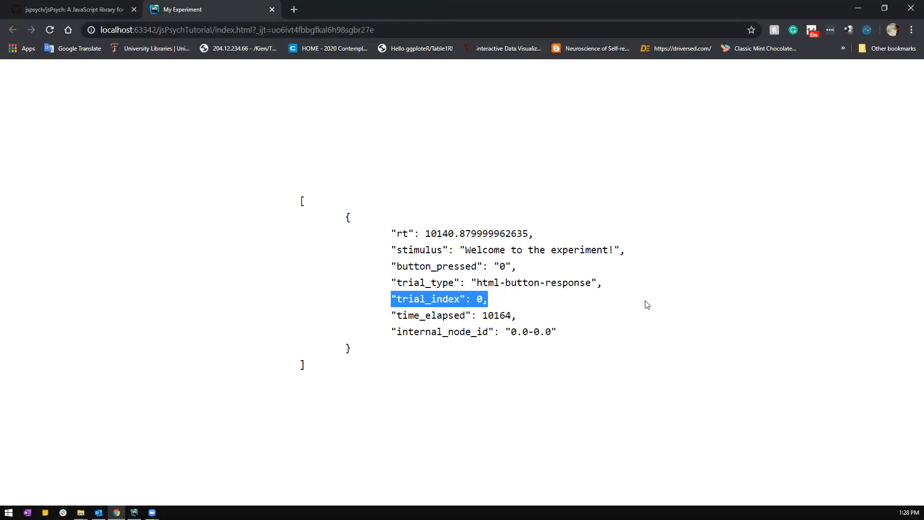
mouse_move(423, 312)
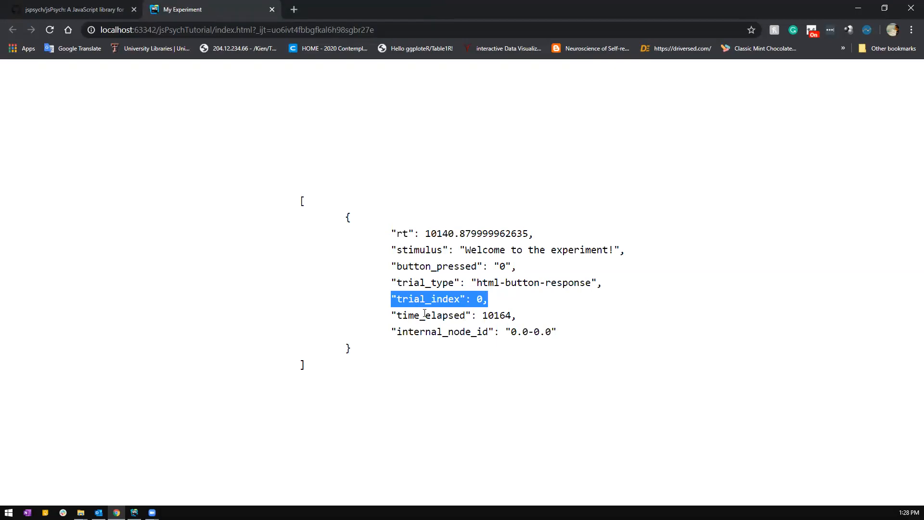
double_click(431, 315)
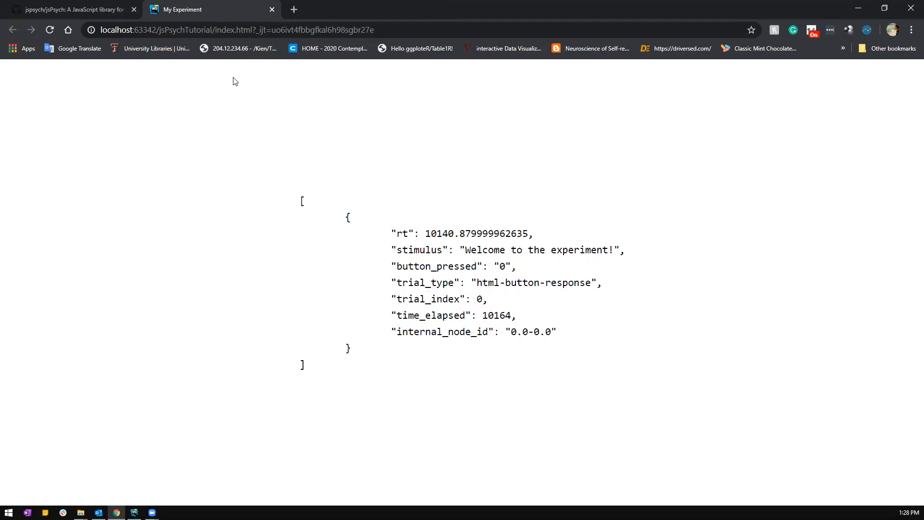
mouse_move(681, 280)
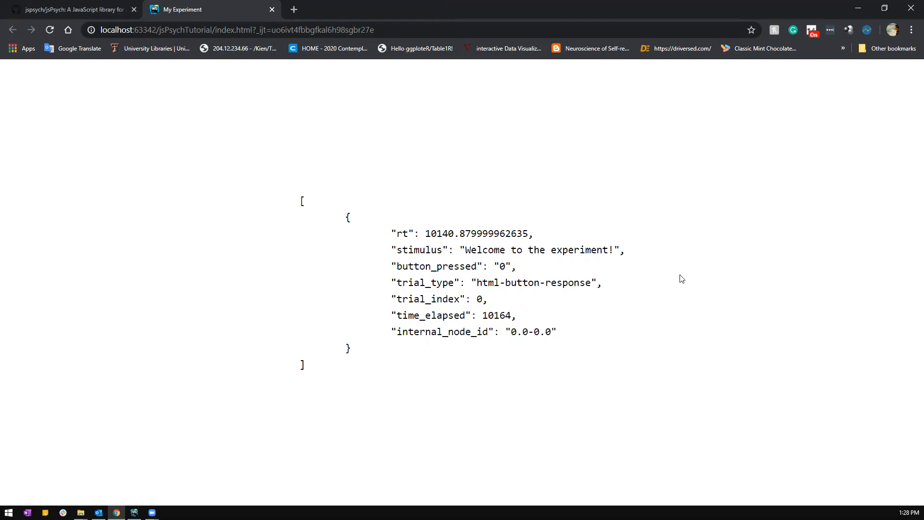
mouse_move(504, 393)
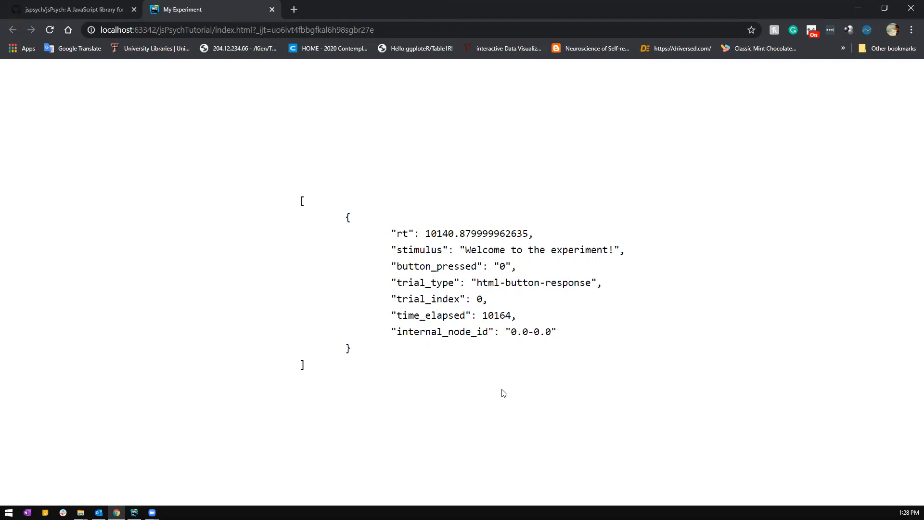
mouse_move(311, 243)
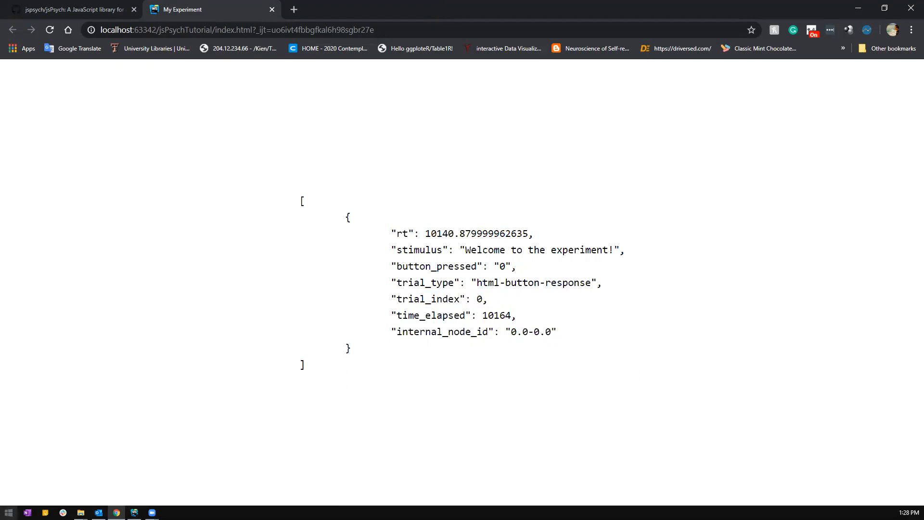
Add a new blank line inside welcome_block above the type property
left_click(135, 512)
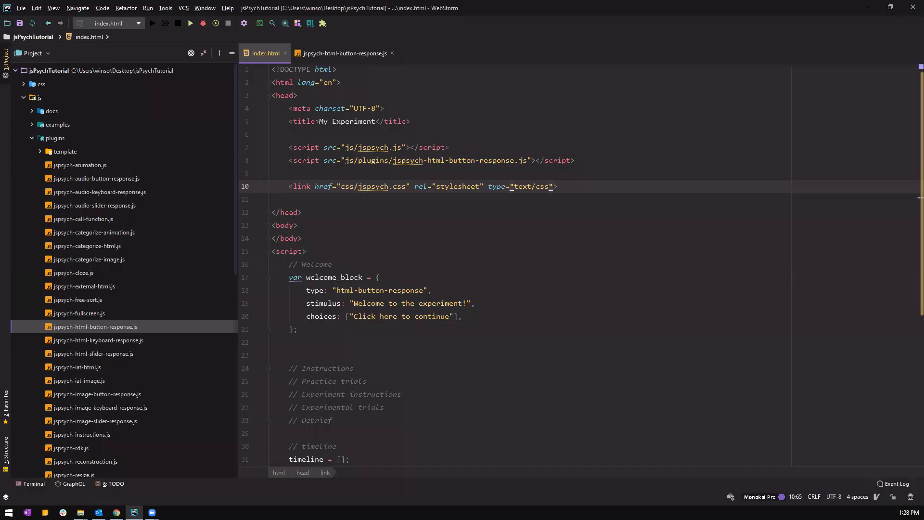
left_click(381, 278)
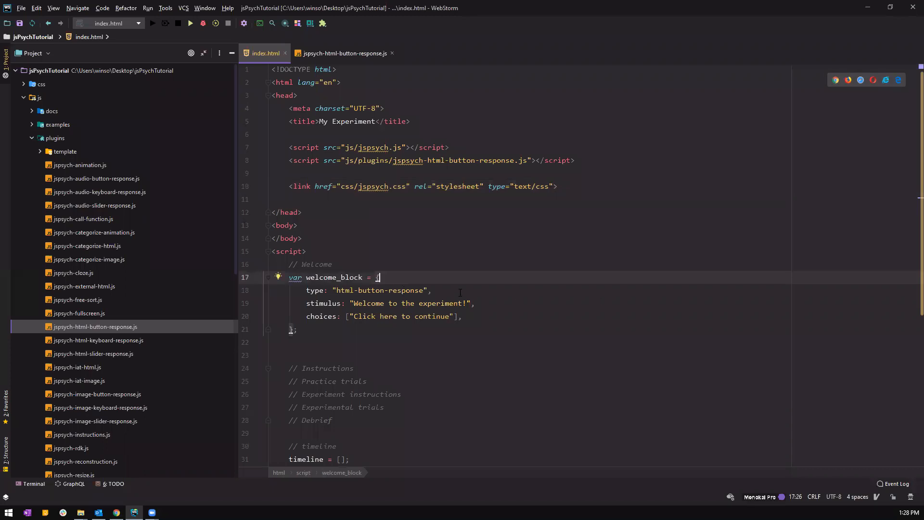
left_click(432, 290)
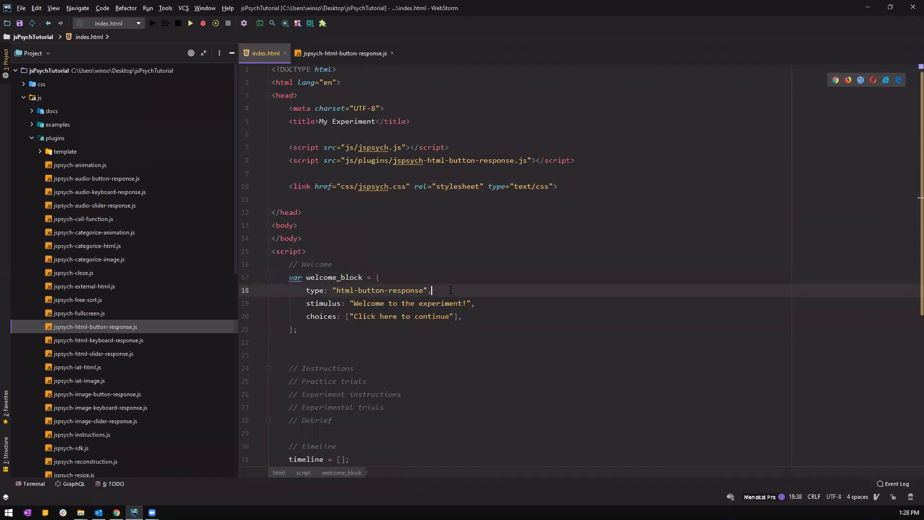
key("enter")
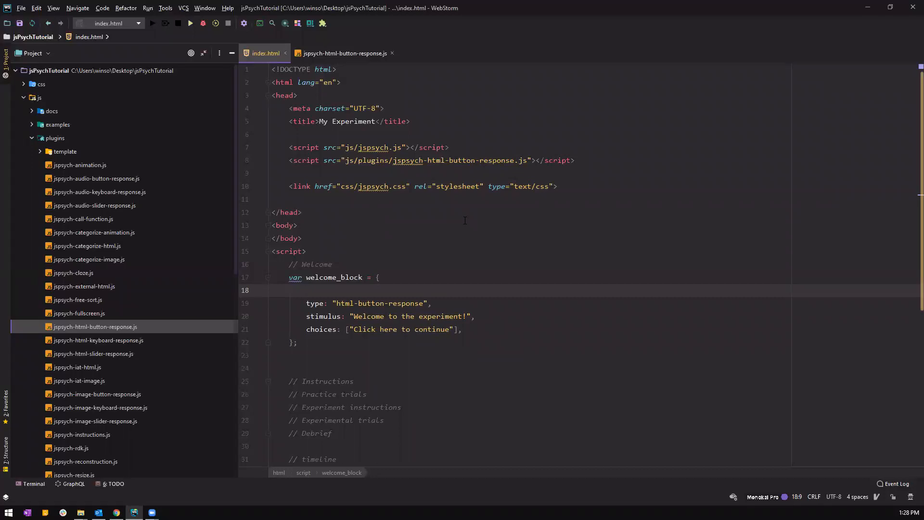
left_click(297, 289)
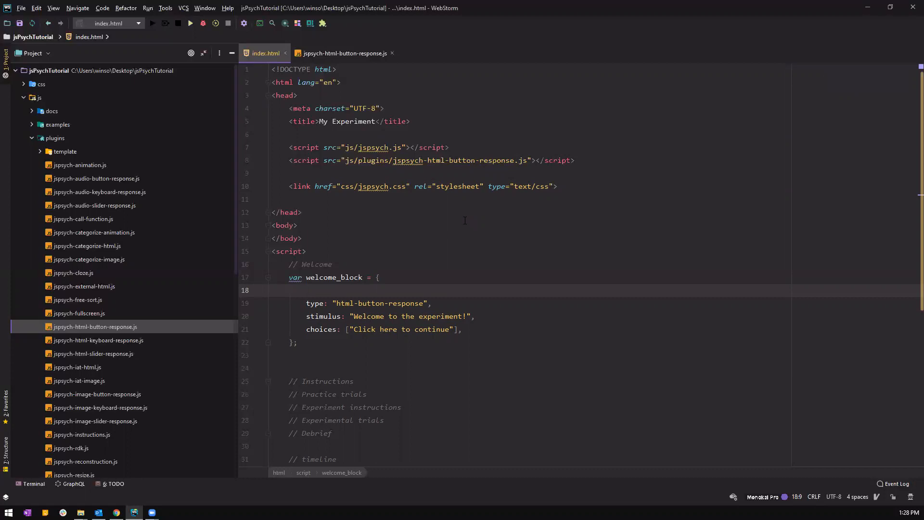
Enter data: { screen_id: "welcome" } on the new line of welcome_block
type("data:")
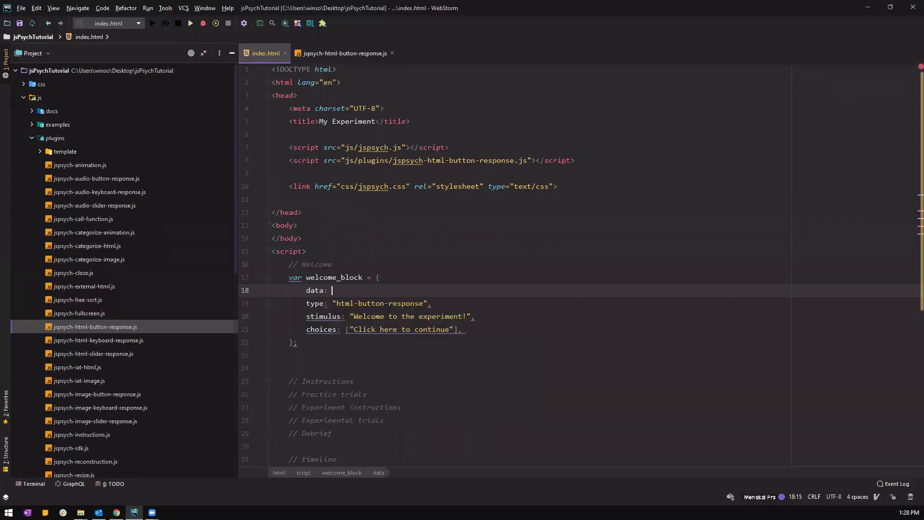
type("{")
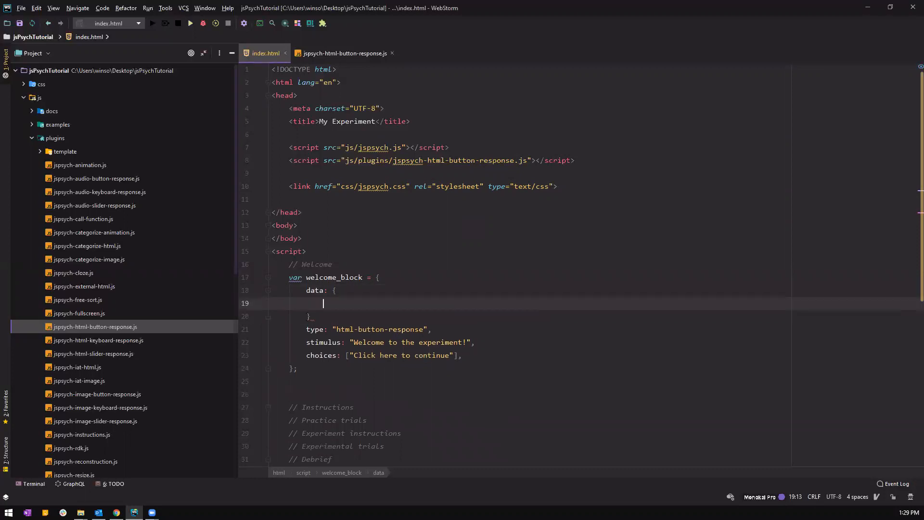
type("screen_id")
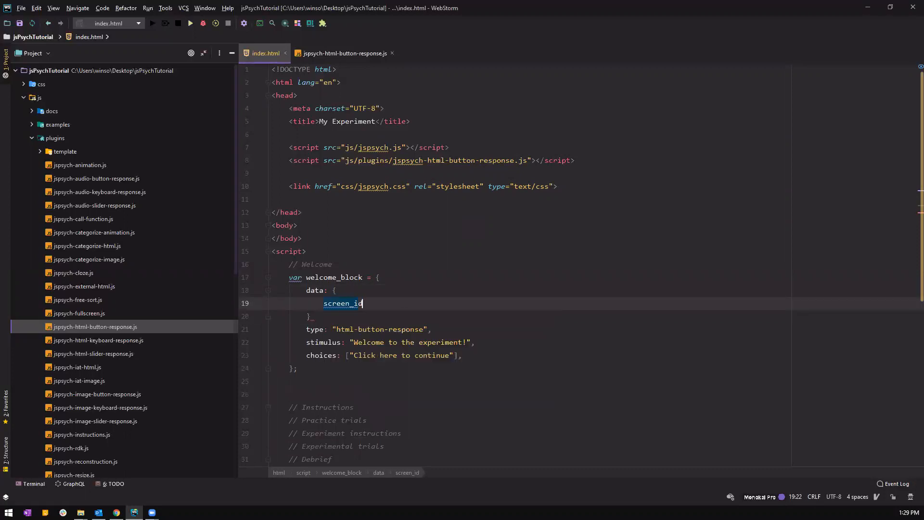
type(": \"\"")
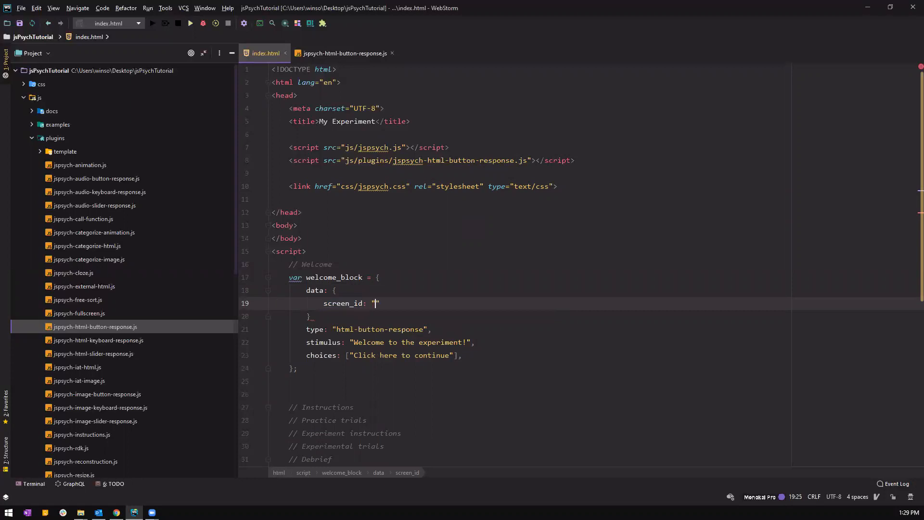
type("w")
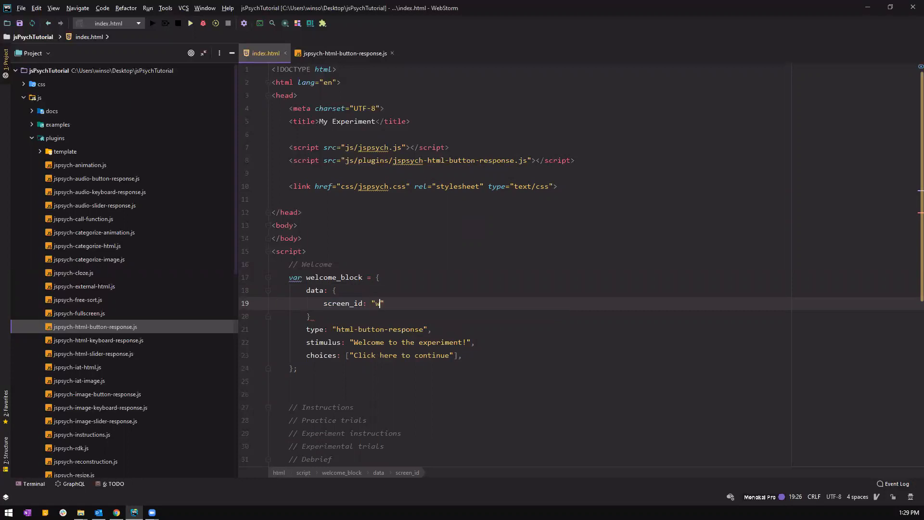
type("elc")
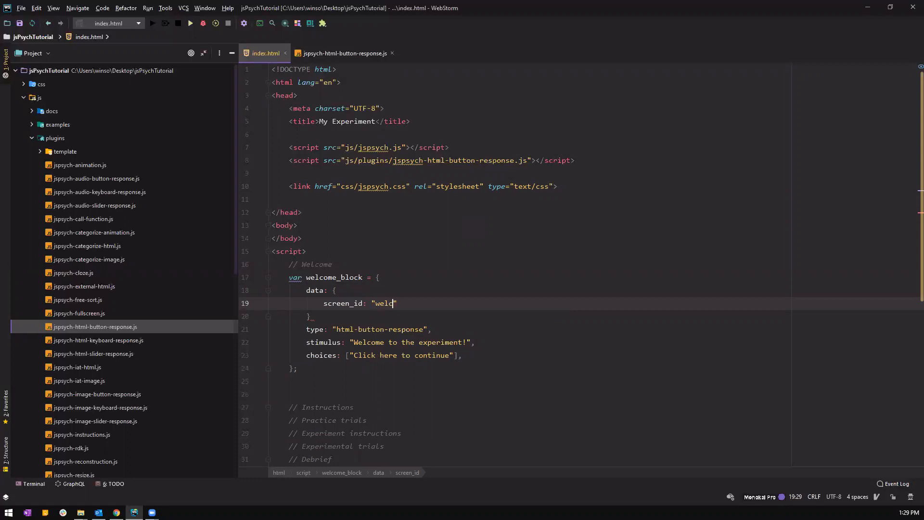
type("come")
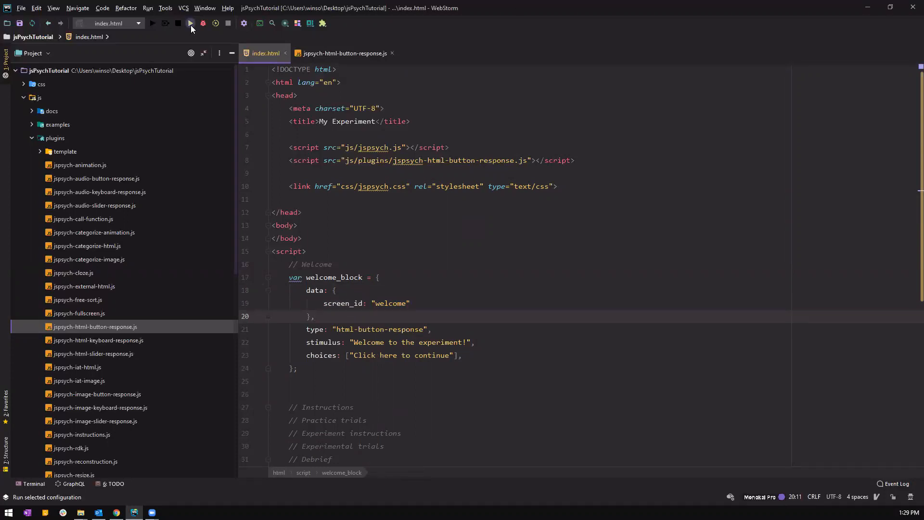
Rerun in Chrome, continue past welcome, confirm screen_id "welcome" in the output, and return to the editor
left_click(190, 23)
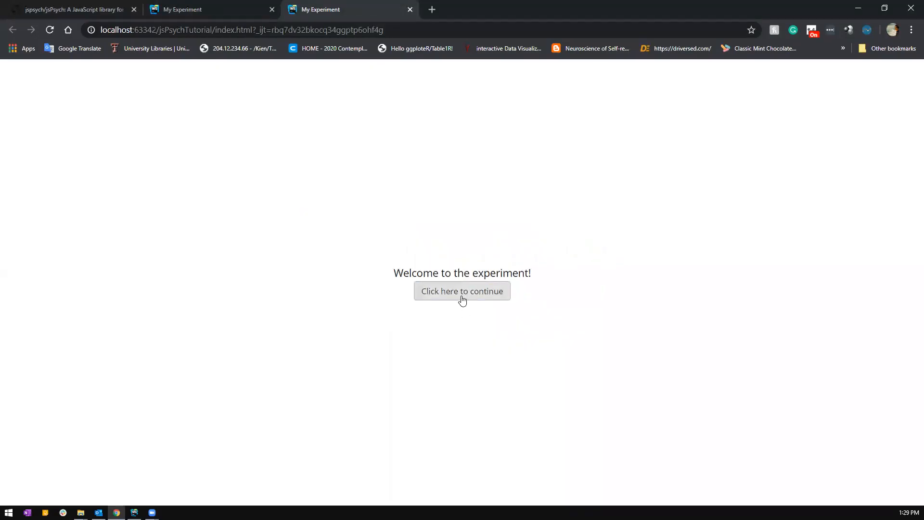
left_click(462, 290)
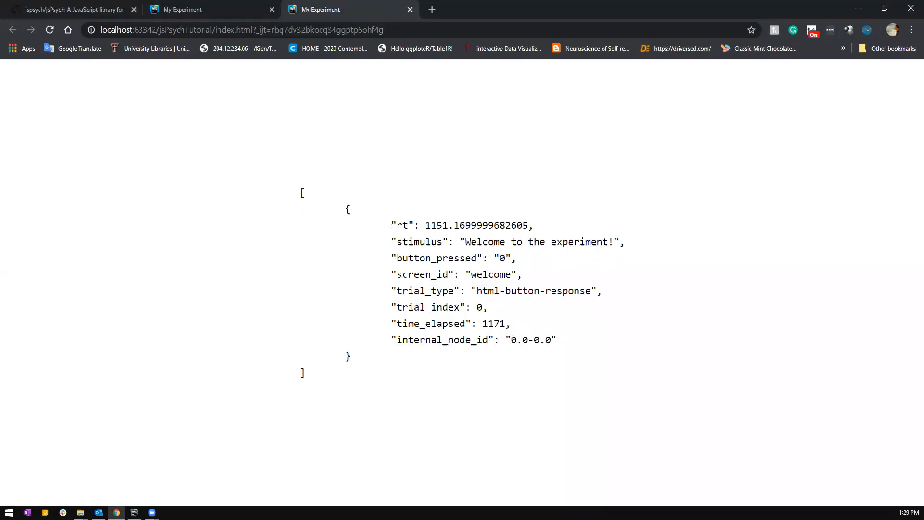
mouse_move(433, 361)
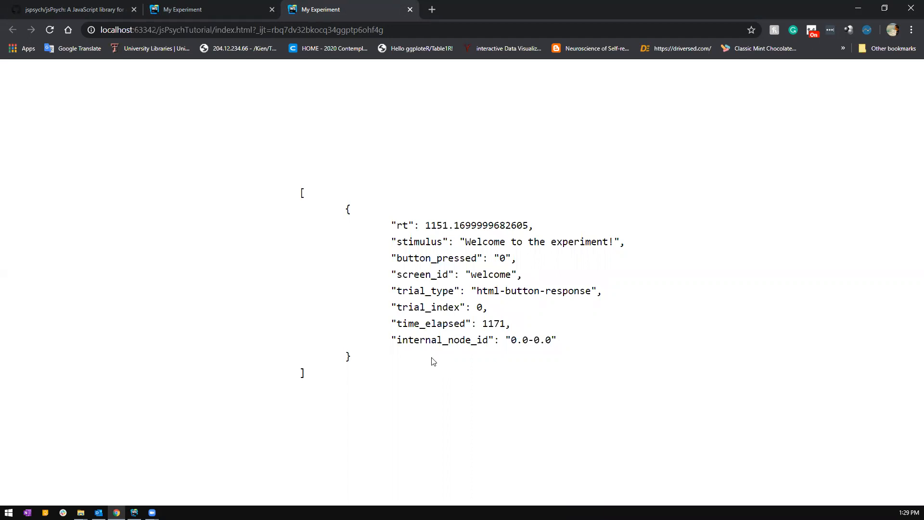
triple_click(453, 274)
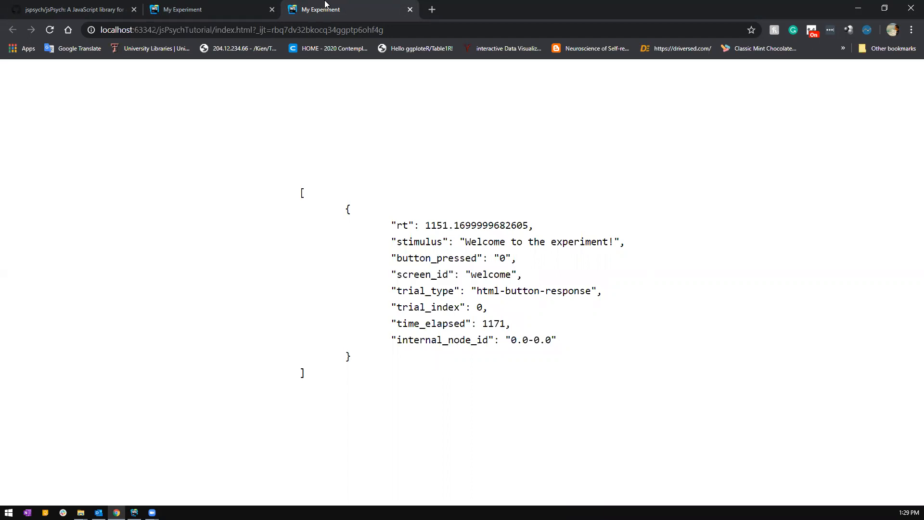
left_click(410, 8)
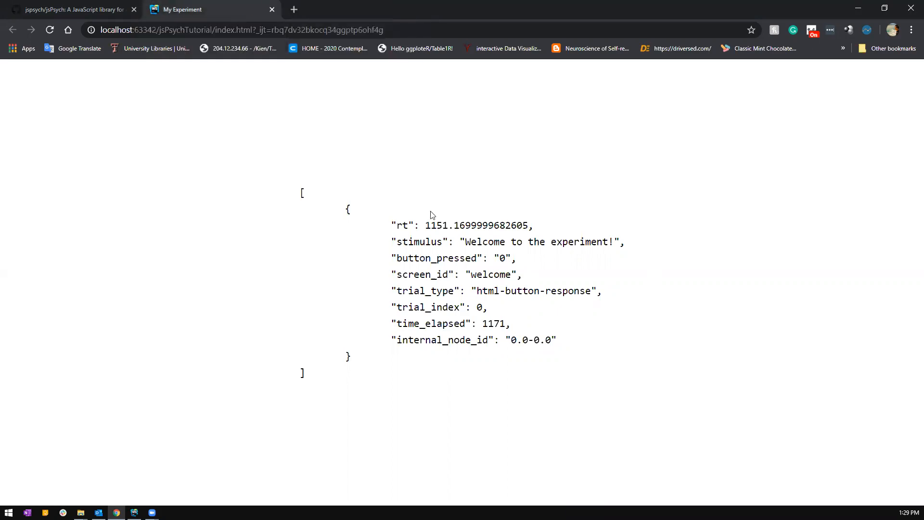
left_click(133, 512)
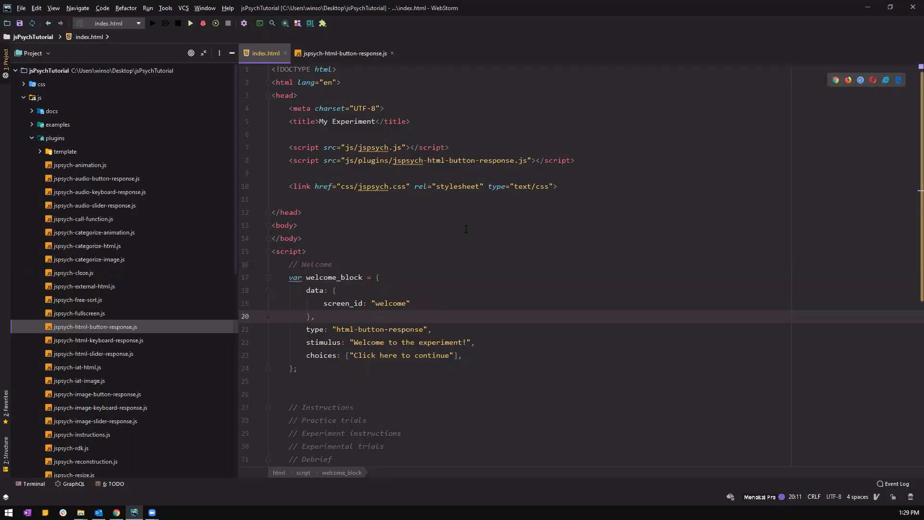
mouse_move(437, 326)
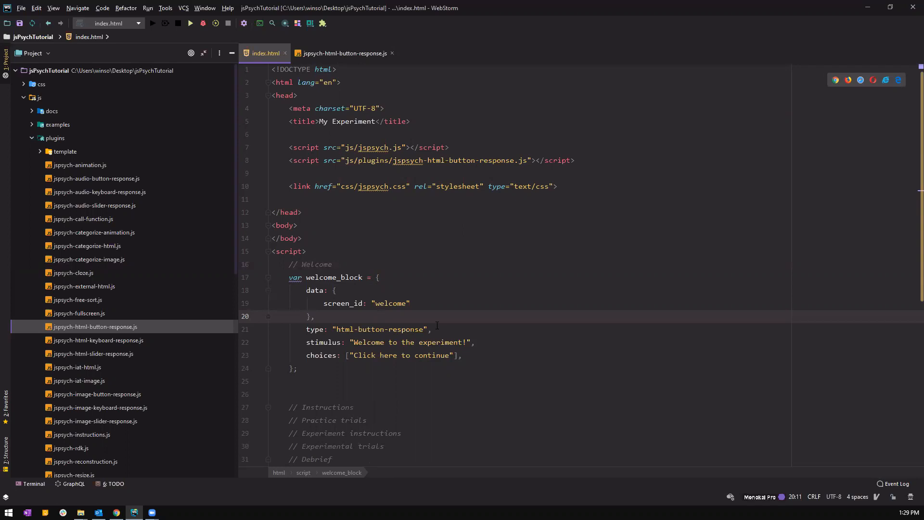
scroll("down", 3)
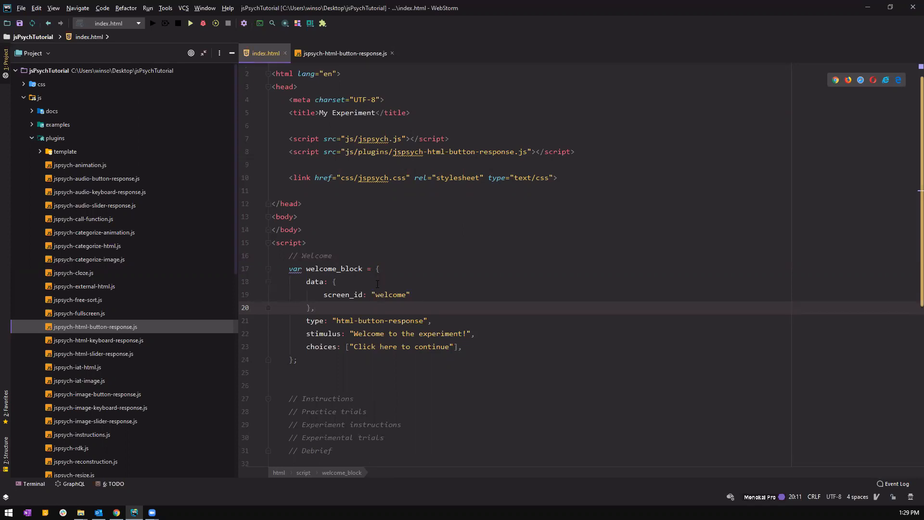
scroll("down", 3)
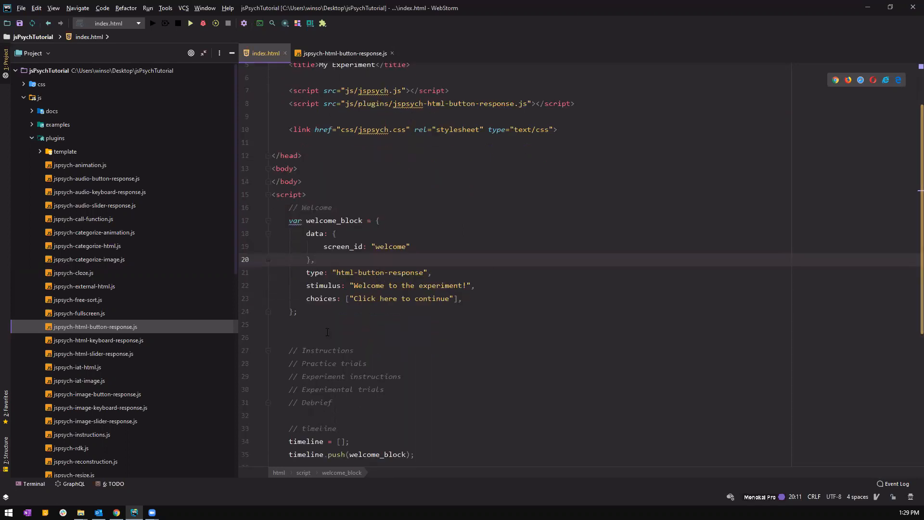